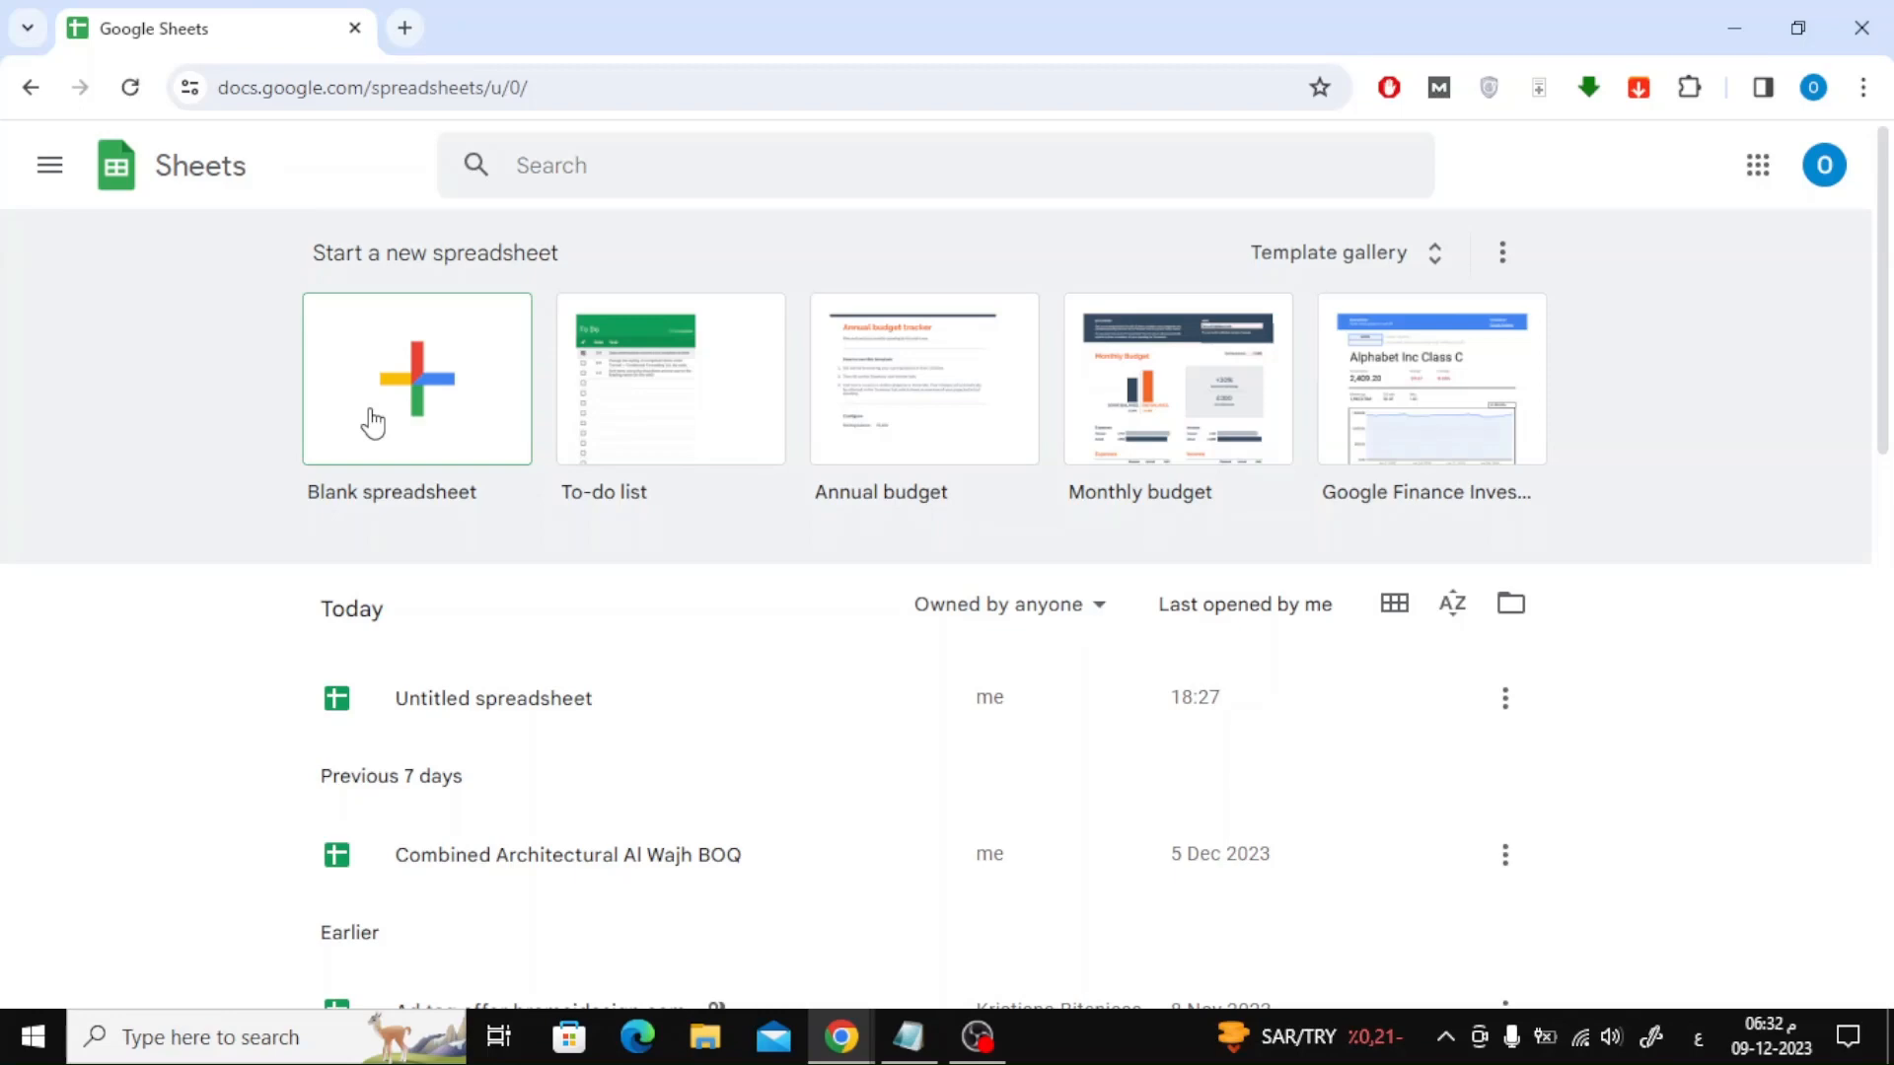
# - Start a new blank spreadsheet from the Sheets home page
pyautogui.click(417, 378)
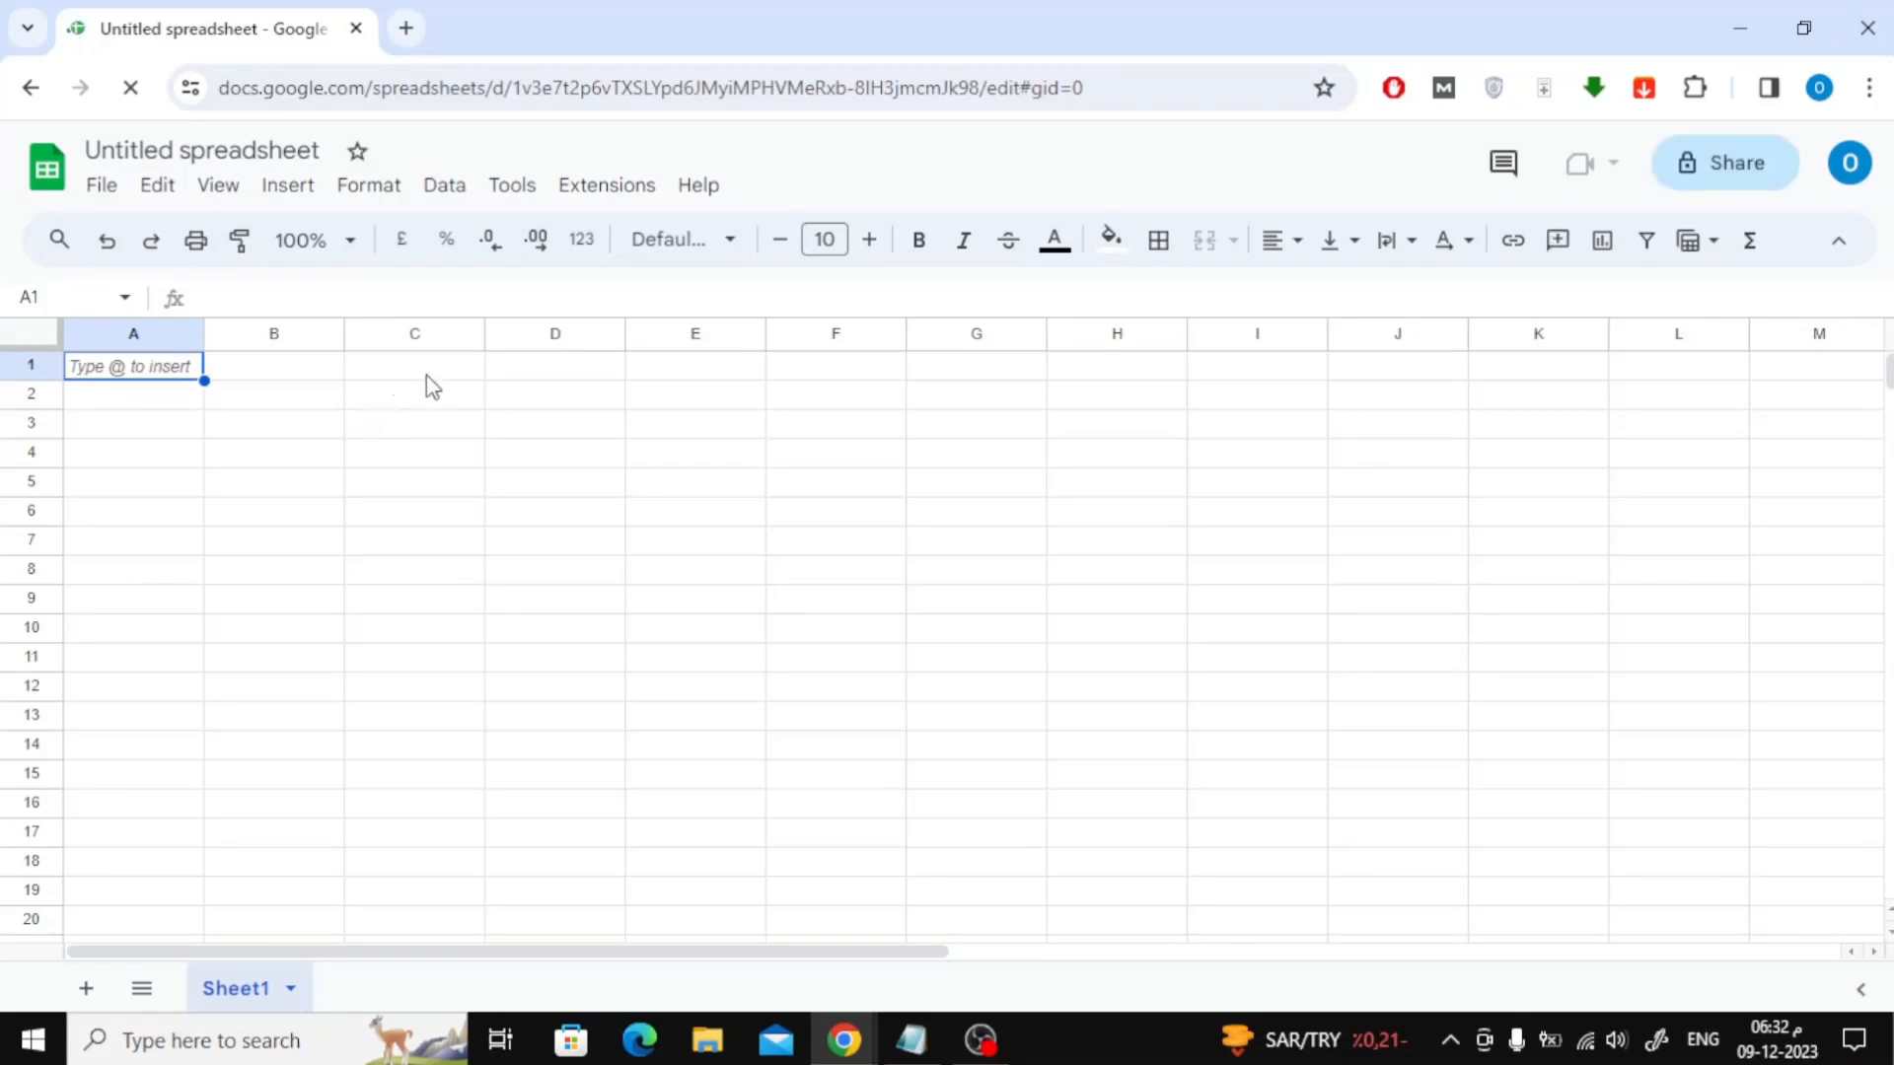
# - Enter 'January [YYYY]' in A1, merged across A1:G1 and centred horizontally
pyautogui.click(909, 1040)
pyautogui.write('January [YYYY]')
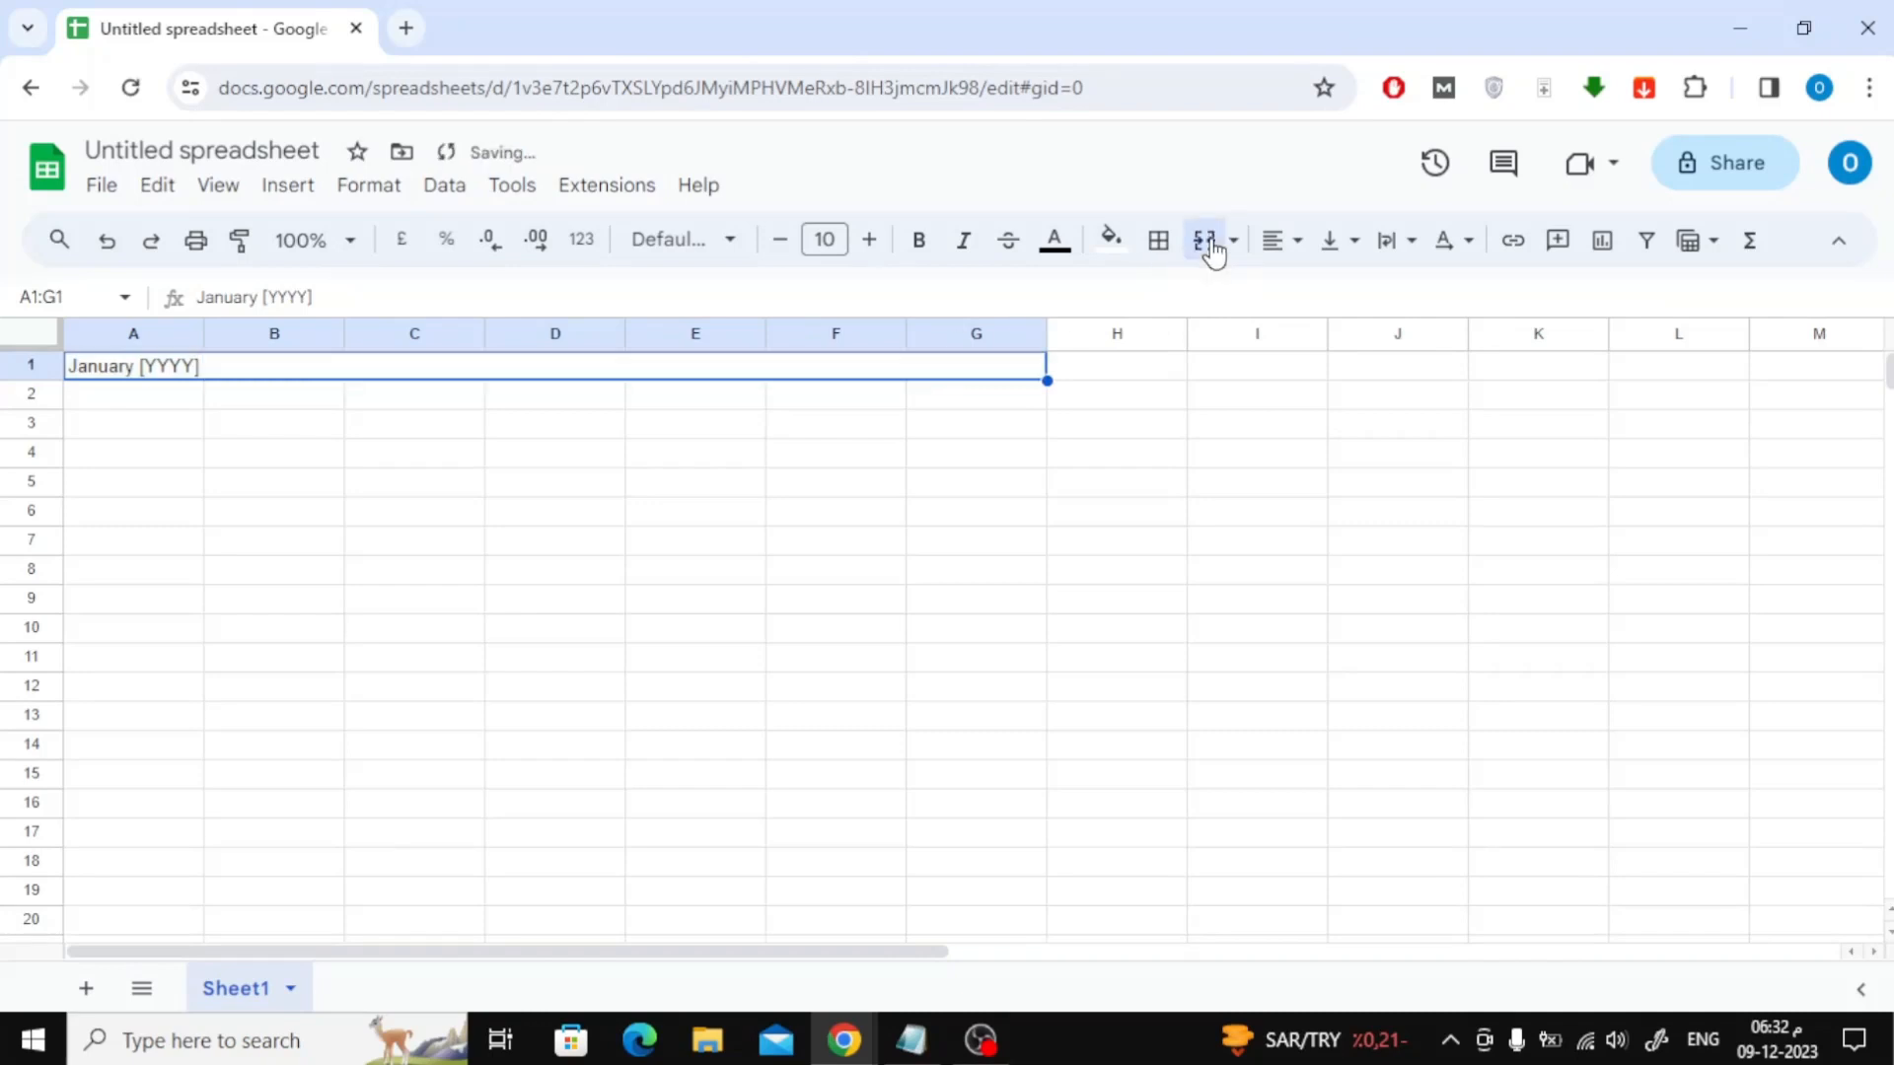
pyautogui.moveTo(1230, 241)
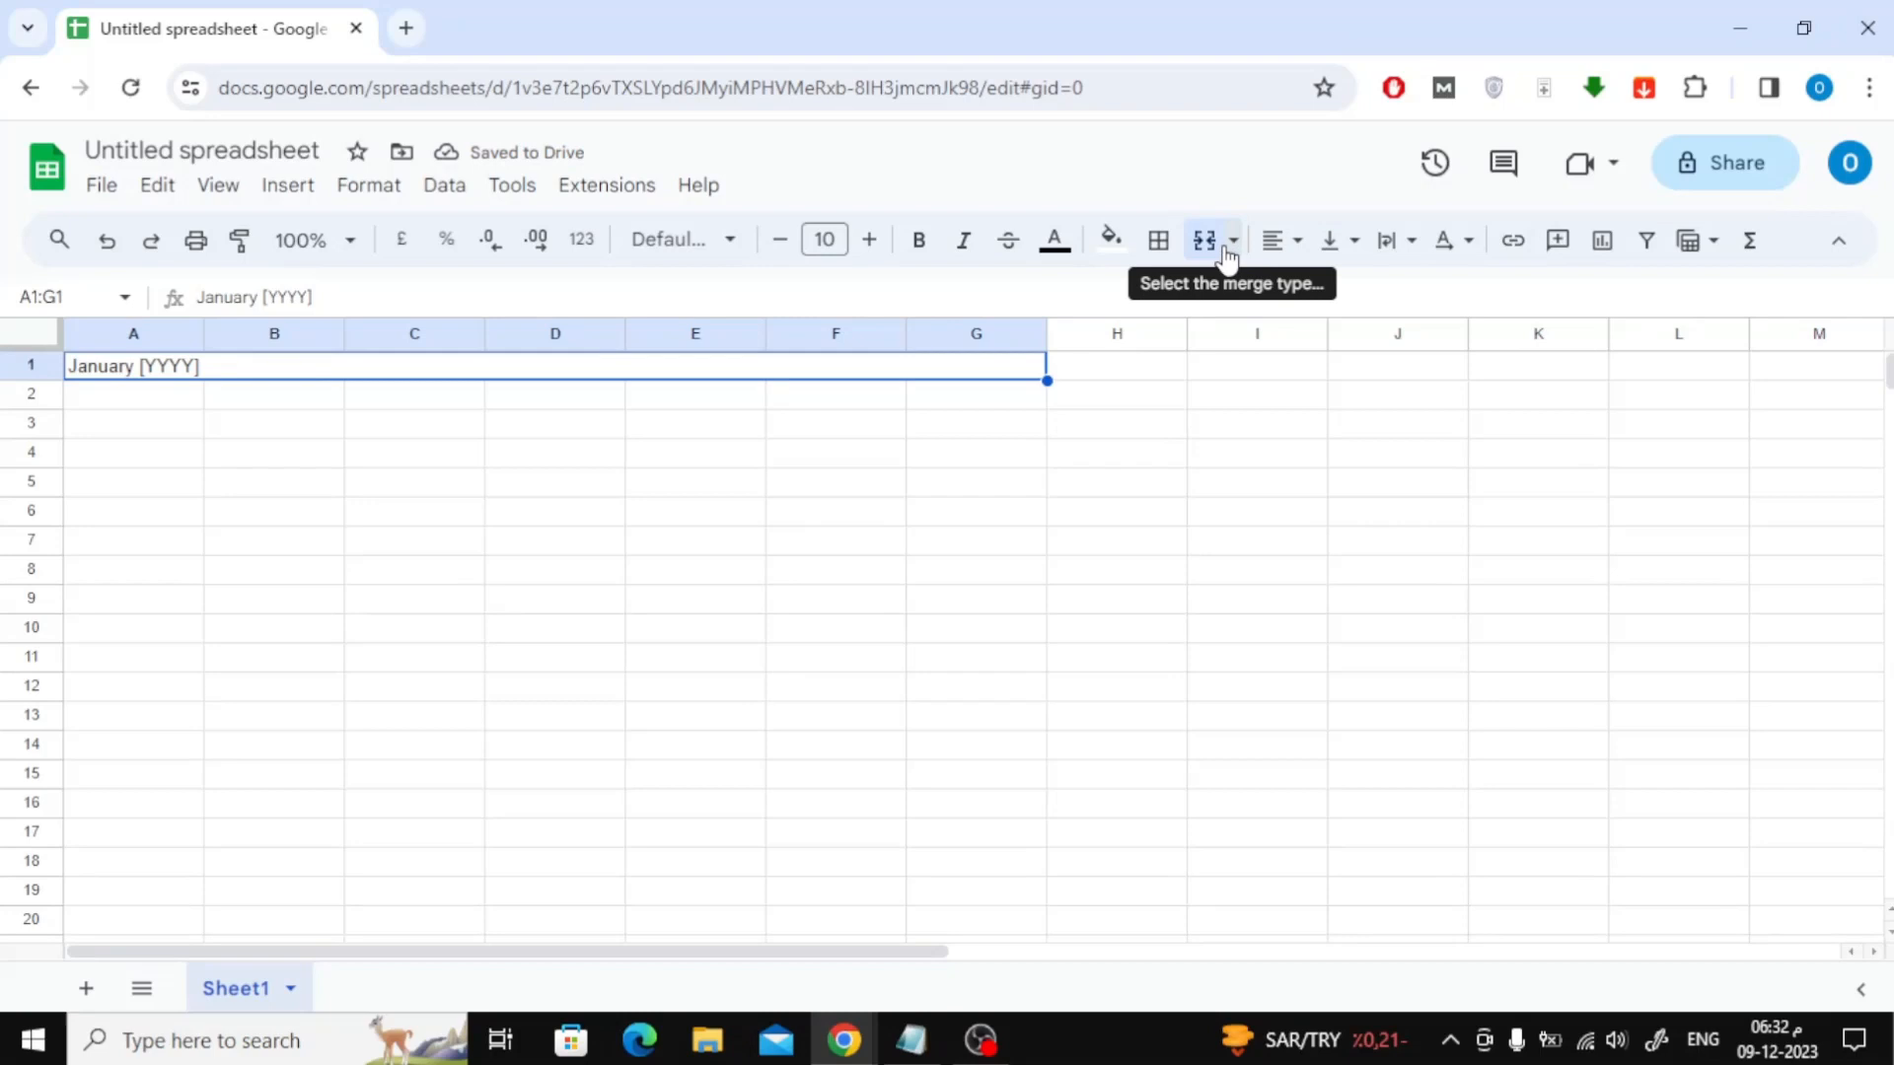
pyautogui.click(1271, 240)
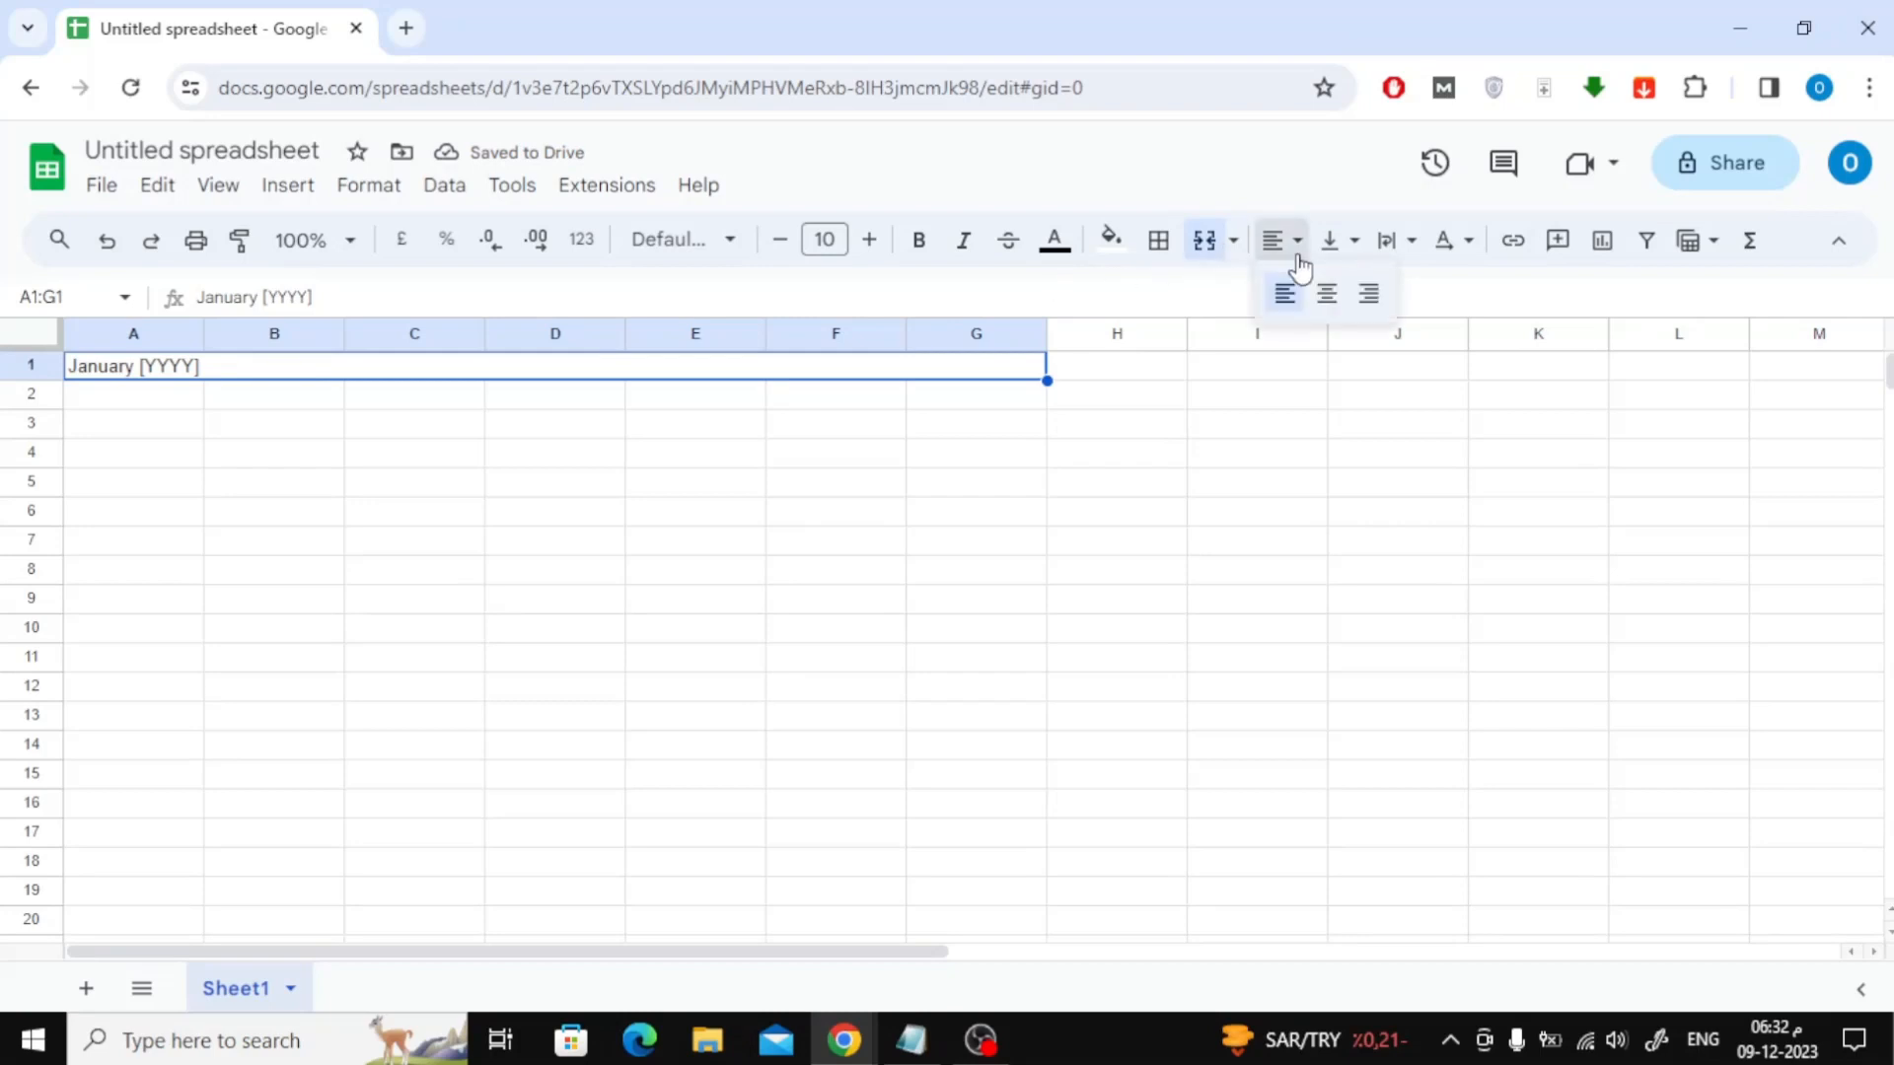
pyautogui.click(1325, 294)
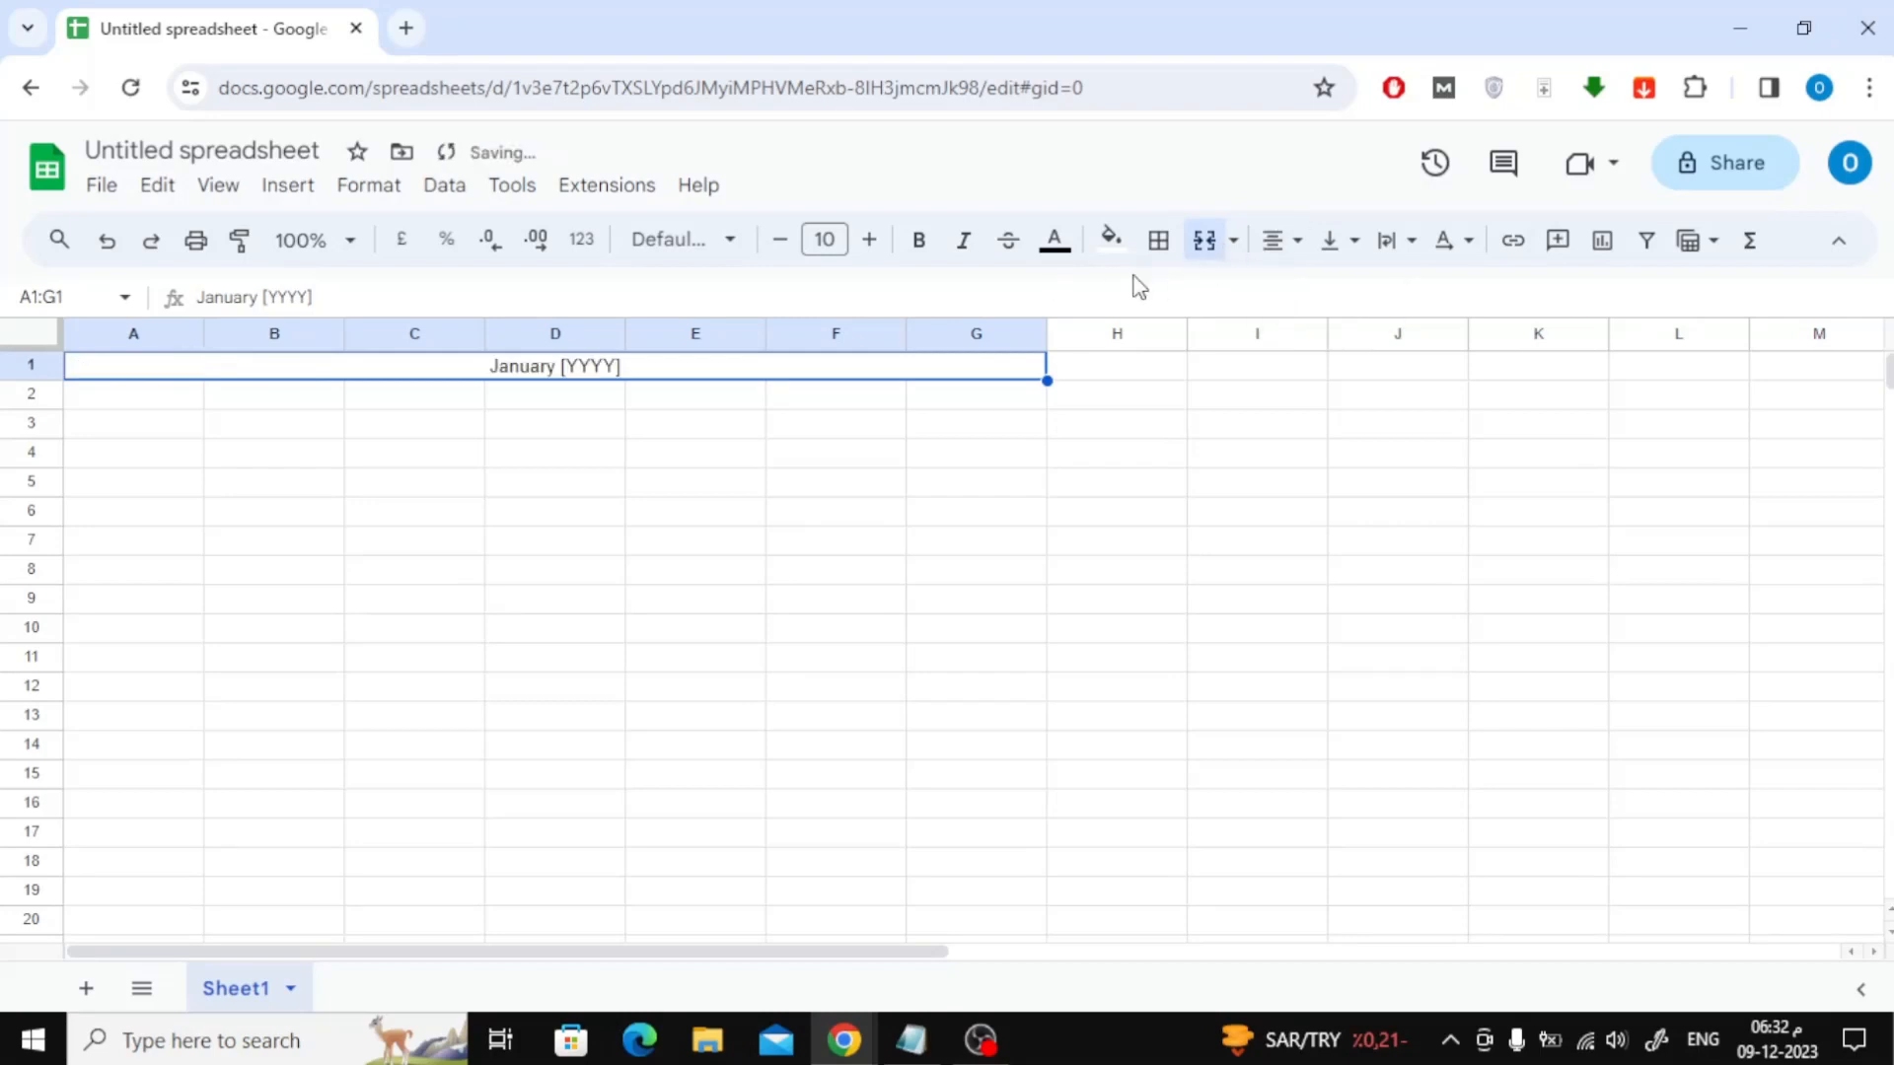
pyautogui.moveTo(1329, 255)
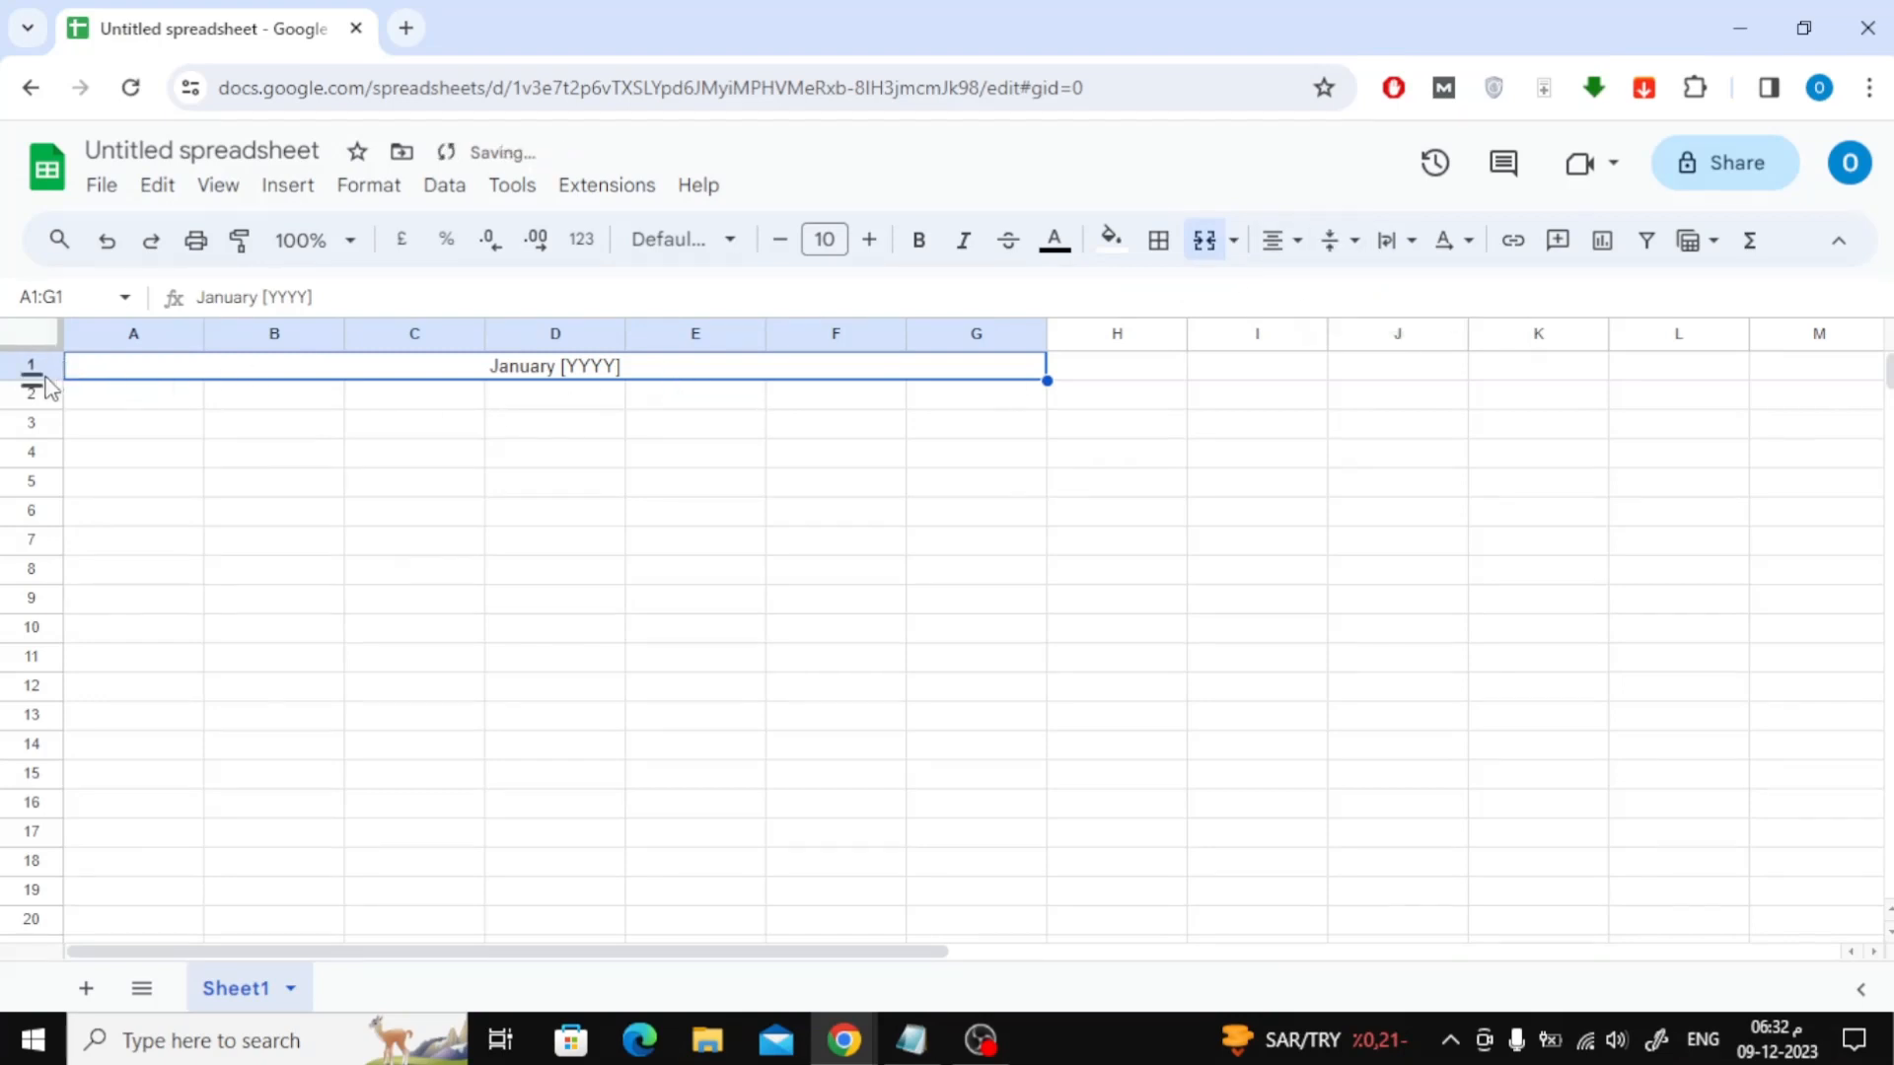
# - Make row 1 taller and set the title in bold 13-point Lexend
pyautogui.moveTo(32, 384); pyautogui.dragTo(31, 404)
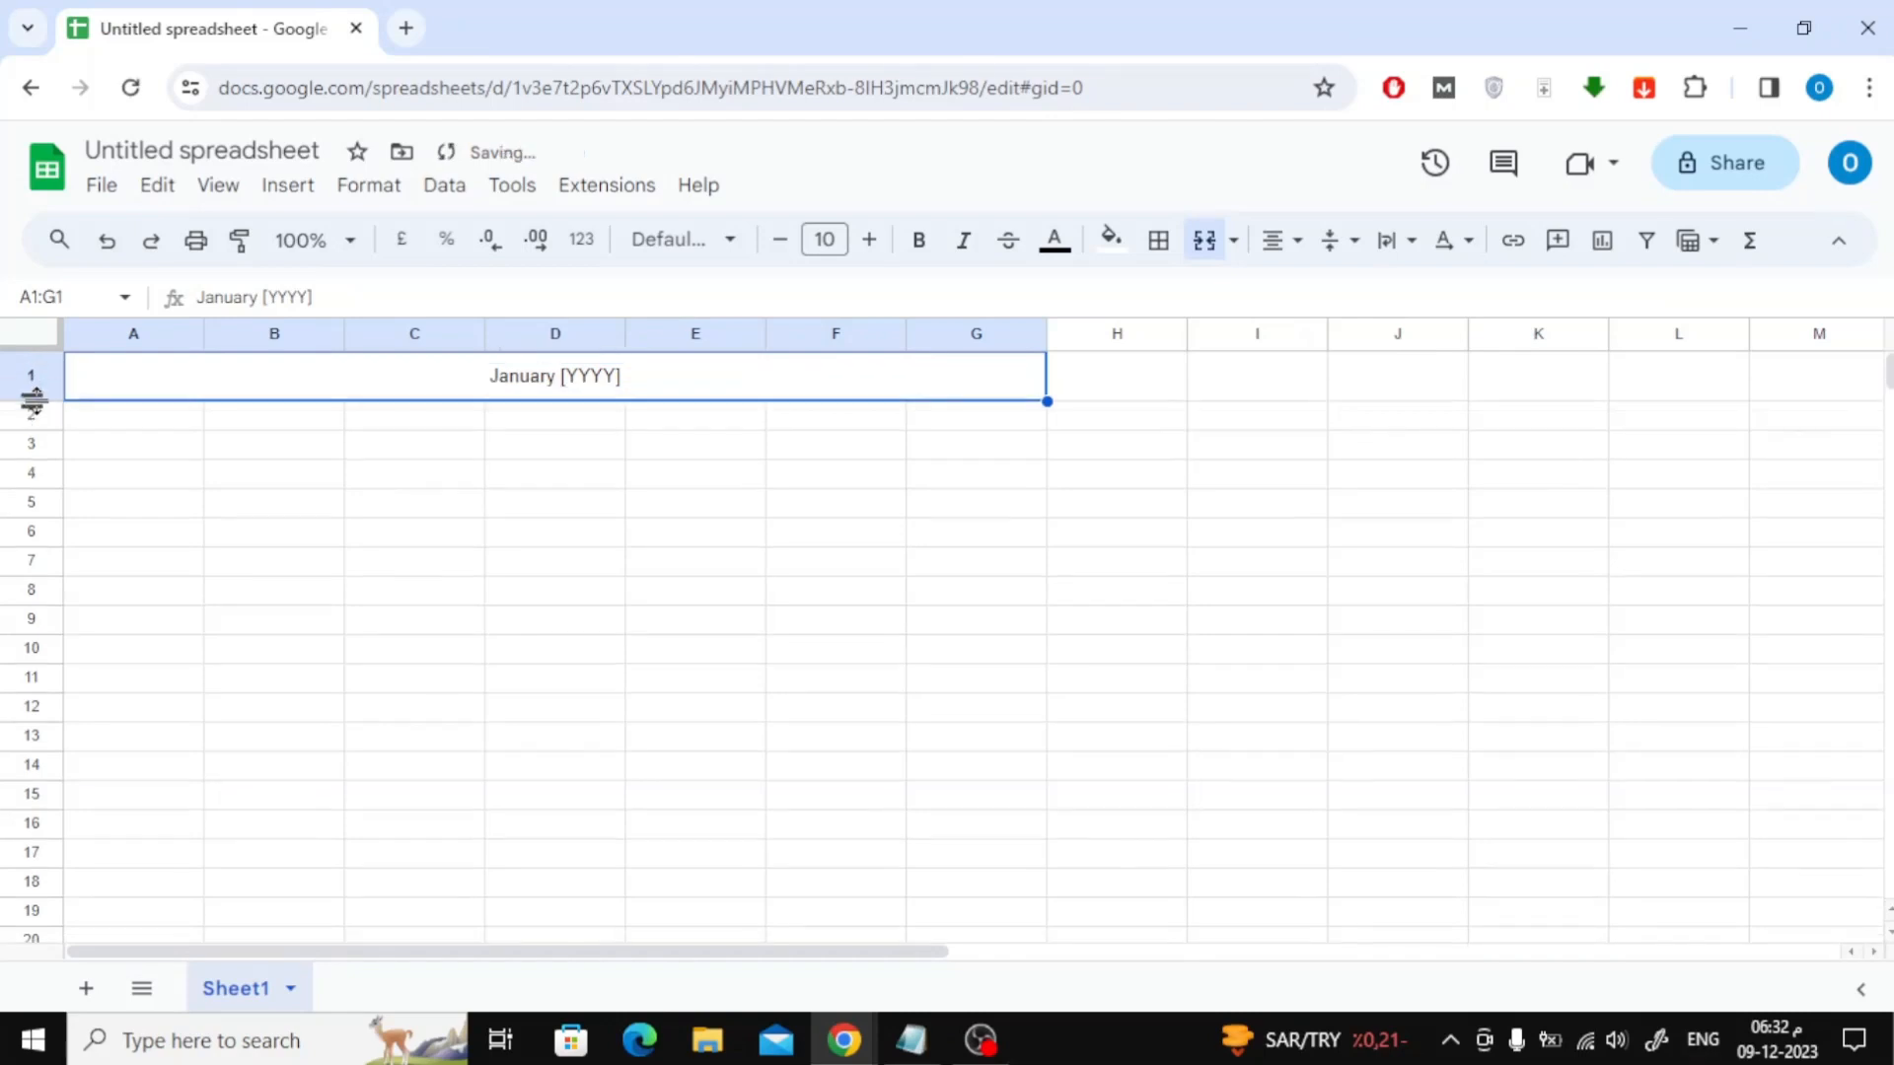
pyautogui.click(675, 238)
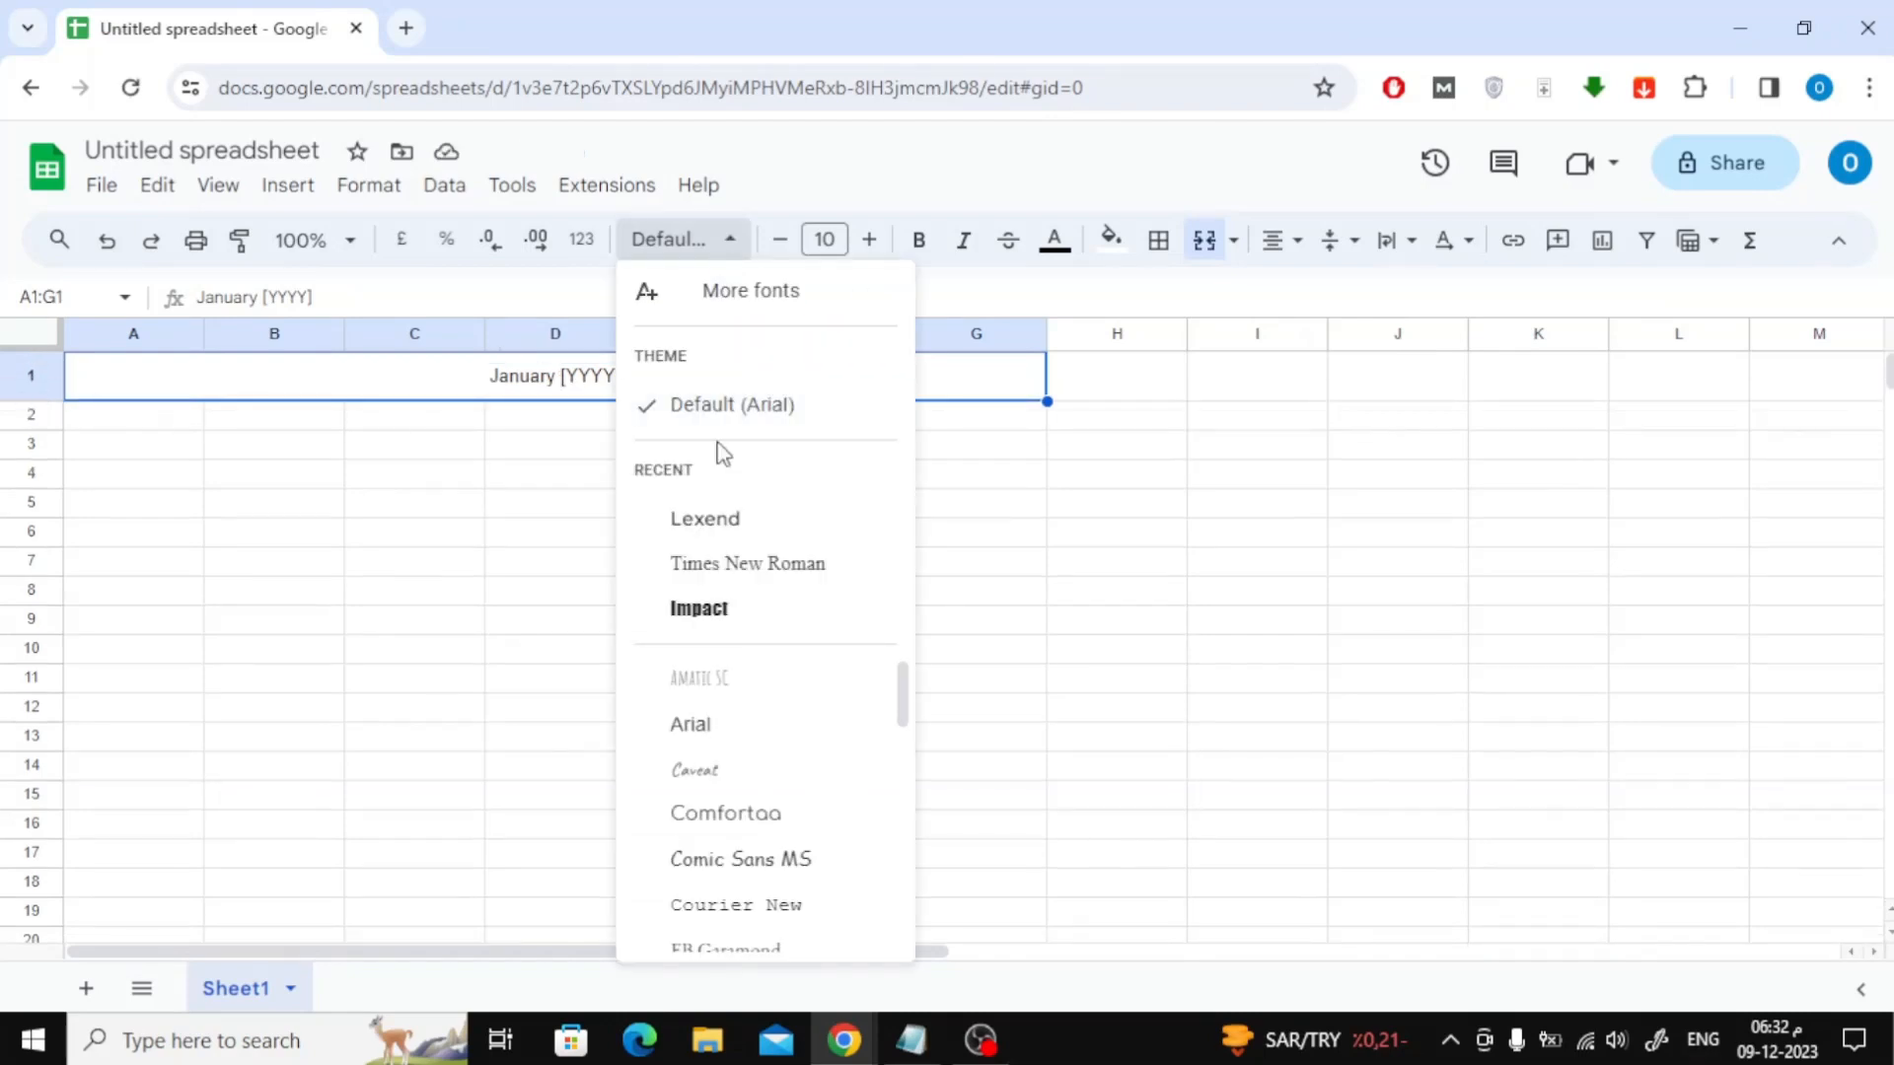
pyautogui.click(704, 519)
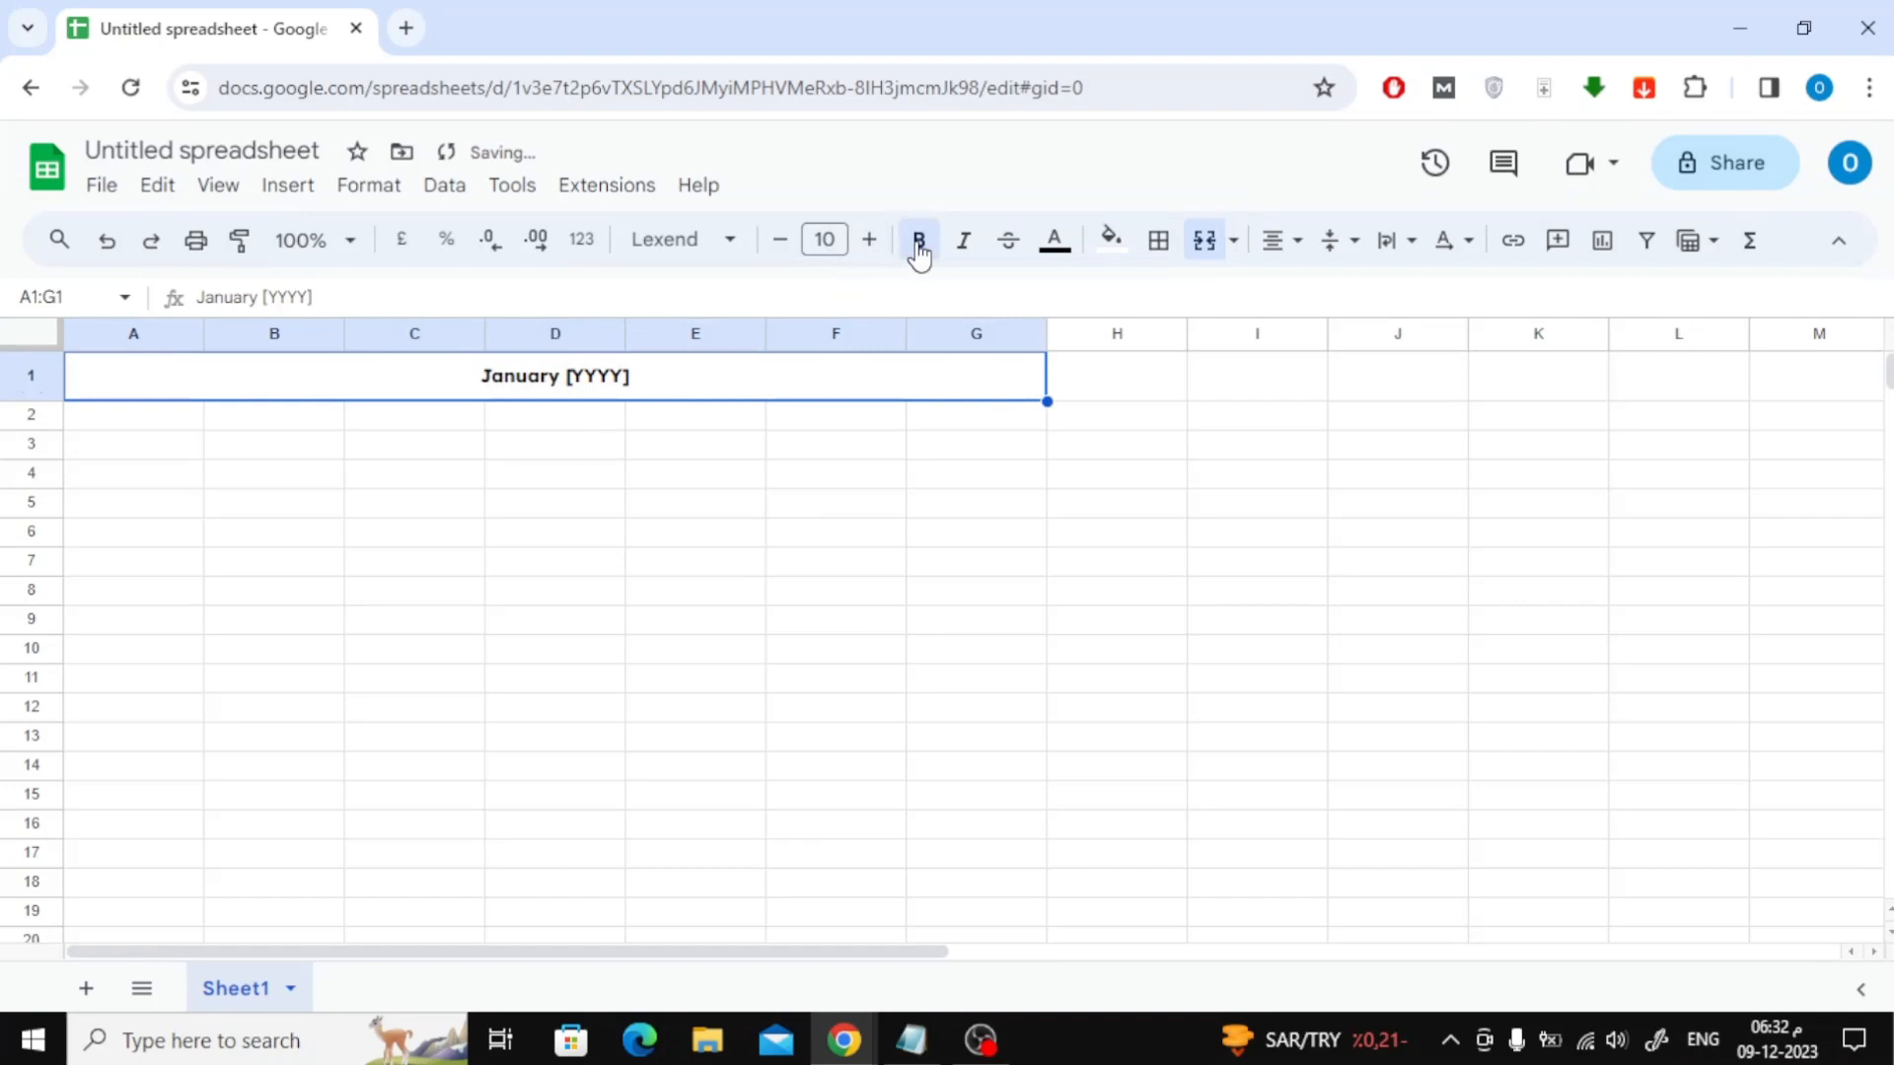
pyautogui.click(868, 239)
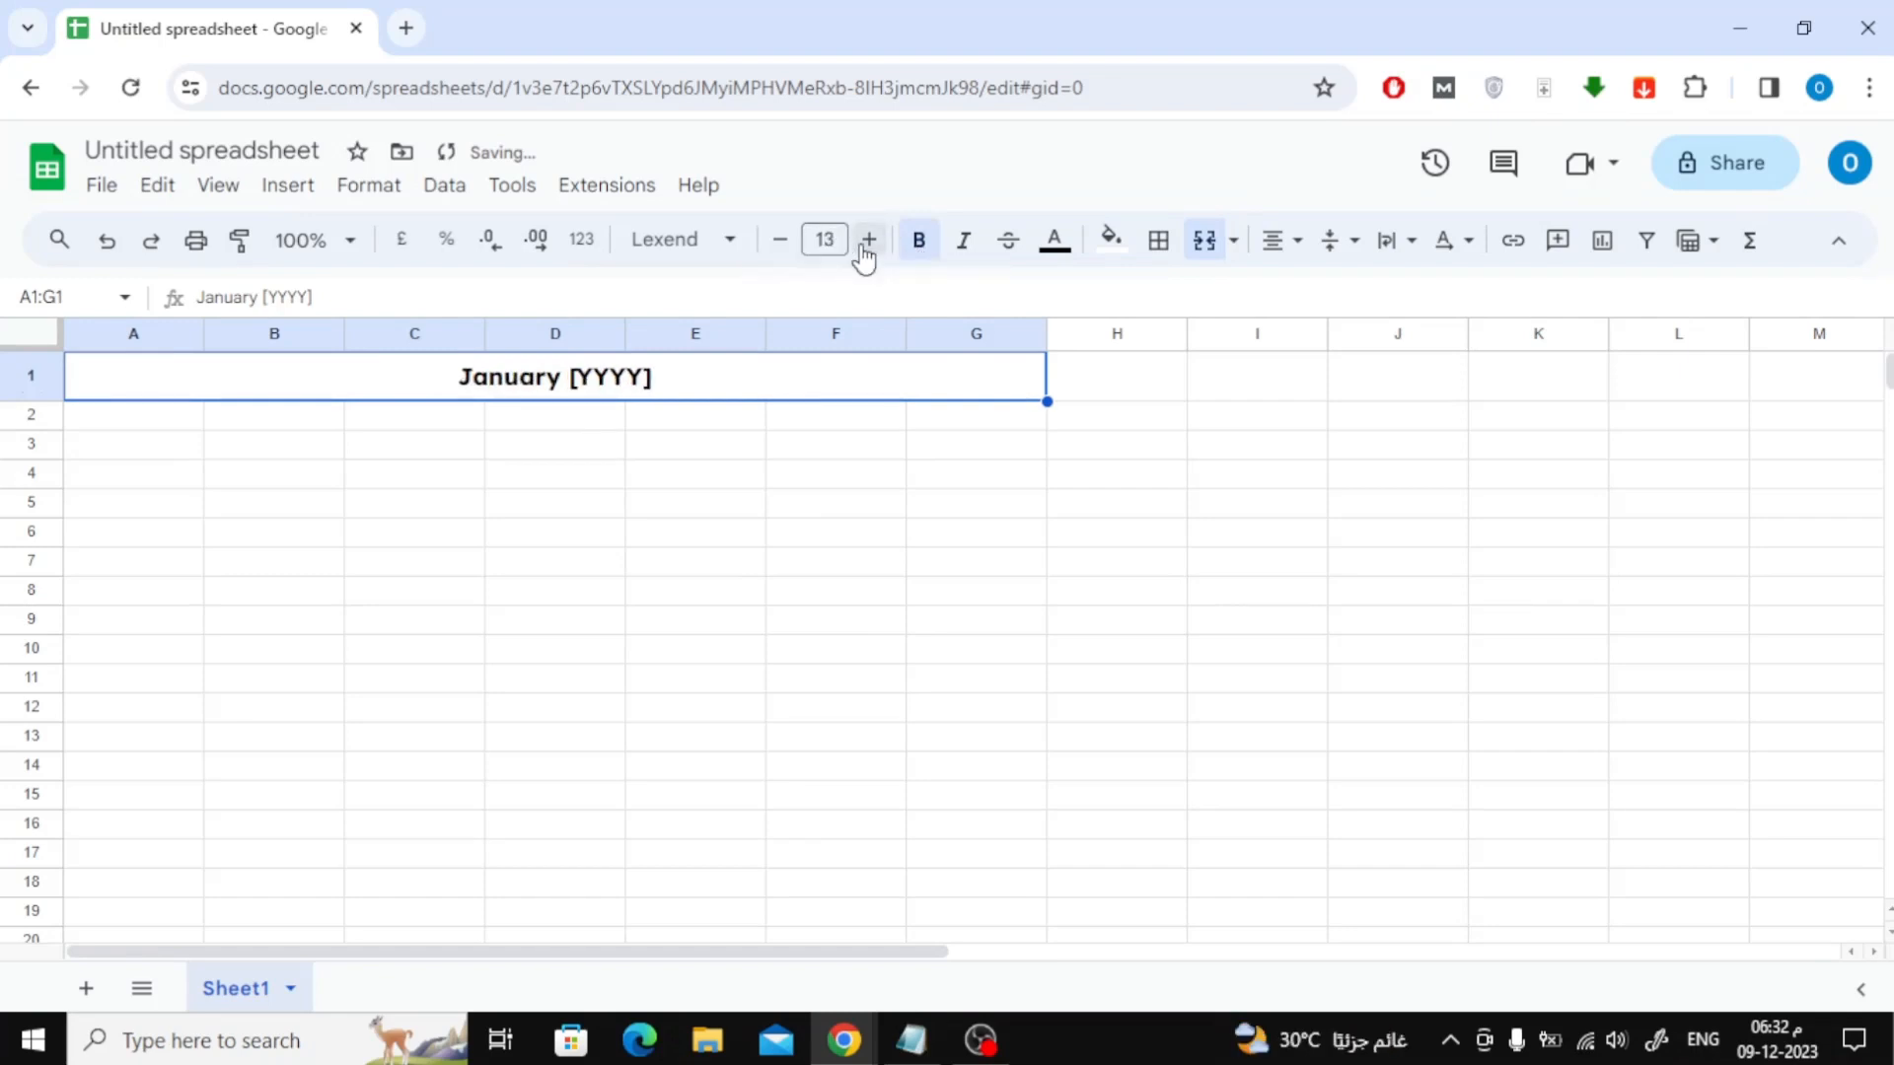
pyautogui.click(132, 413)
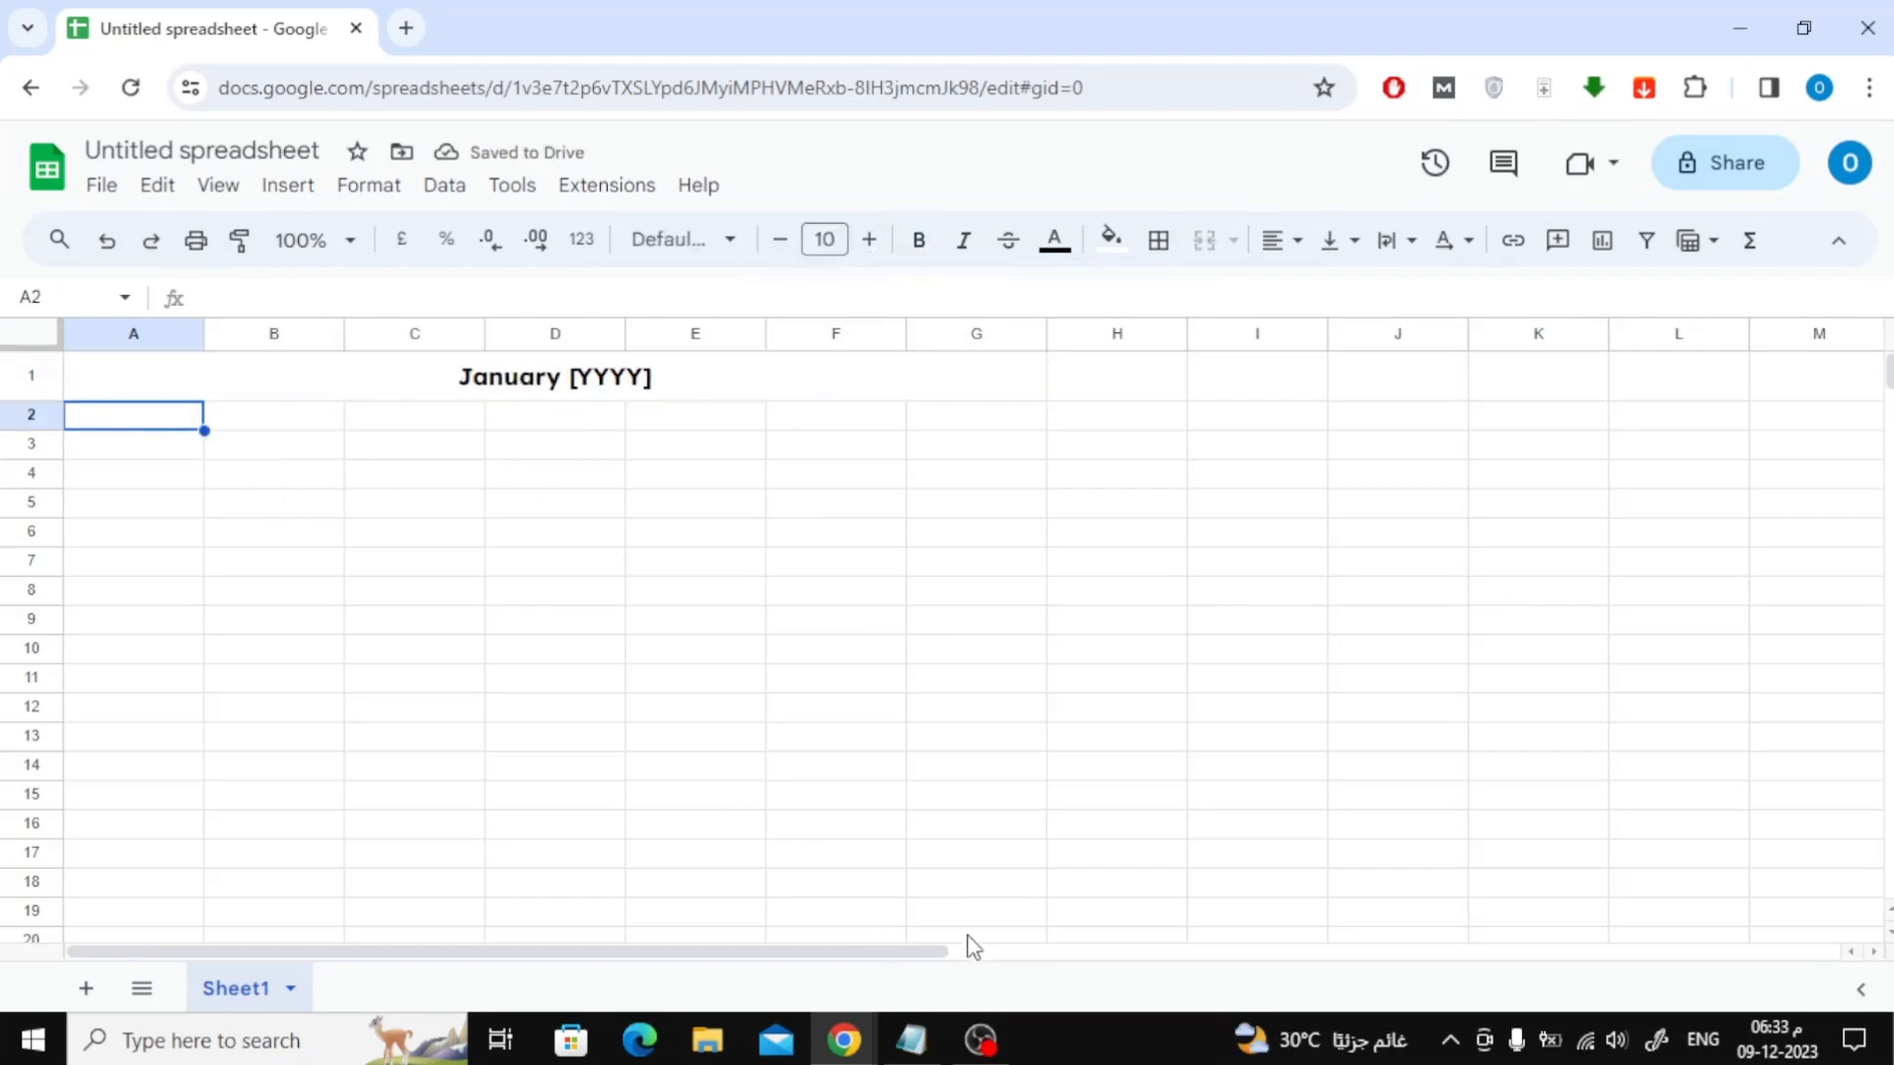
# - Enter =TEXT(1, "DDDD") in A2 so it shows Sunday
pyautogui.click(909, 1040)
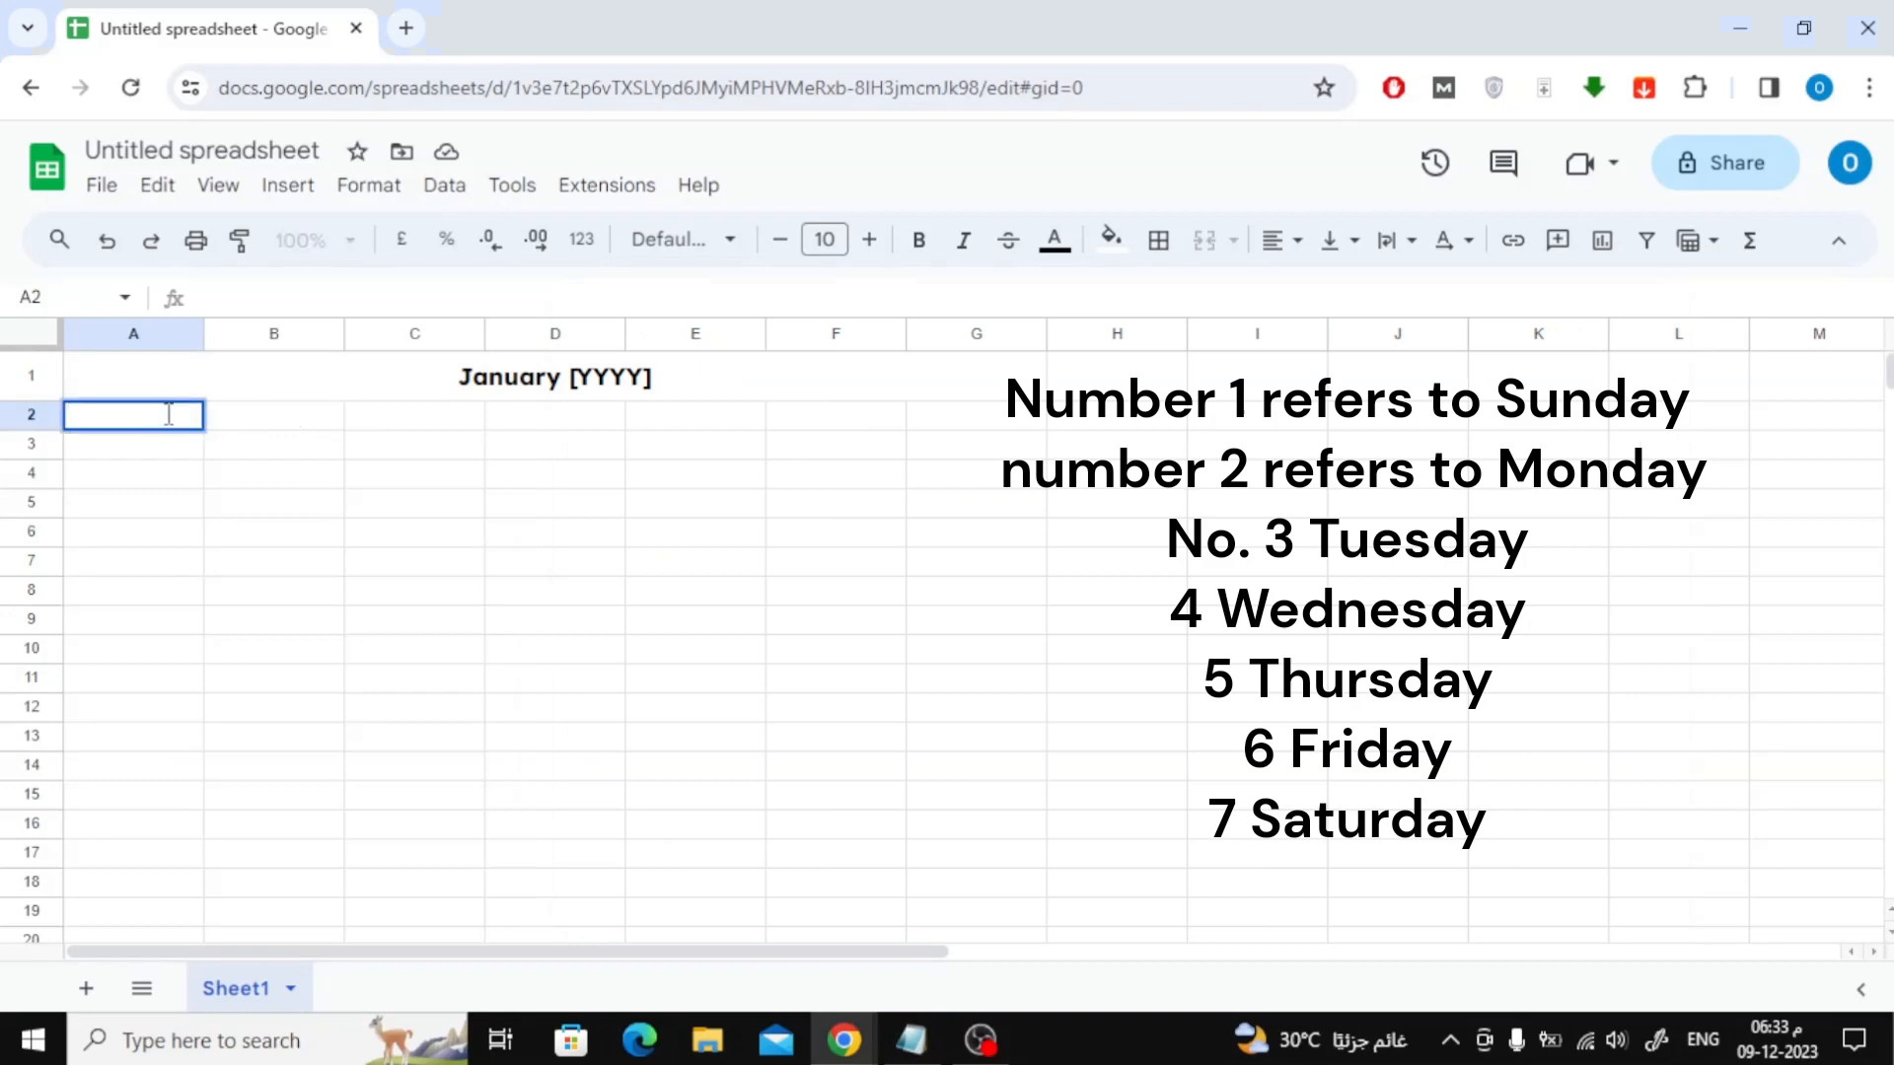
pyautogui.write('=TEXT(1, "DDDD")')
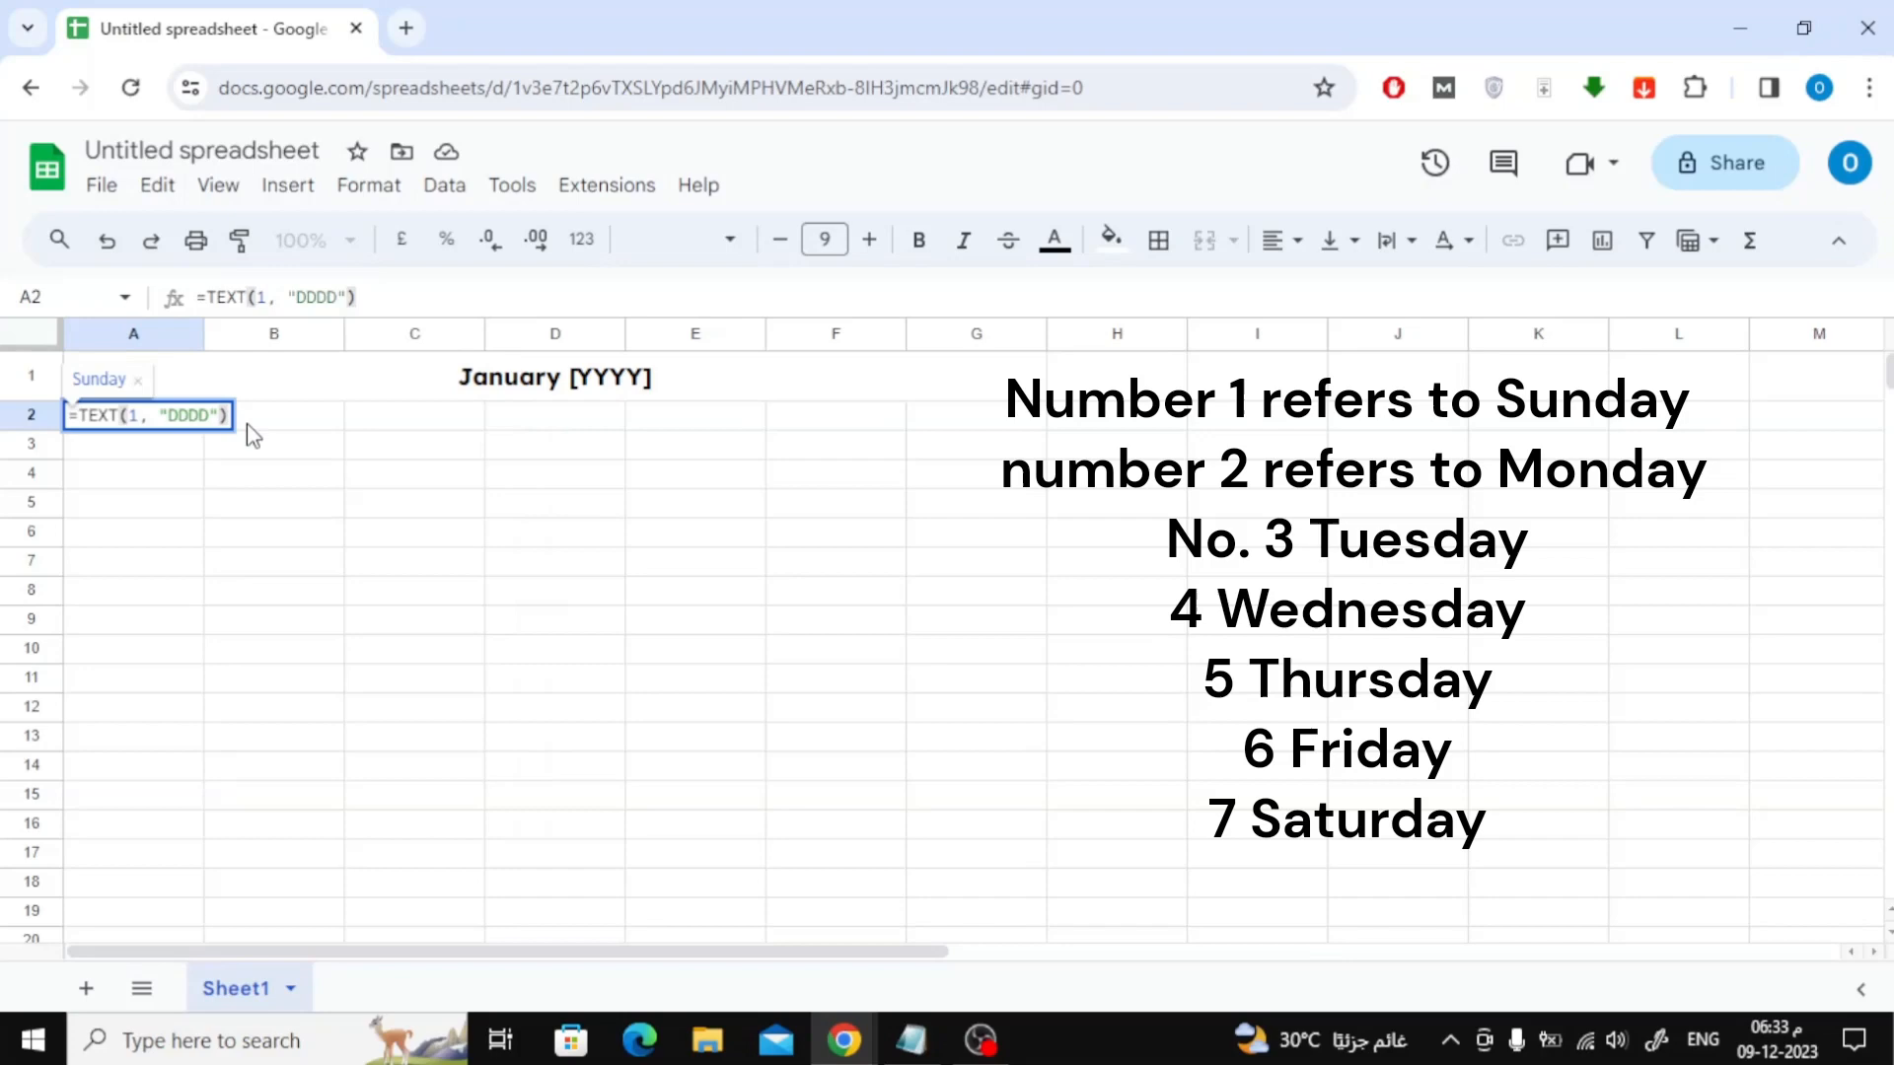
pyautogui.press('Return')
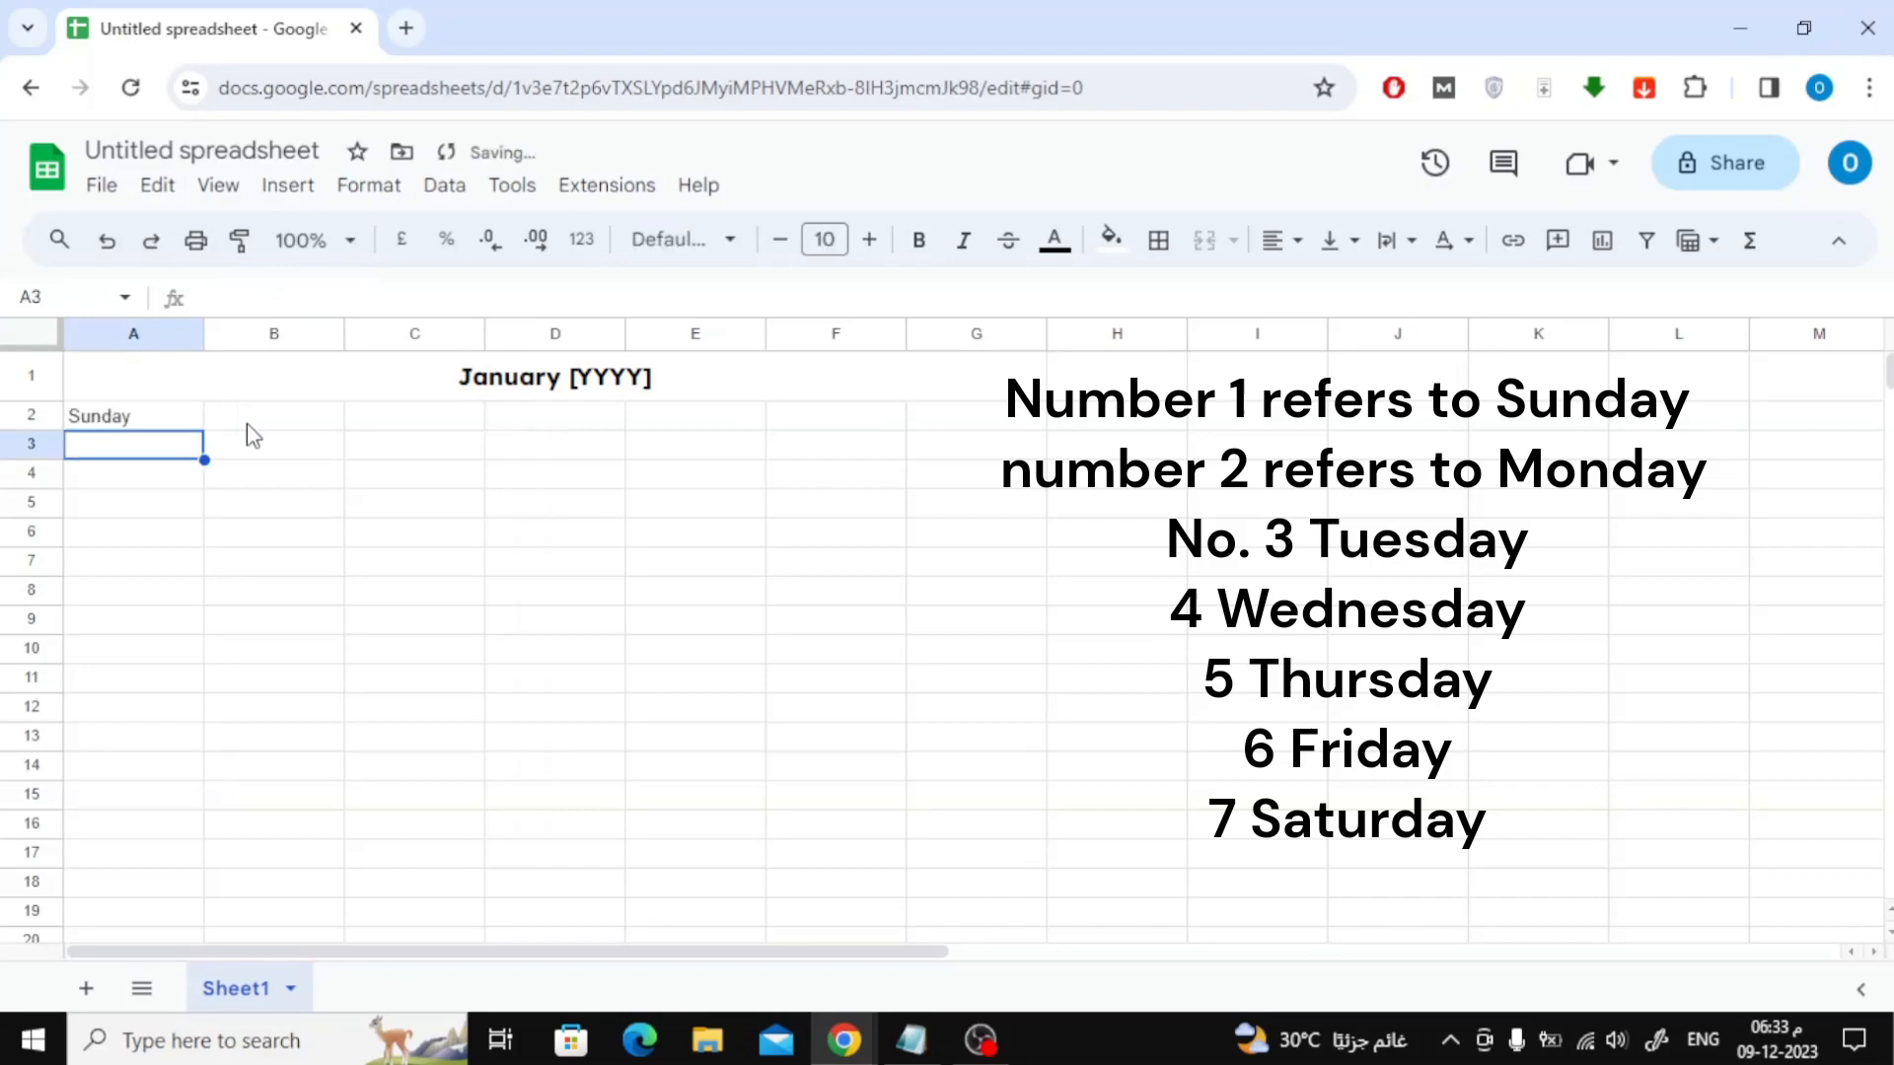
pyautogui.moveTo(182, 432)
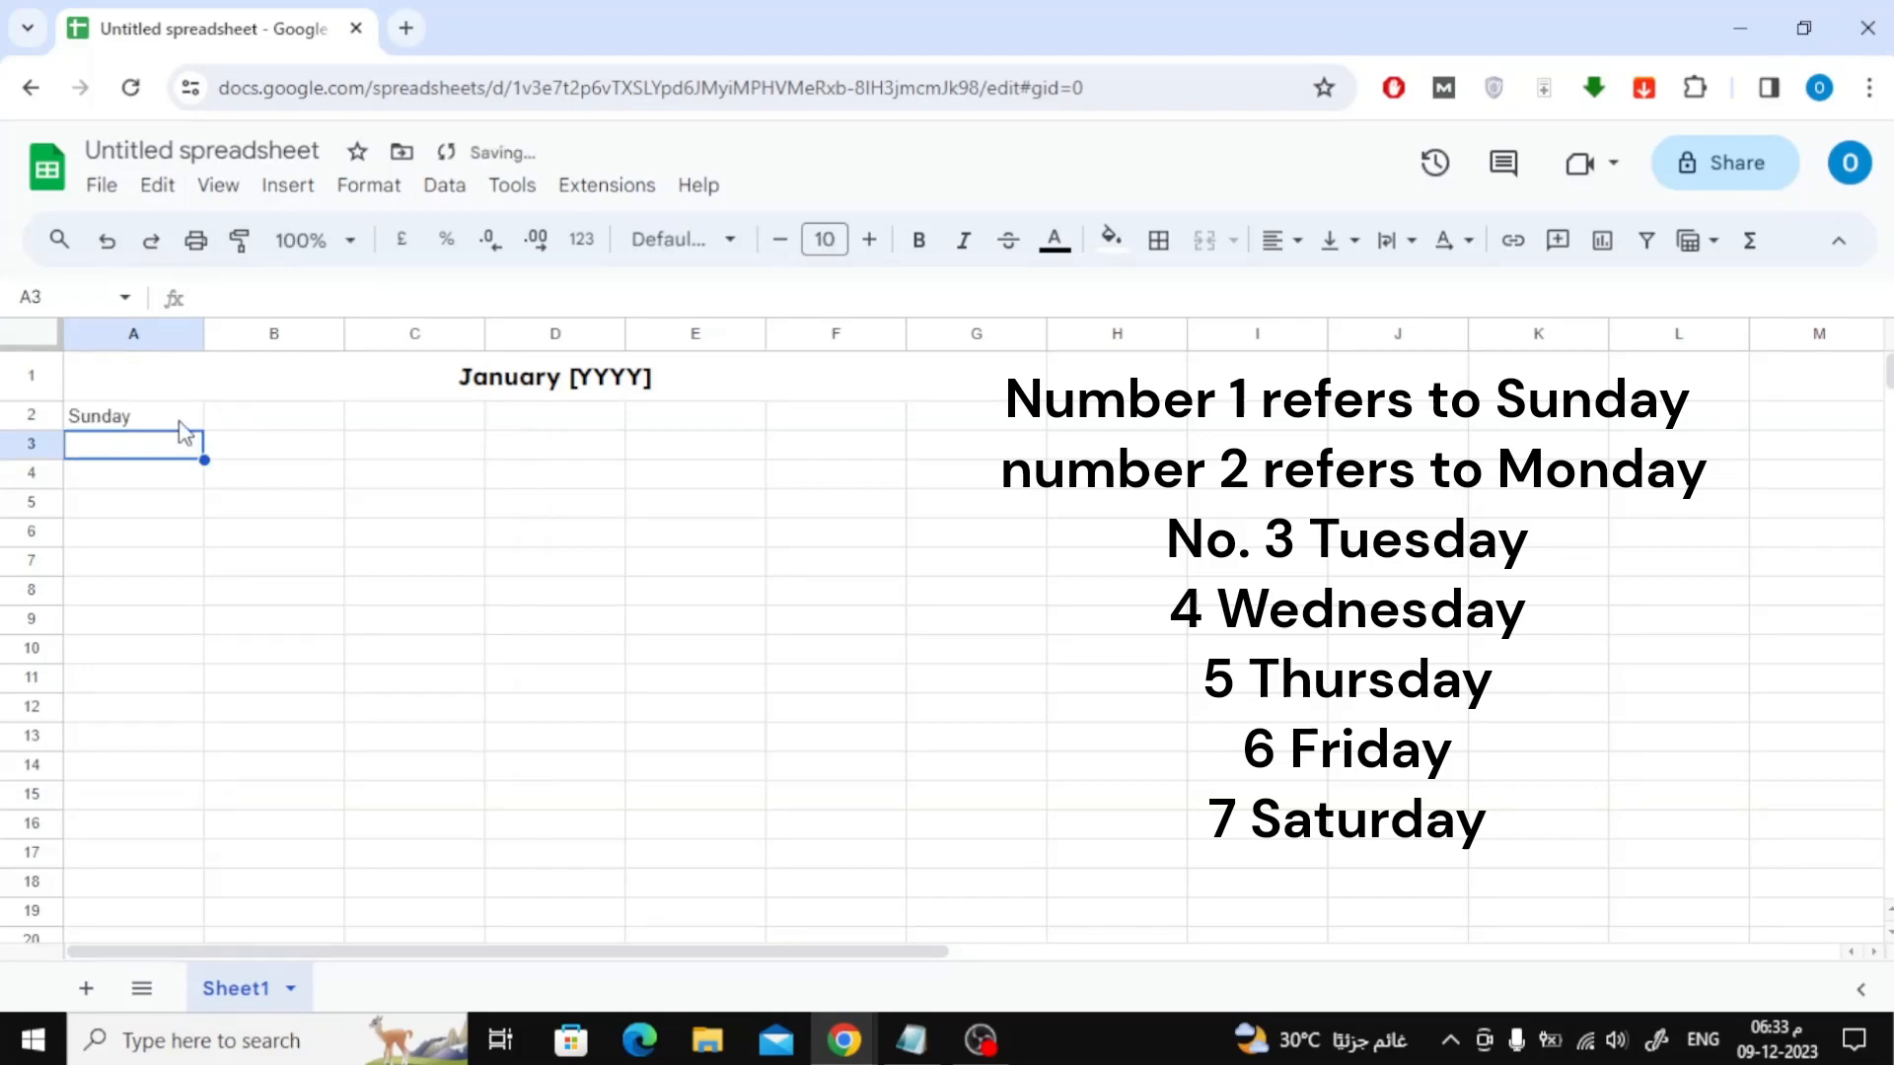
pyautogui.click(132, 416)
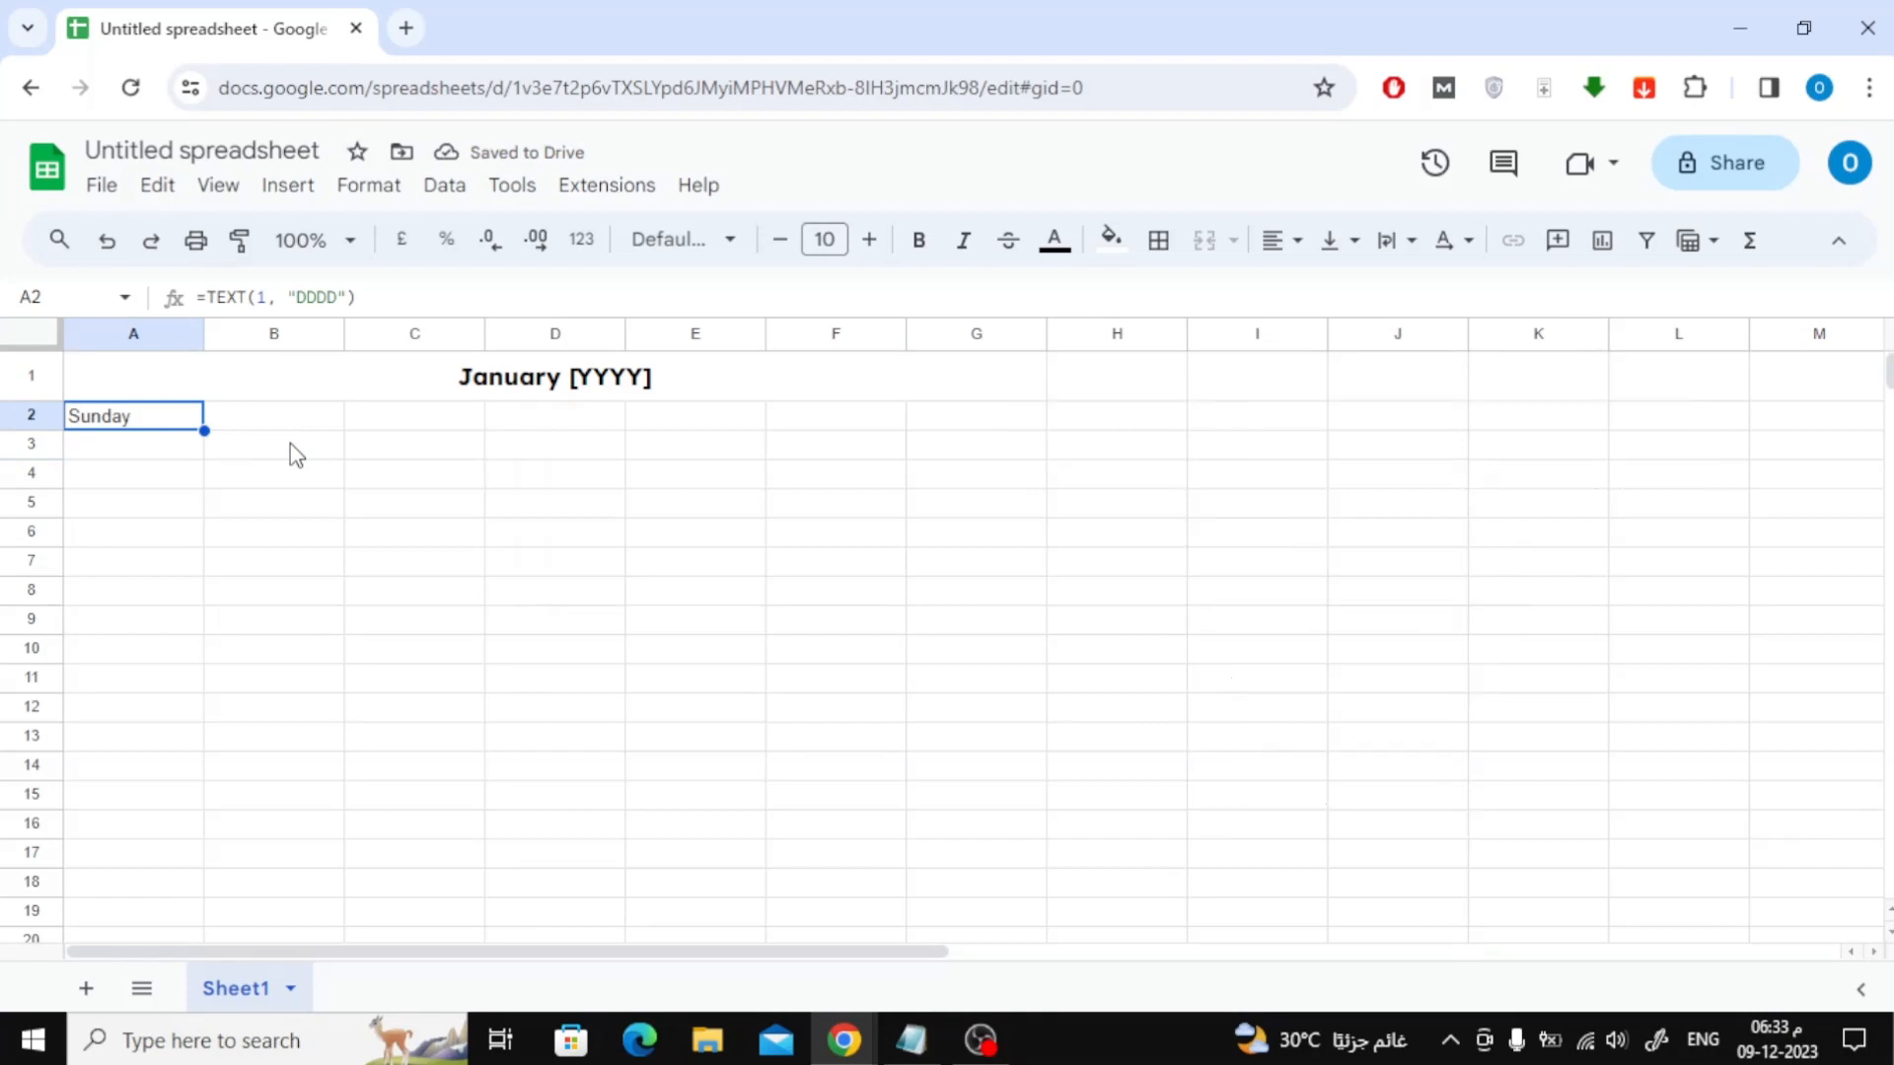
pyautogui.moveTo(657, 546)
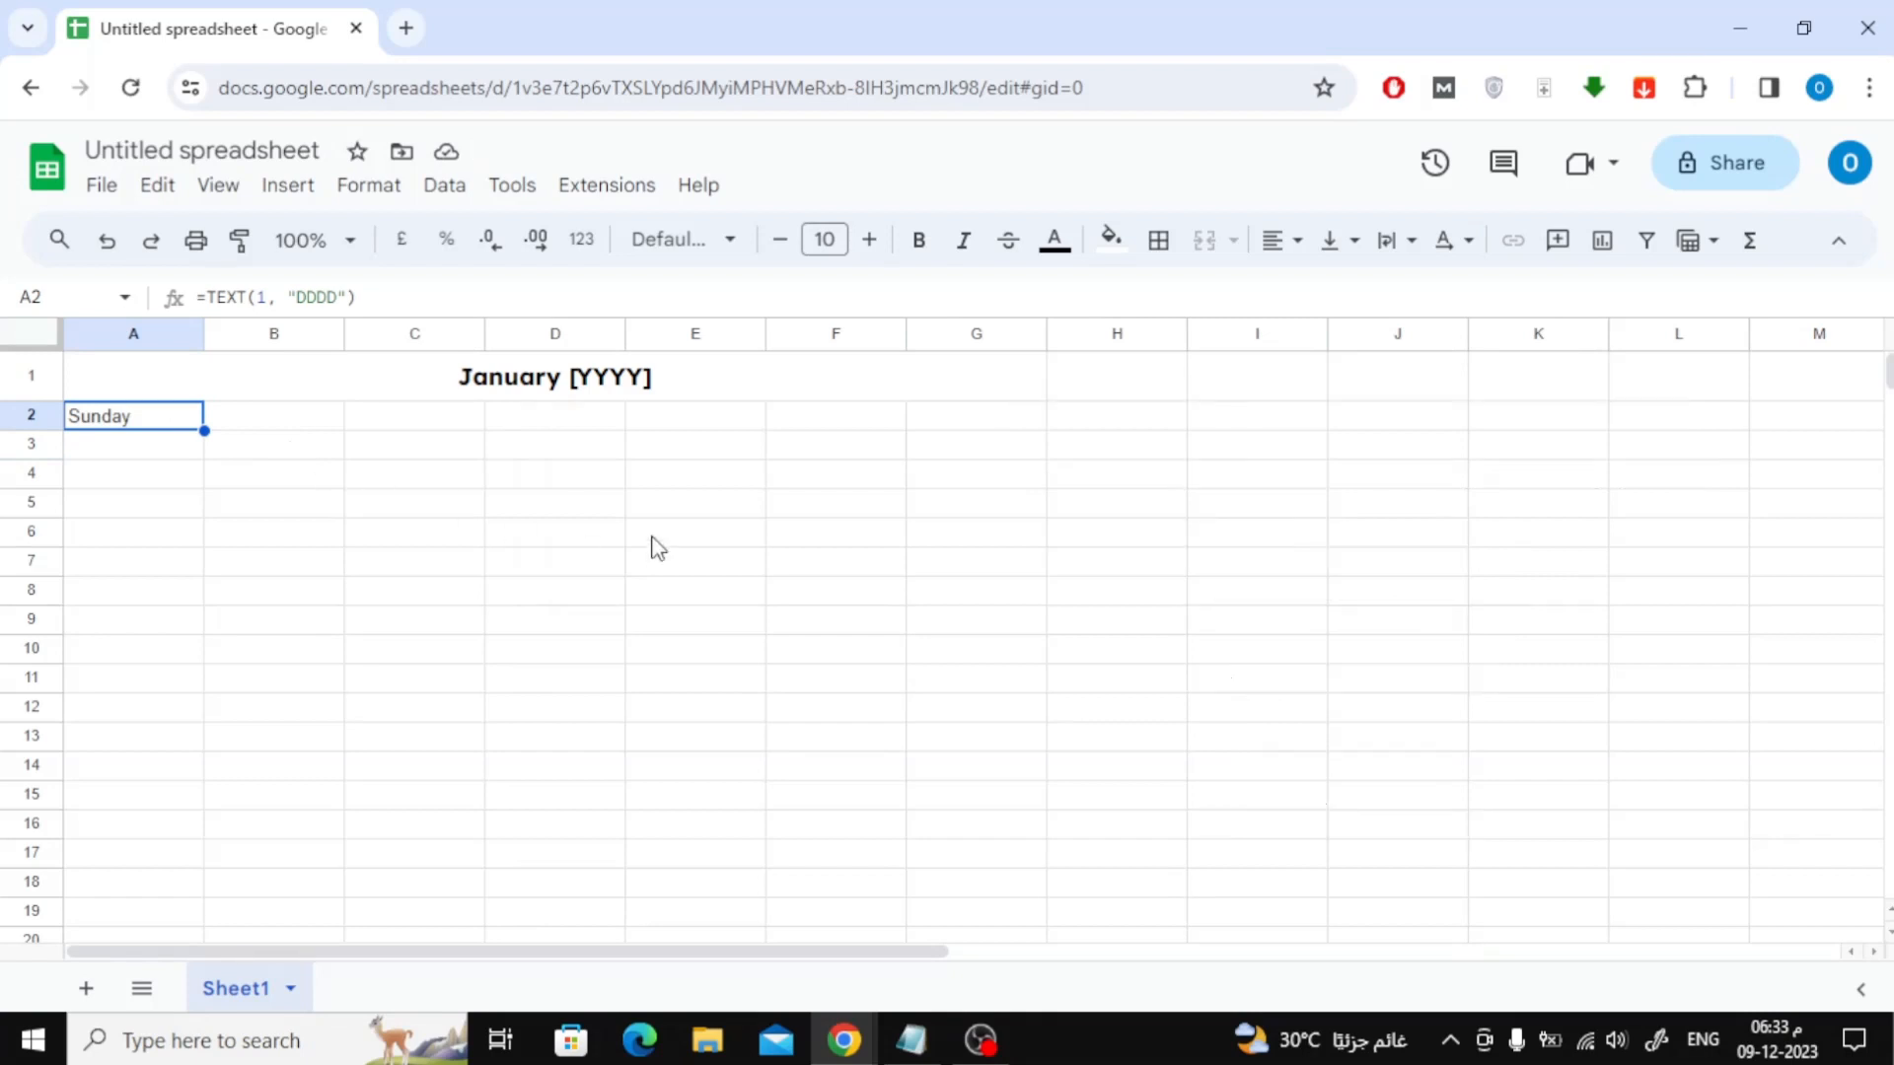
# - Swap in COLUMN() from the Notepad notes so A2:G2 list Sunday through Saturday
pyautogui.click(911, 1039)
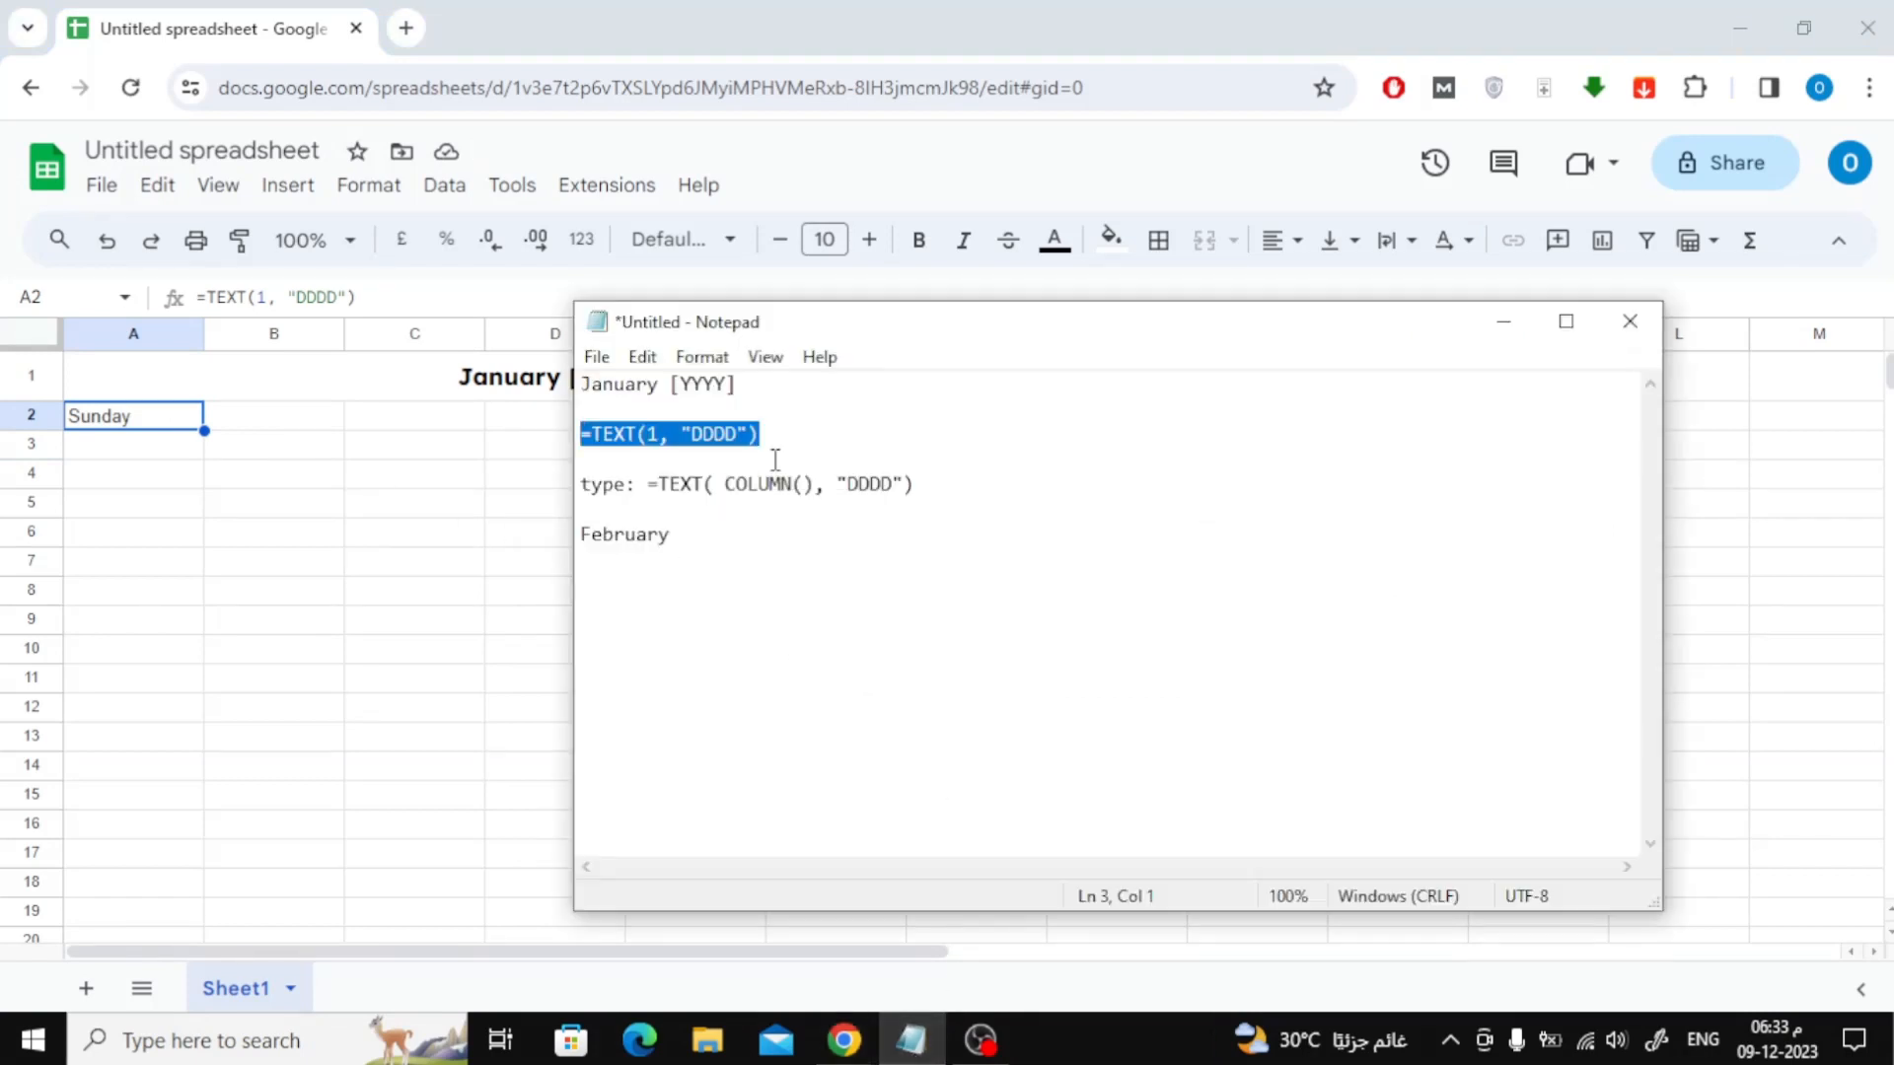
pyautogui.doubleClick(758, 483)
pyautogui.write('COLUMN(')
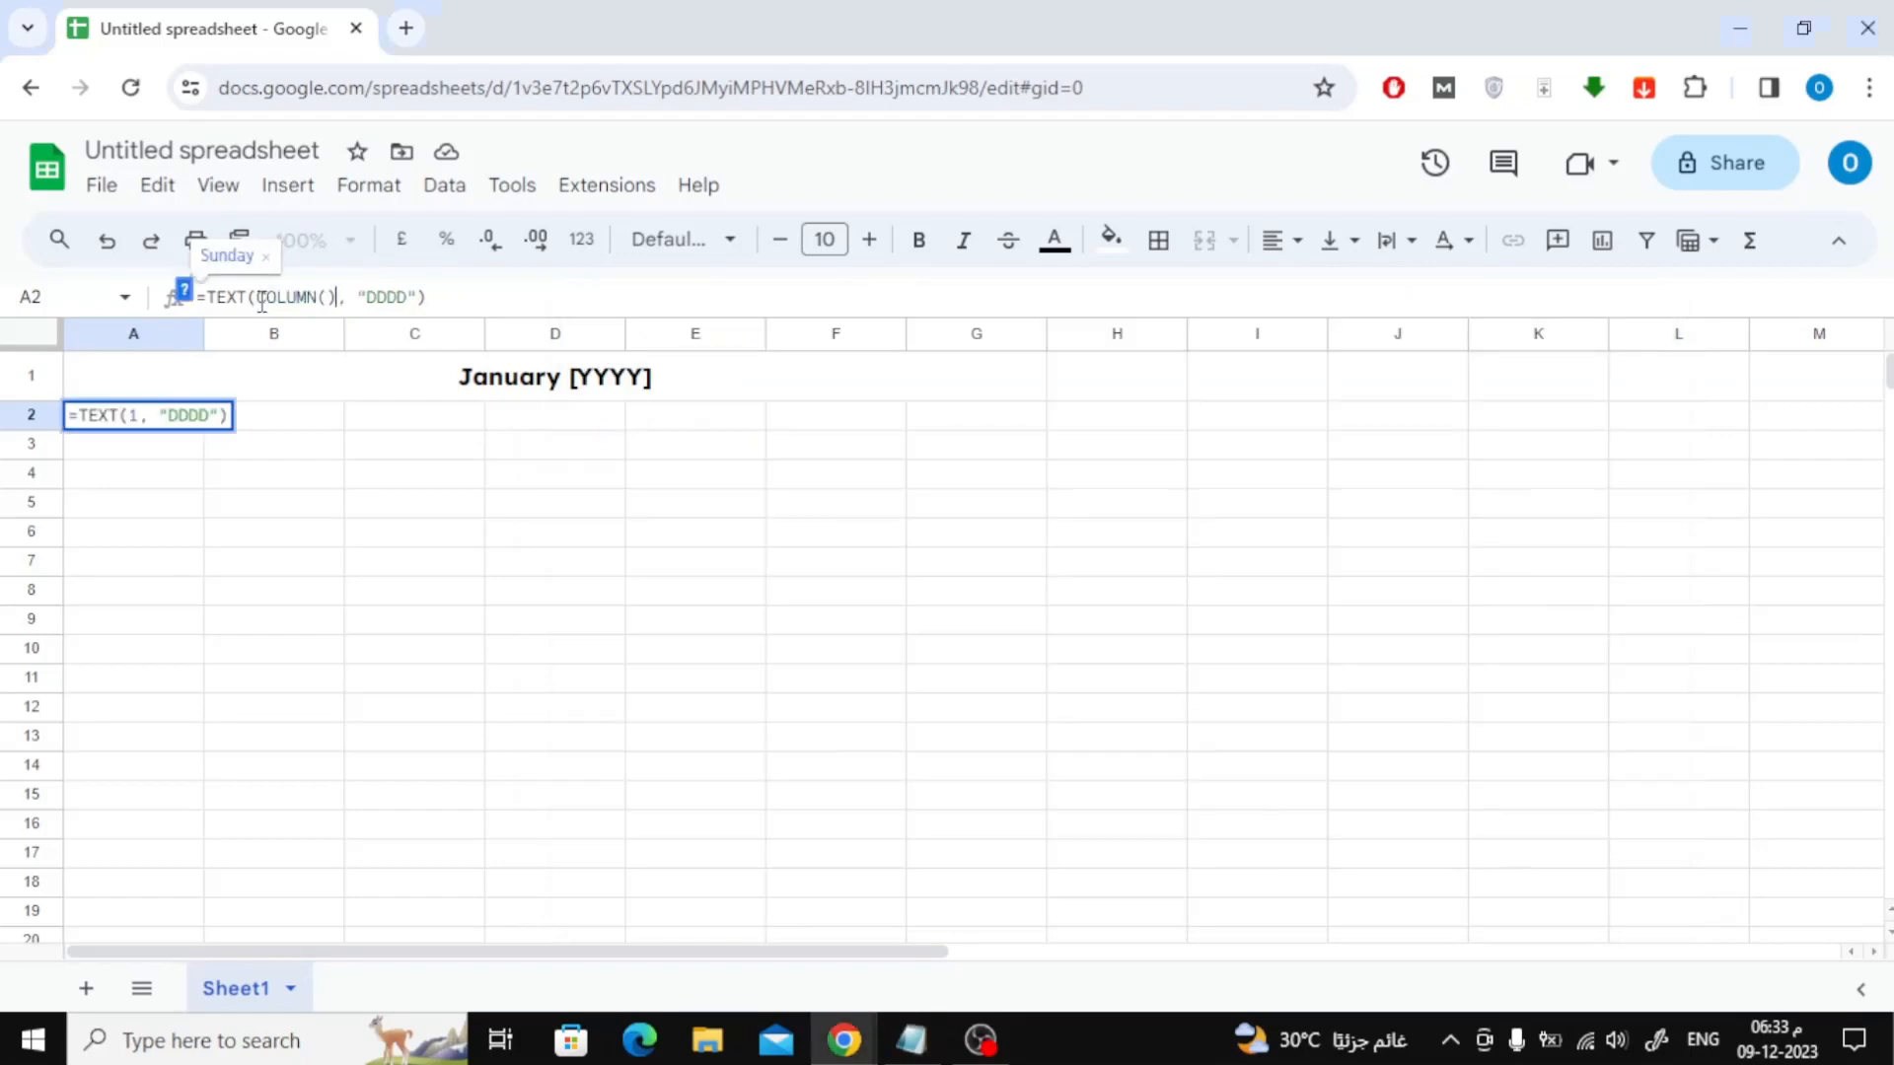
pyautogui.press('Return')
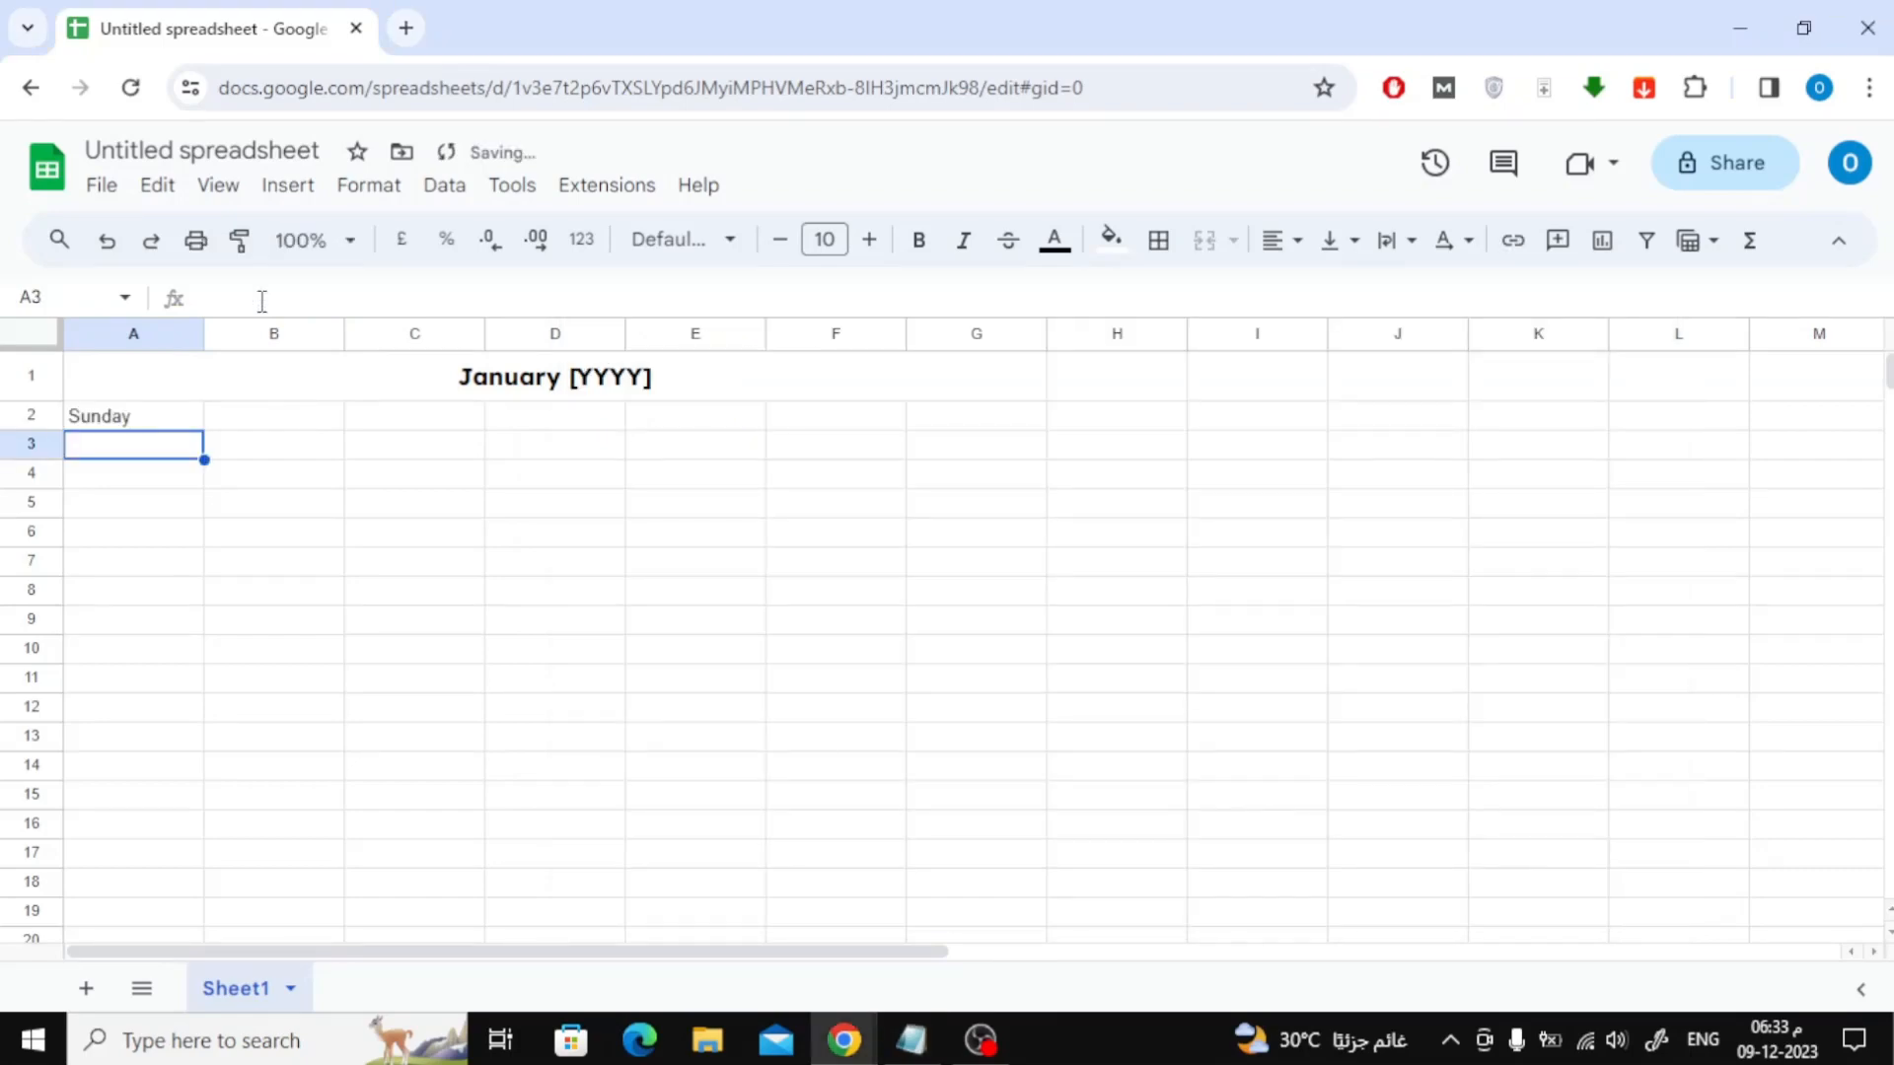
pyautogui.click(133, 416)
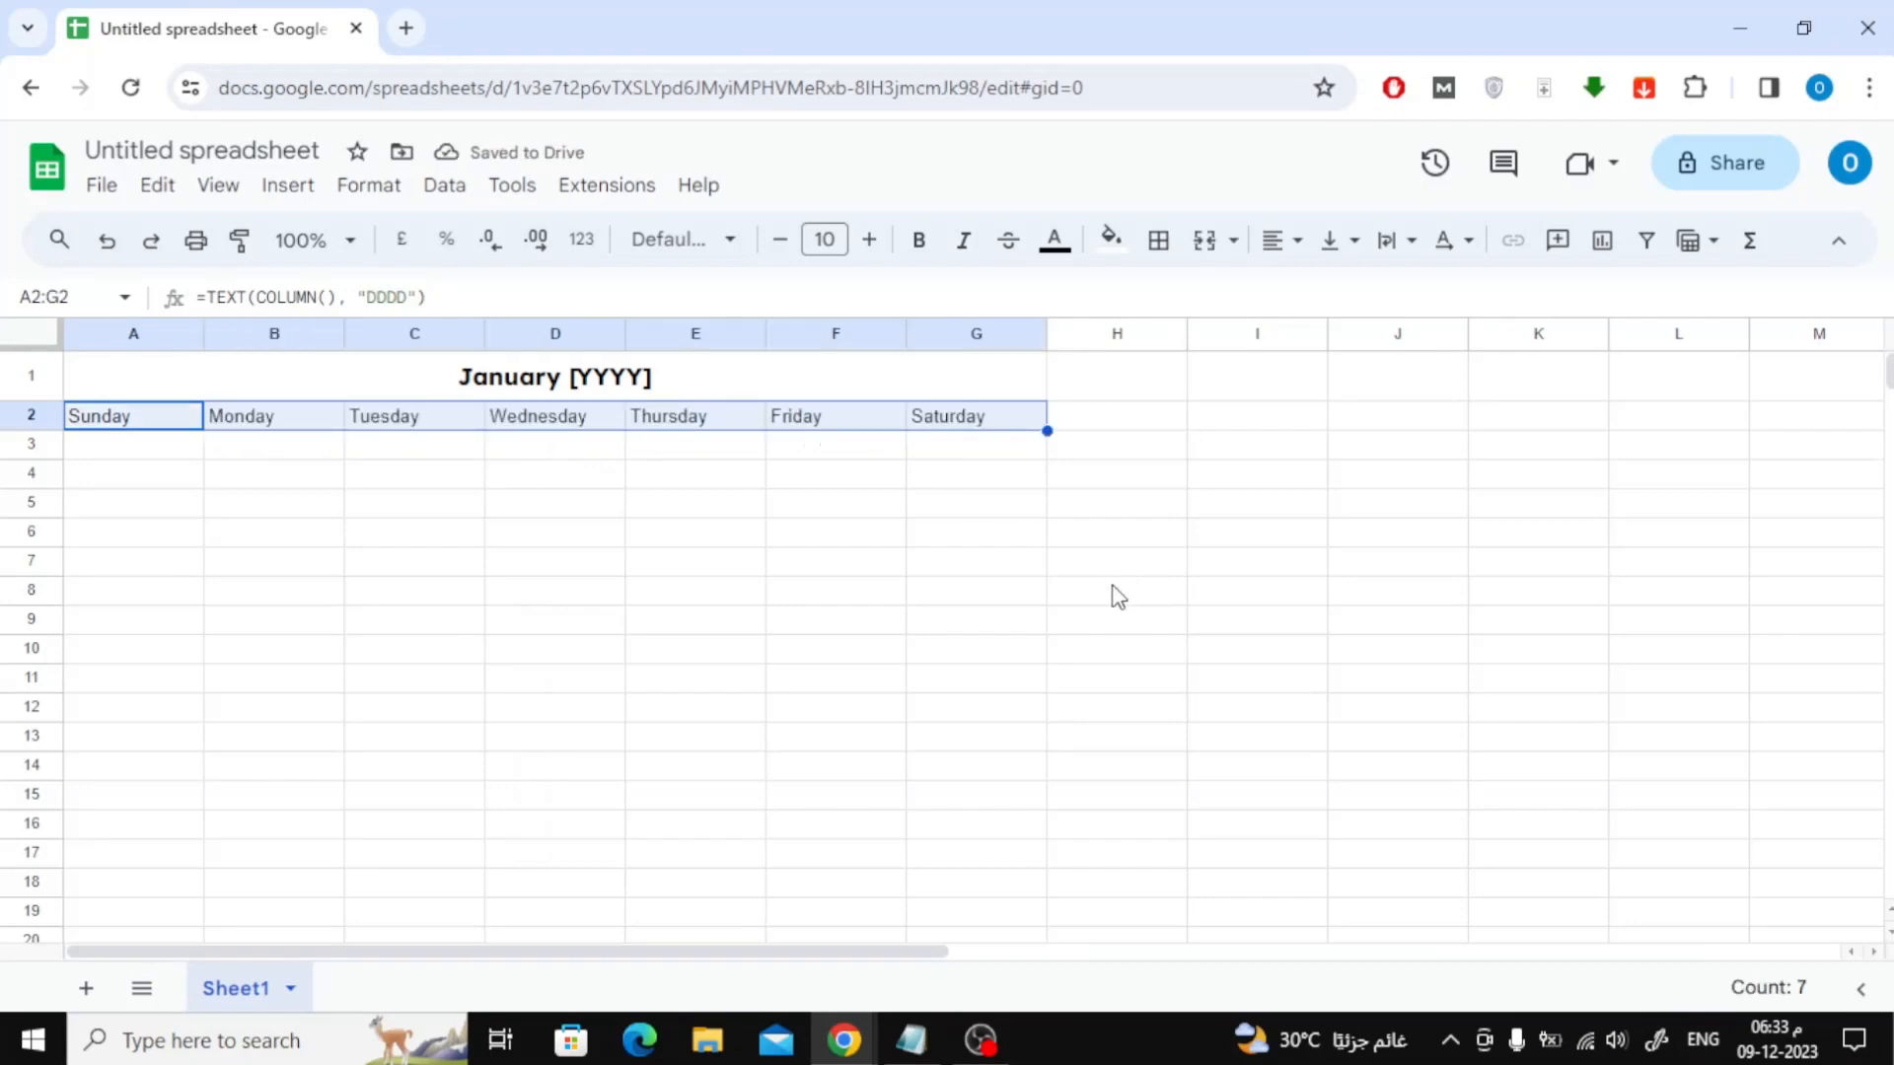
# - Make row 2 taller with an orange fill and bold white weekday names
pyautogui.click(133, 444)
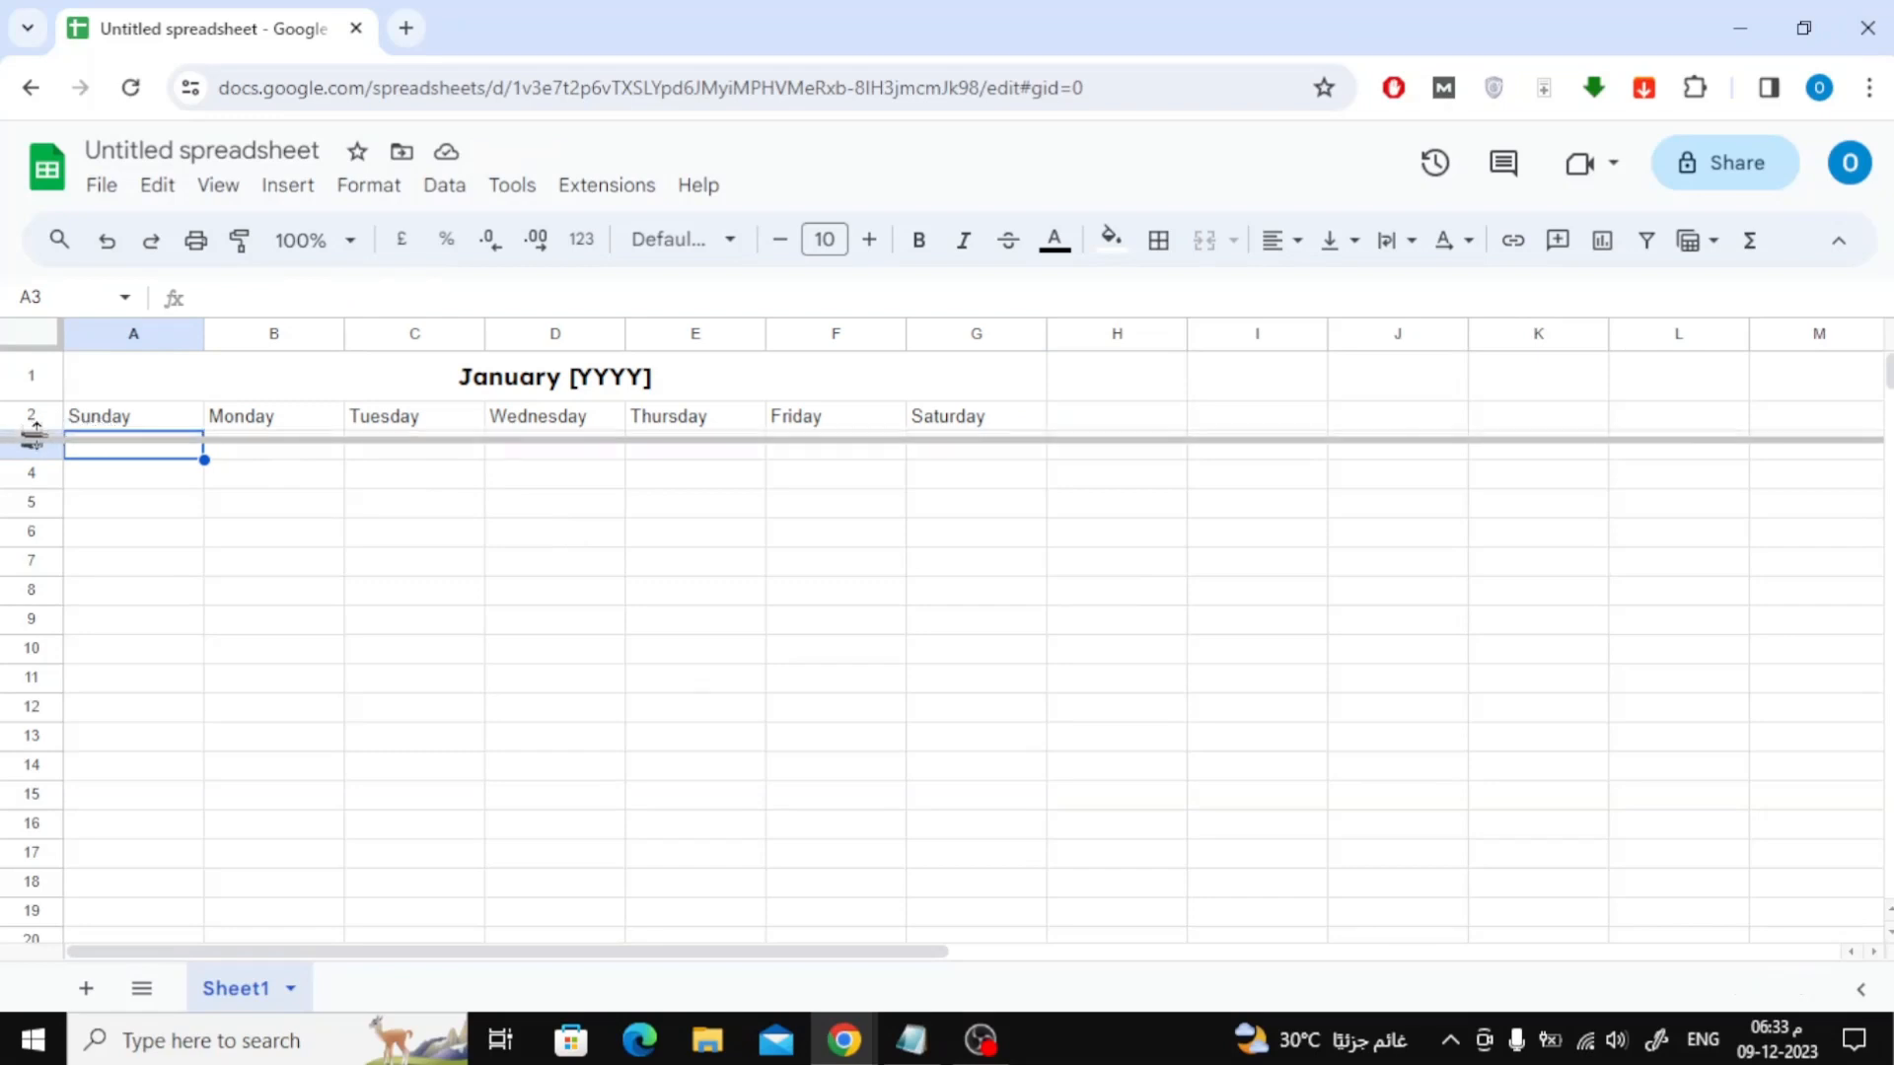
pyautogui.moveTo(34, 432); pyautogui.dragTo(33, 450)
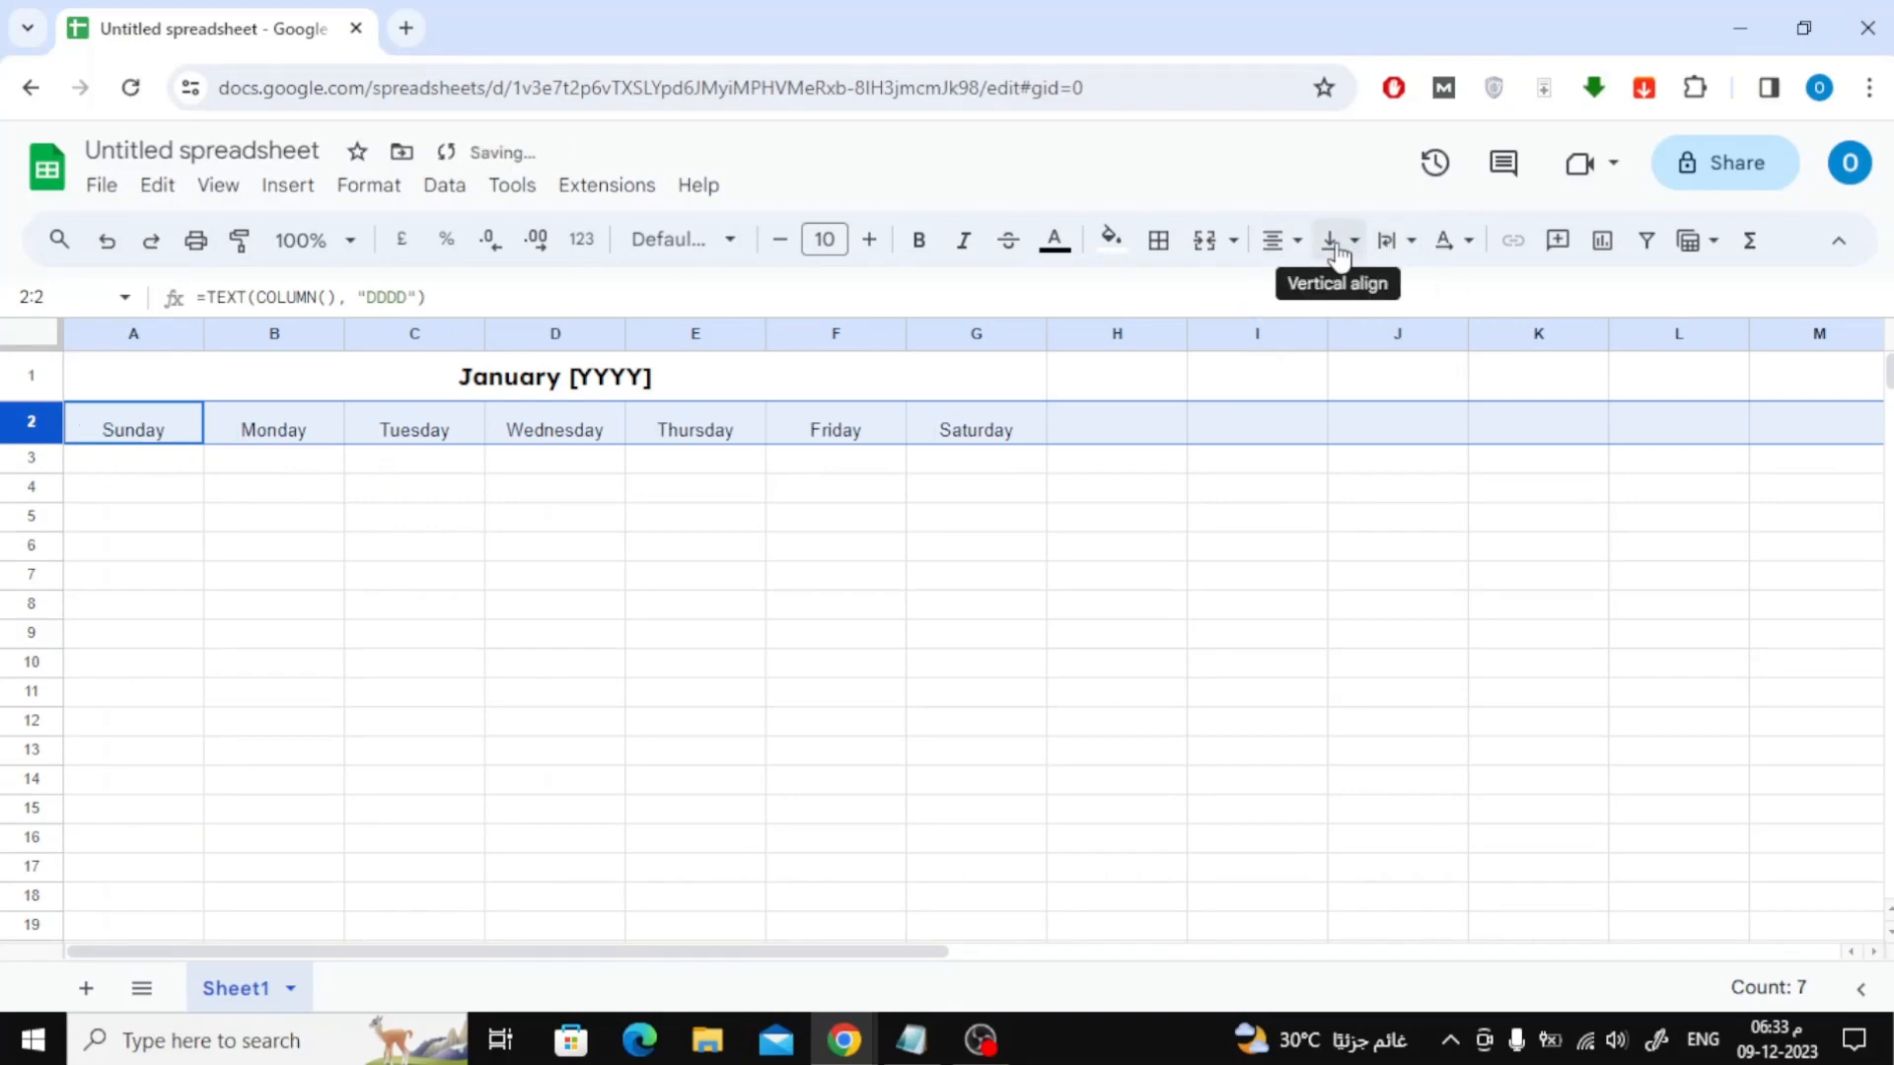
pyautogui.click(868, 239)
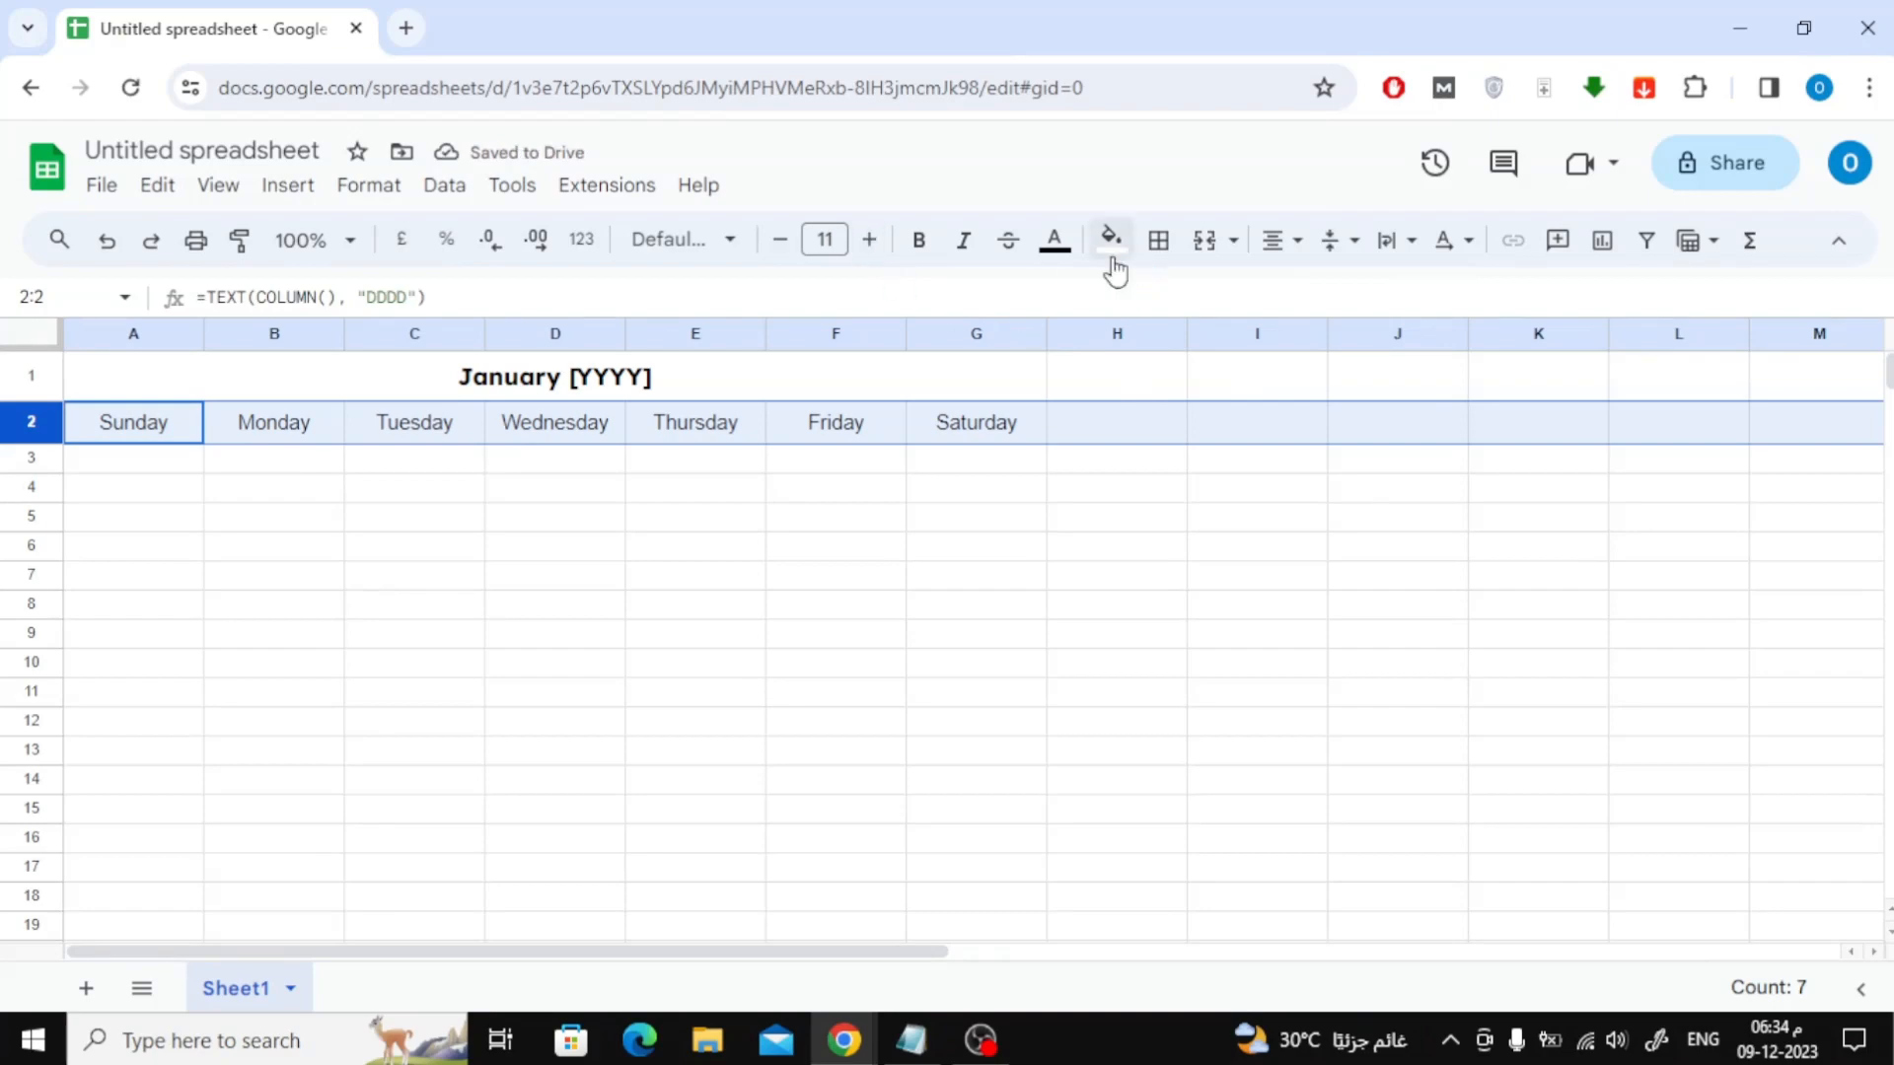
pyautogui.click(1102, 239)
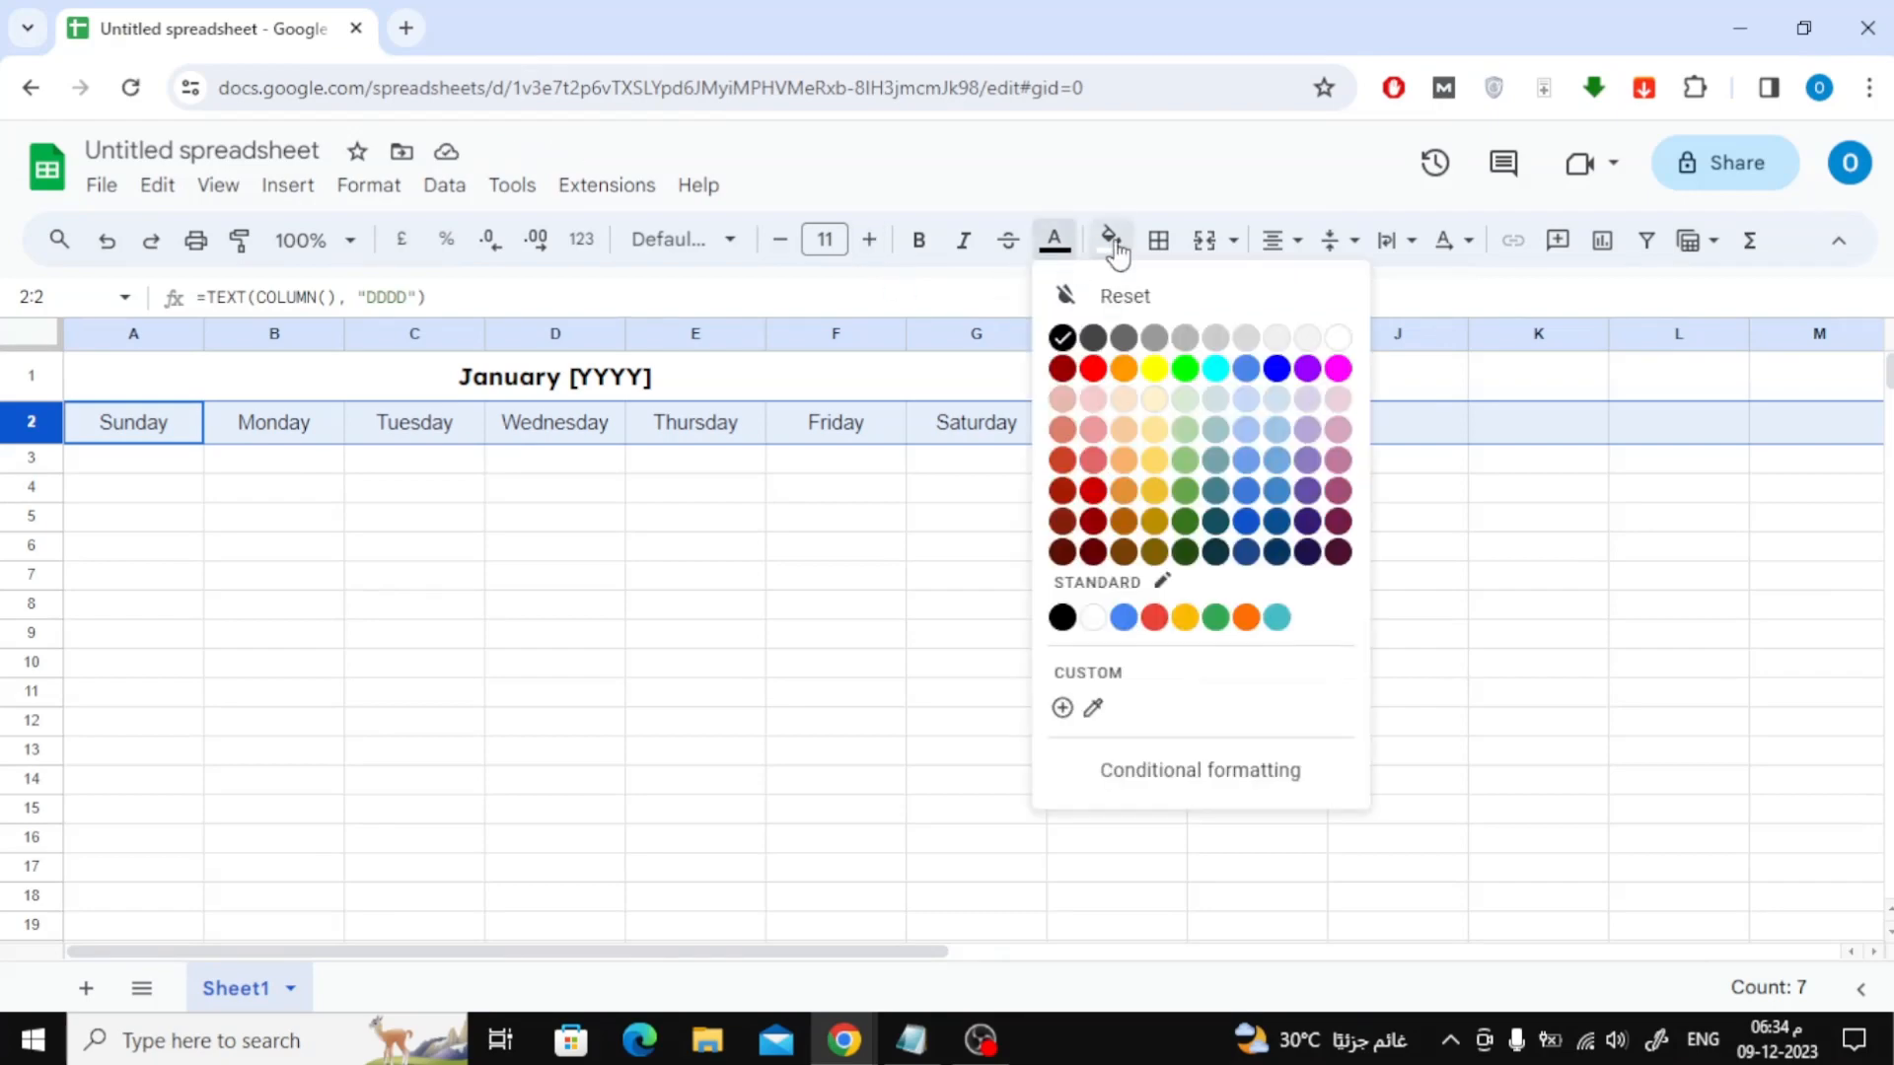
pyautogui.click(1245, 617)
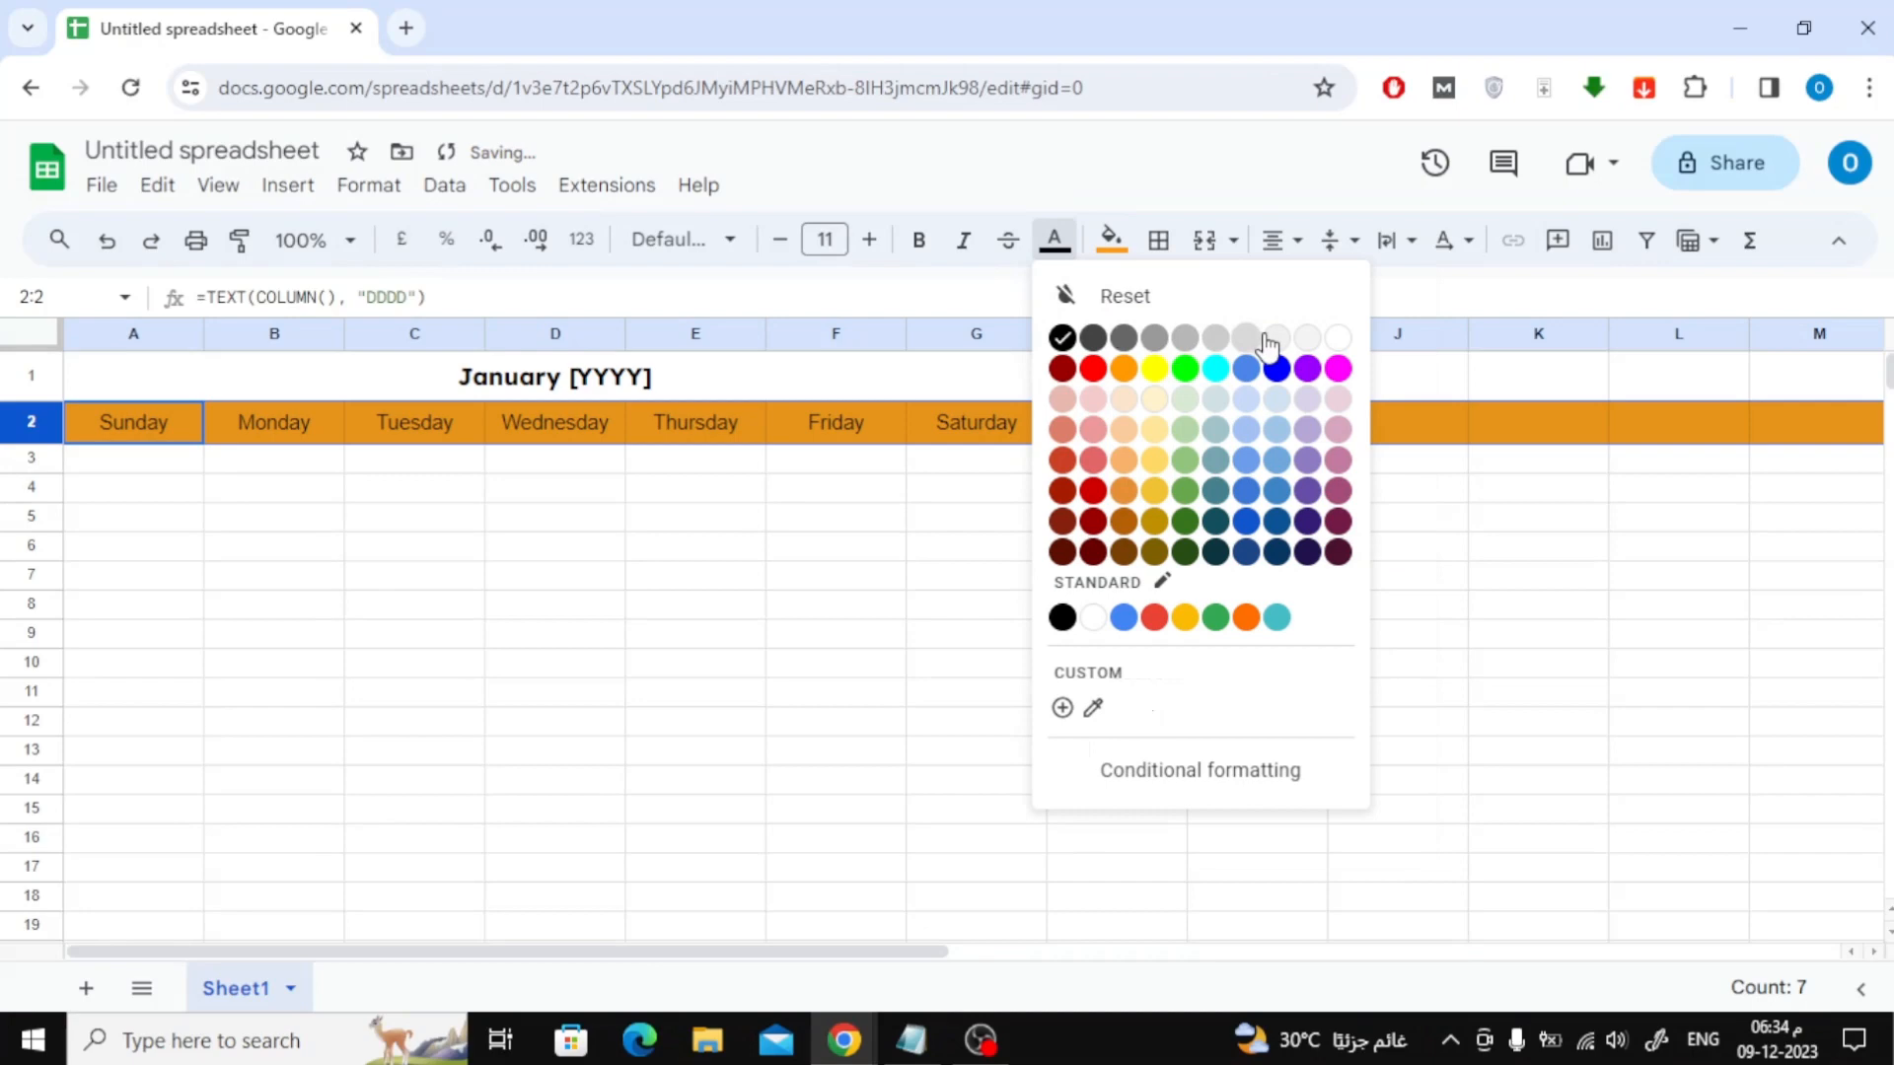
pyautogui.click(1337, 338)
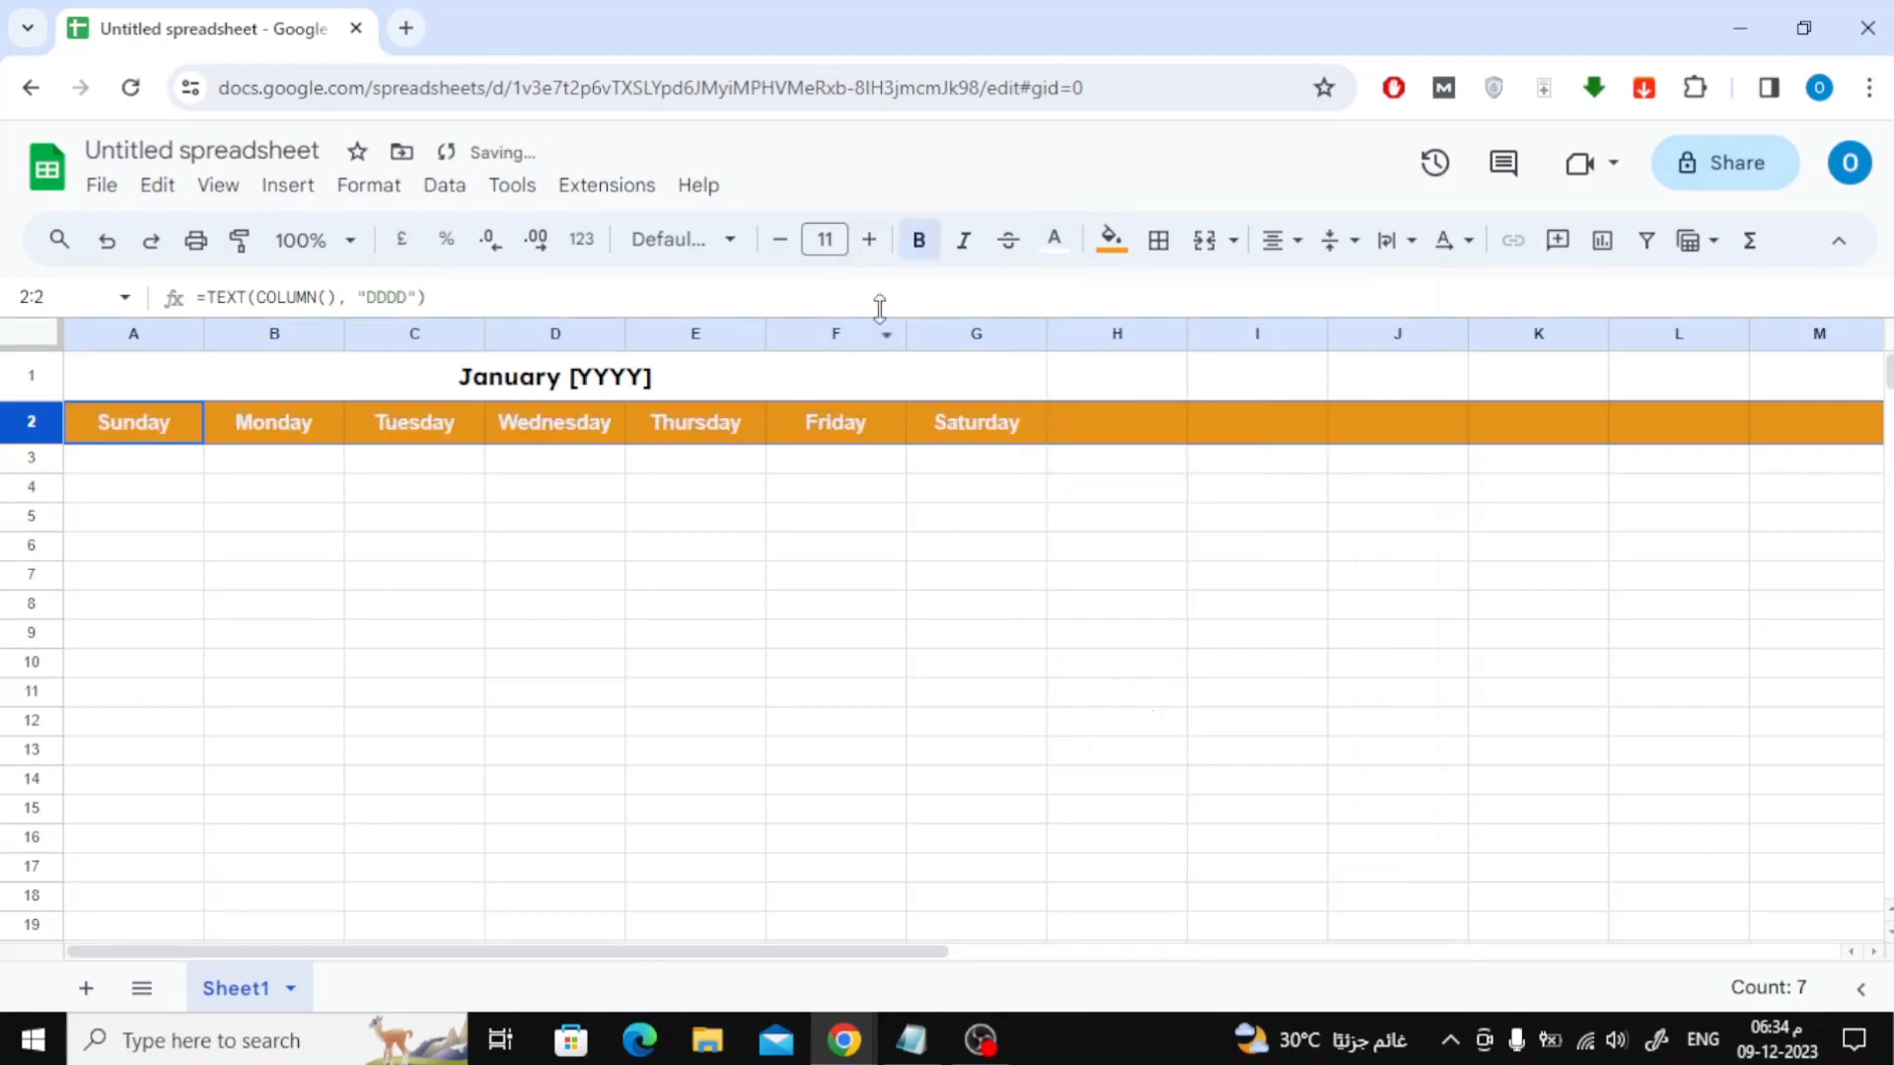
pyautogui.click(554, 374)
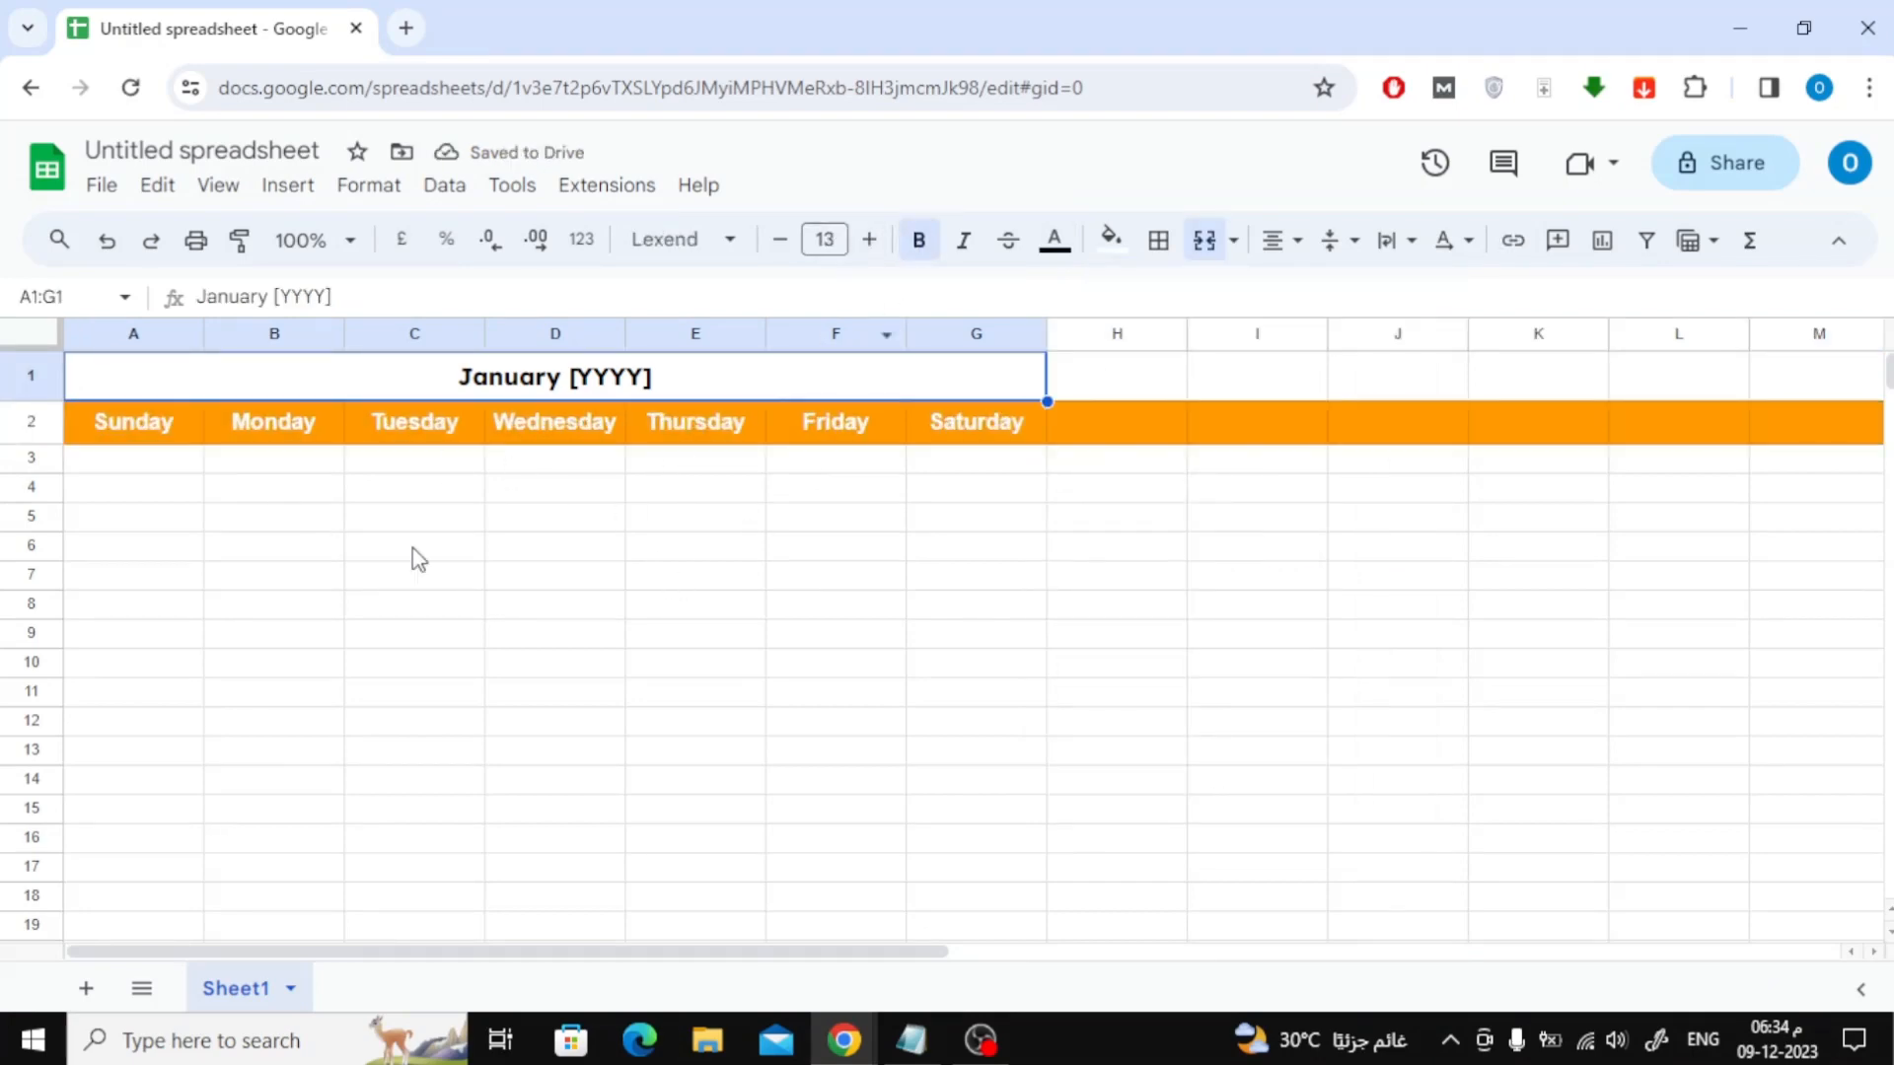
pyautogui.click(974, 487)
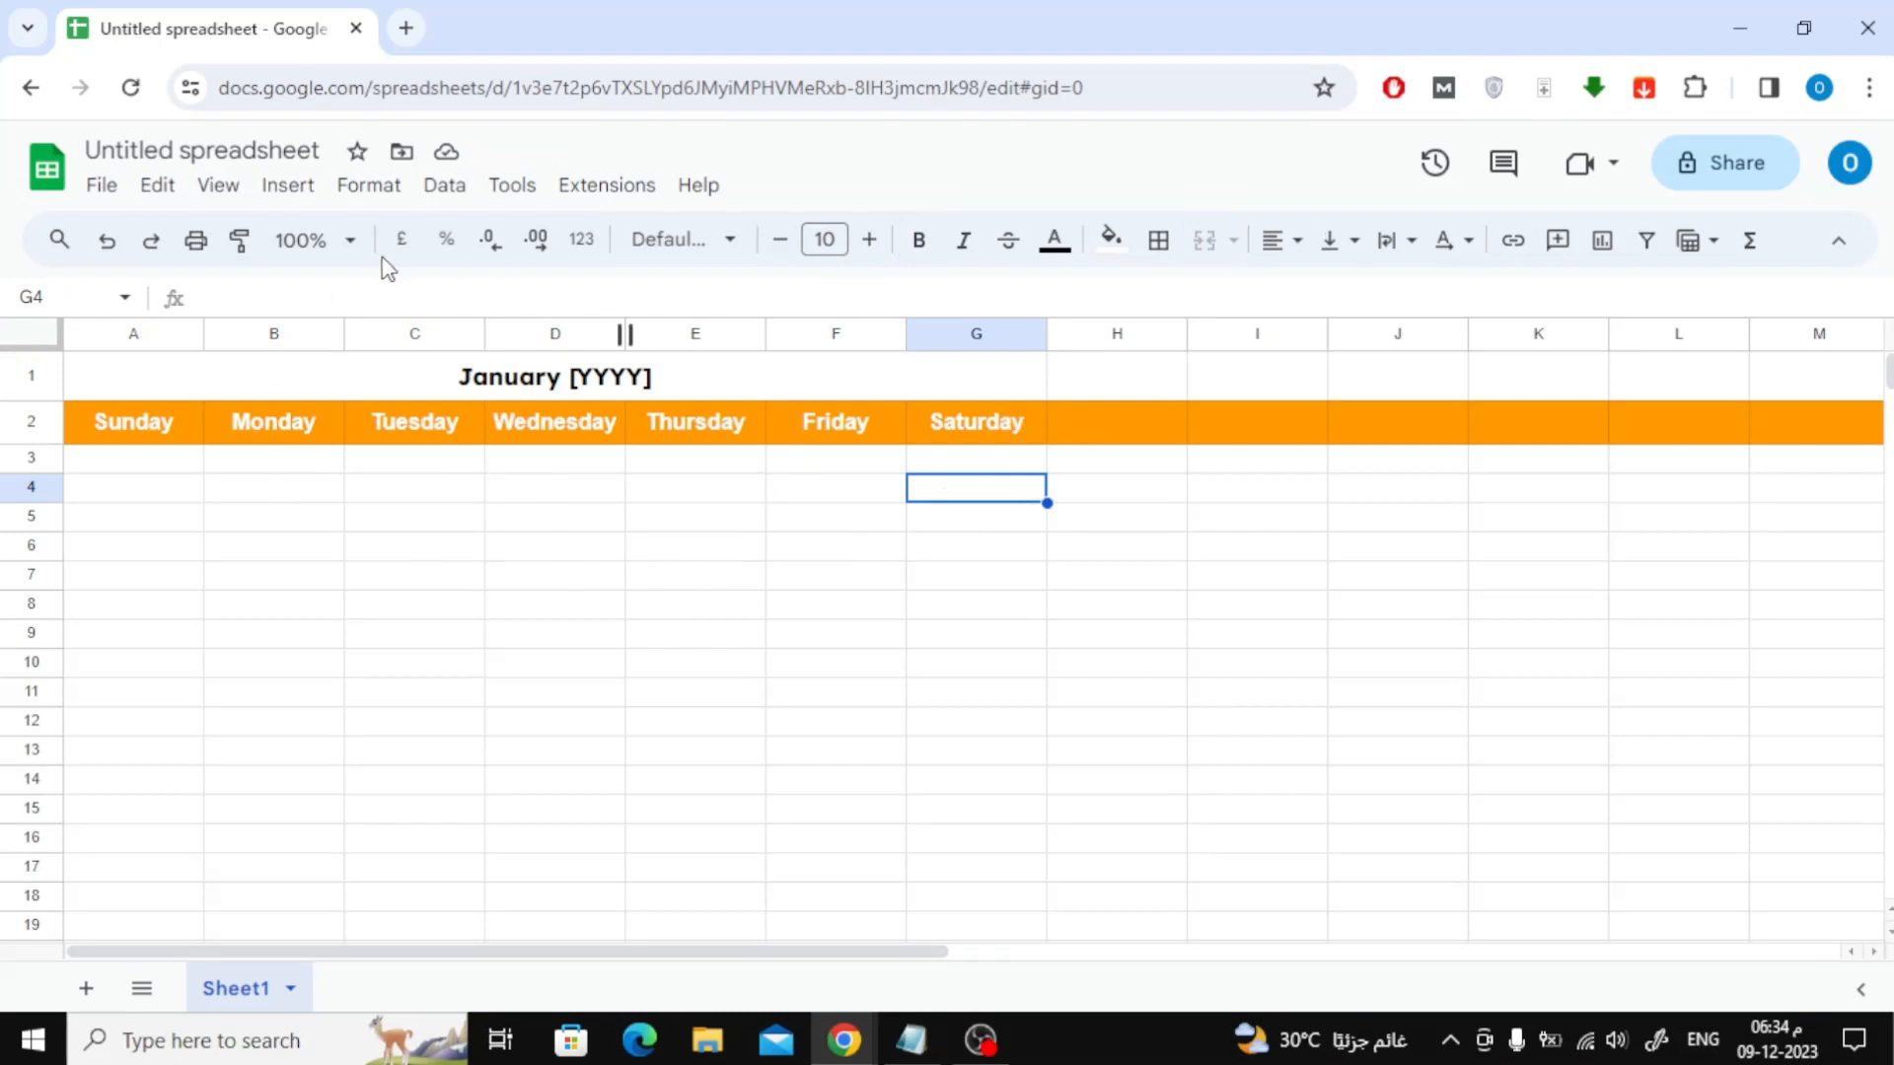
pyautogui.click(29, 422)
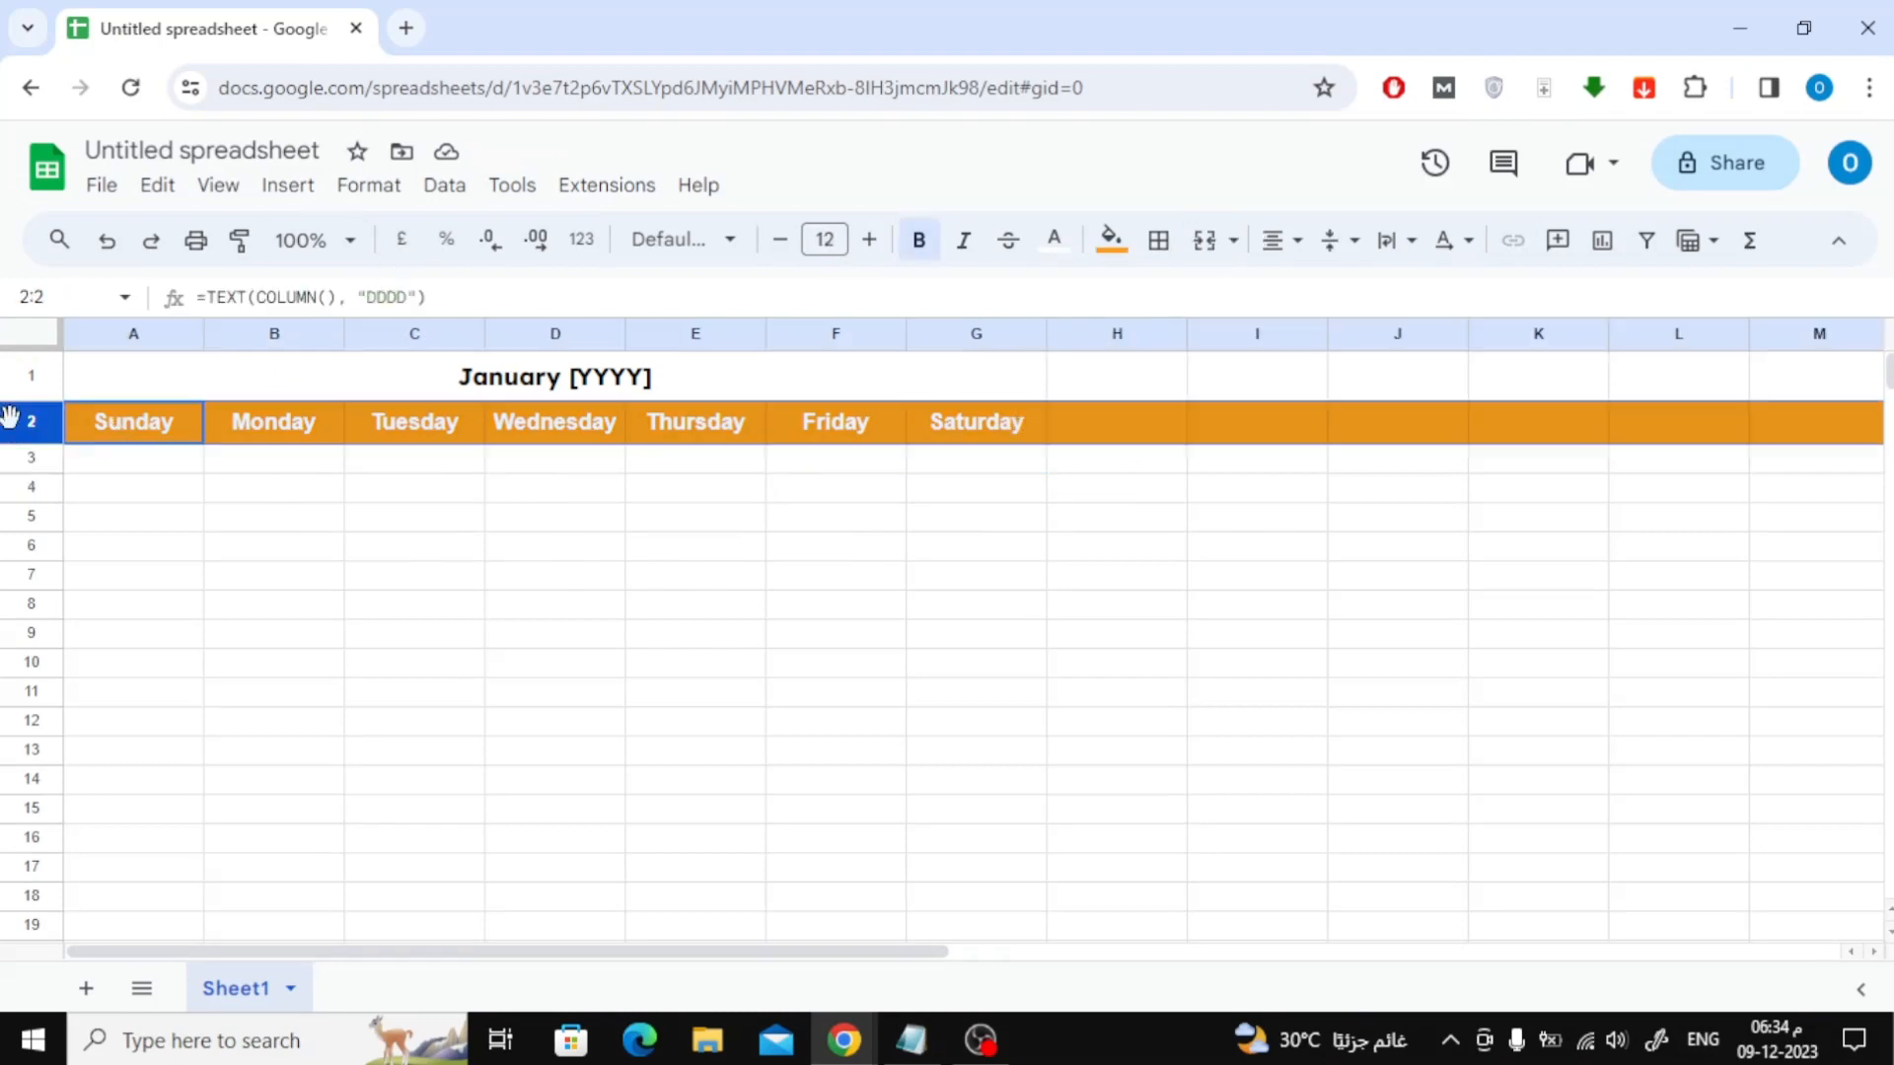
pyautogui.click(1109, 238)
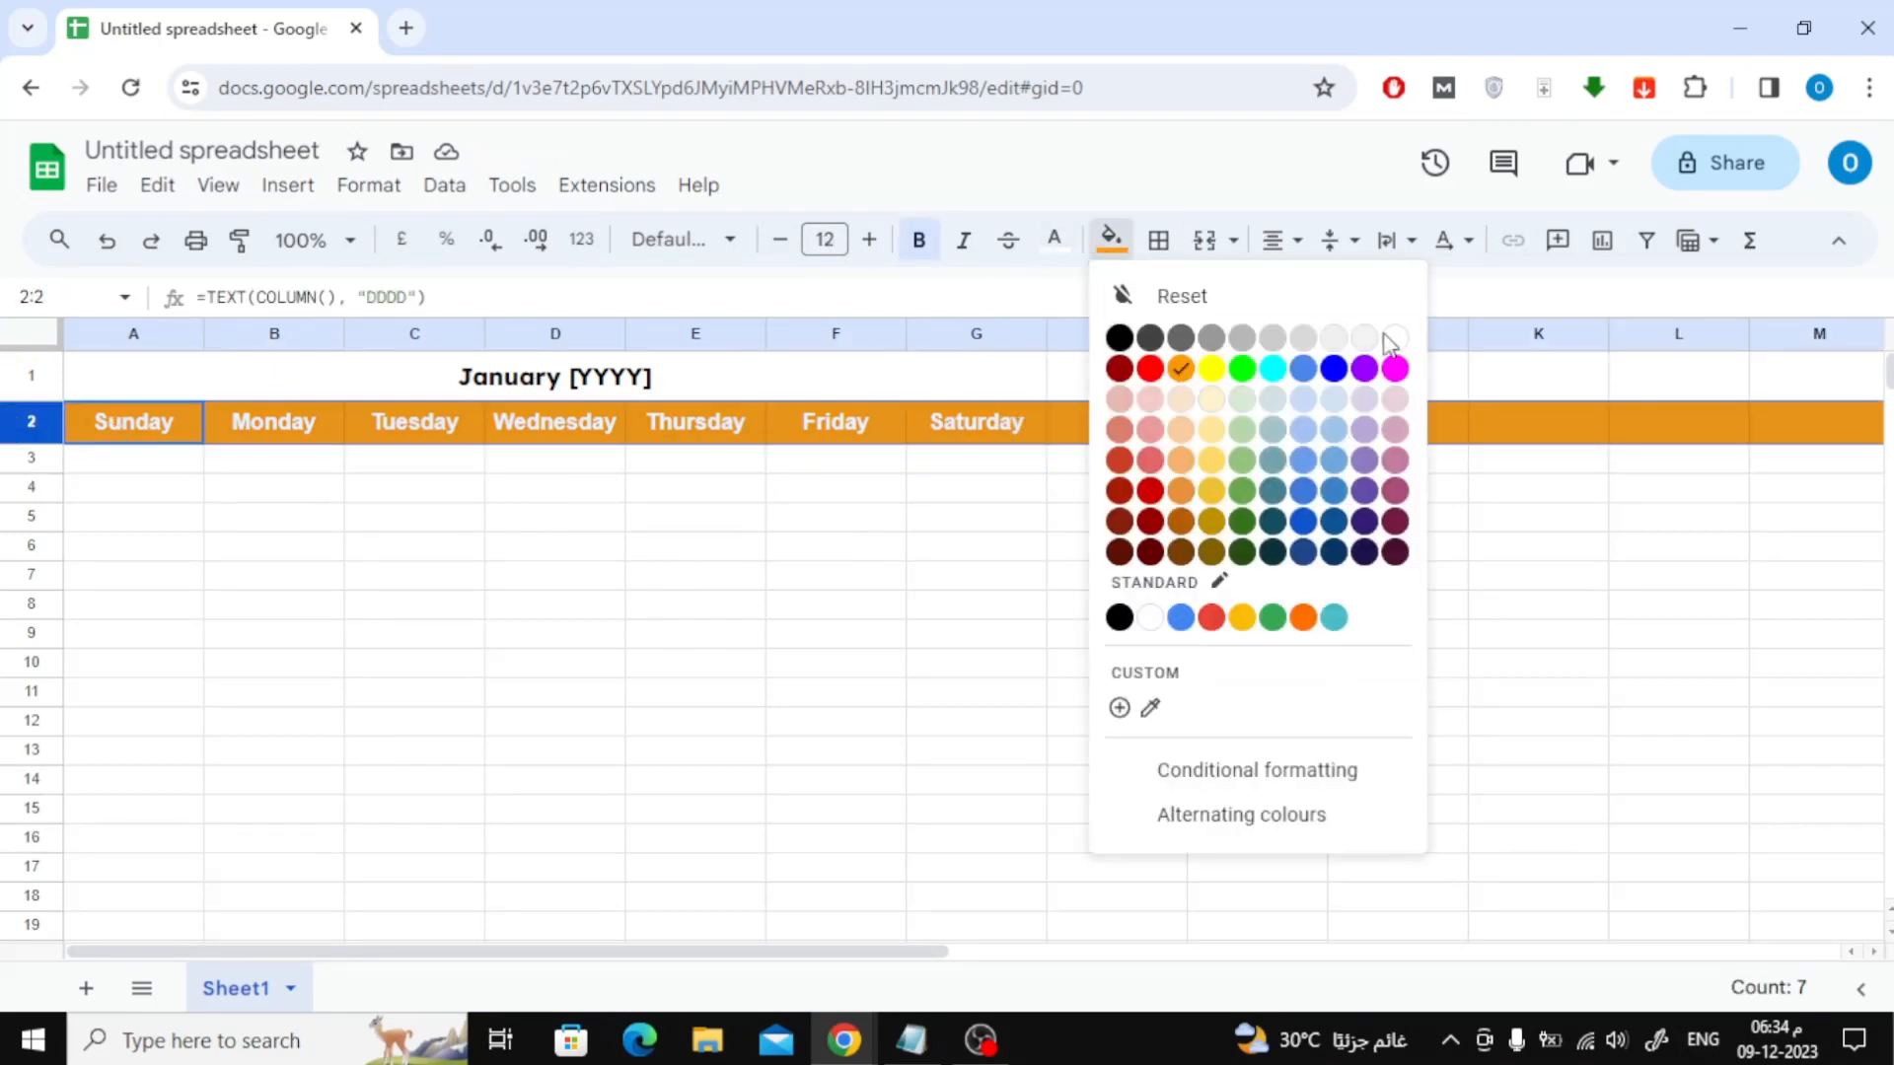
pyautogui.click(1179, 294)
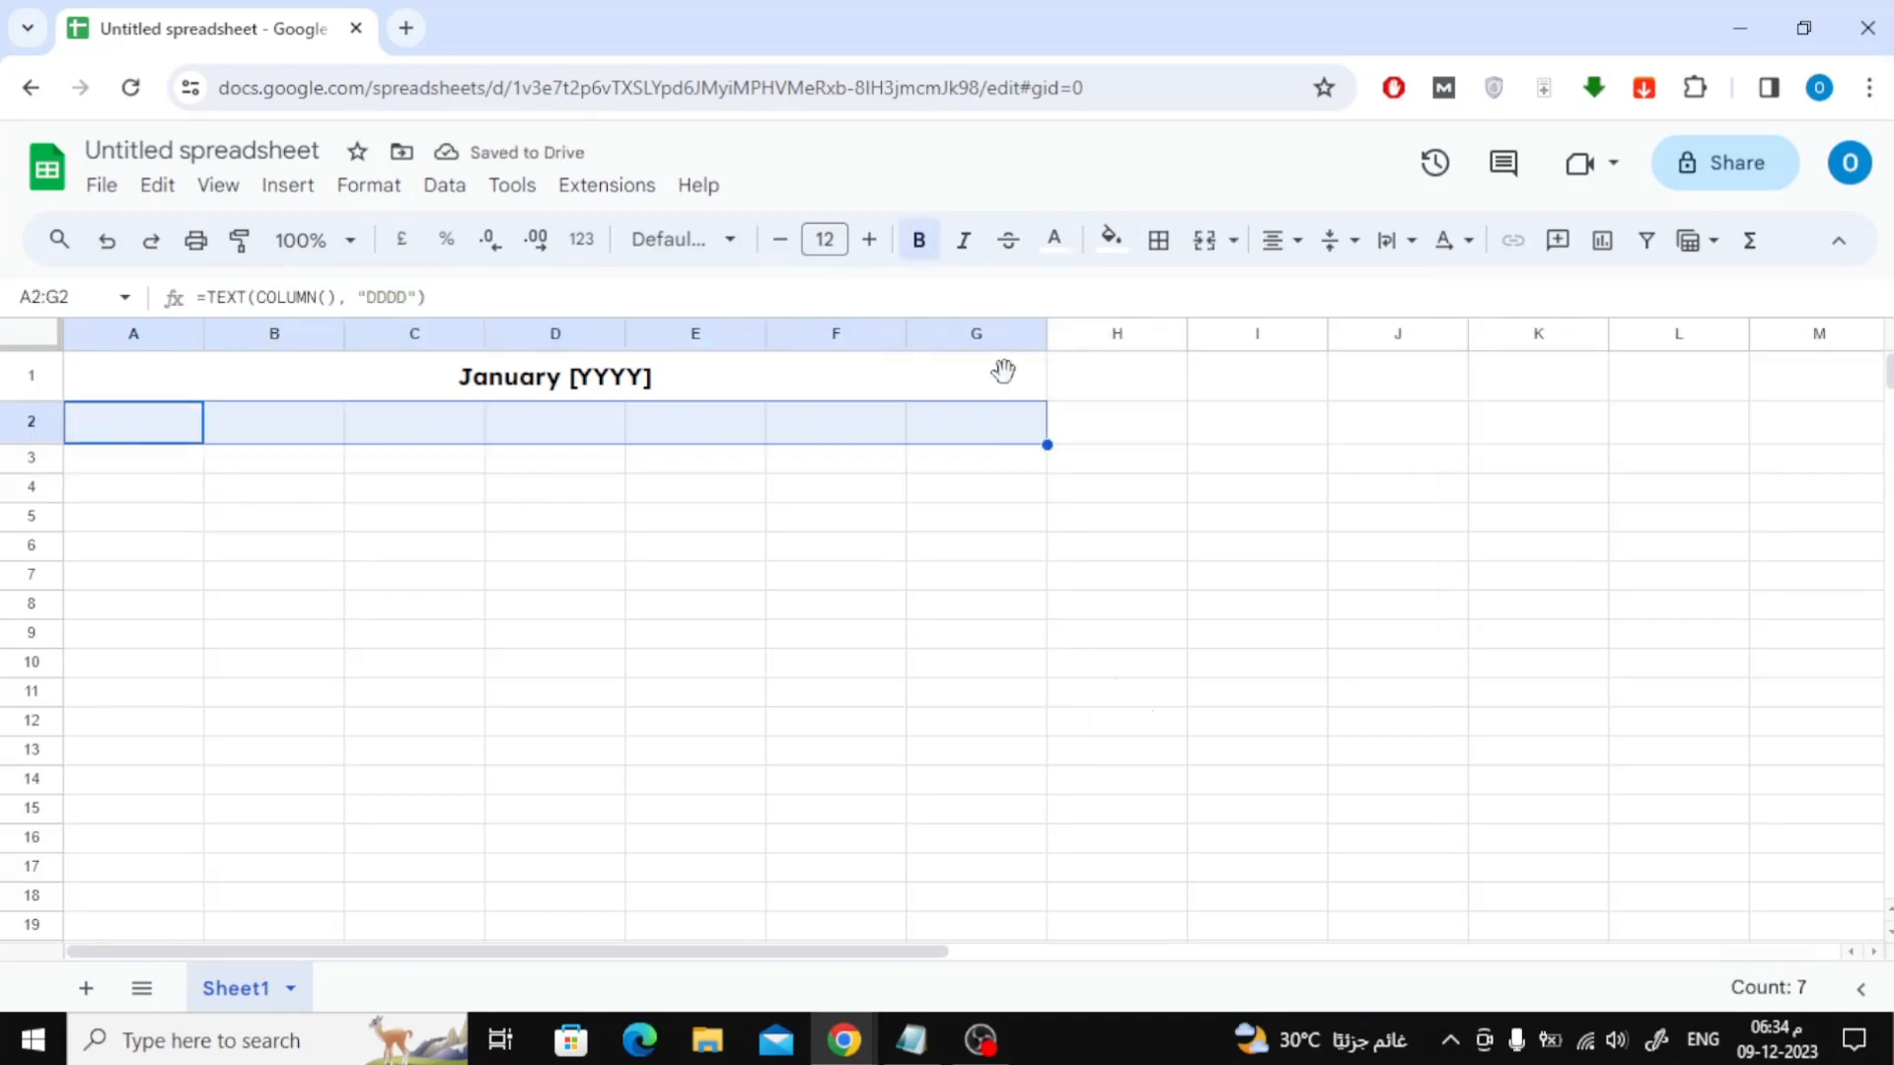
pyautogui.click(1107, 241)
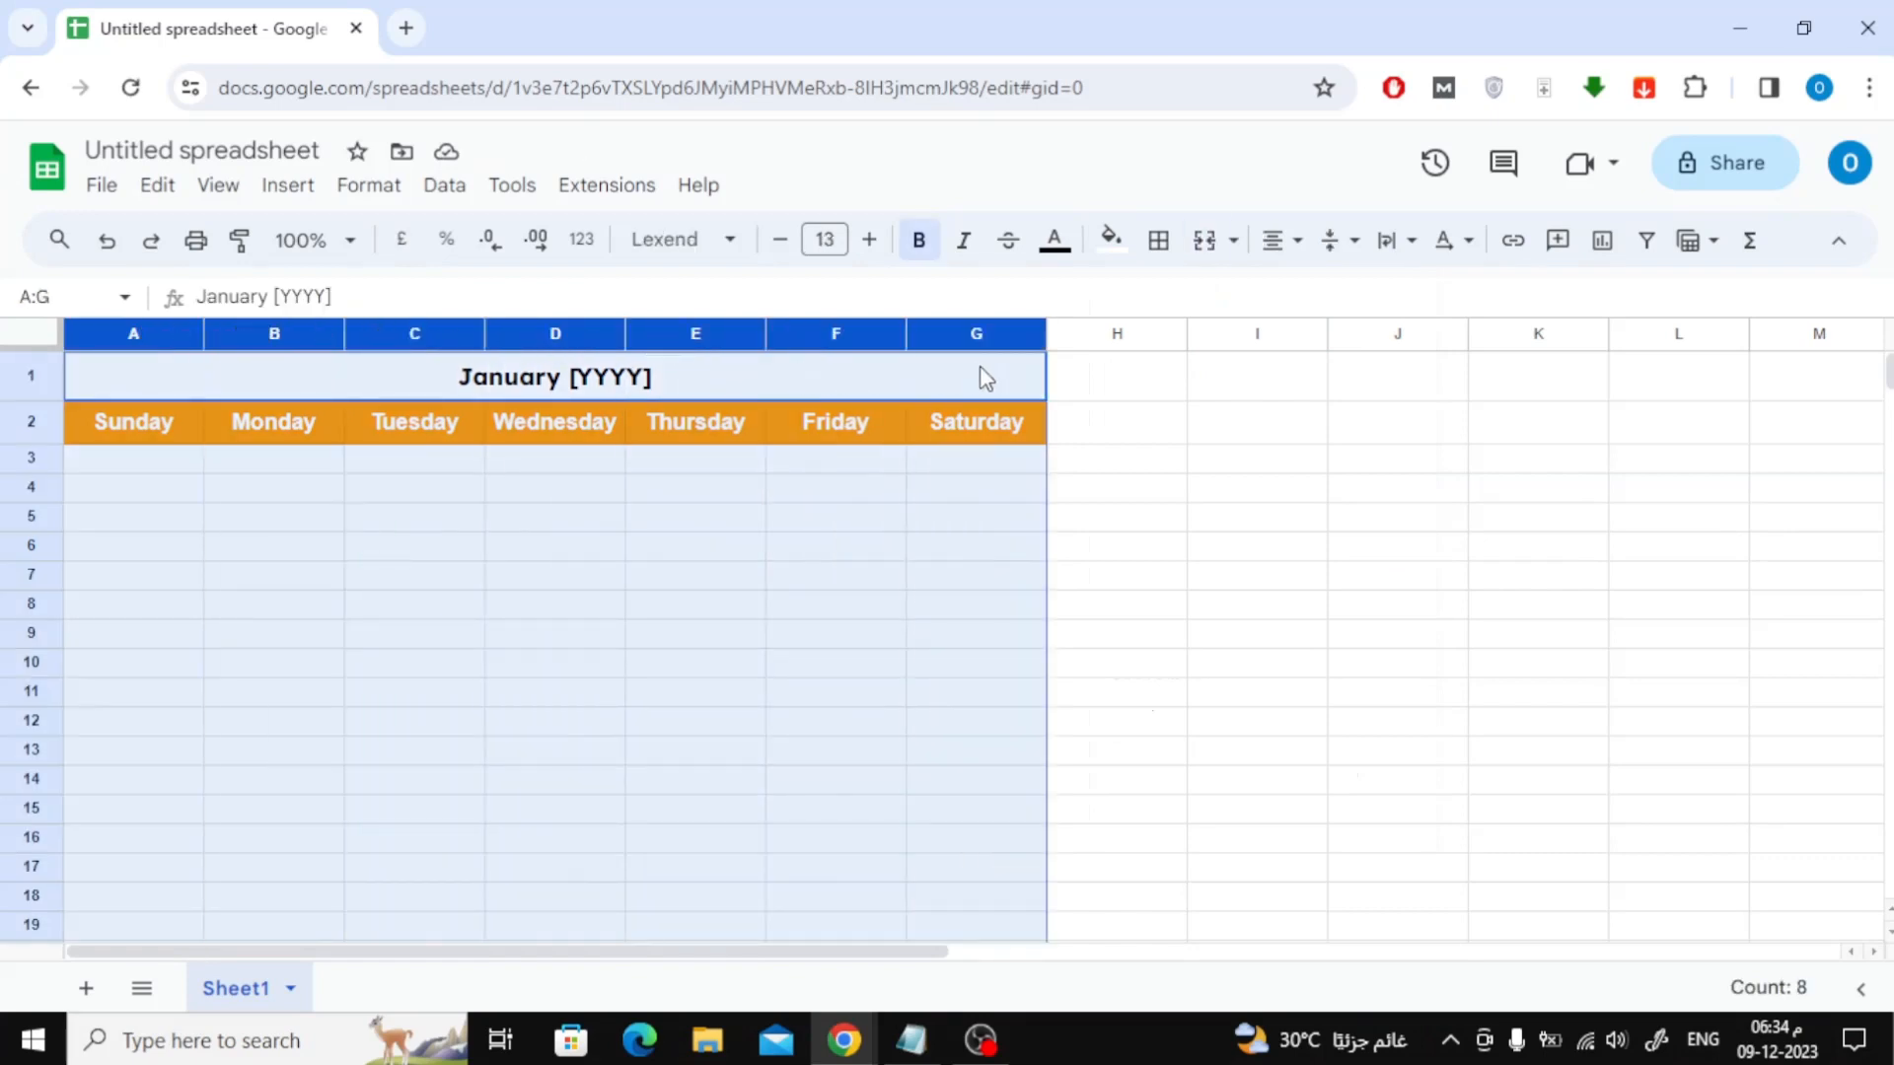
pyautogui.moveTo(1041, 335)
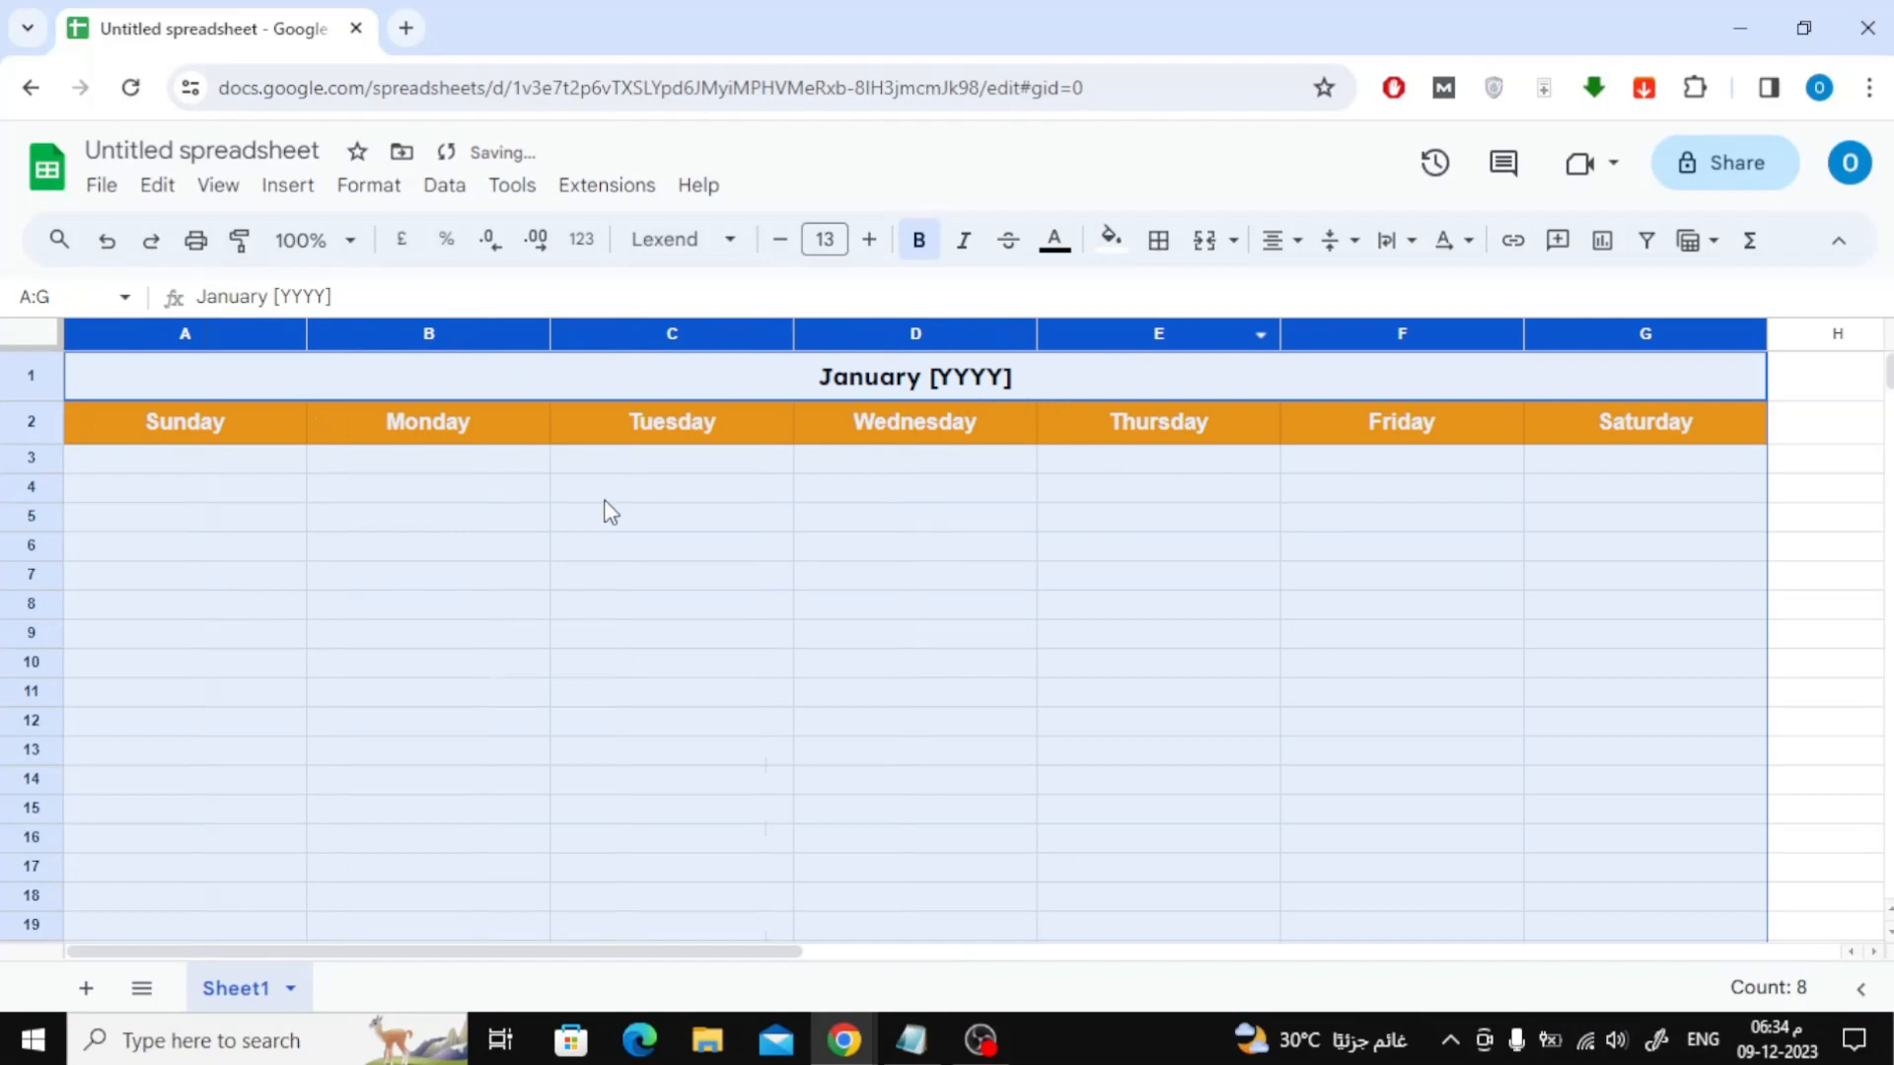
# - Widen columns A through G evenly across the sheet
pyautogui.click(428, 488)
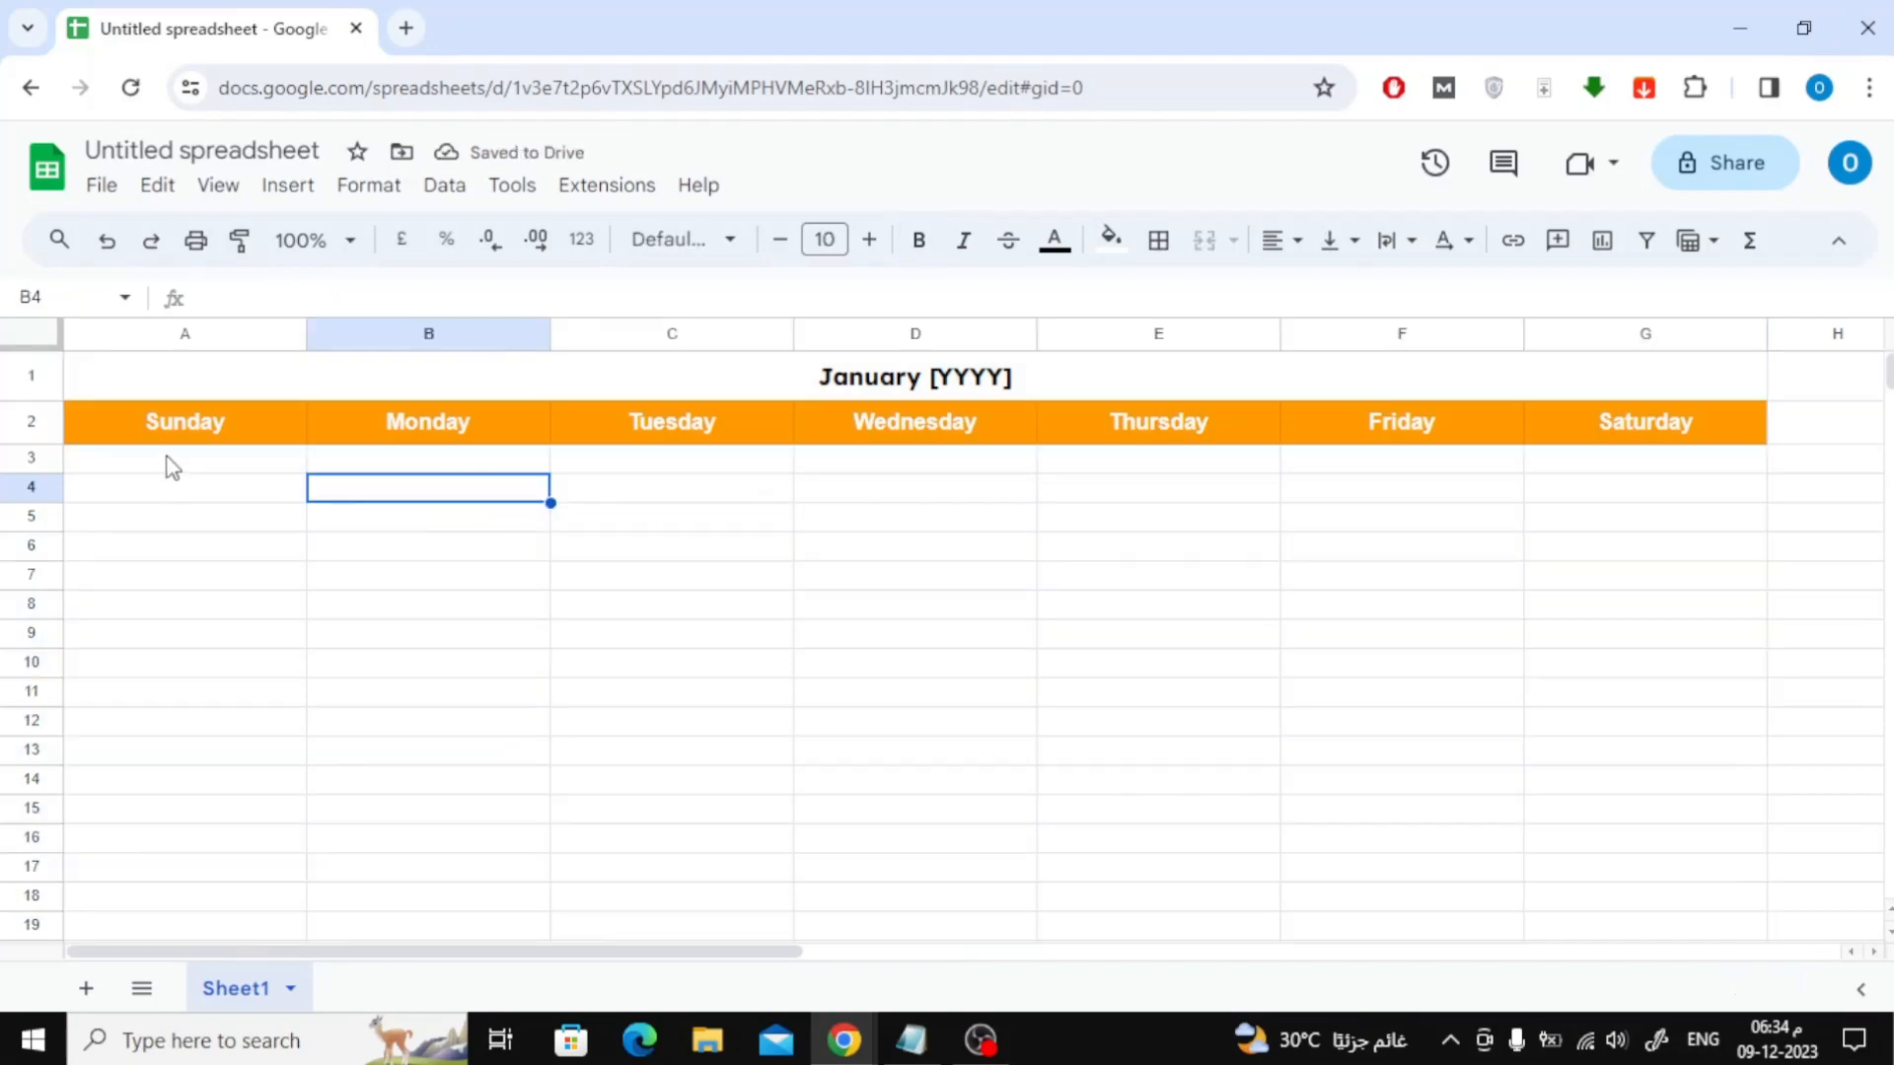
# - Enter January dates 1–31 across rows 3, 5, 7, 9 and 11, leaving a blank row after each week
pyautogui.click(184, 456)
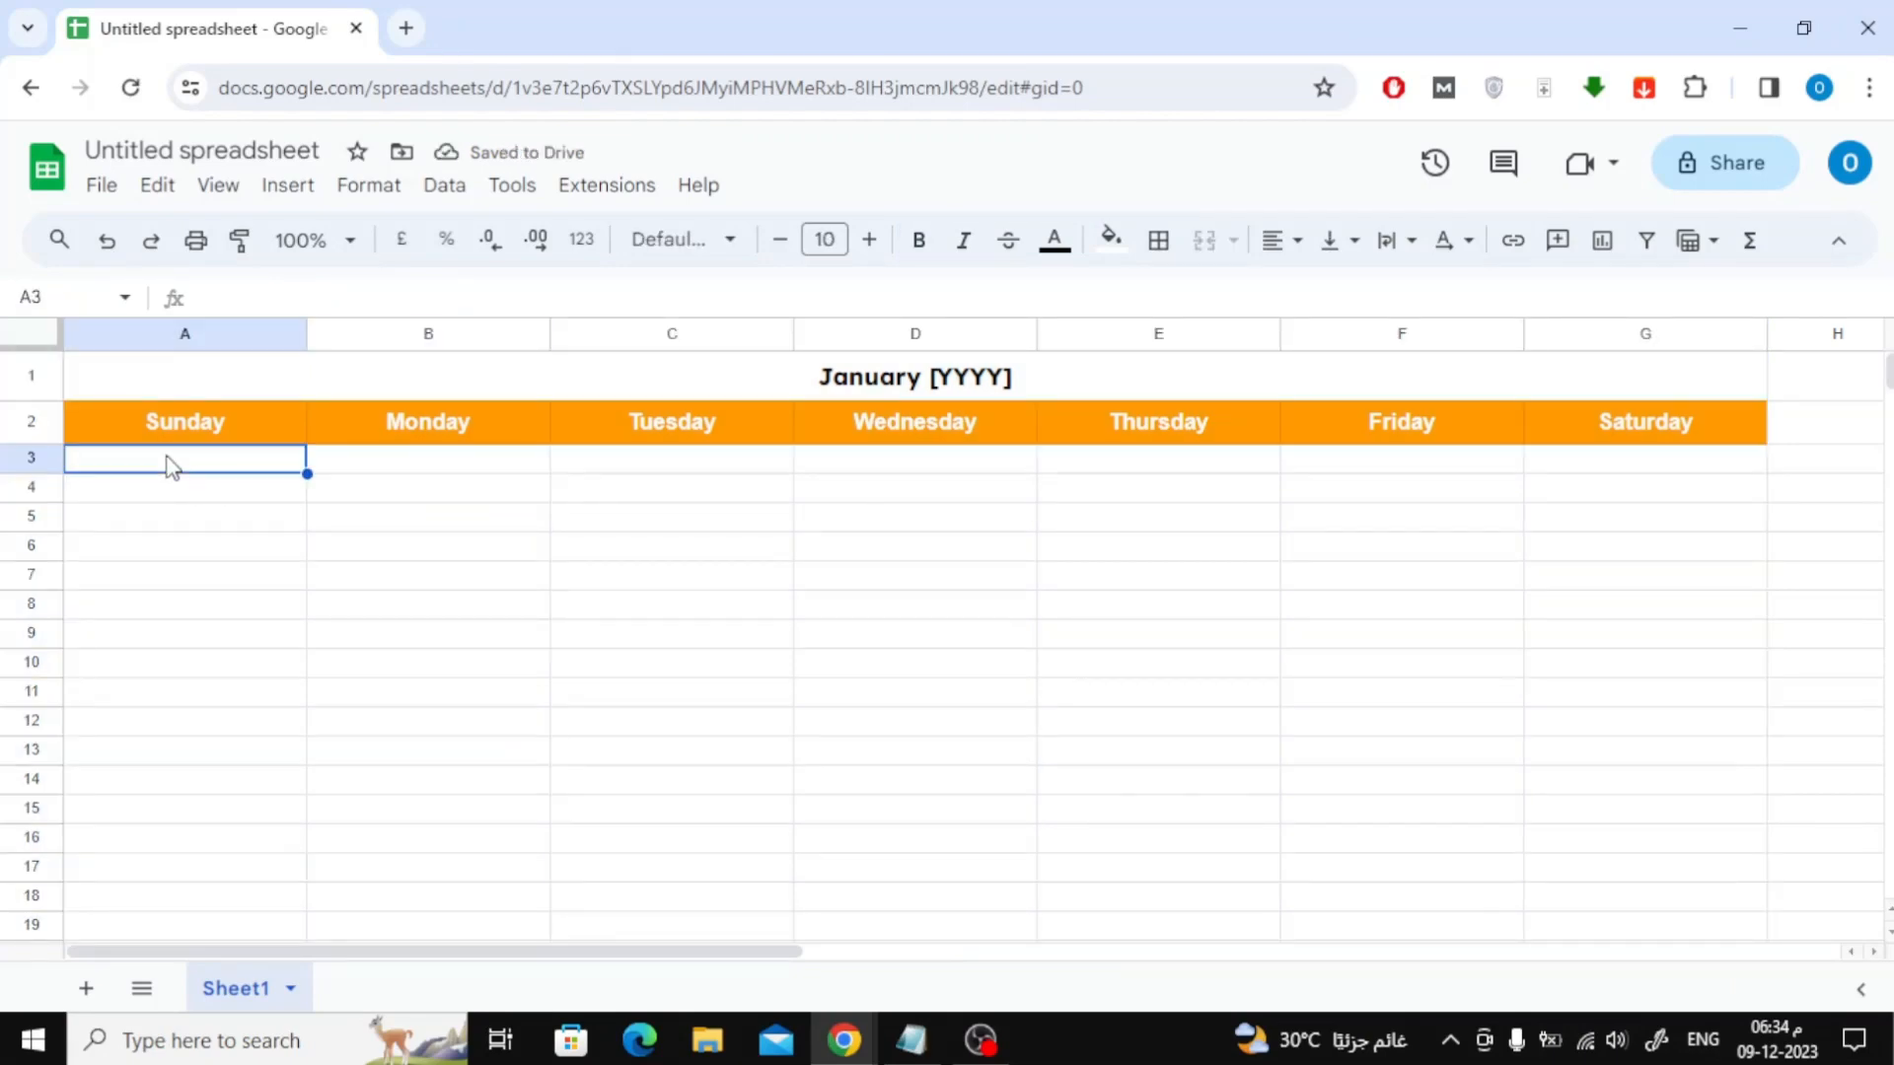
pyautogui.write('1')
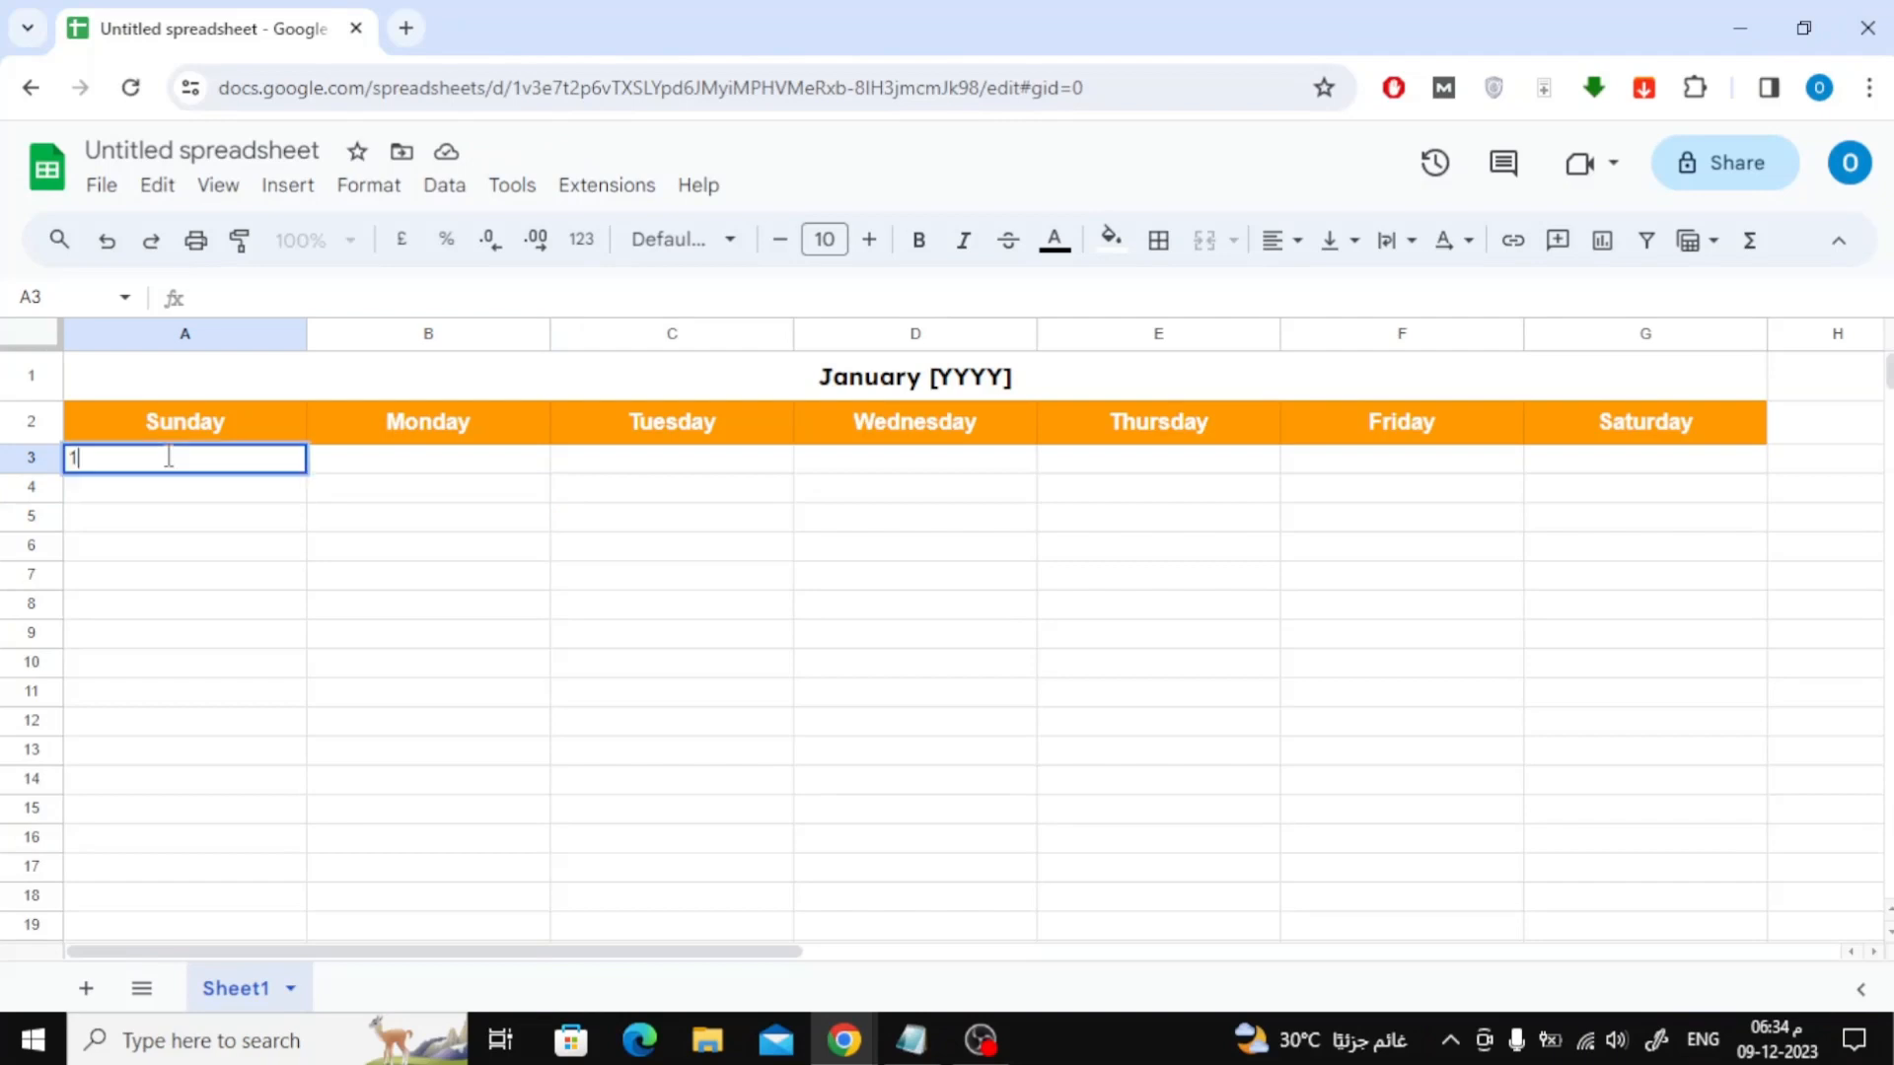
pyautogui.press('enter')
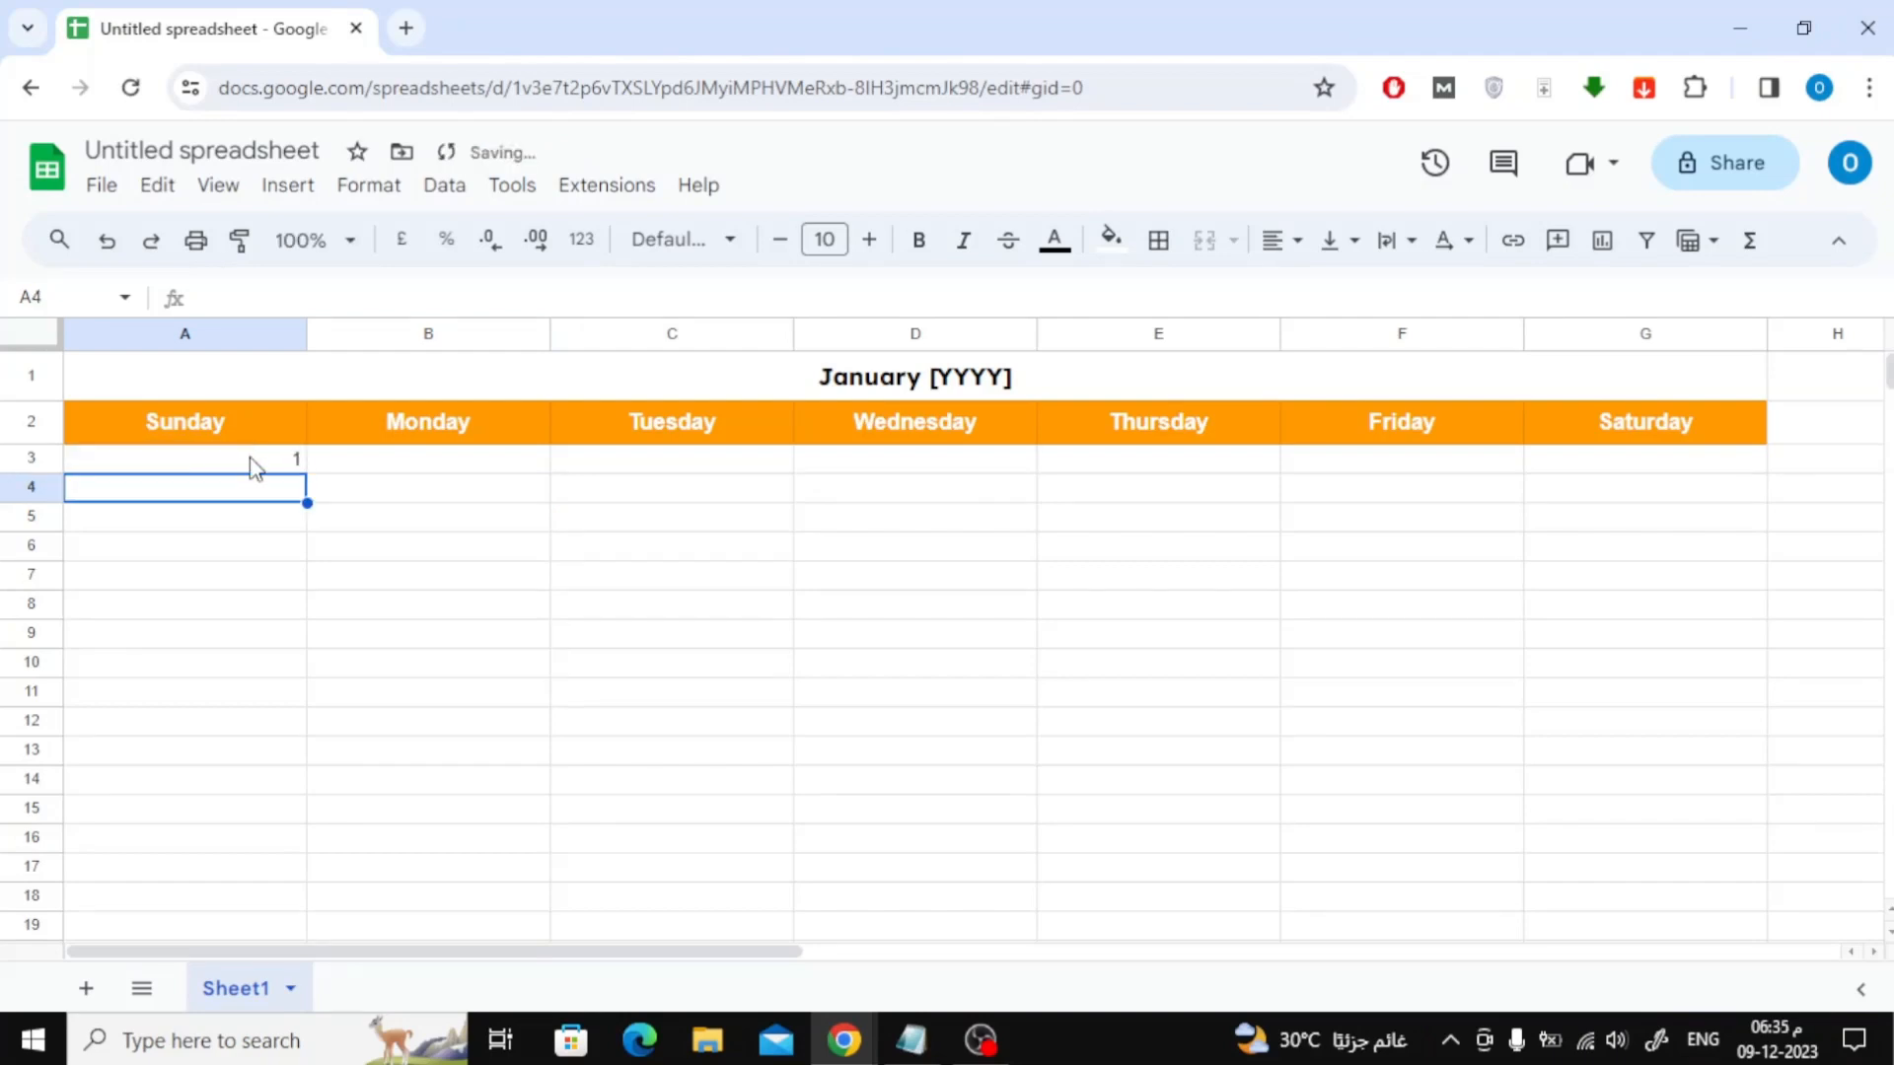
pyautogui.click(183, 458)
pyautogui.write('8')
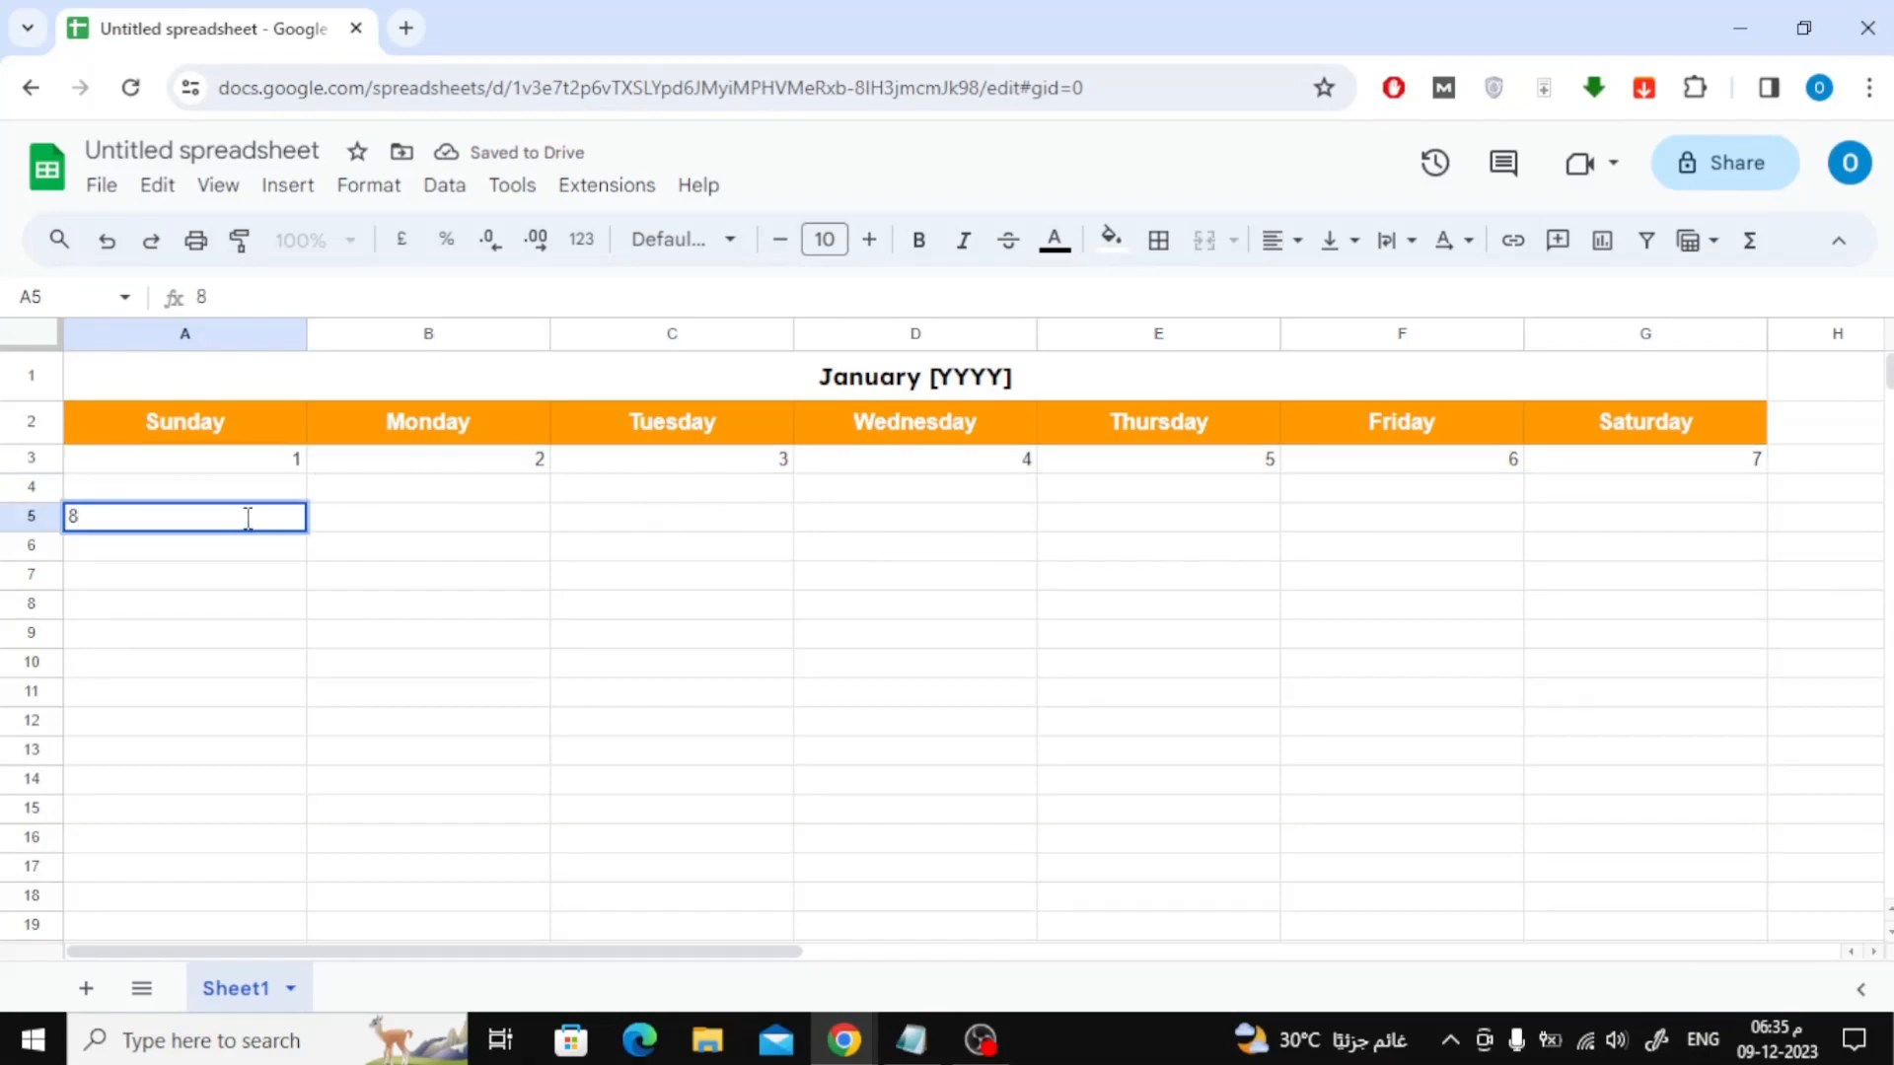
pyautogui.press('enter')
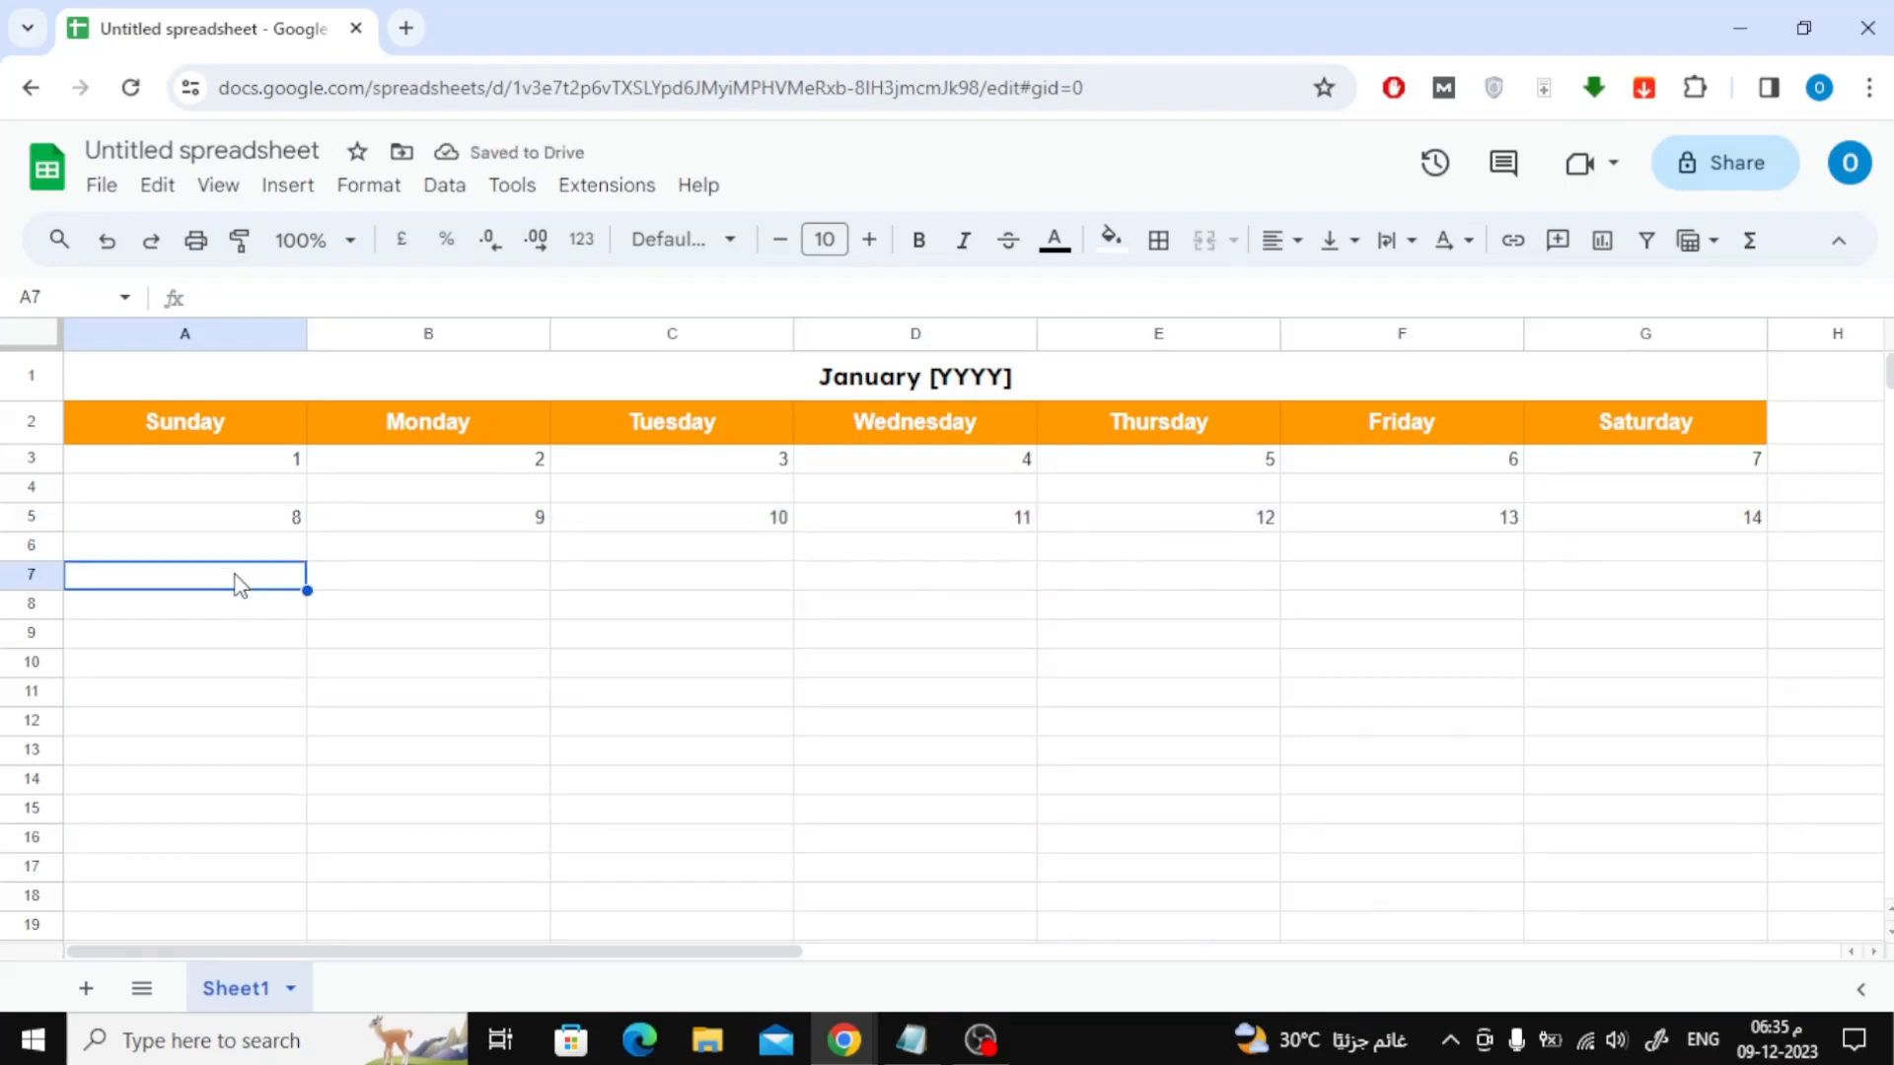
pyautogui.write('15')
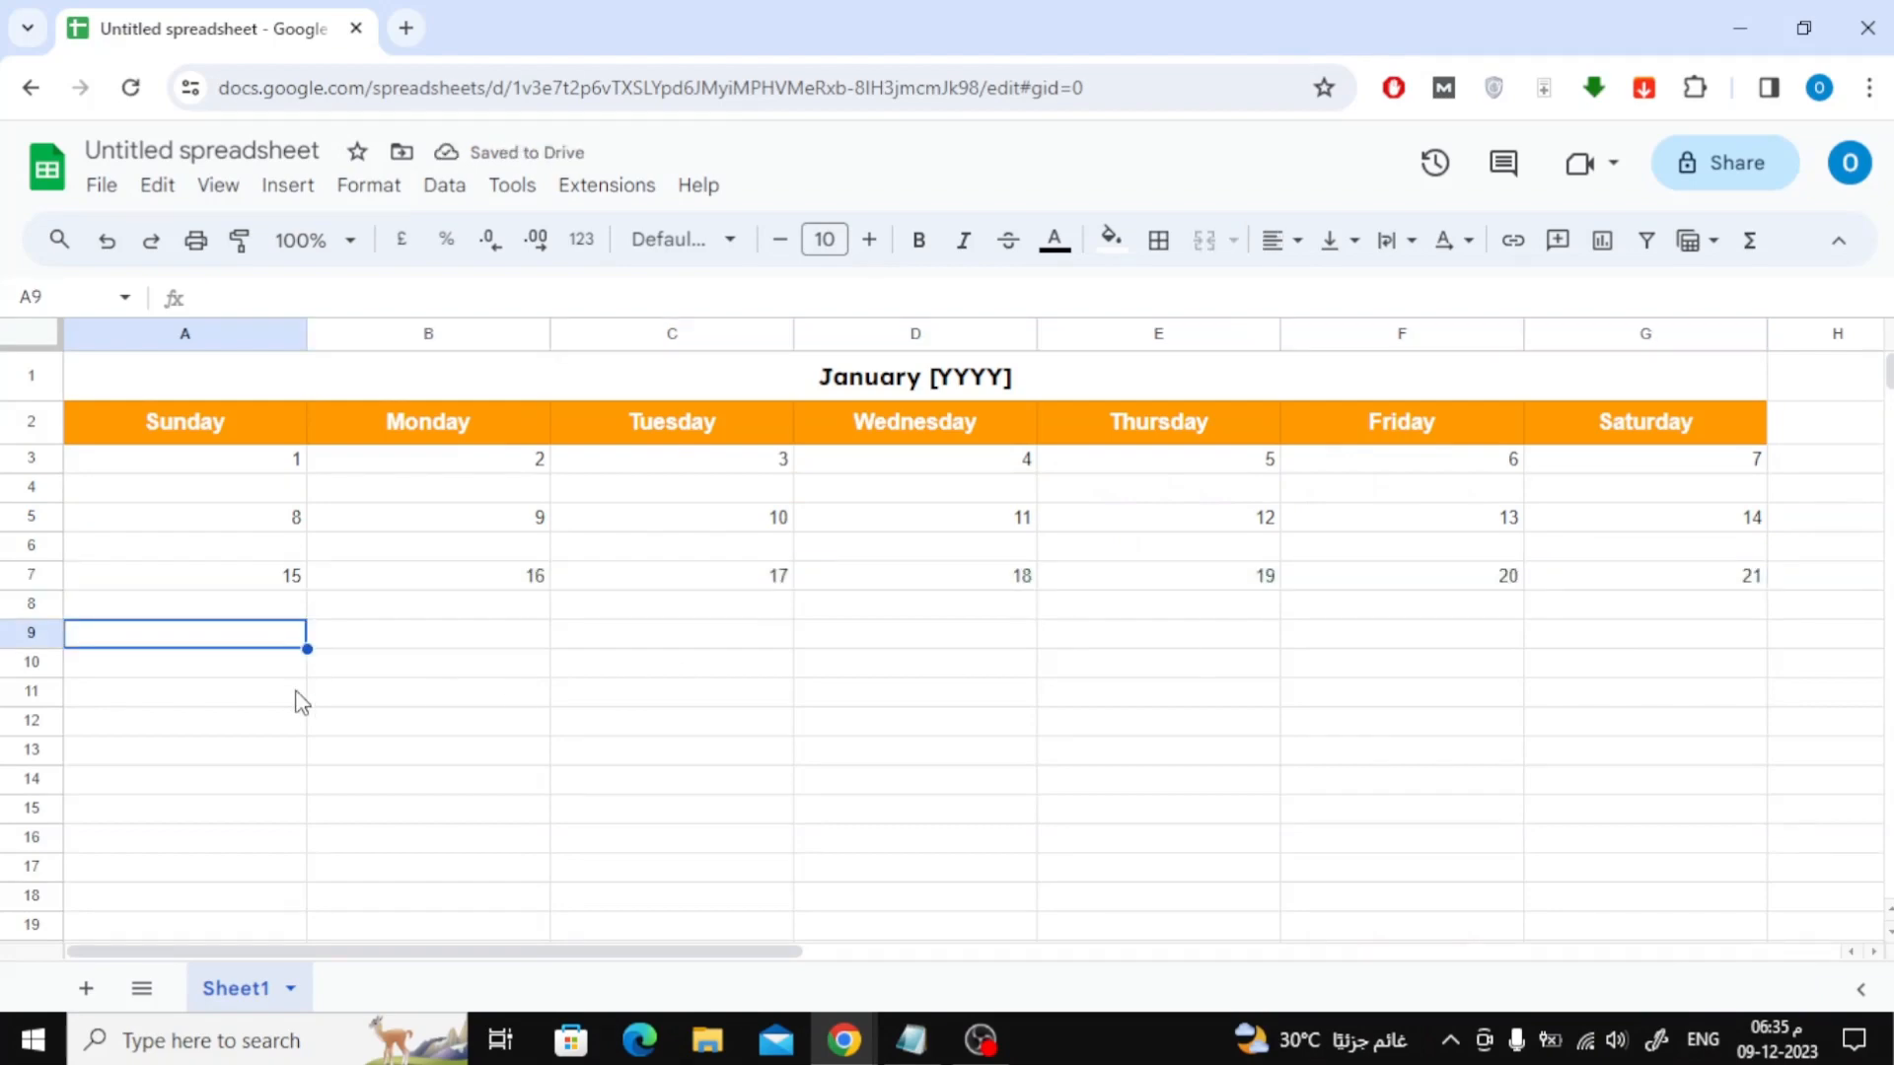
pyautogui.write('22')
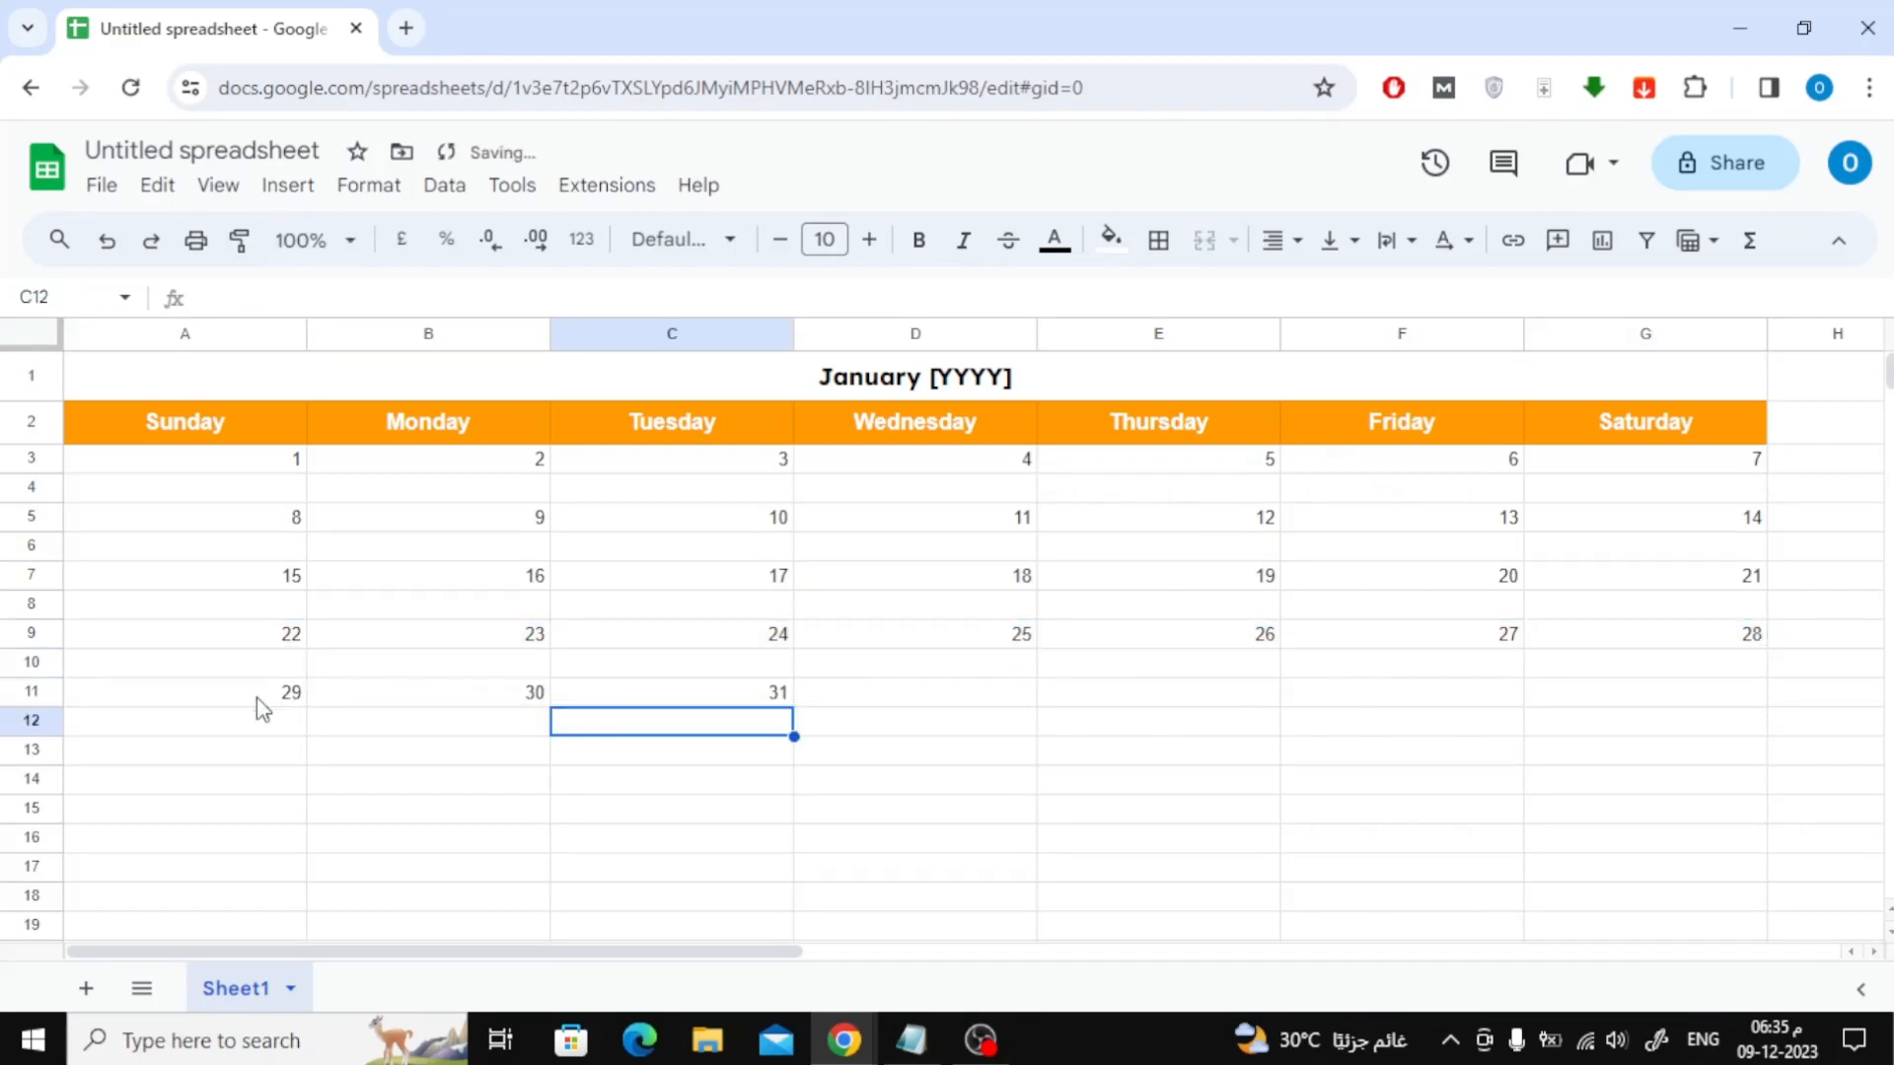
pyautogui.moveTo(40, 497)
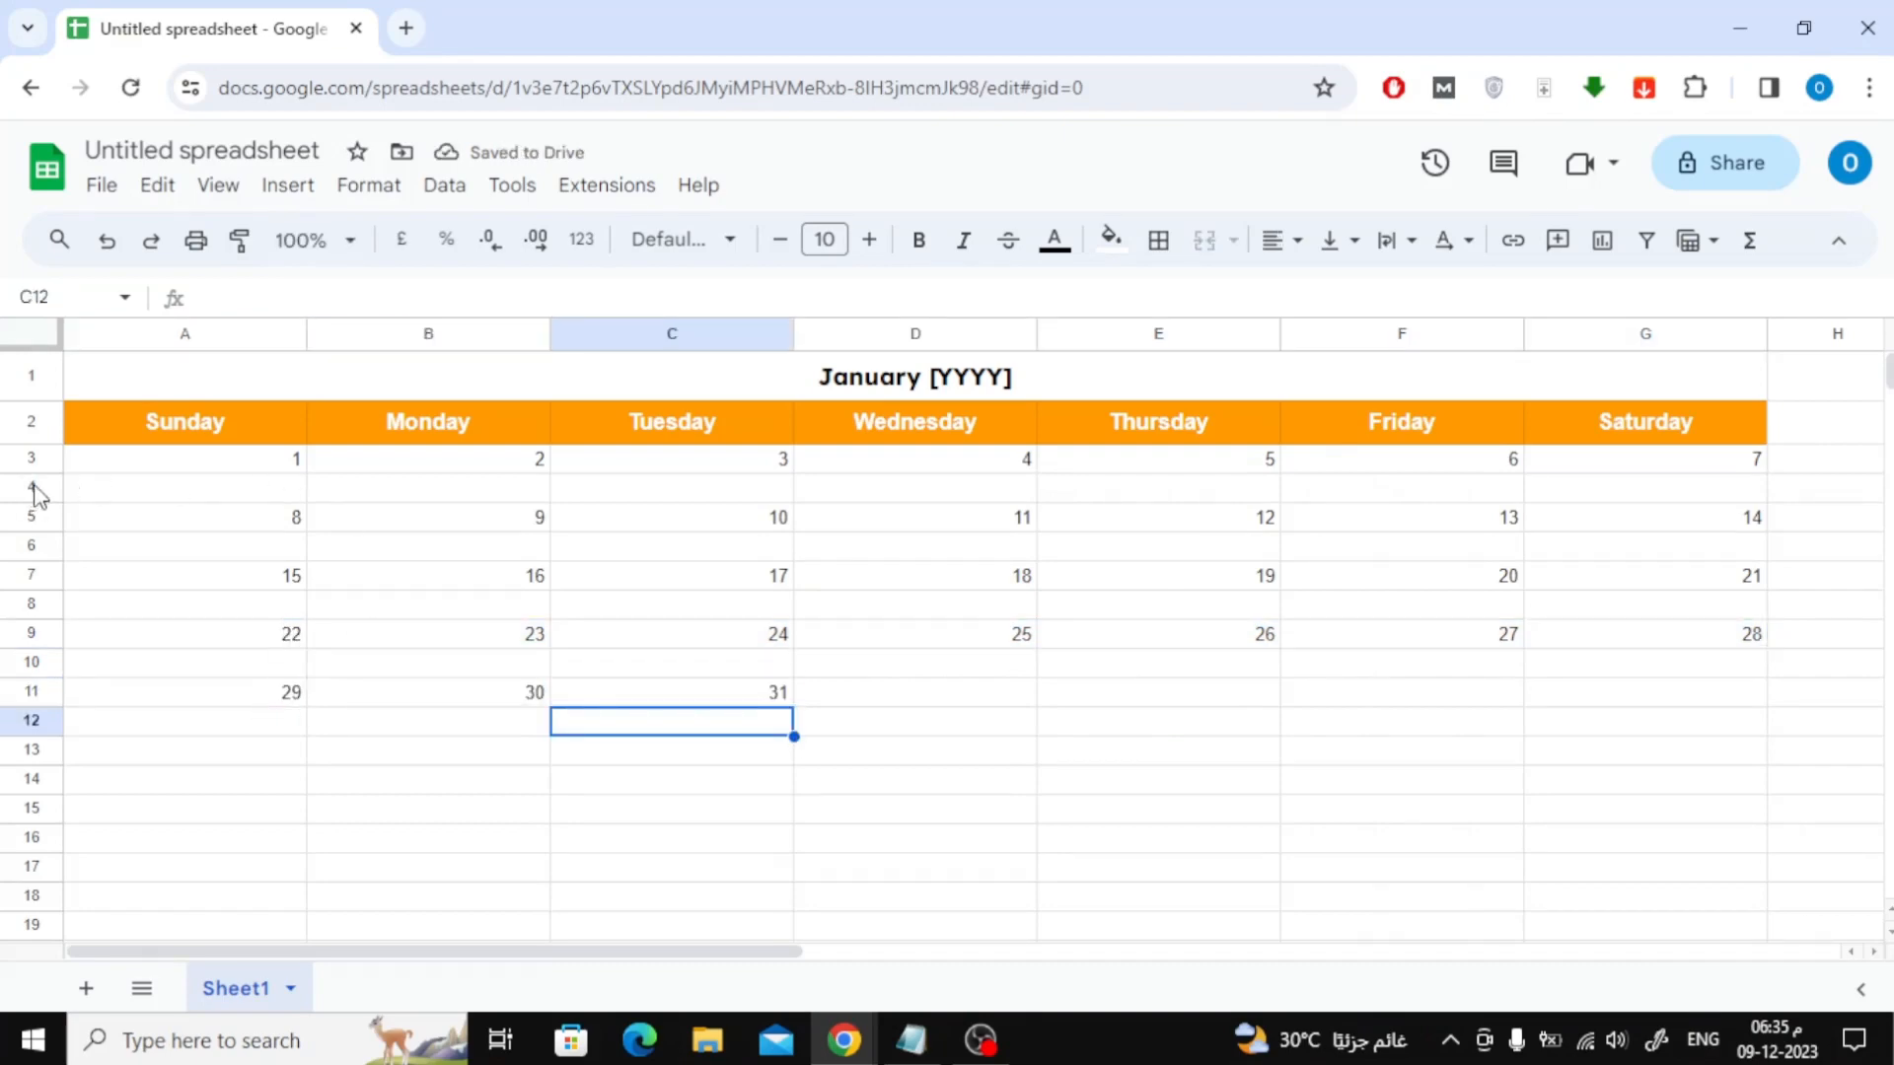
pyautogui.click(30, 460)
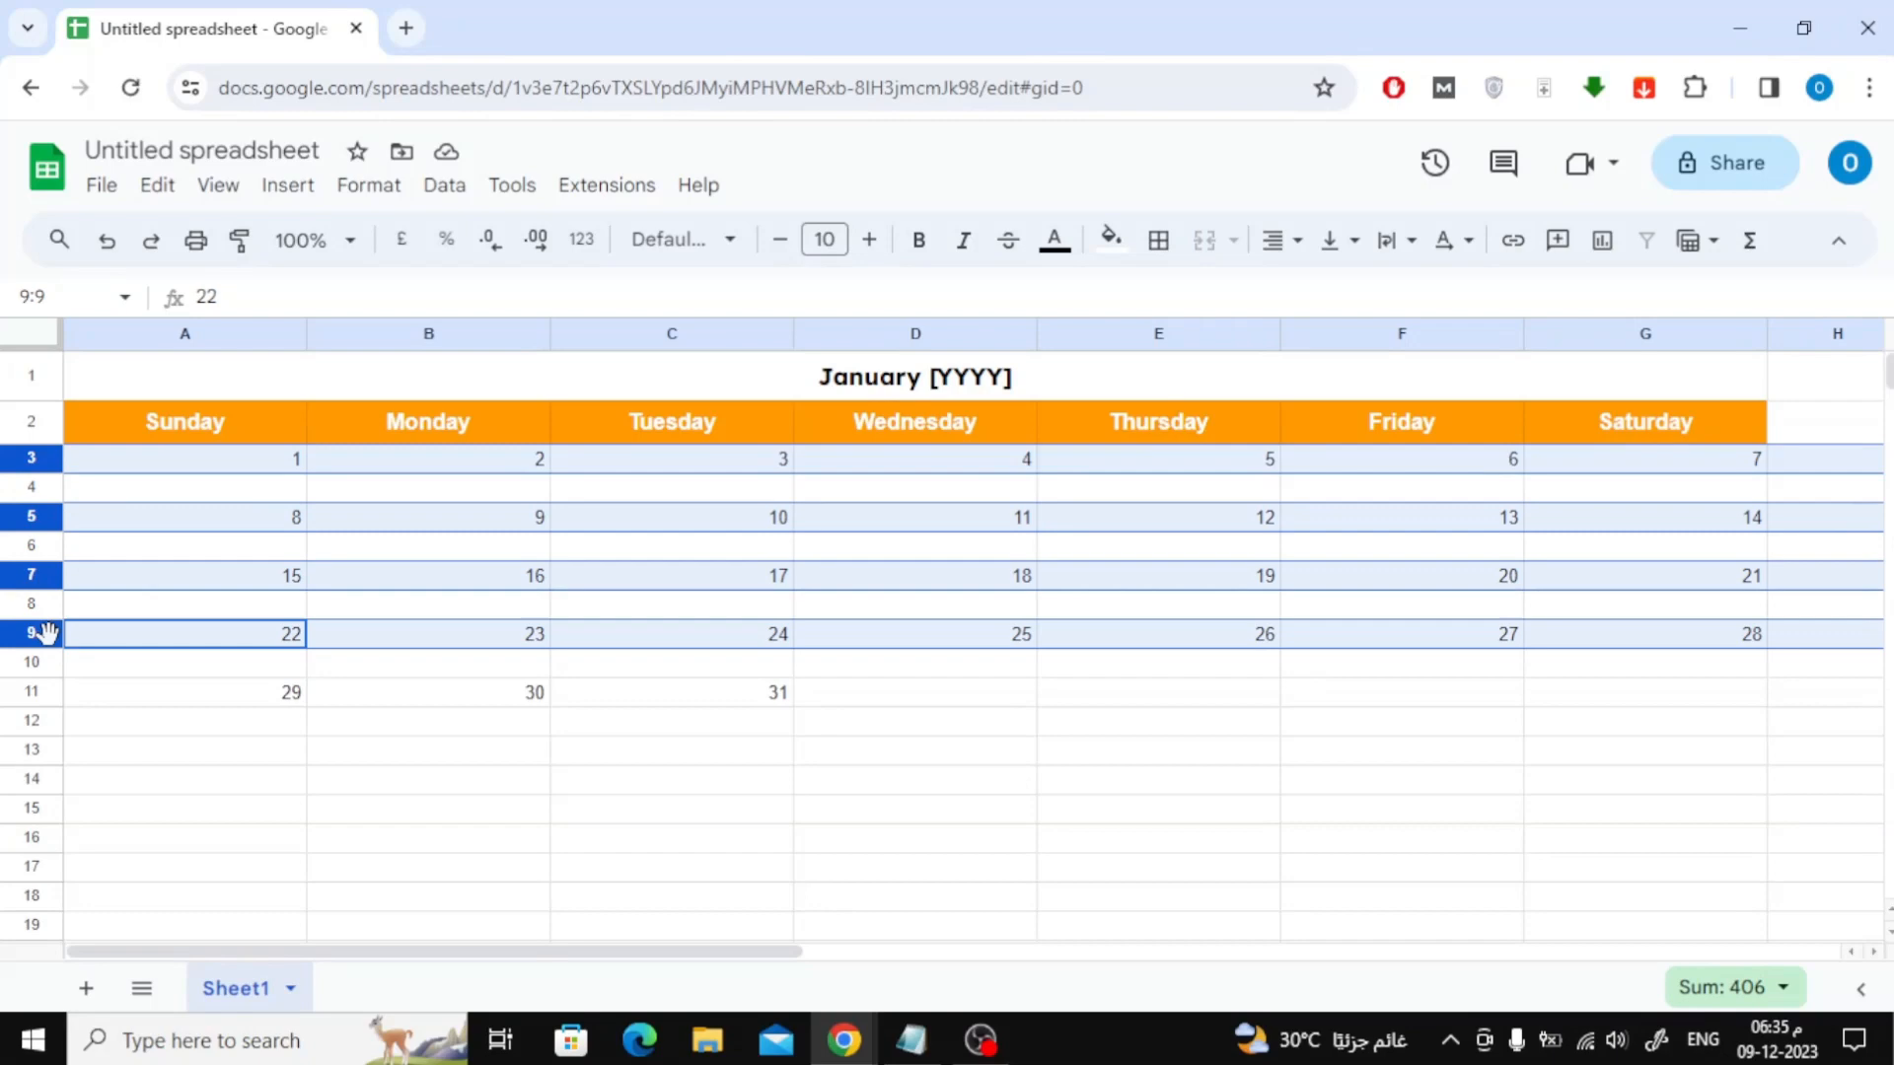
# - Make rows 3, 5, 7, 9 and 11 bold with slightly larger date numbers
pyautogui.click(184, 690)
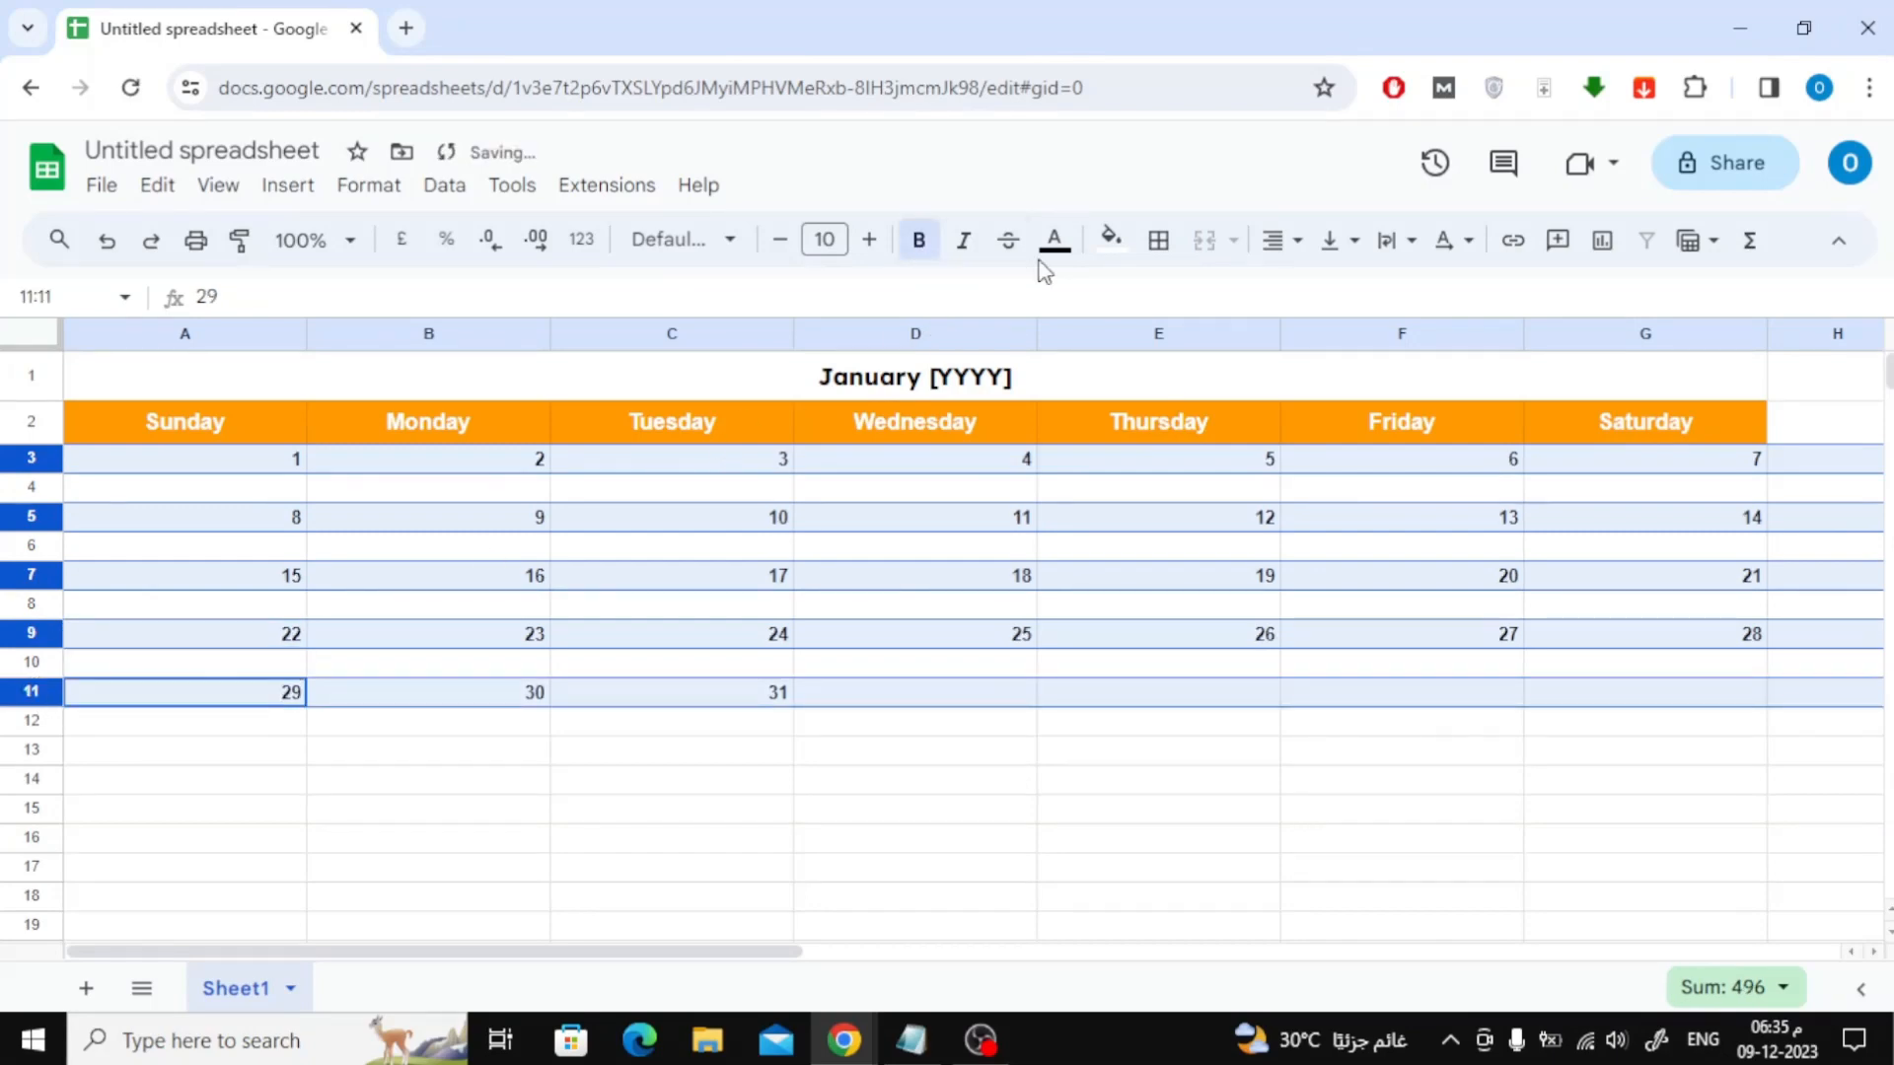
pyautogui.click(868, 239)
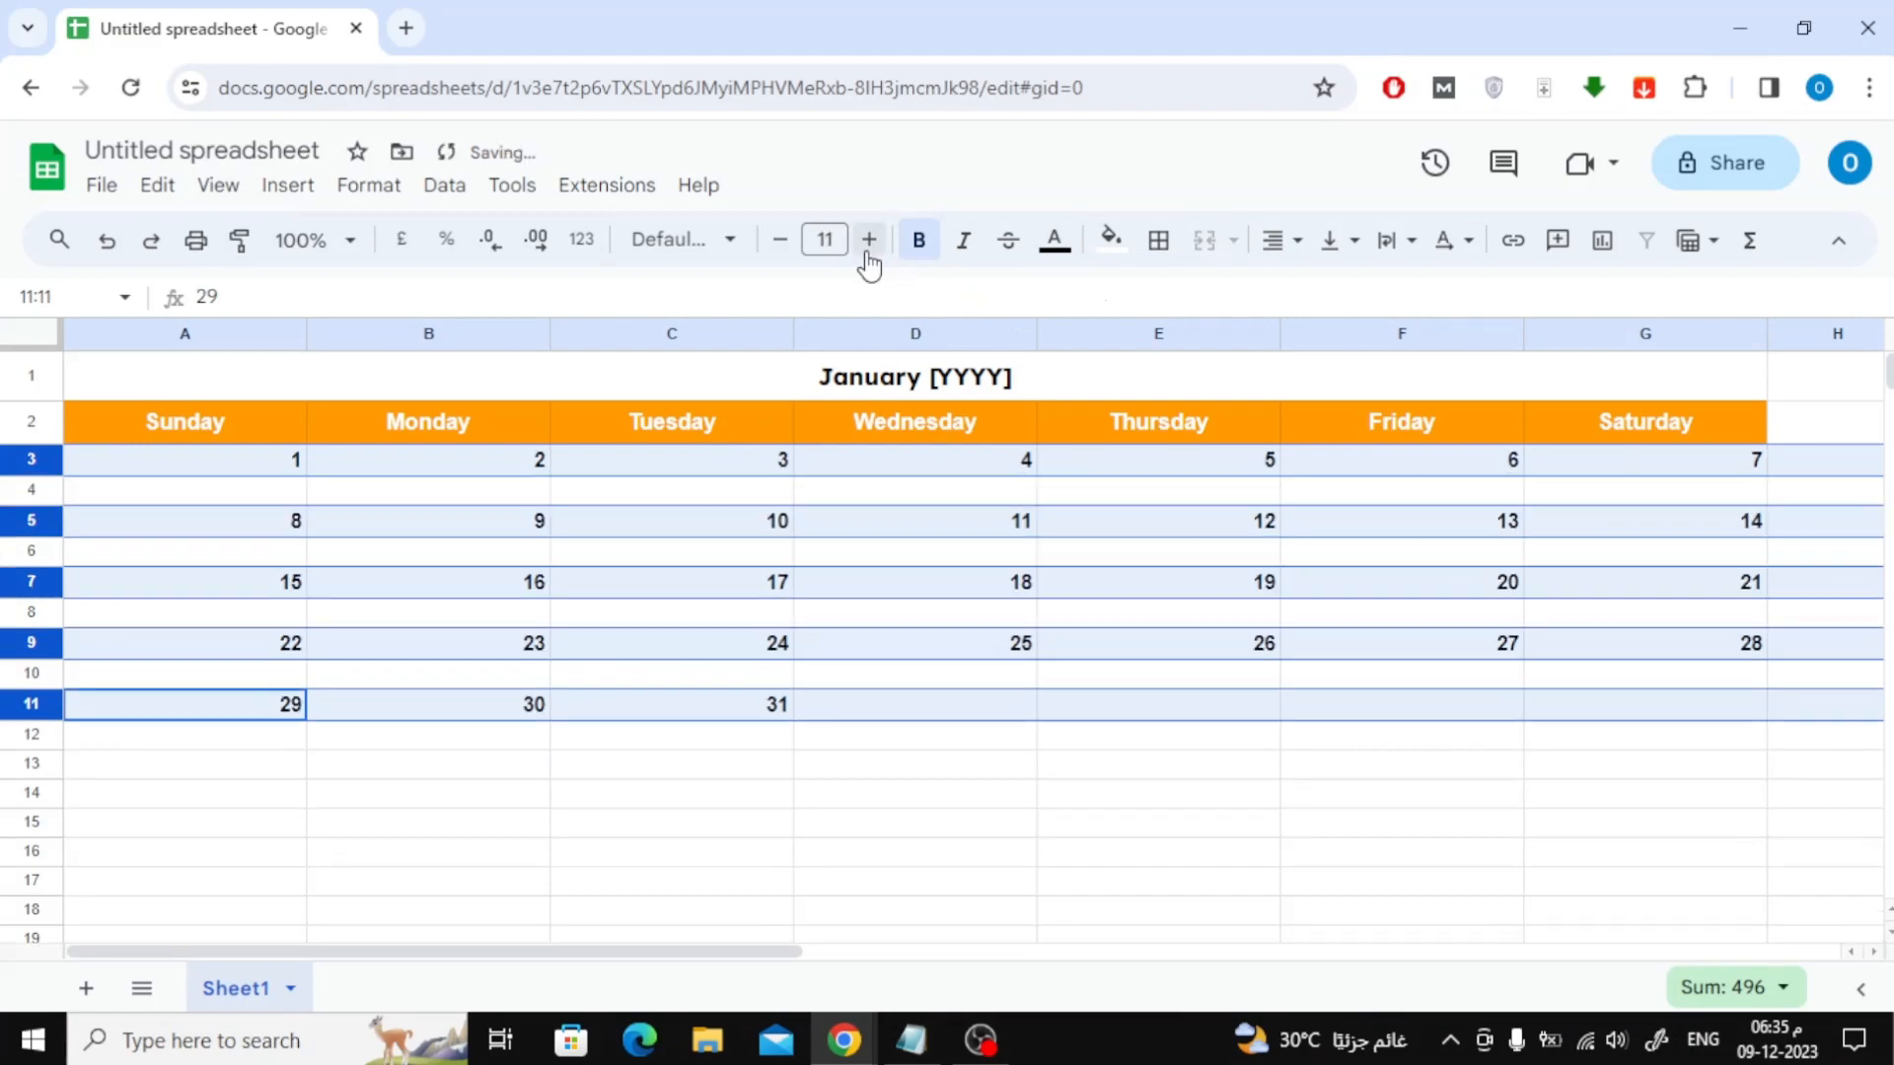
pyautogui.moveTo(251, 474)
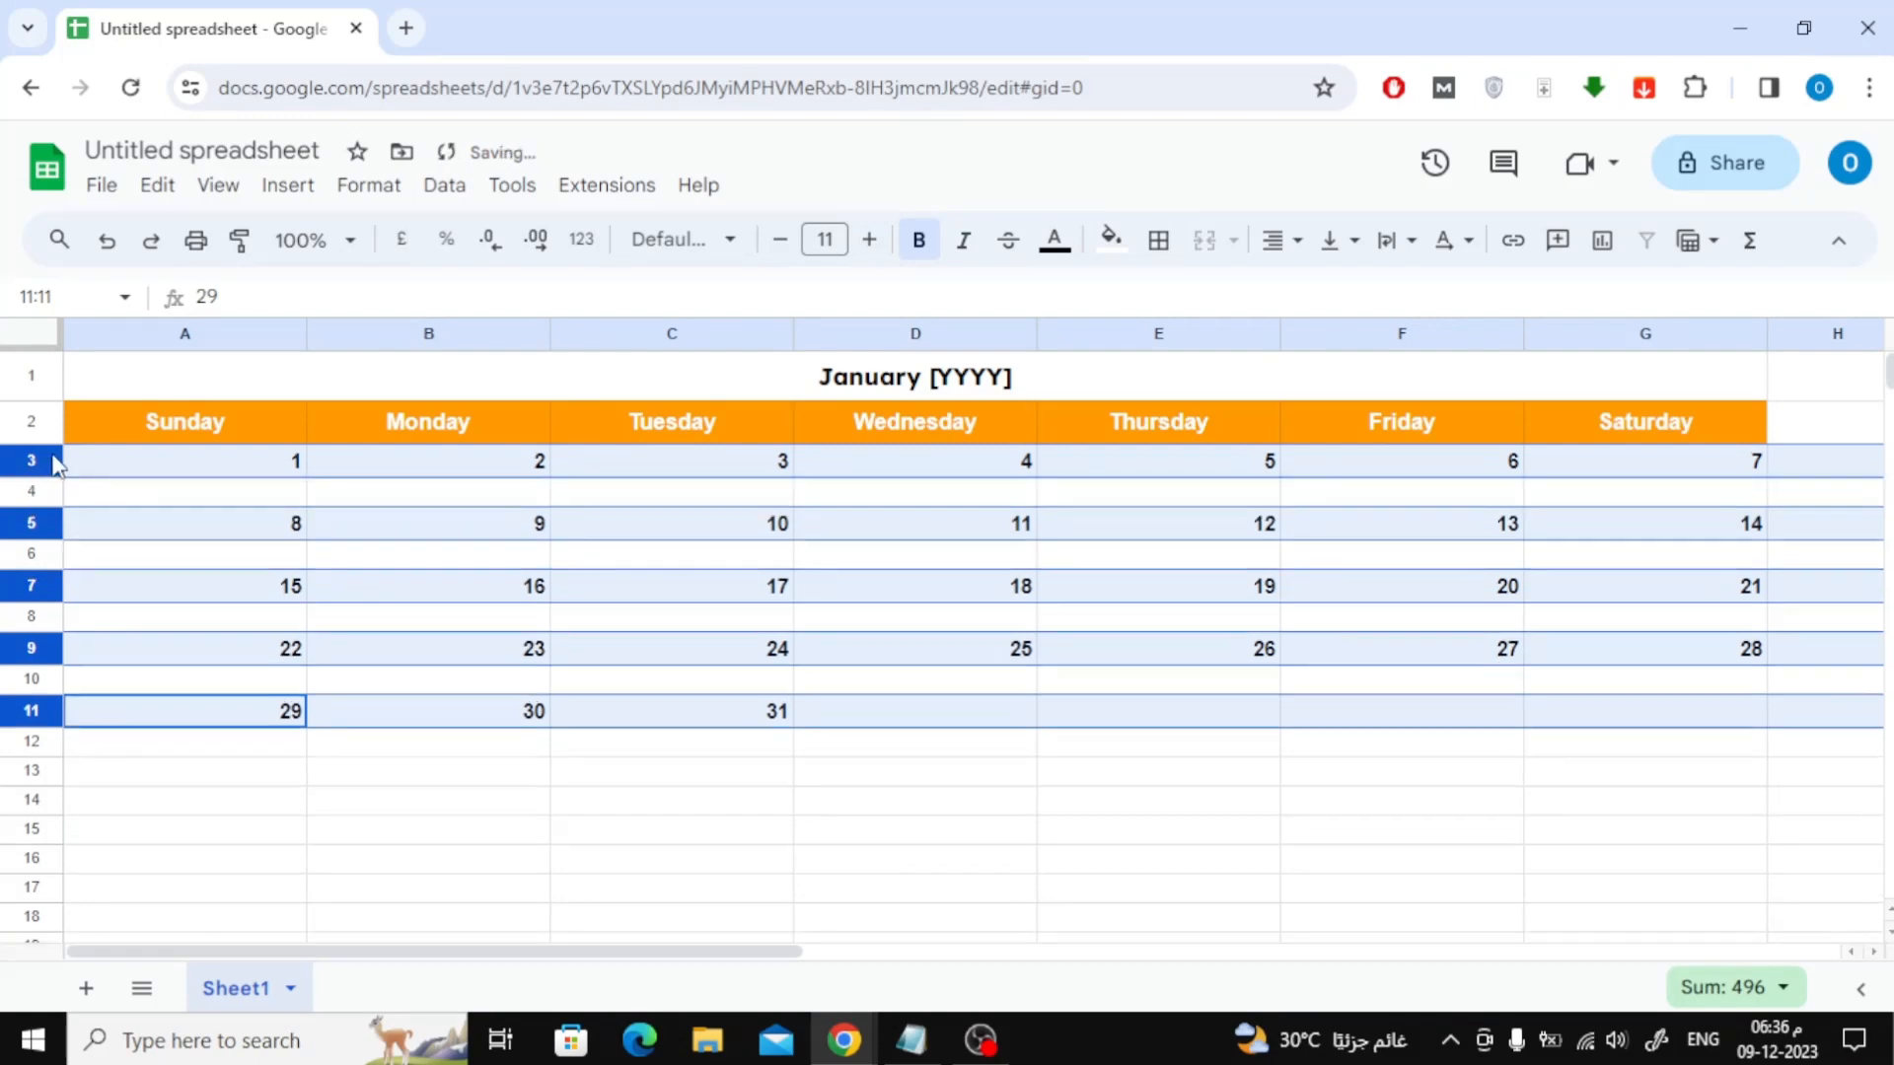
pyautogui.click(671, 769)
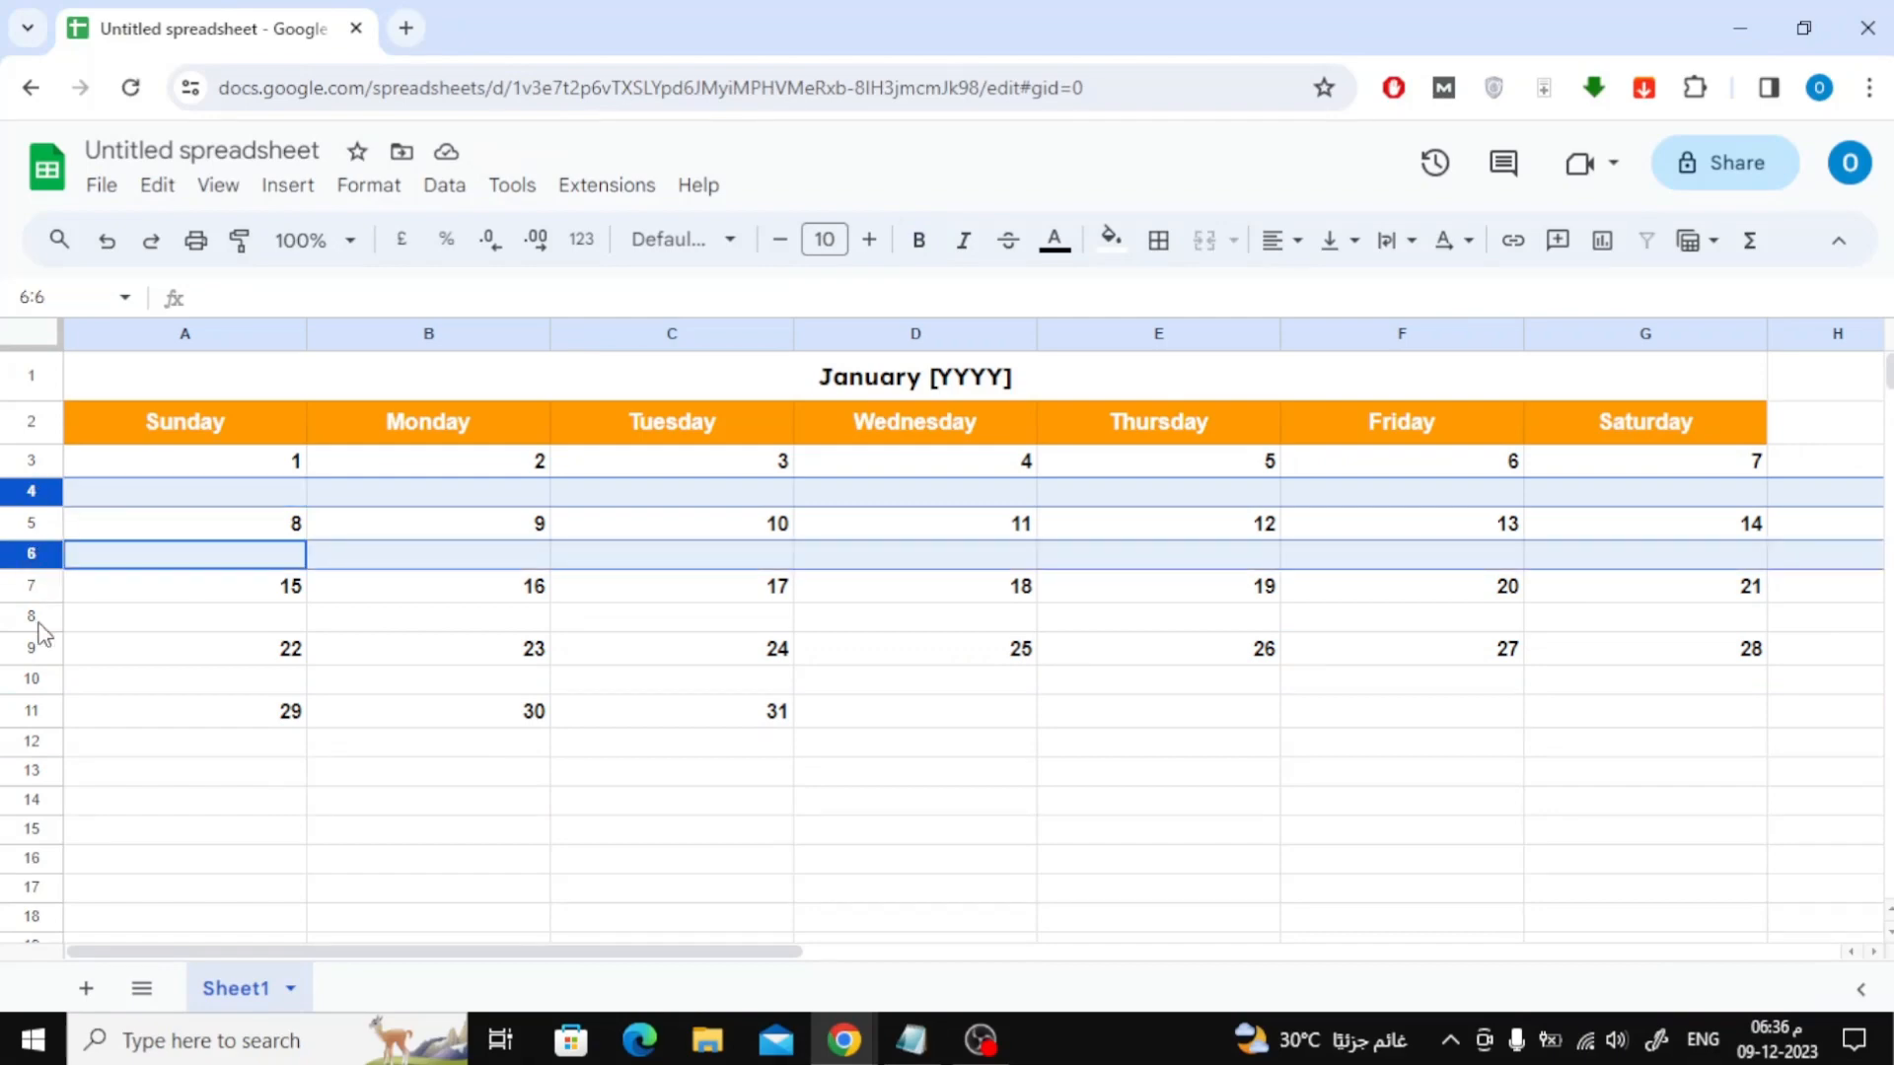
# - Make task rows 4, 6, 8, 10 and 12 much taller, centred both ways, at 11-point text
pyautogui.click(183, 676)
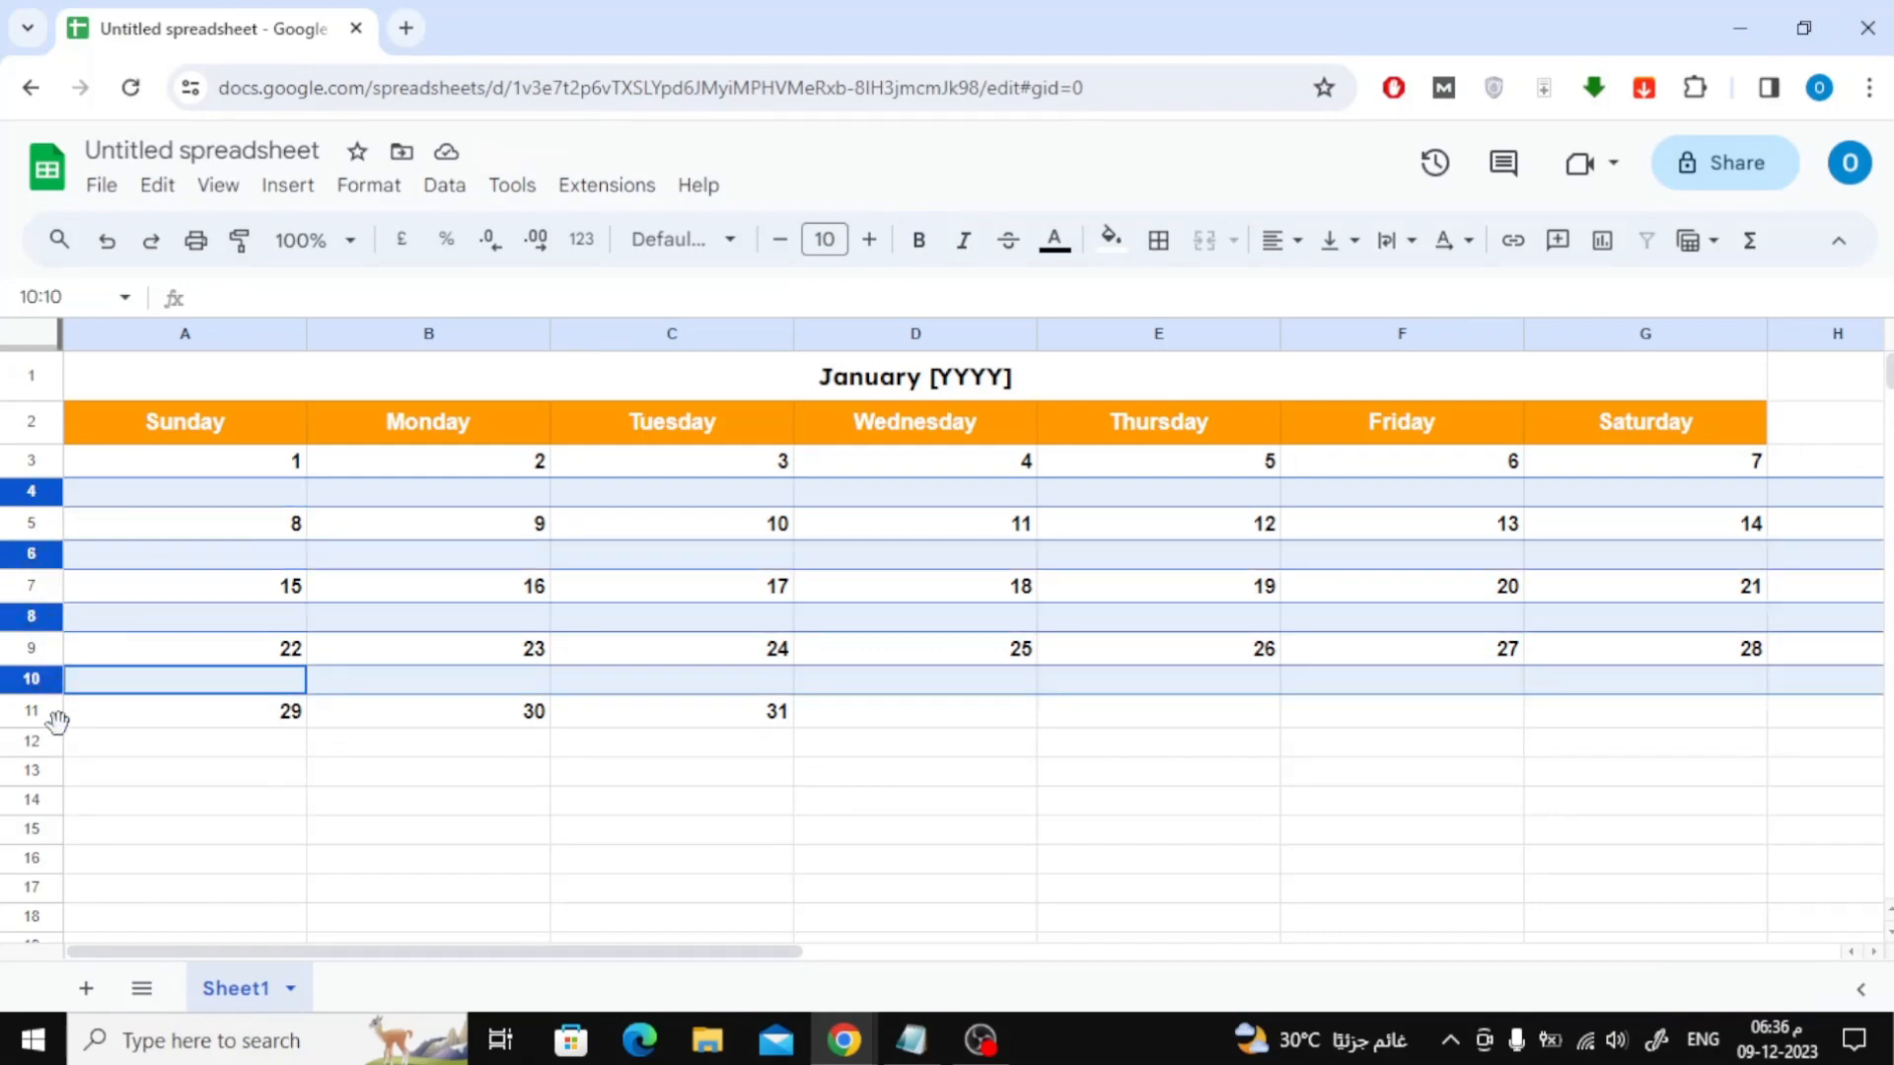
pyautogui.click(183, 740)
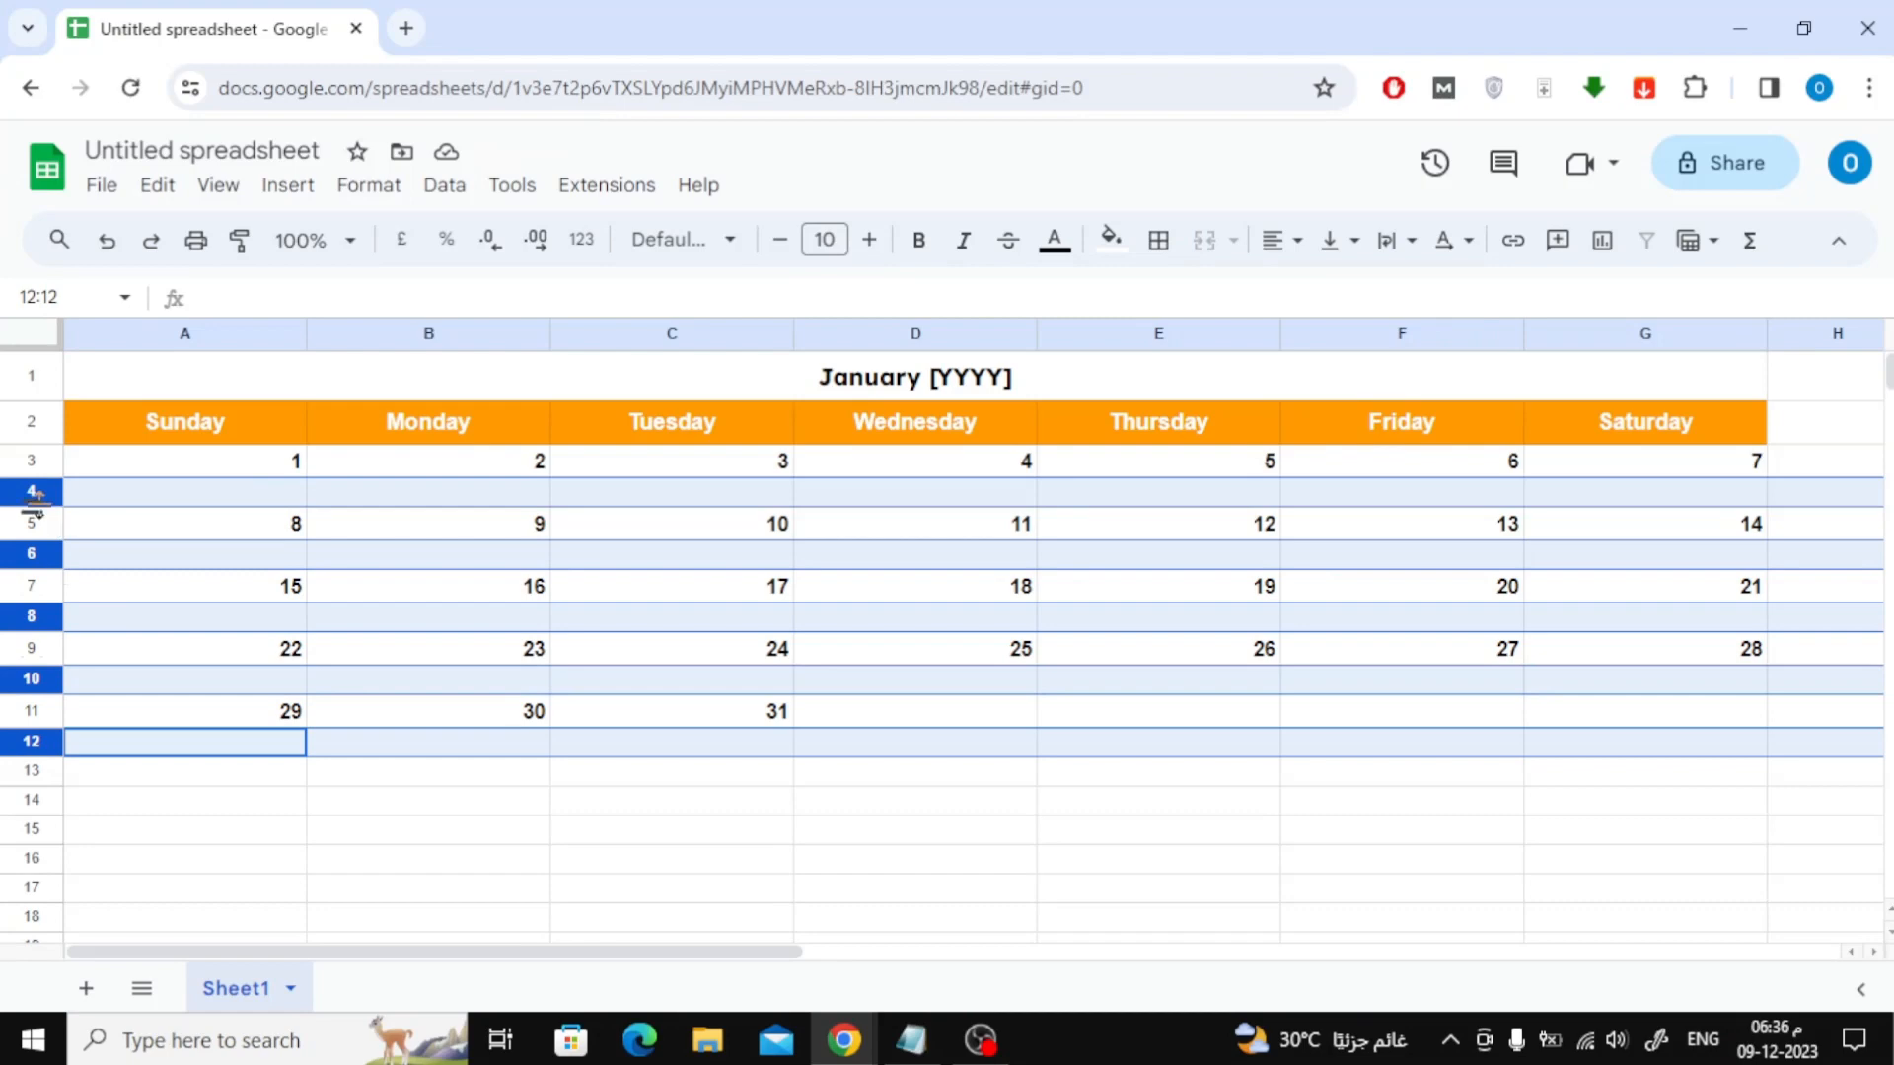
pyautogui.moveTo(33, 496); pyautogui.dragTo(34, 512)
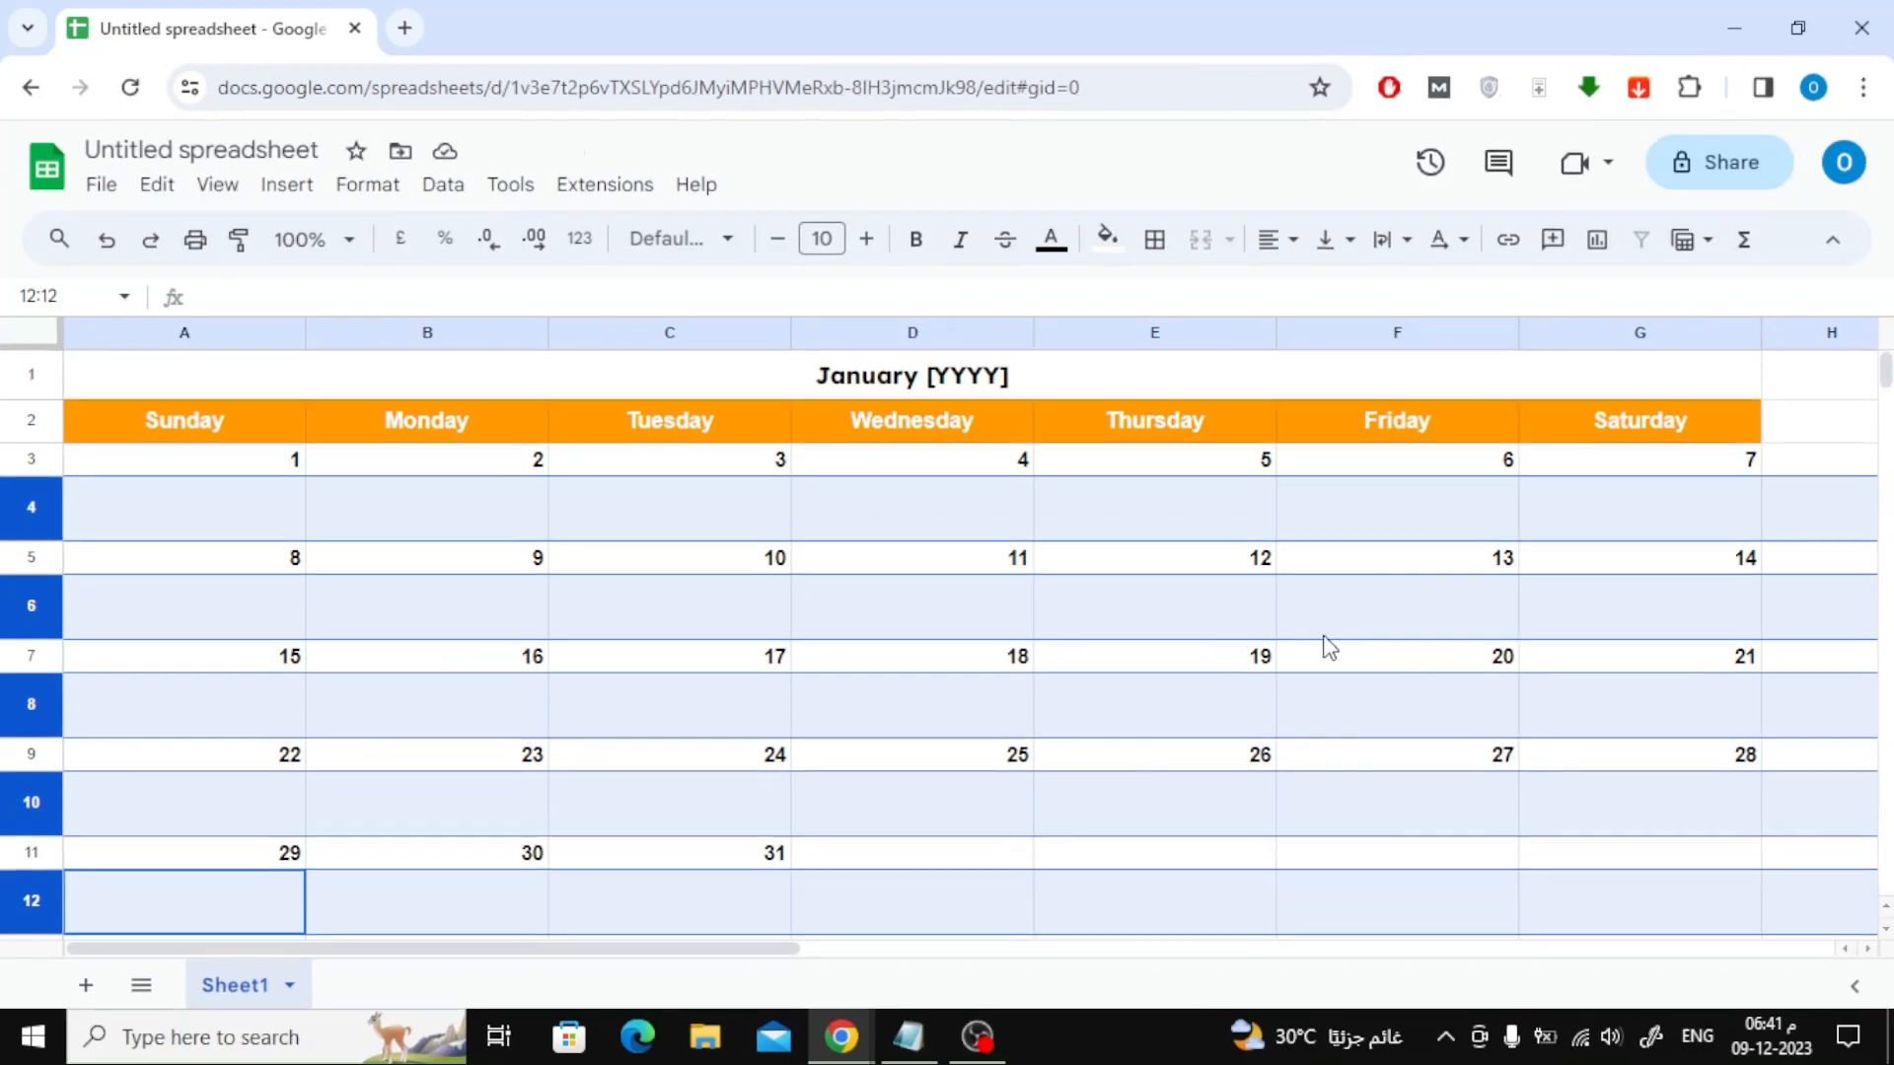
pyautogui.moveTo(342, 529)
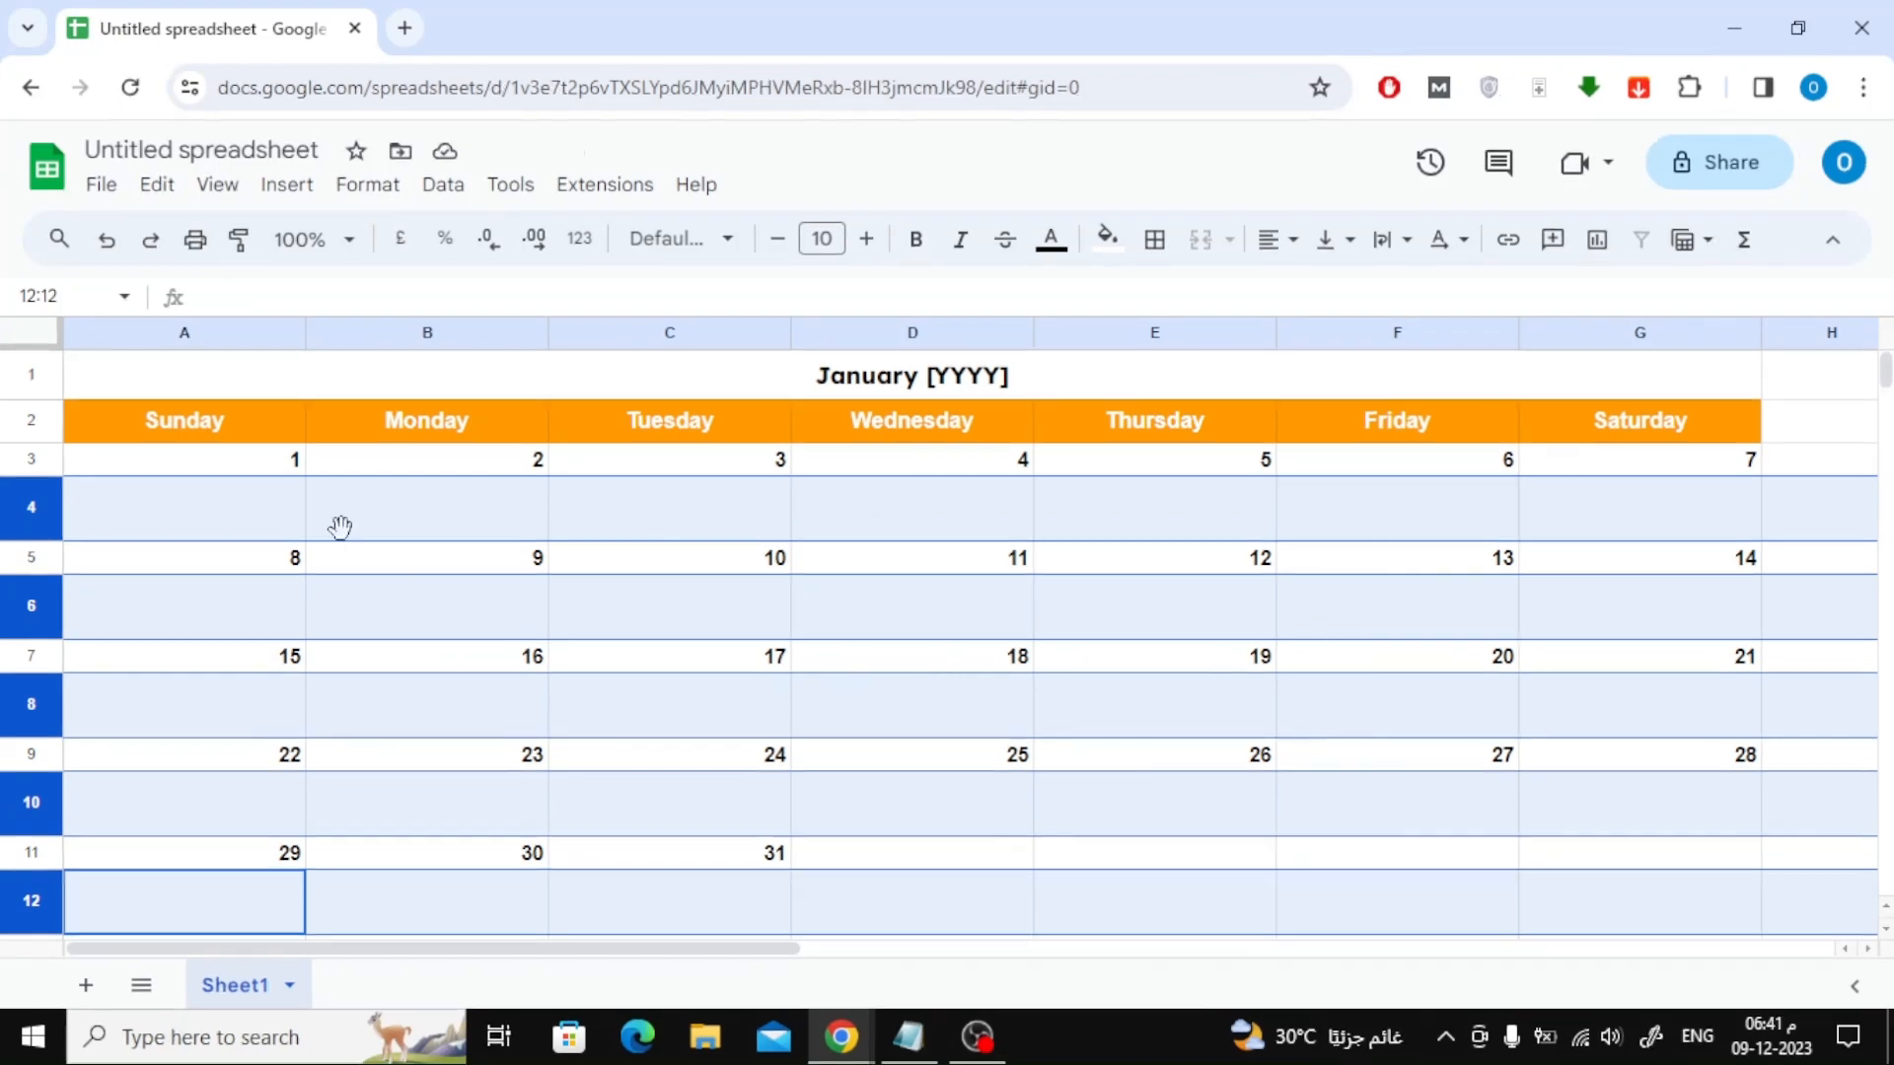
pyautogui.moveTo(1381, 278)
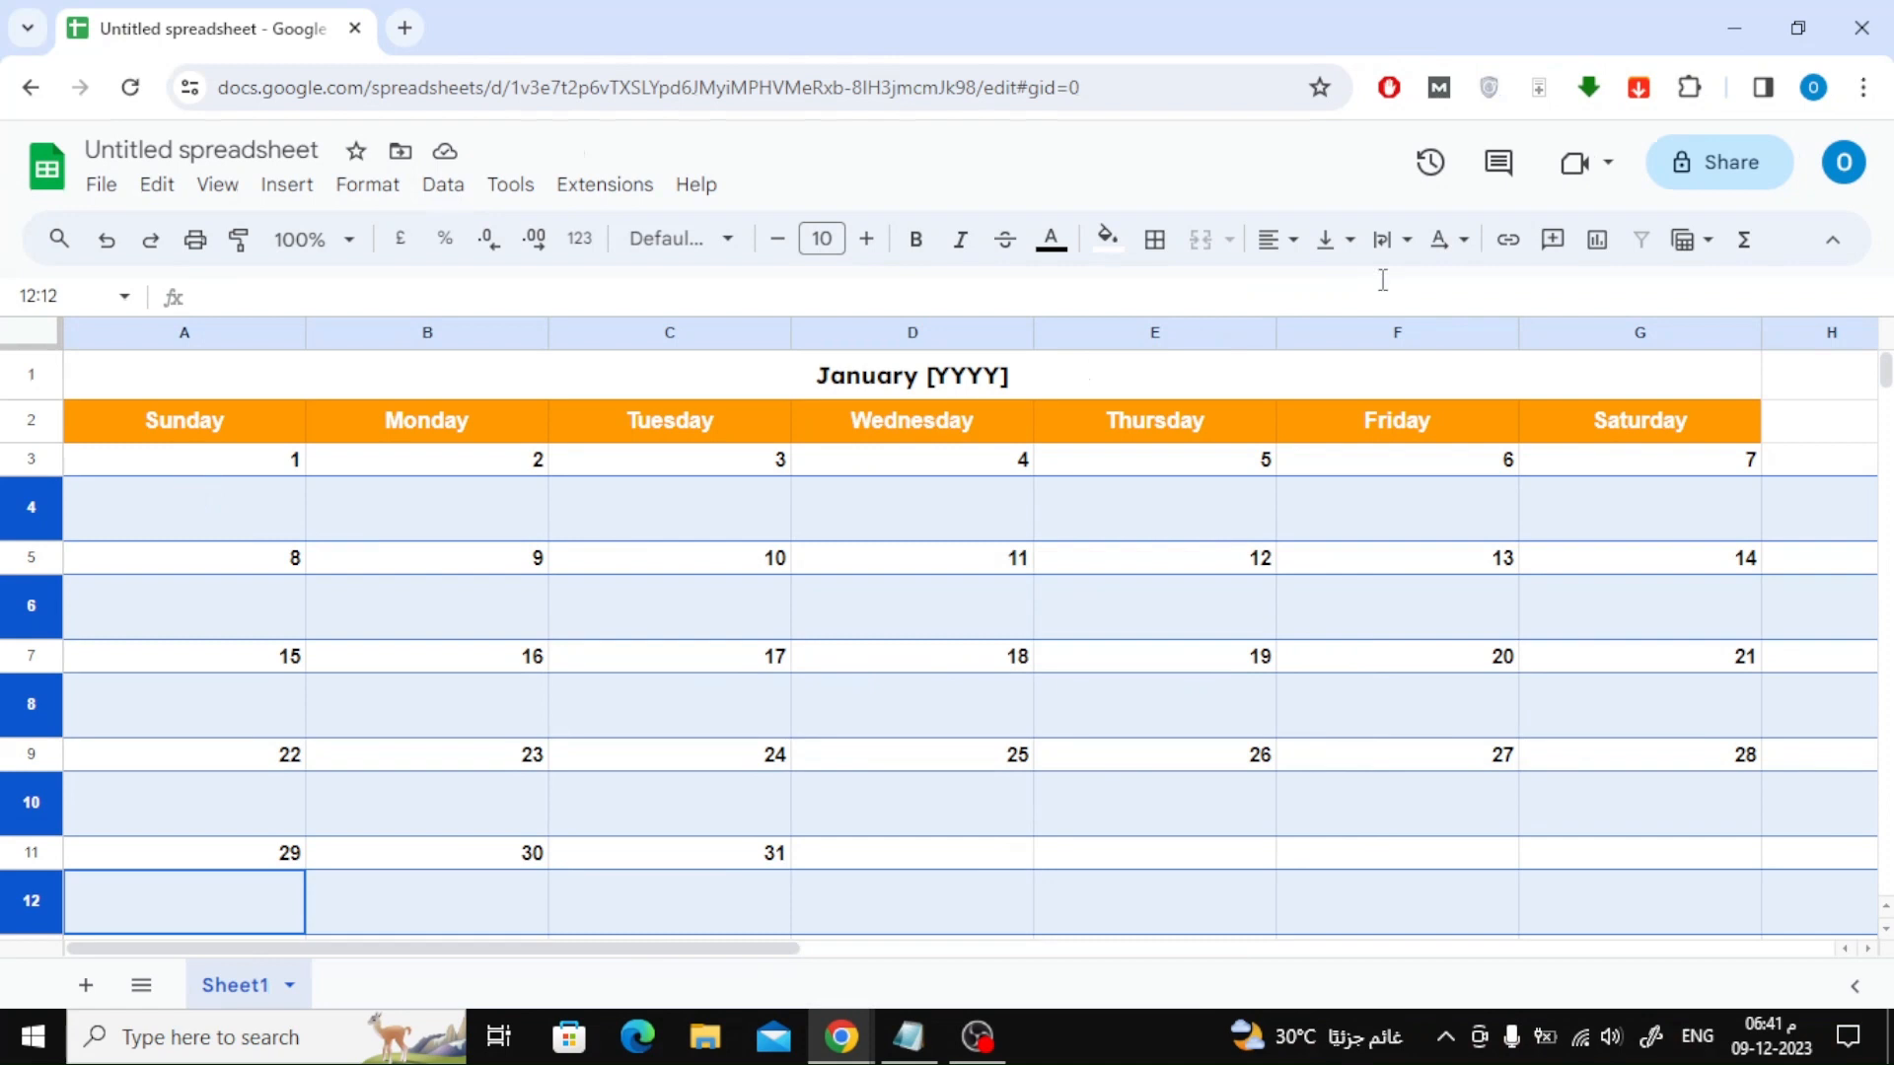
pyautogui.click(1325, 239)
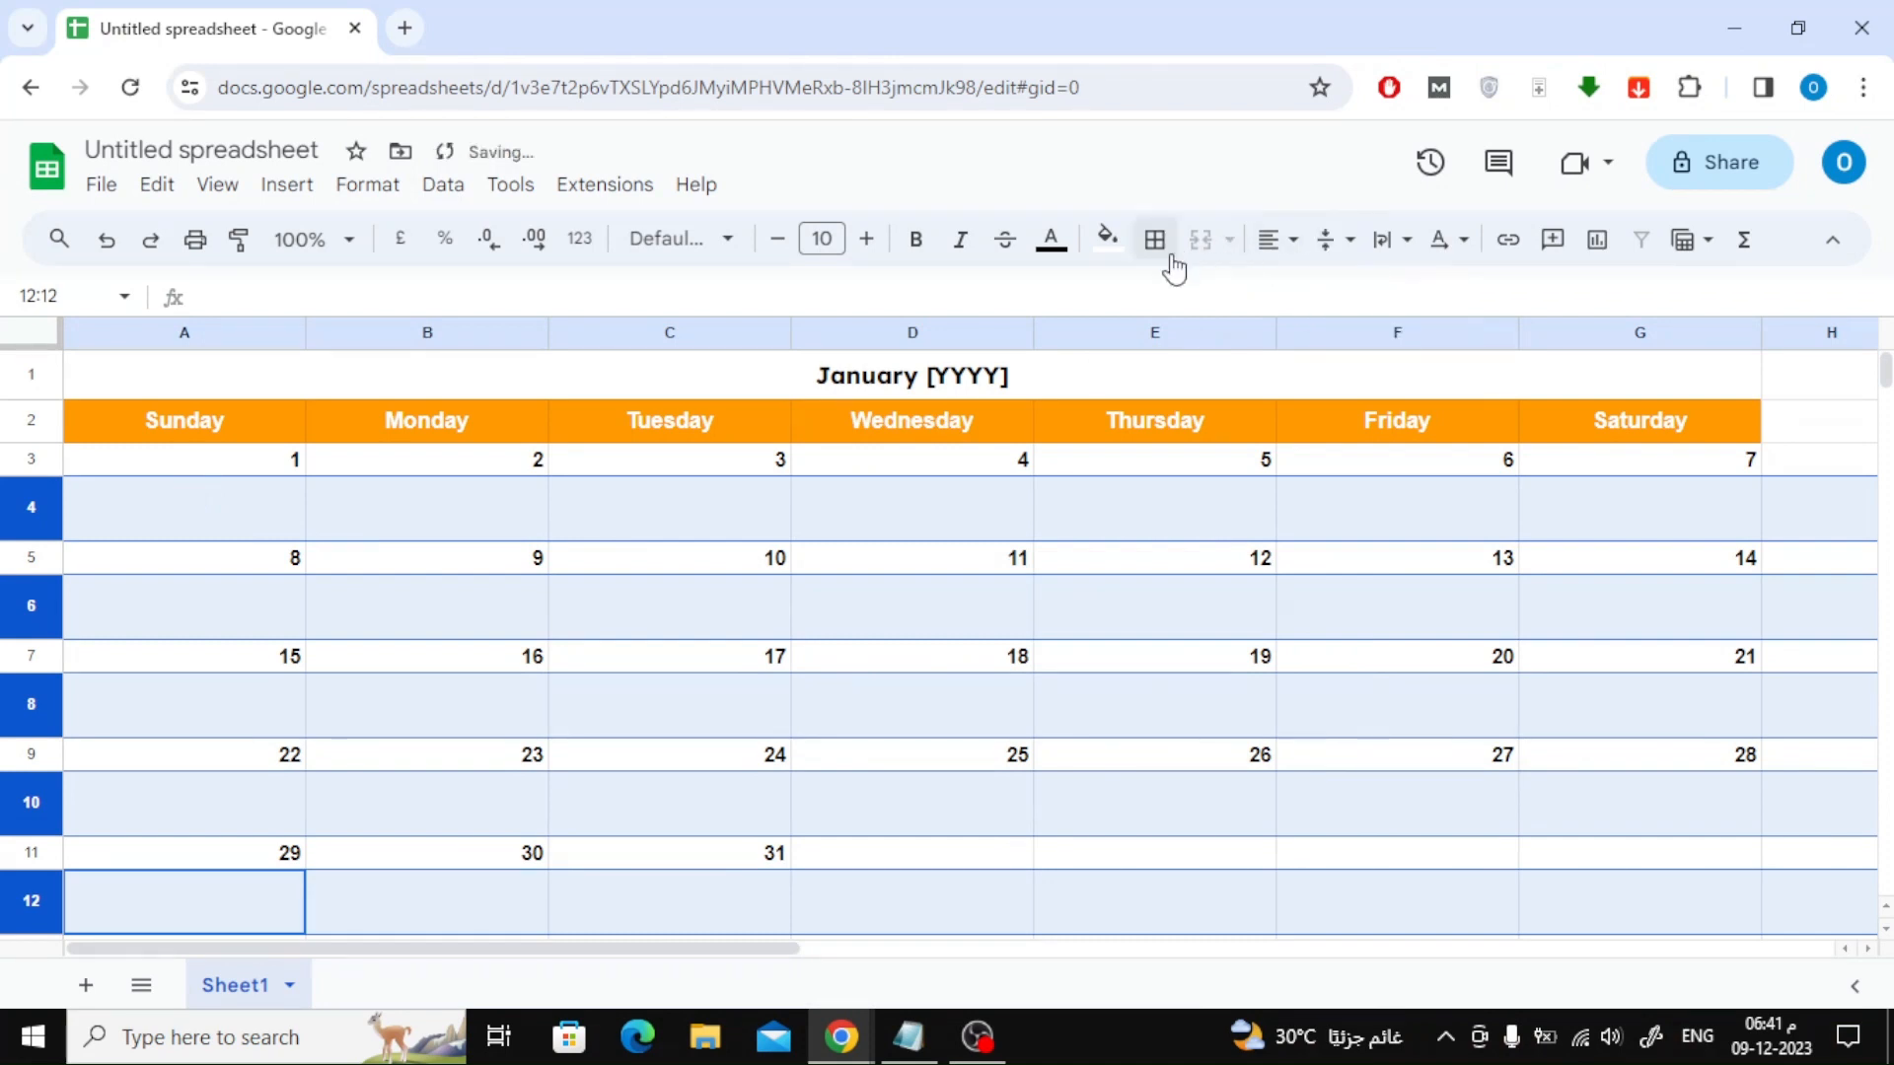
pyautogui.click(1266, 239)
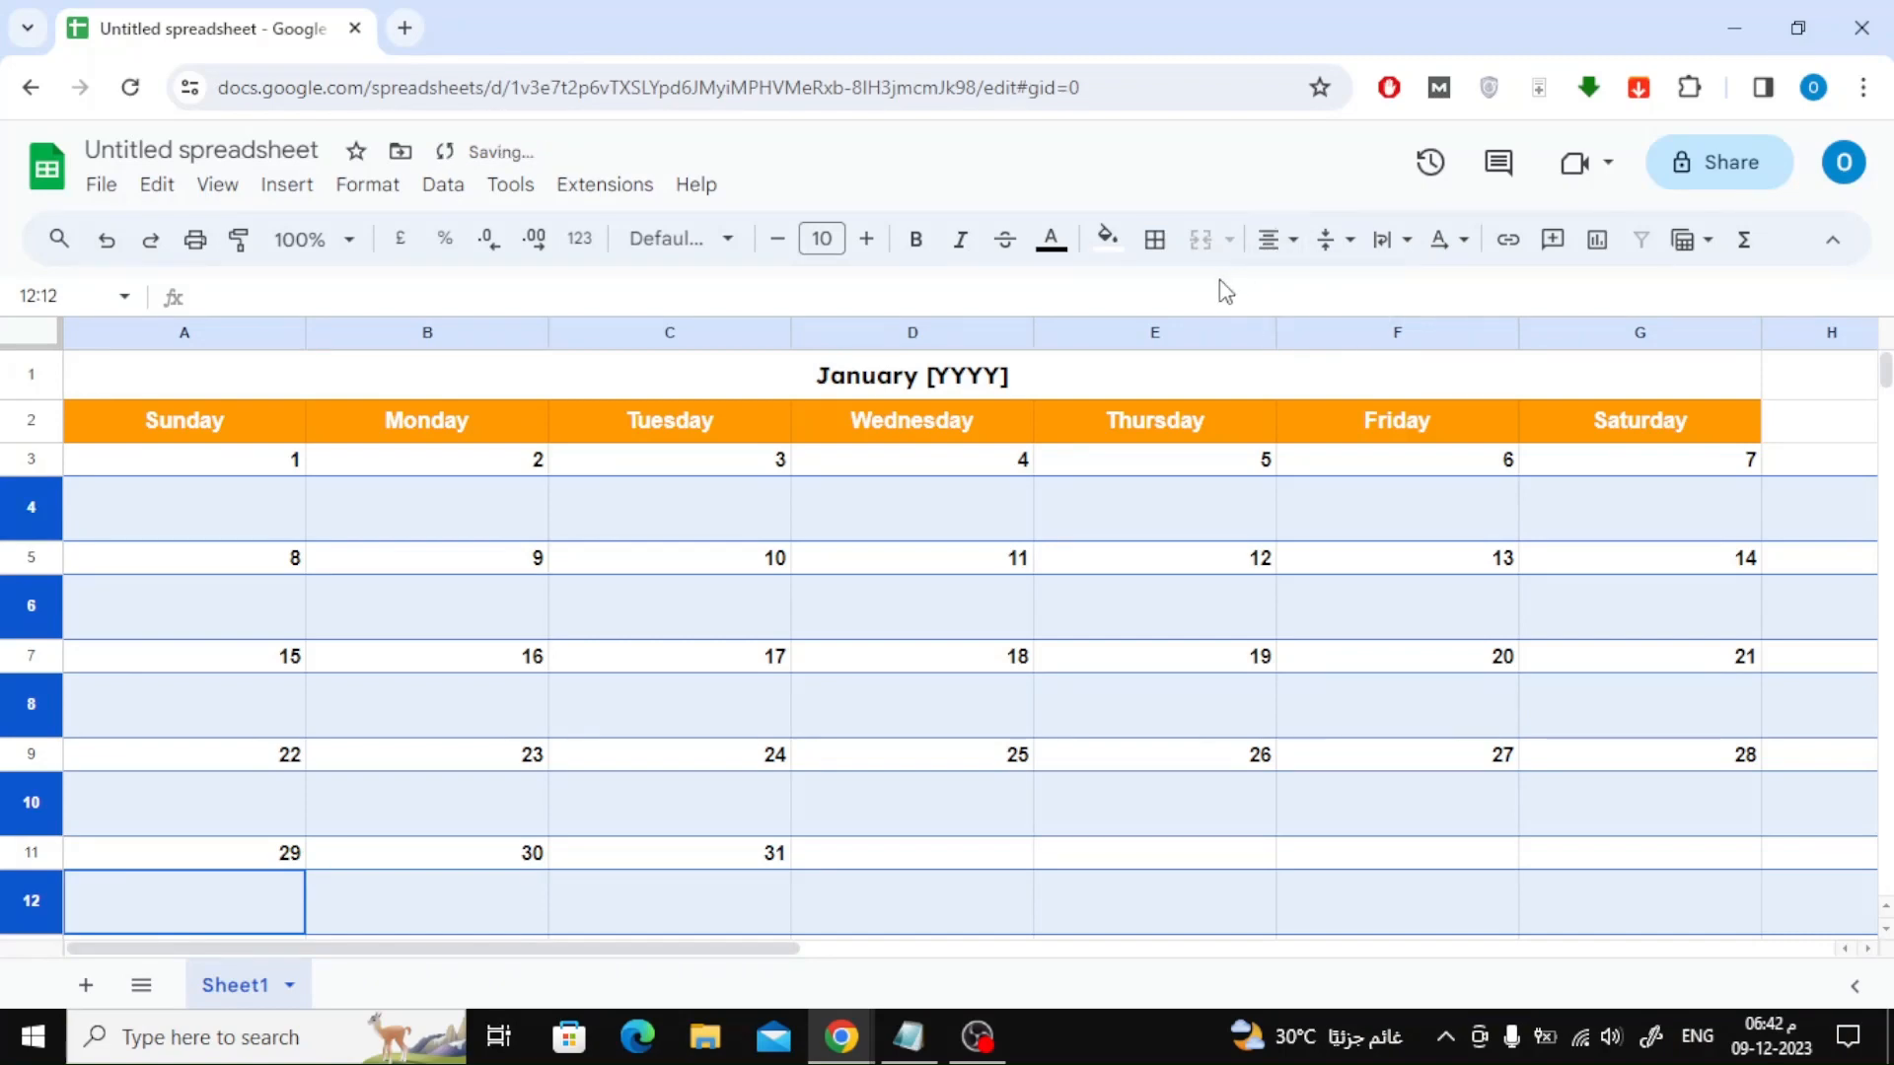
pyautogui.moveTo(865, 239)
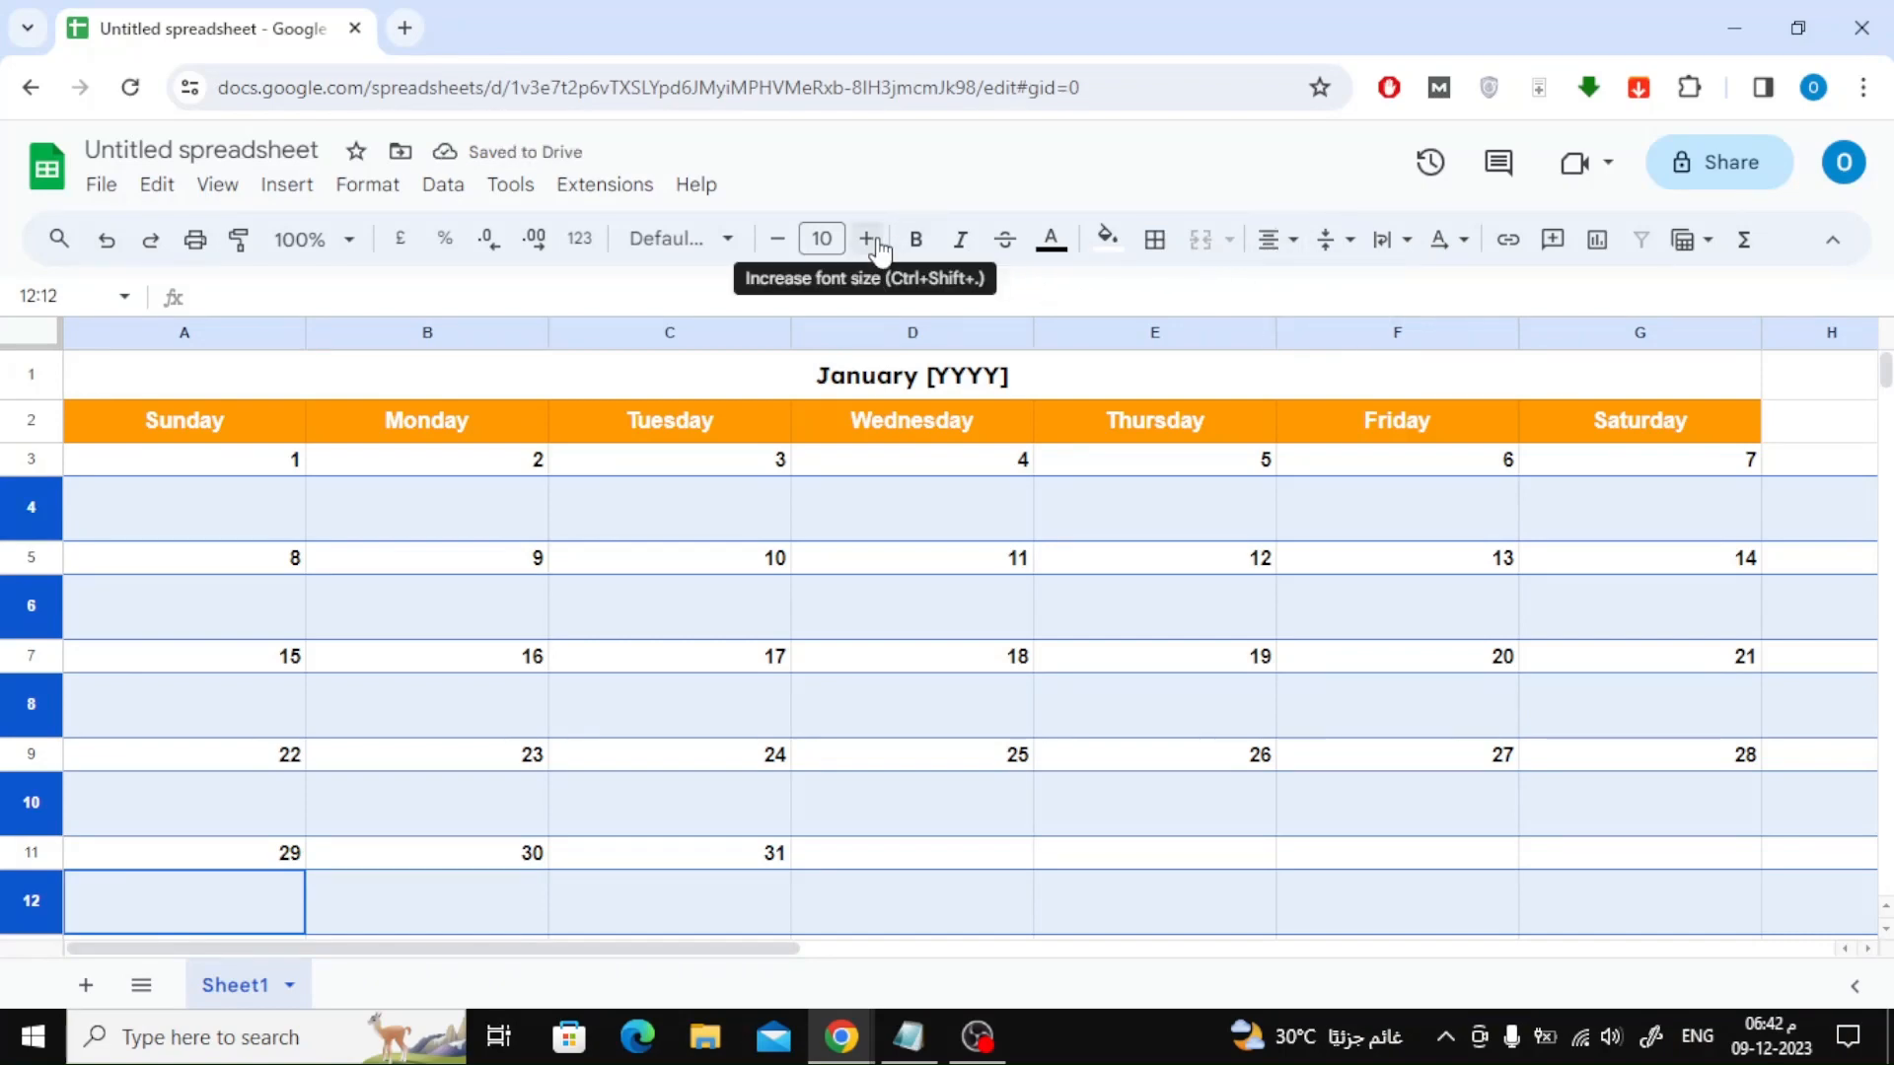
pyautogui.click(865, 239)
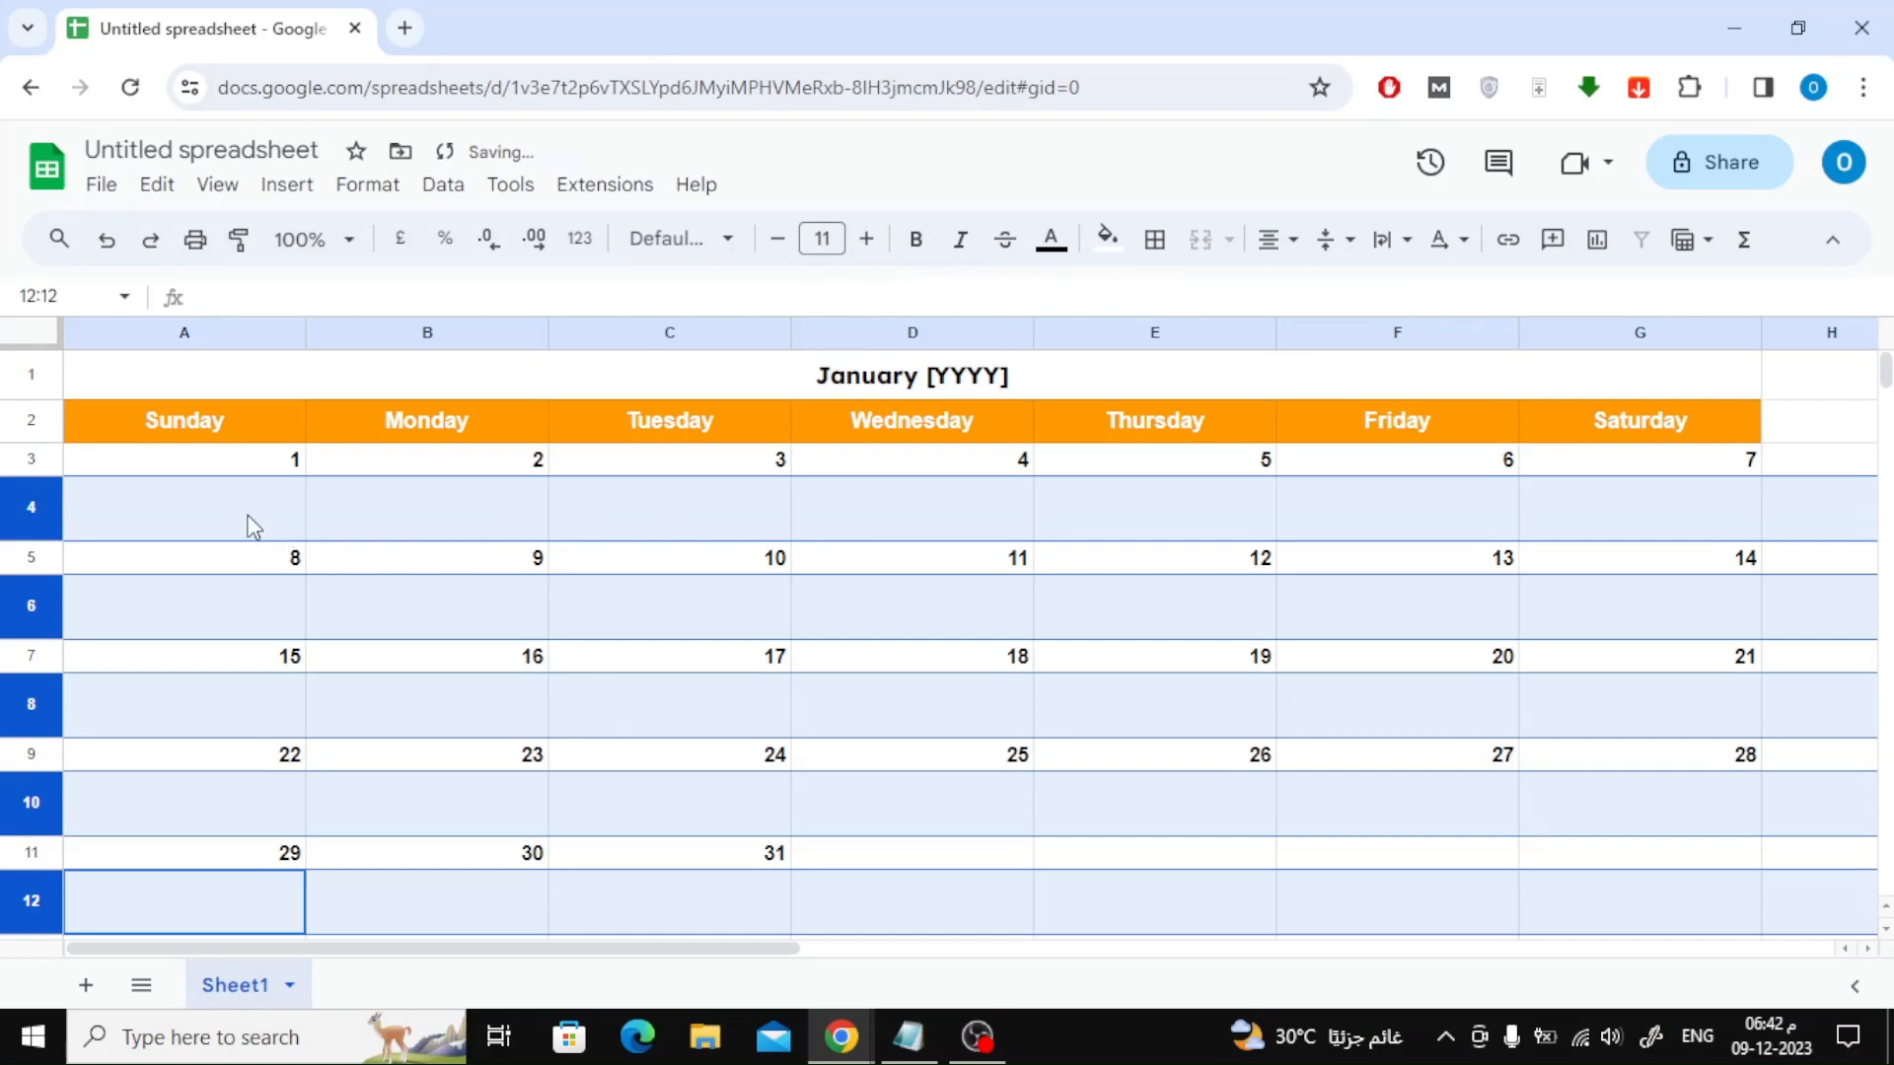
pyautogui.click(183, 507)
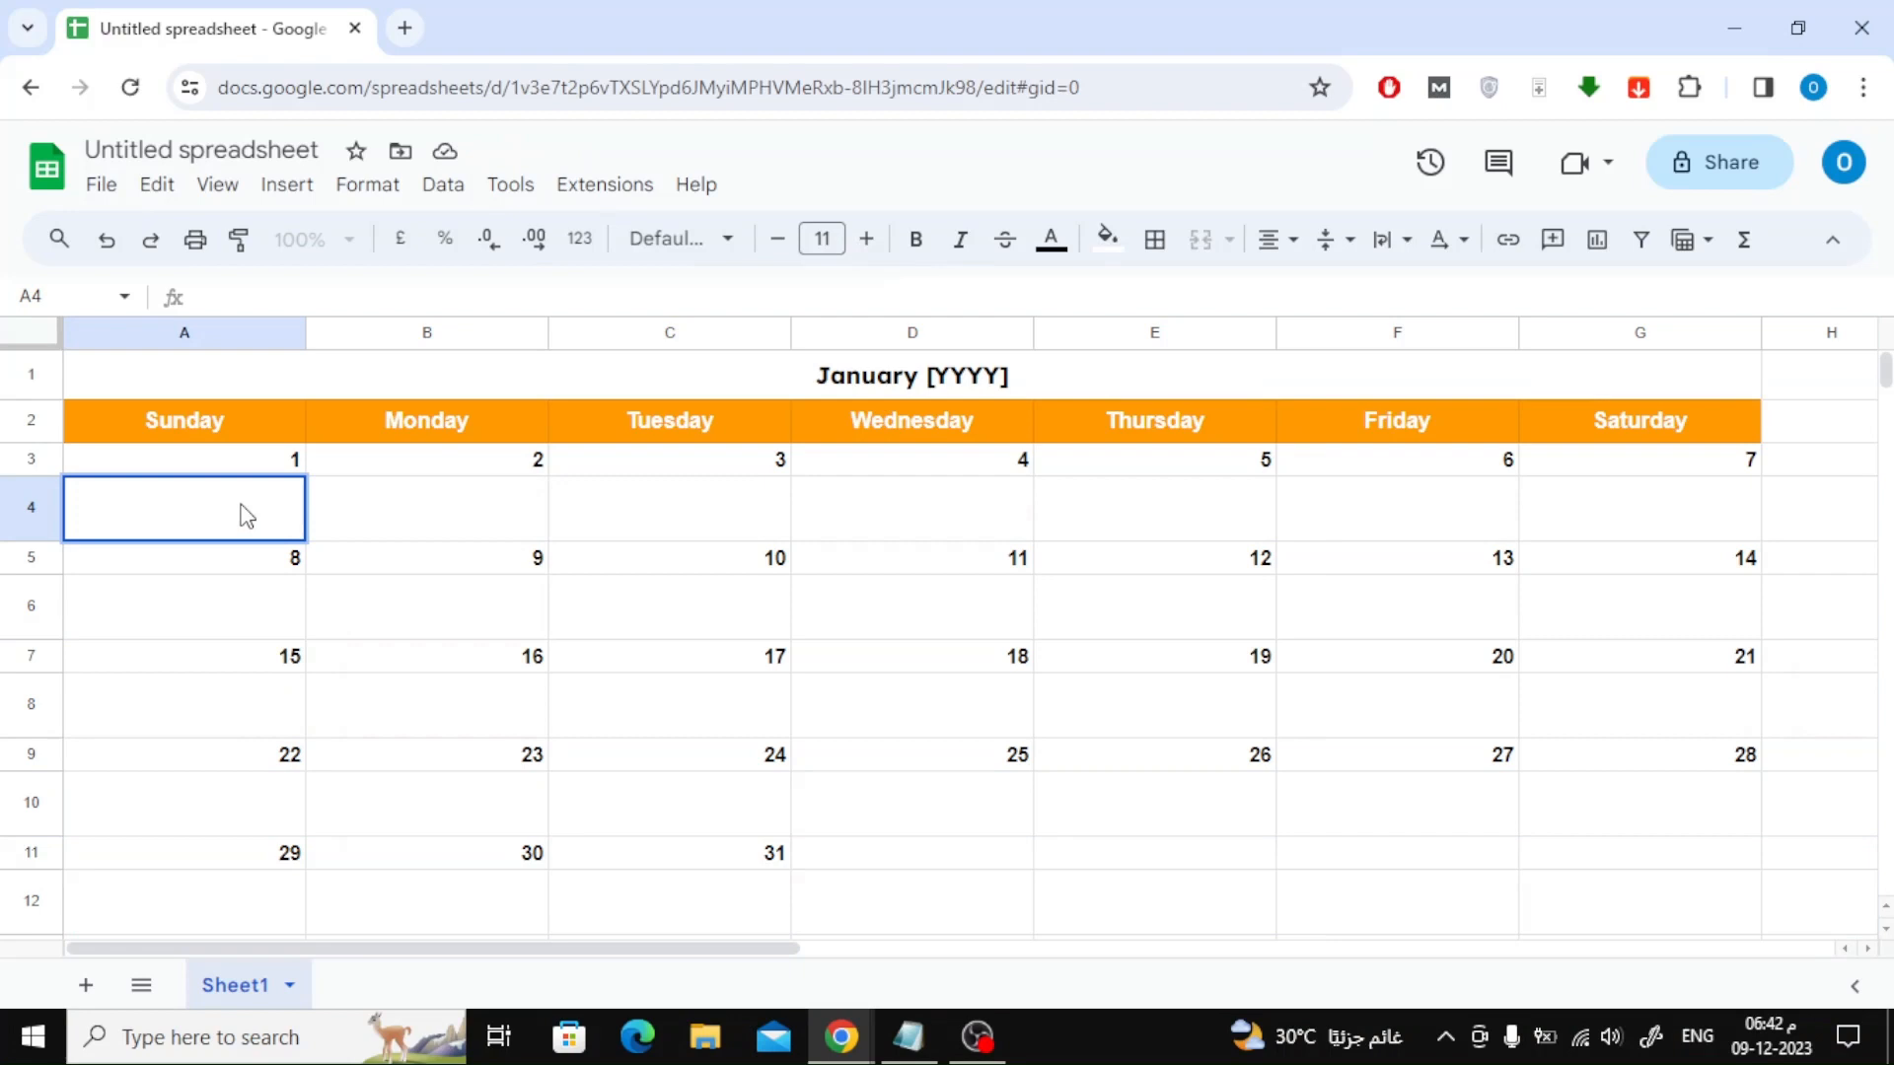
# - Enter 'go to shop' as the task under January 1
pyautogui.write('go to')
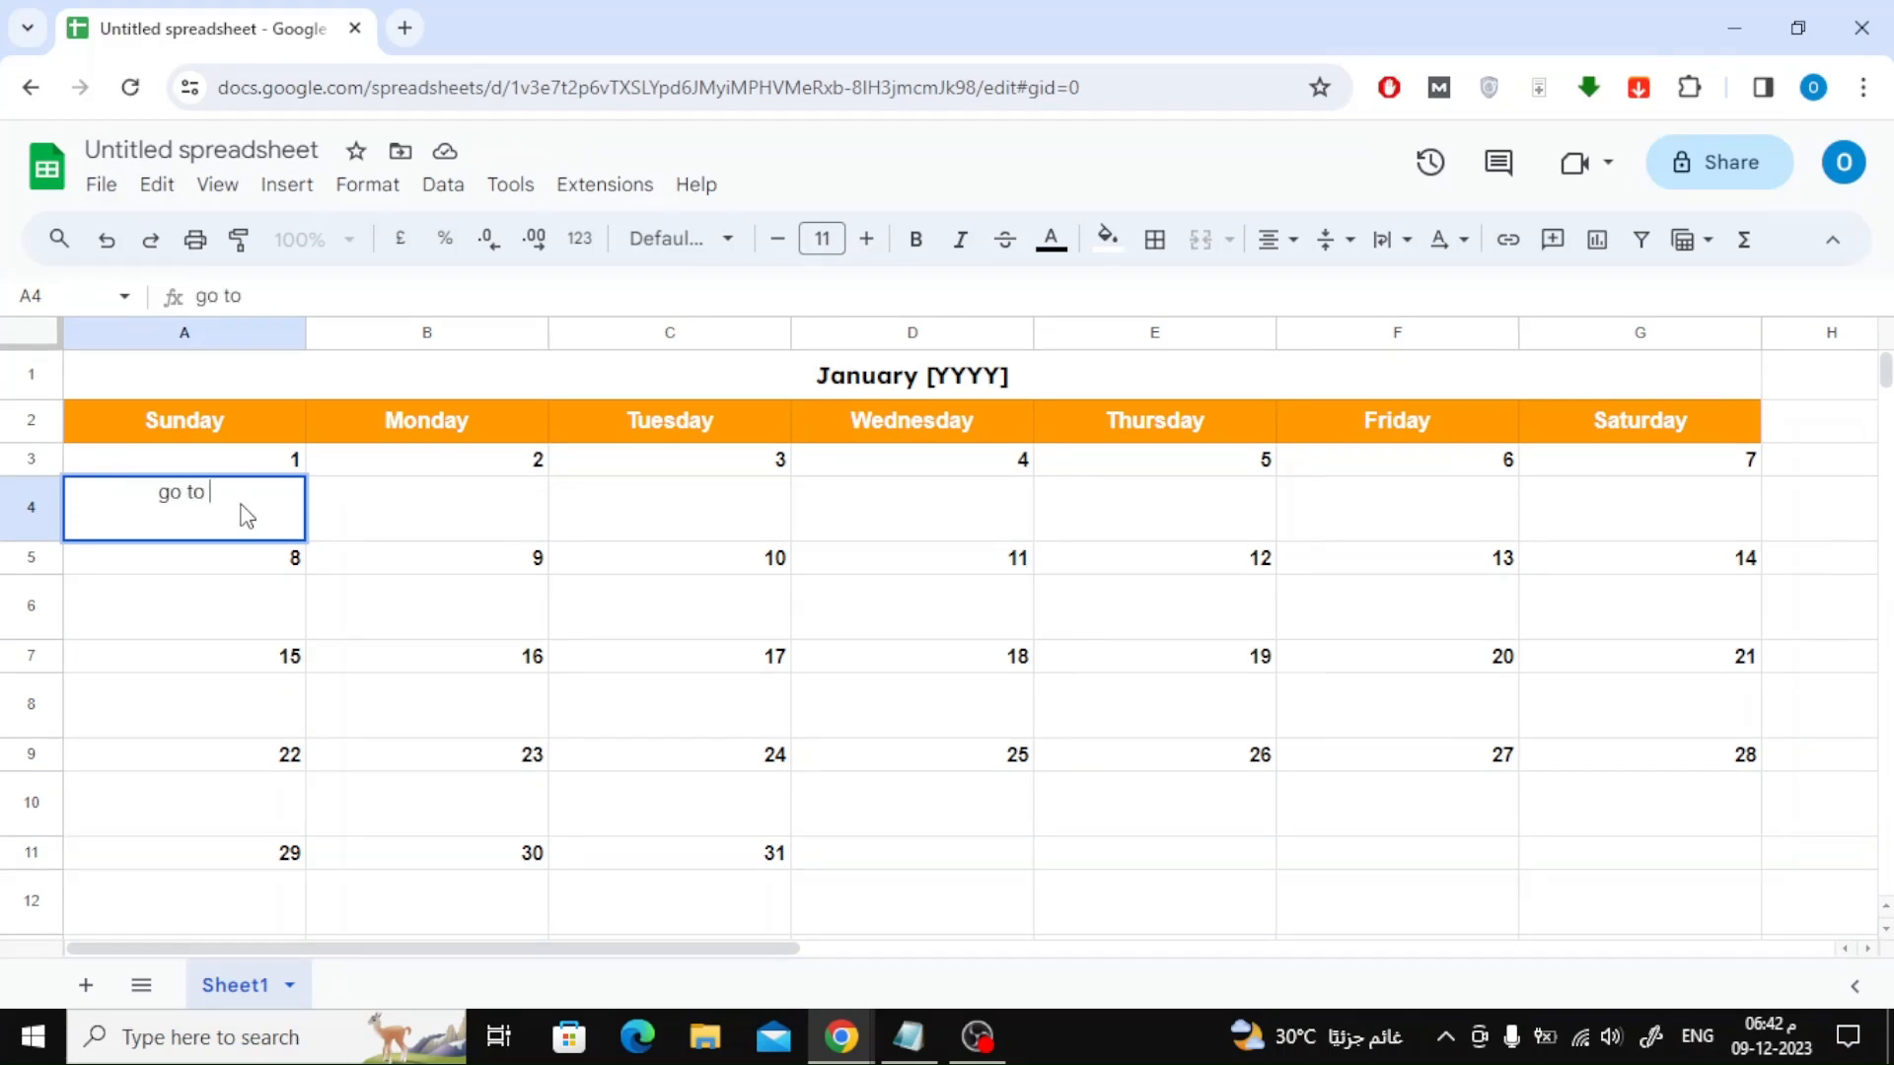
pyautogui.write('shop')
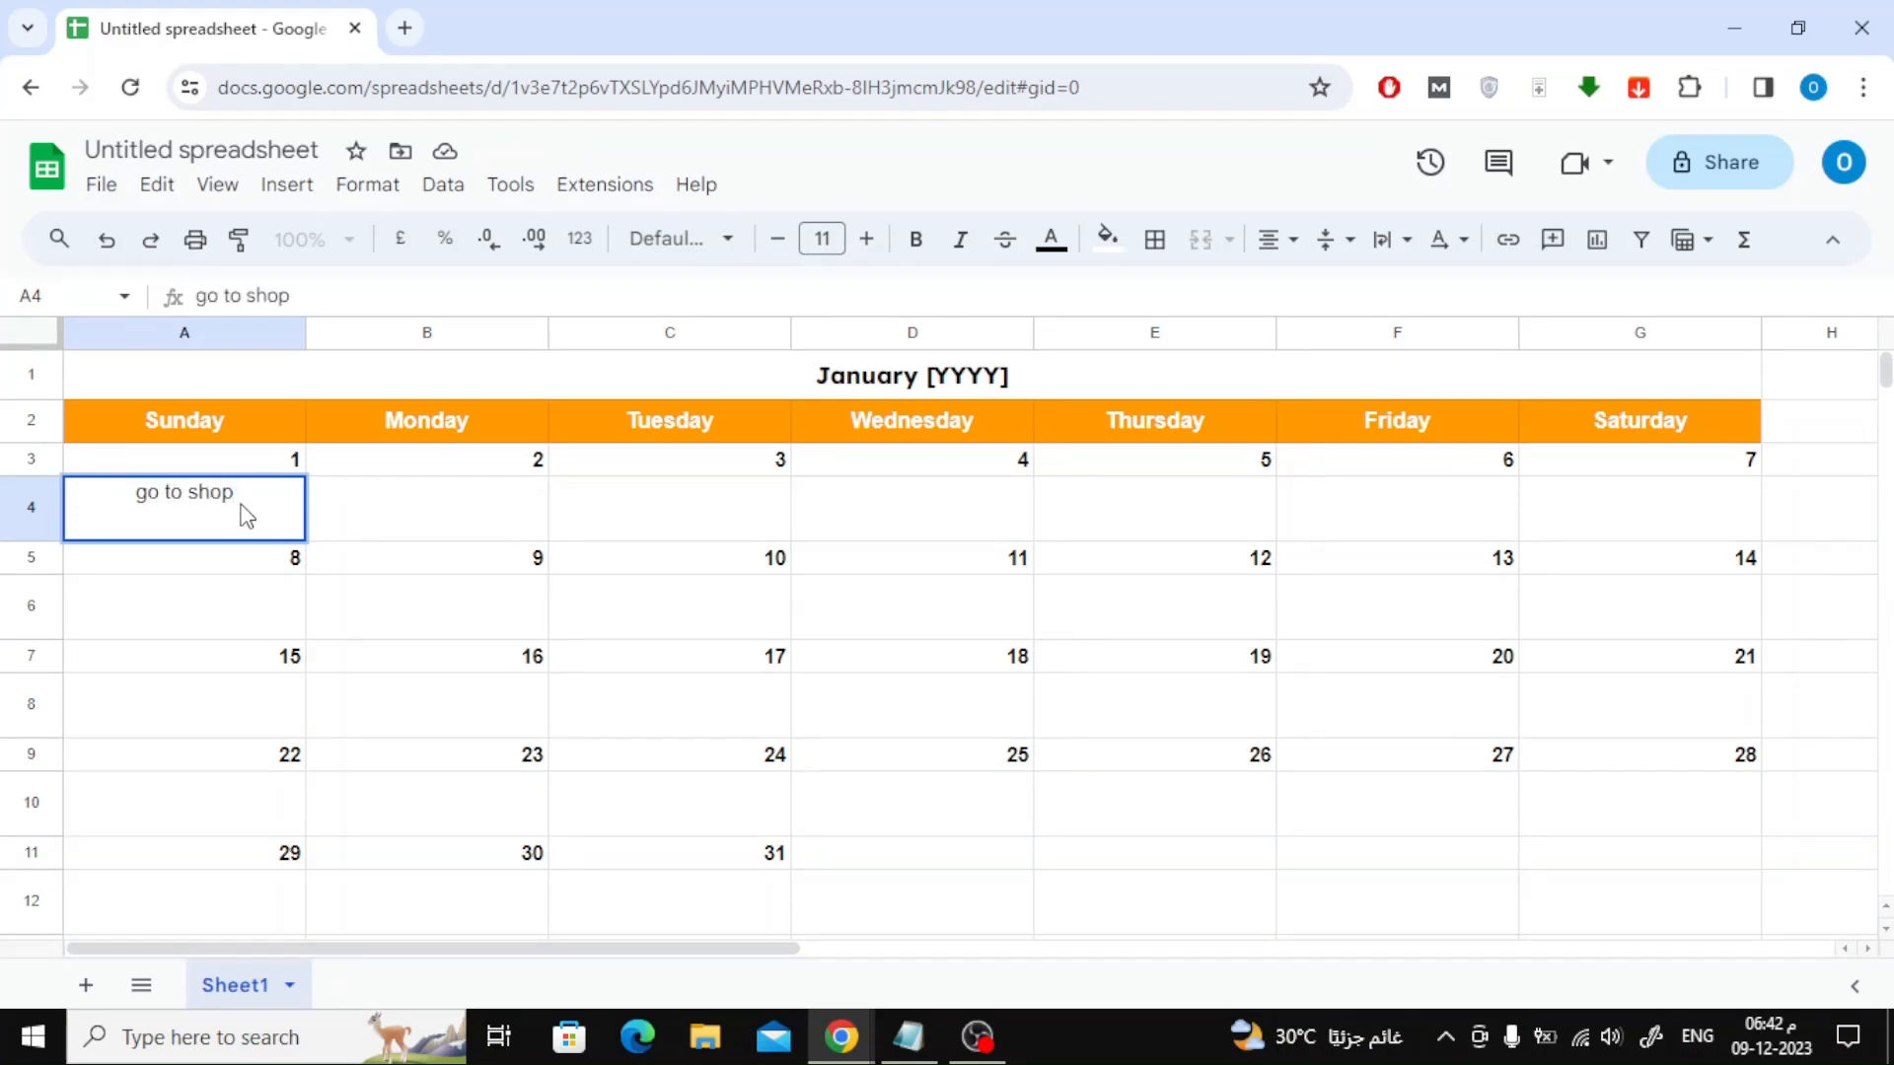
pyautogui.click(677, 238)
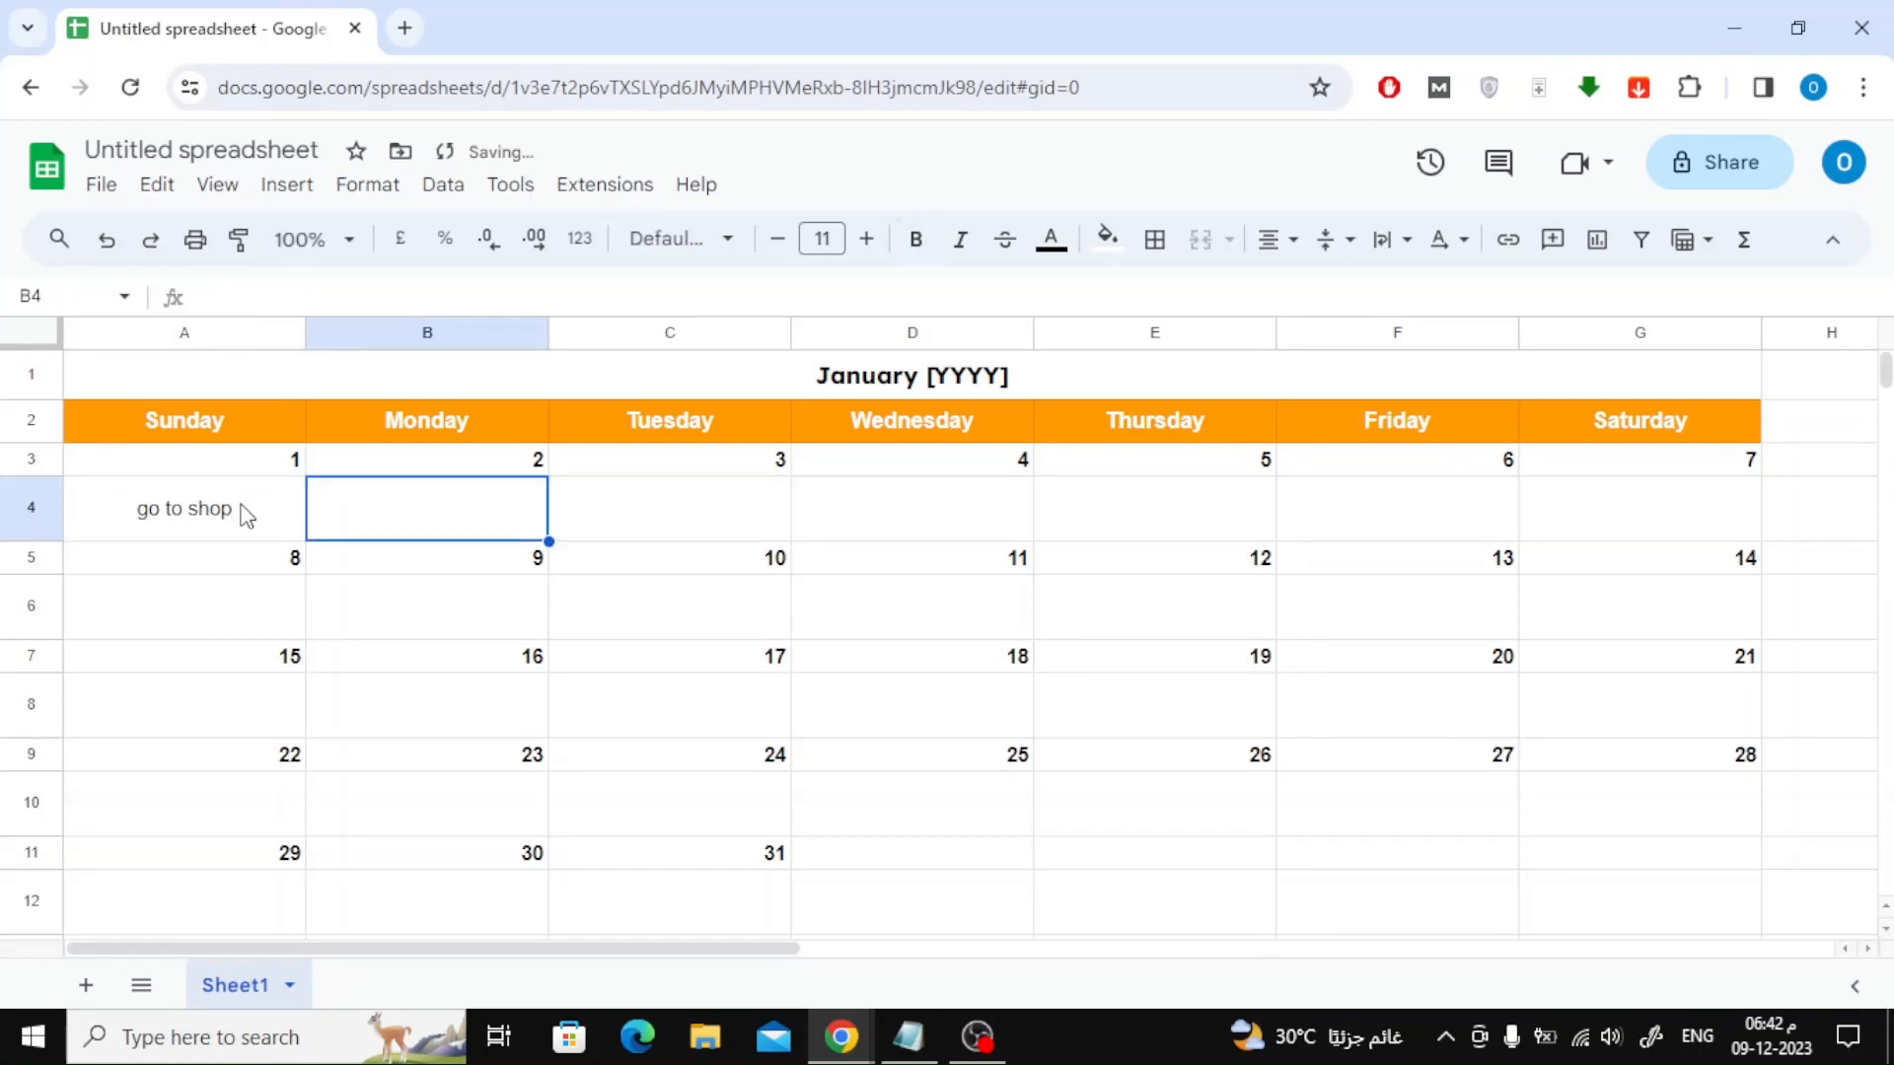
# - Enter 'go to meeting' as the task under January 4
pyautogui.click(669, 507)
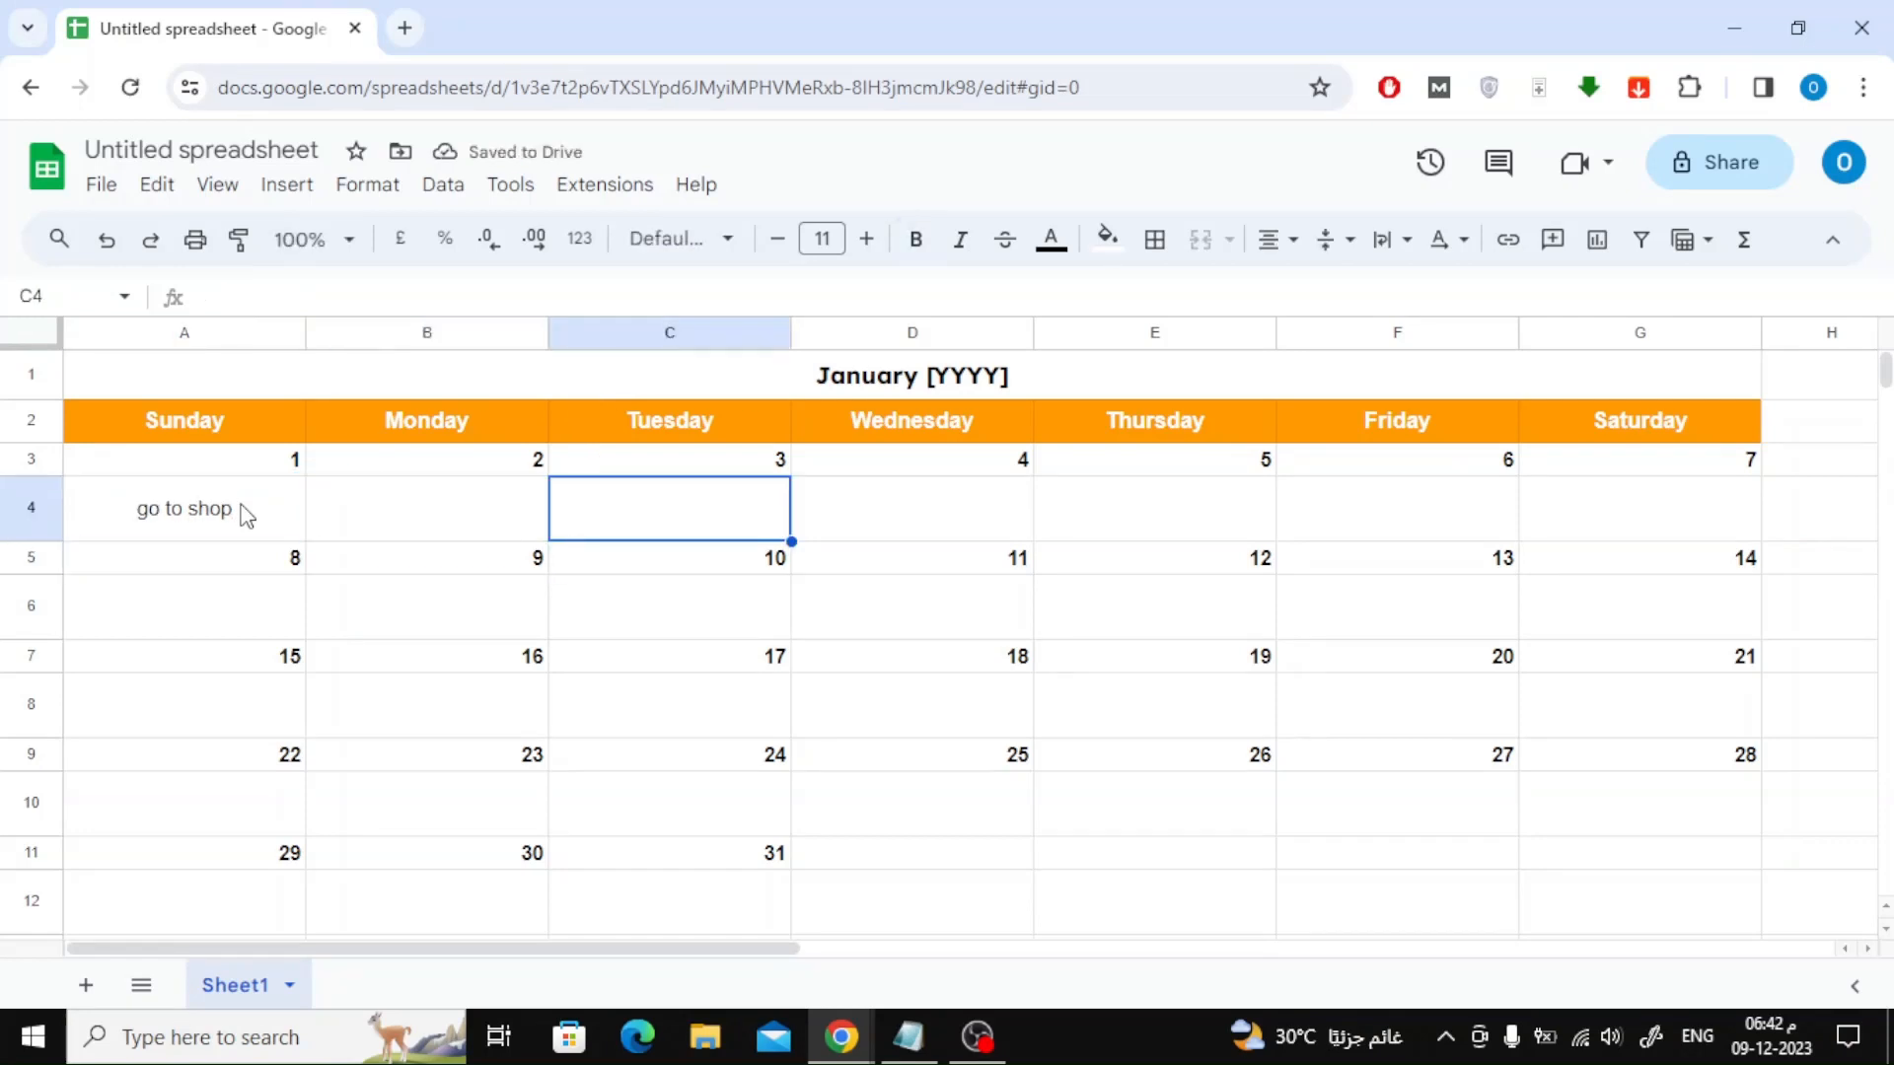
pyautogui.click(911, 557)
pyautogui.write('g')
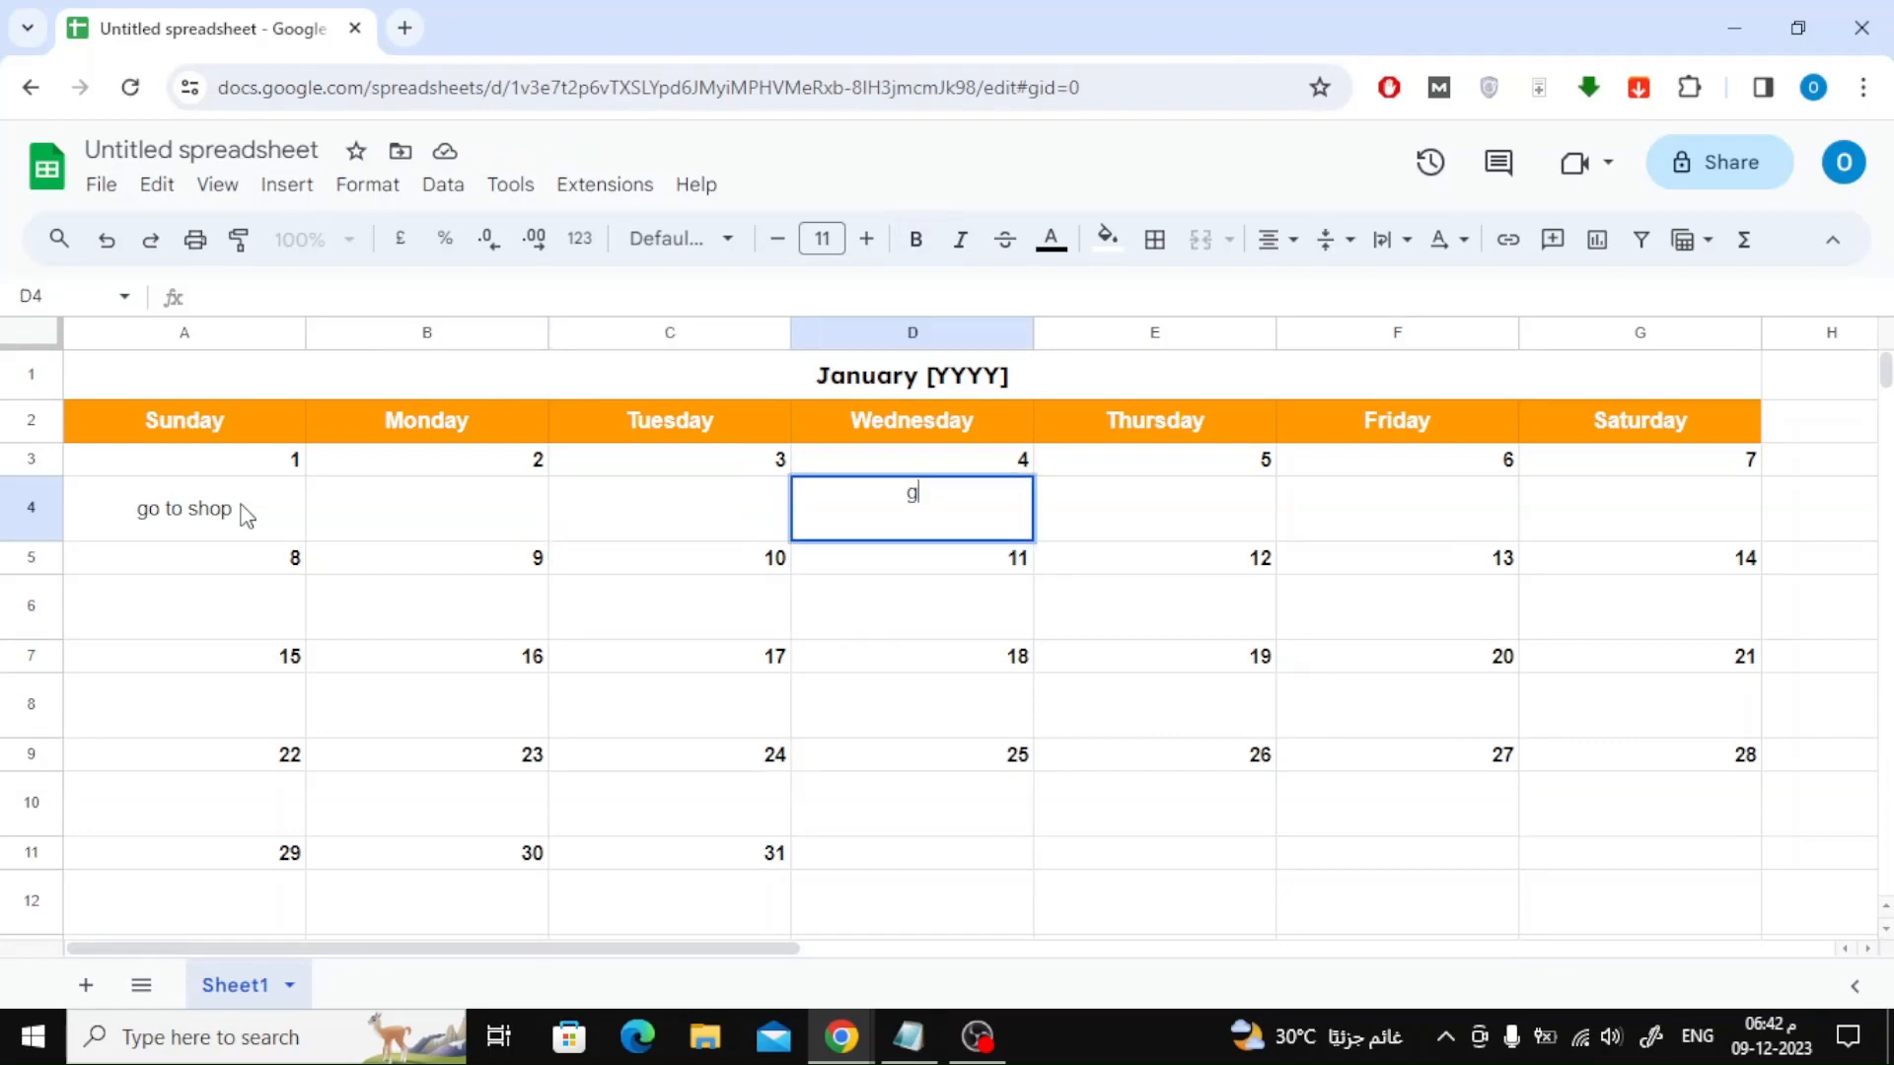
pyautogui.write('o to meet')
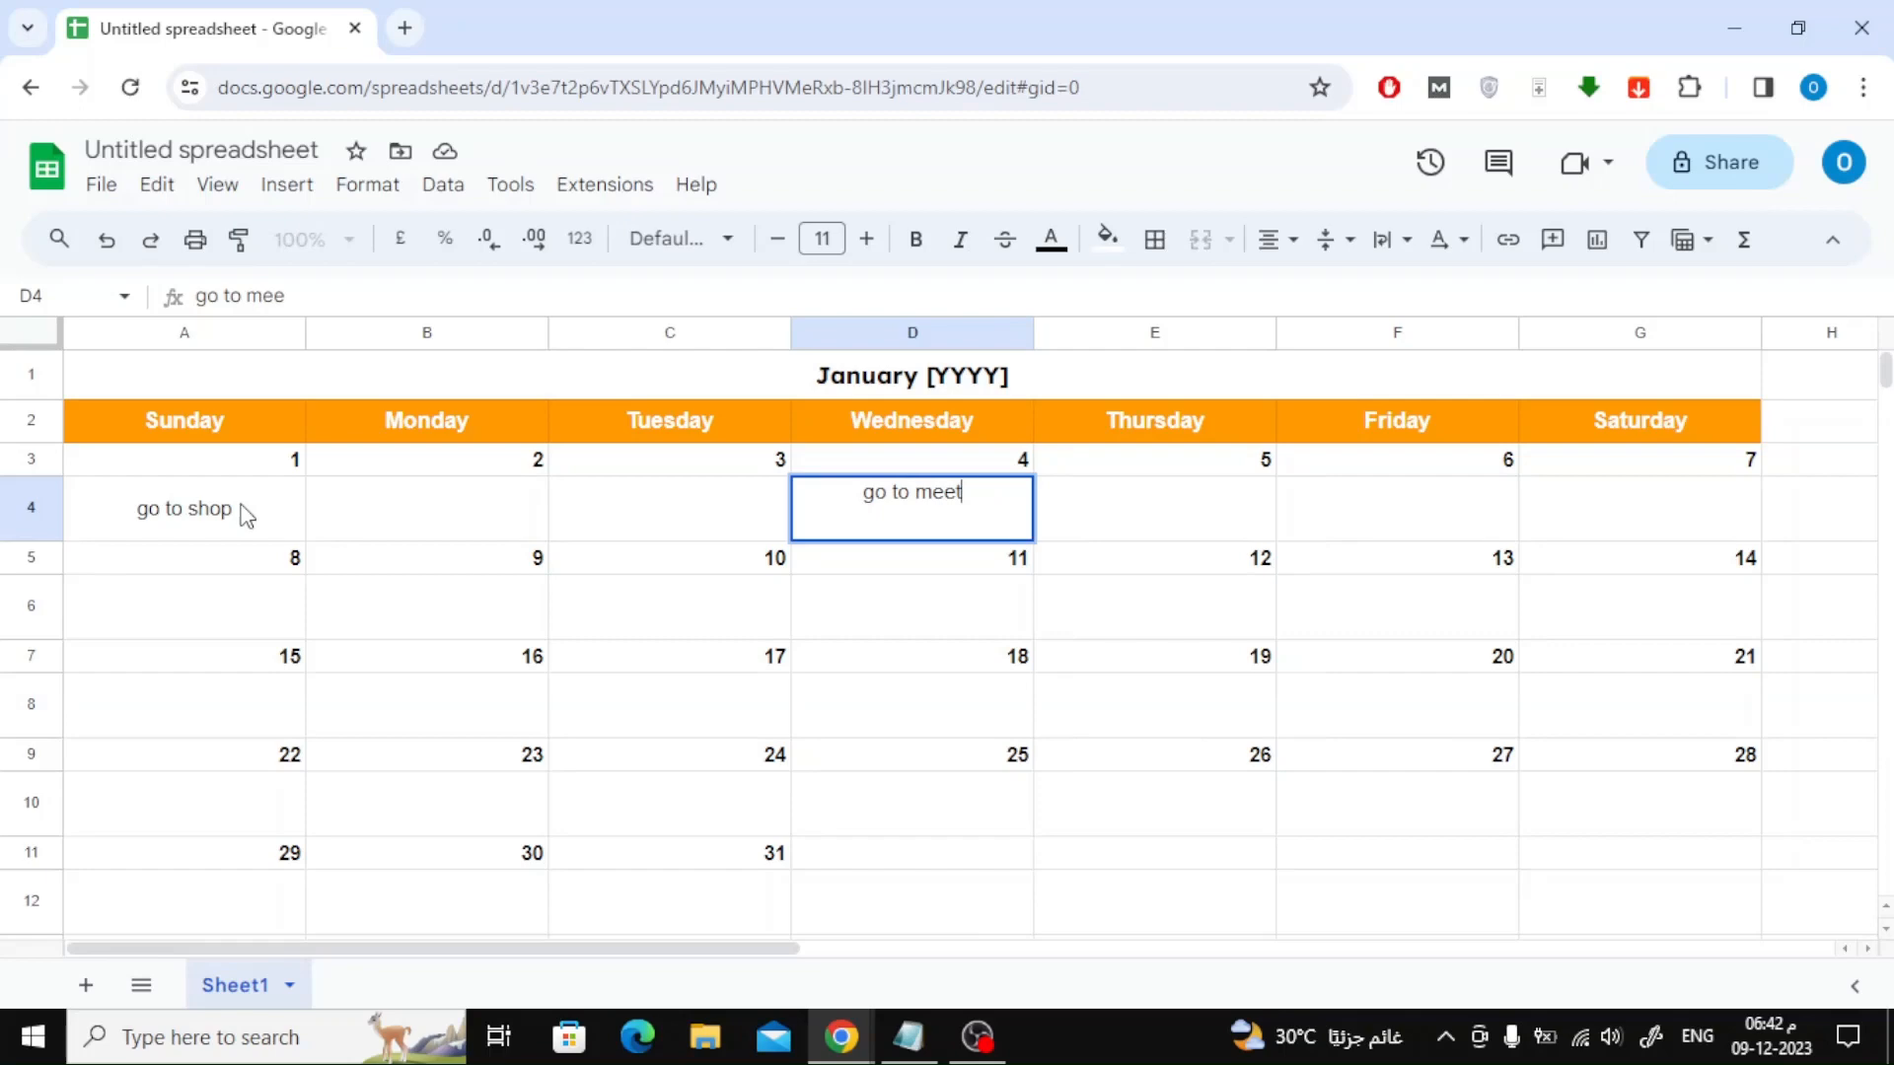
pyautogui.press('enter')
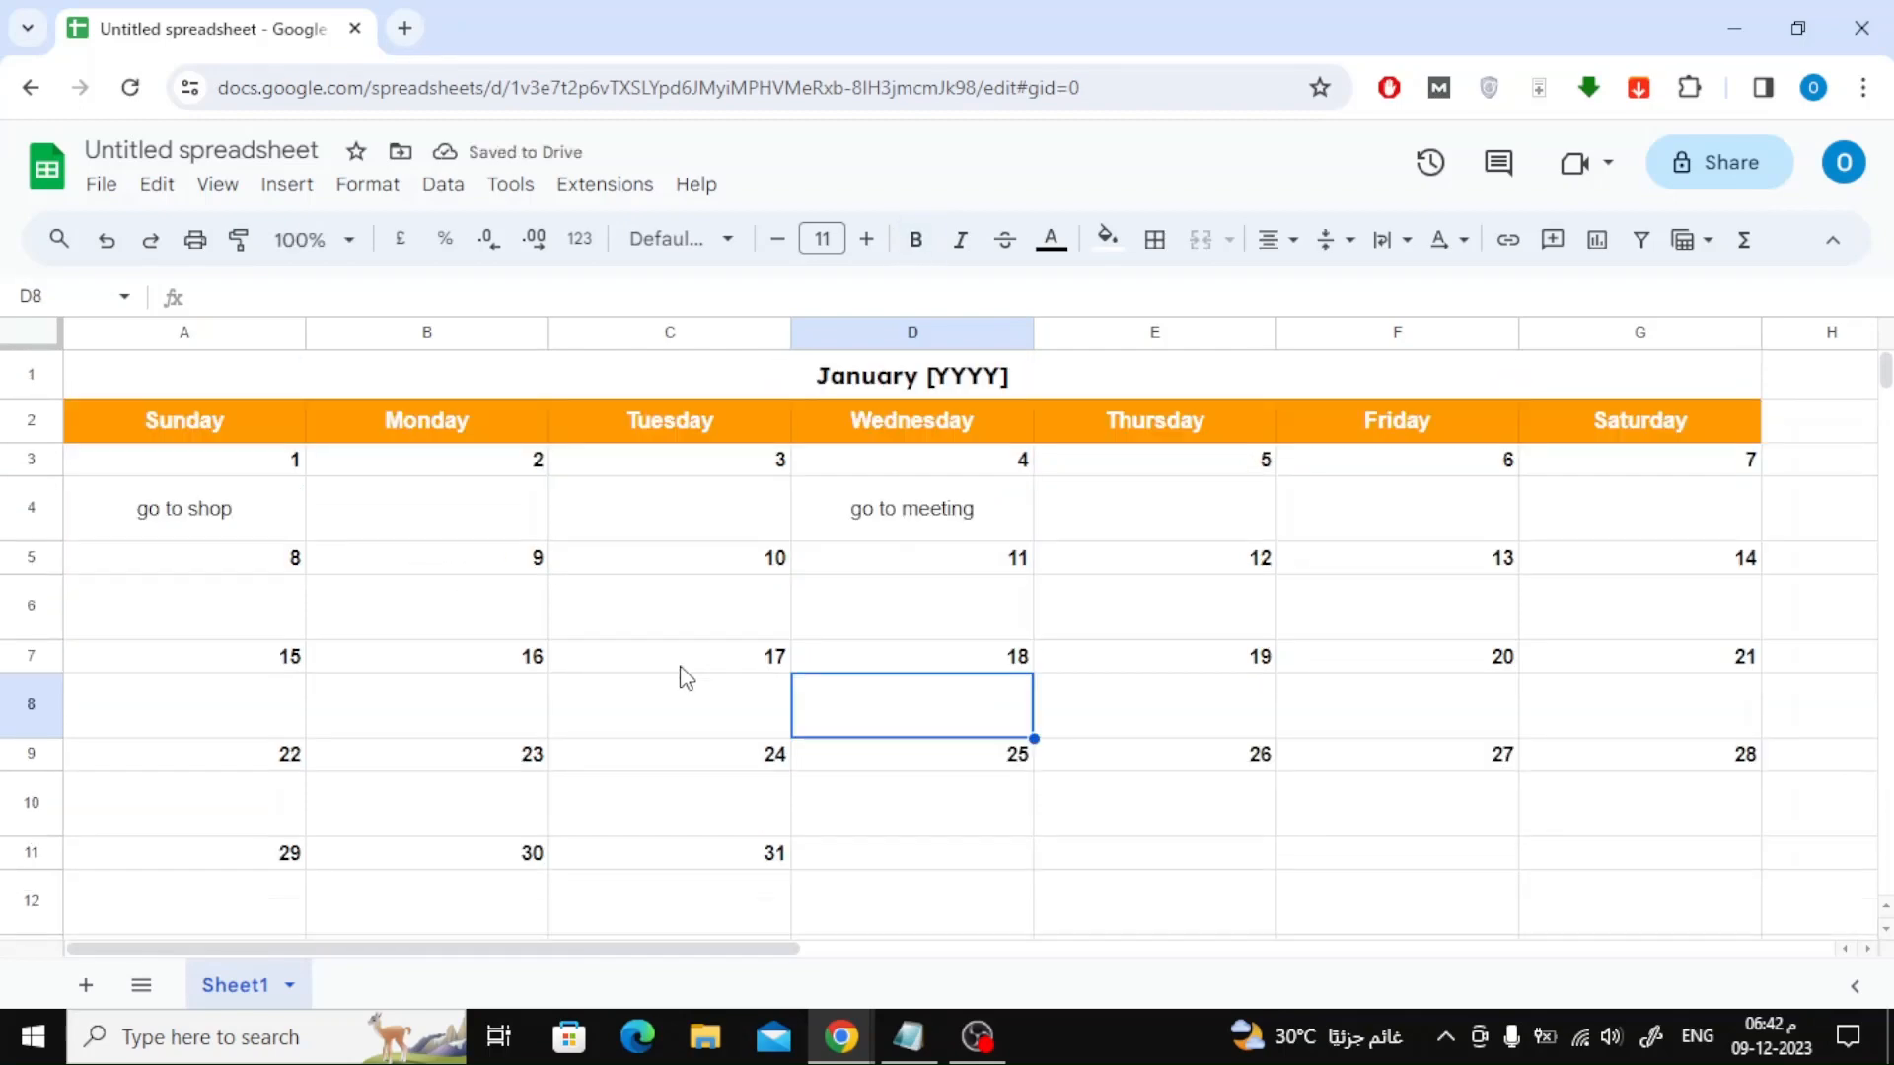
pyautogui.moveTo(501, 739)
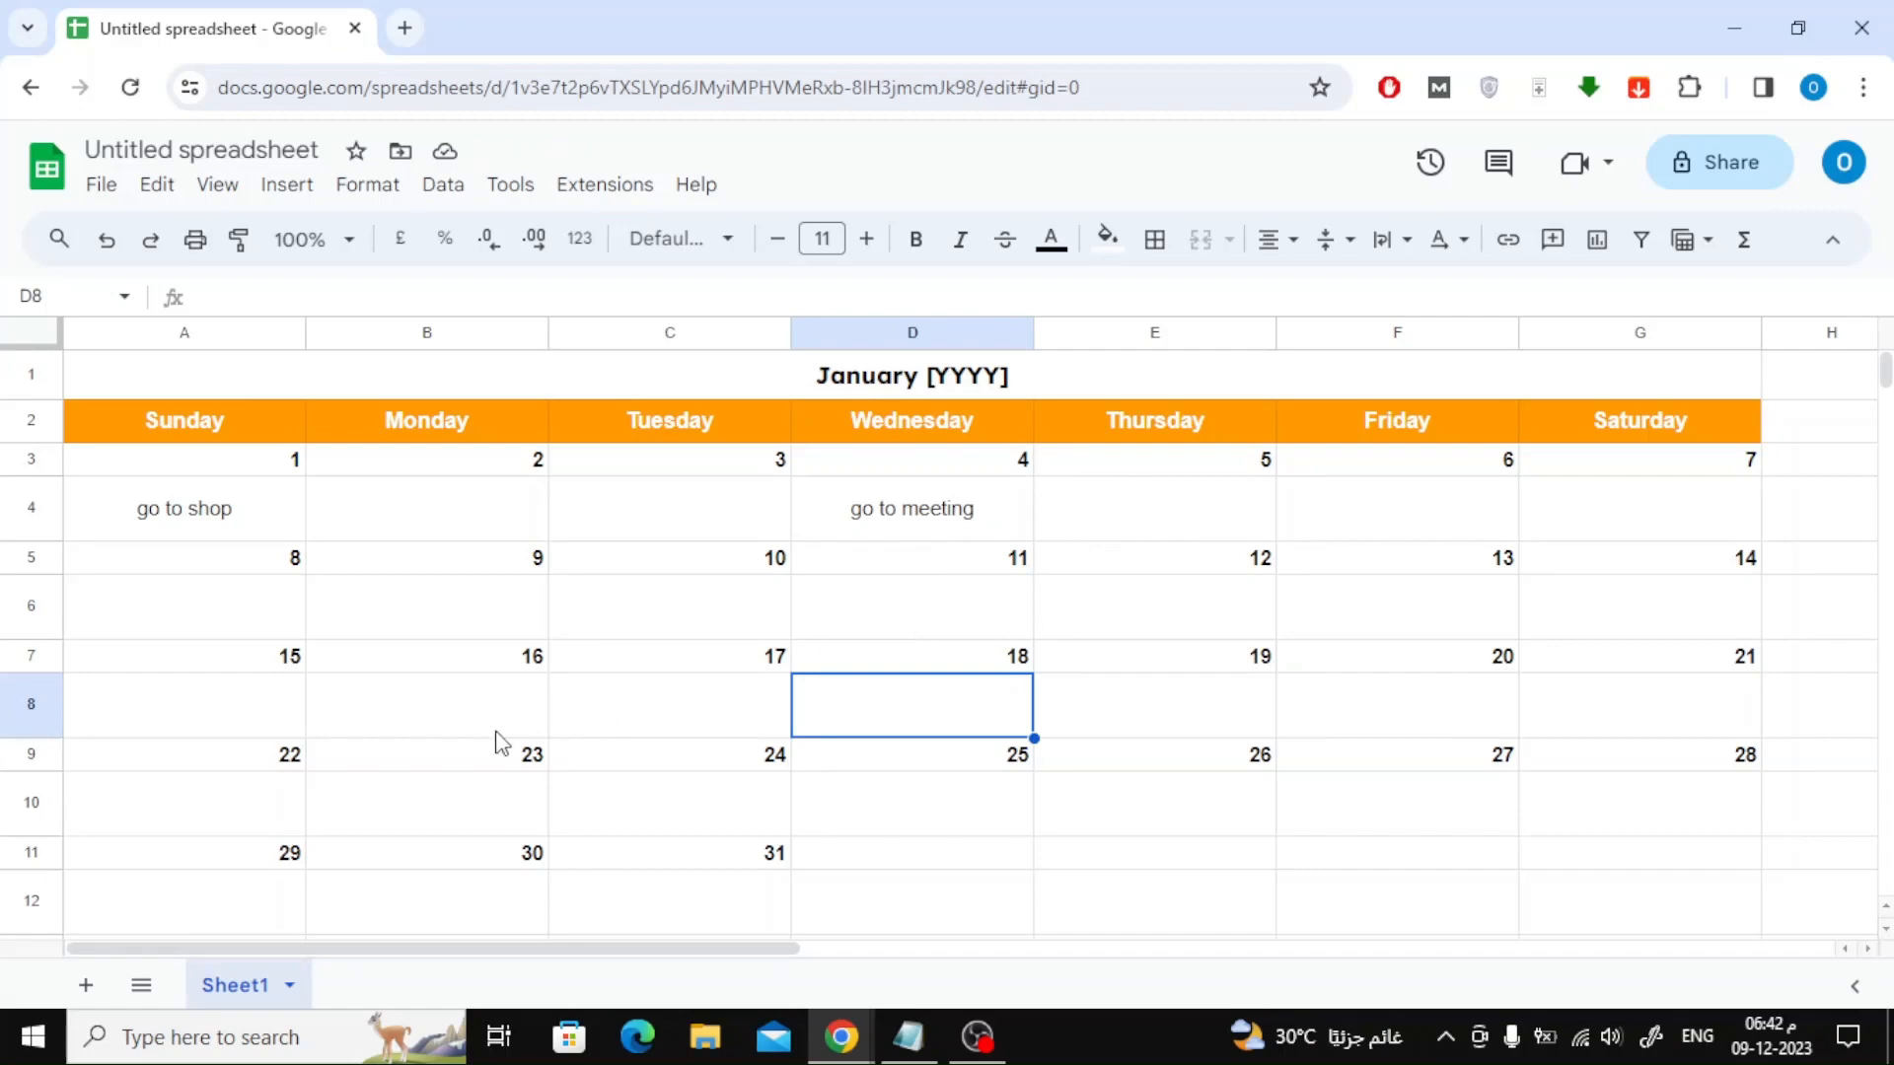
# - Rename Sheet1 to 'January' and duplicate it as 'Copy of January'
pyautogui.click(907, 1035)
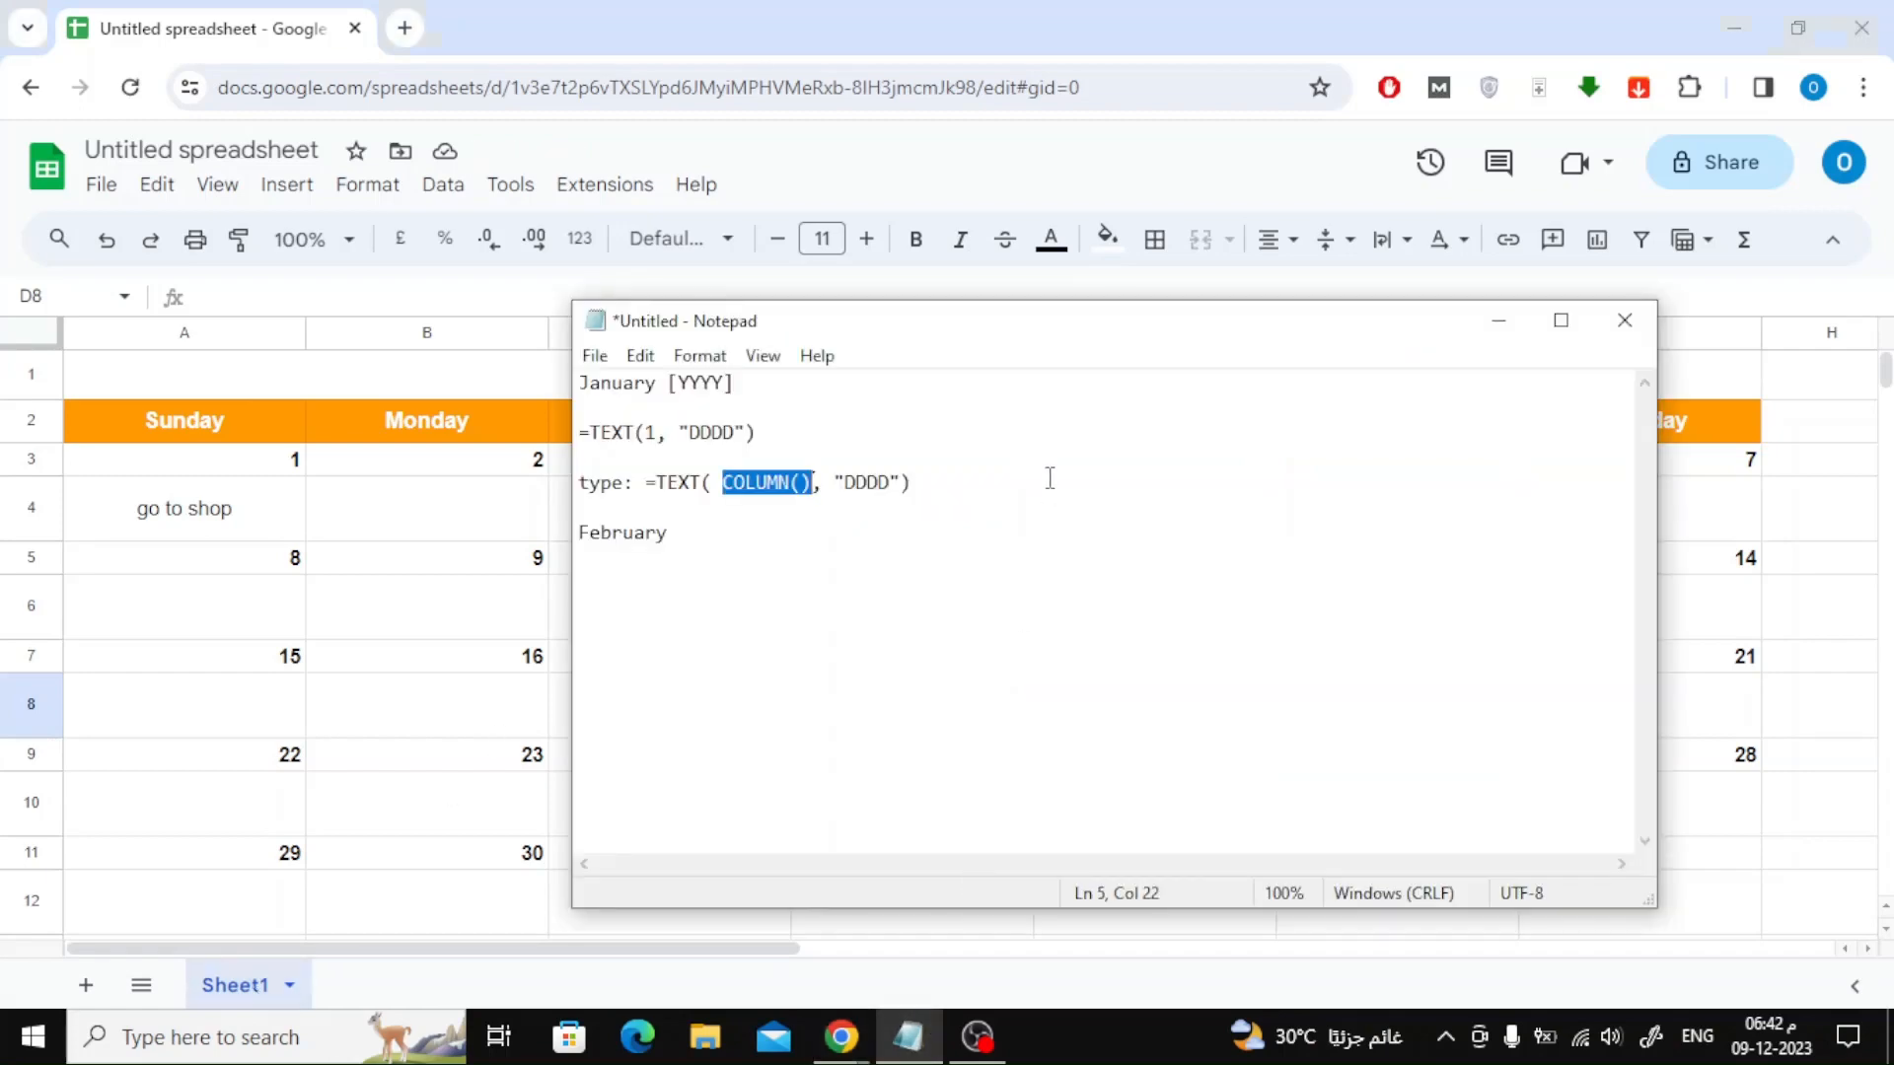
pyautogui.doubleClick(618, 383)
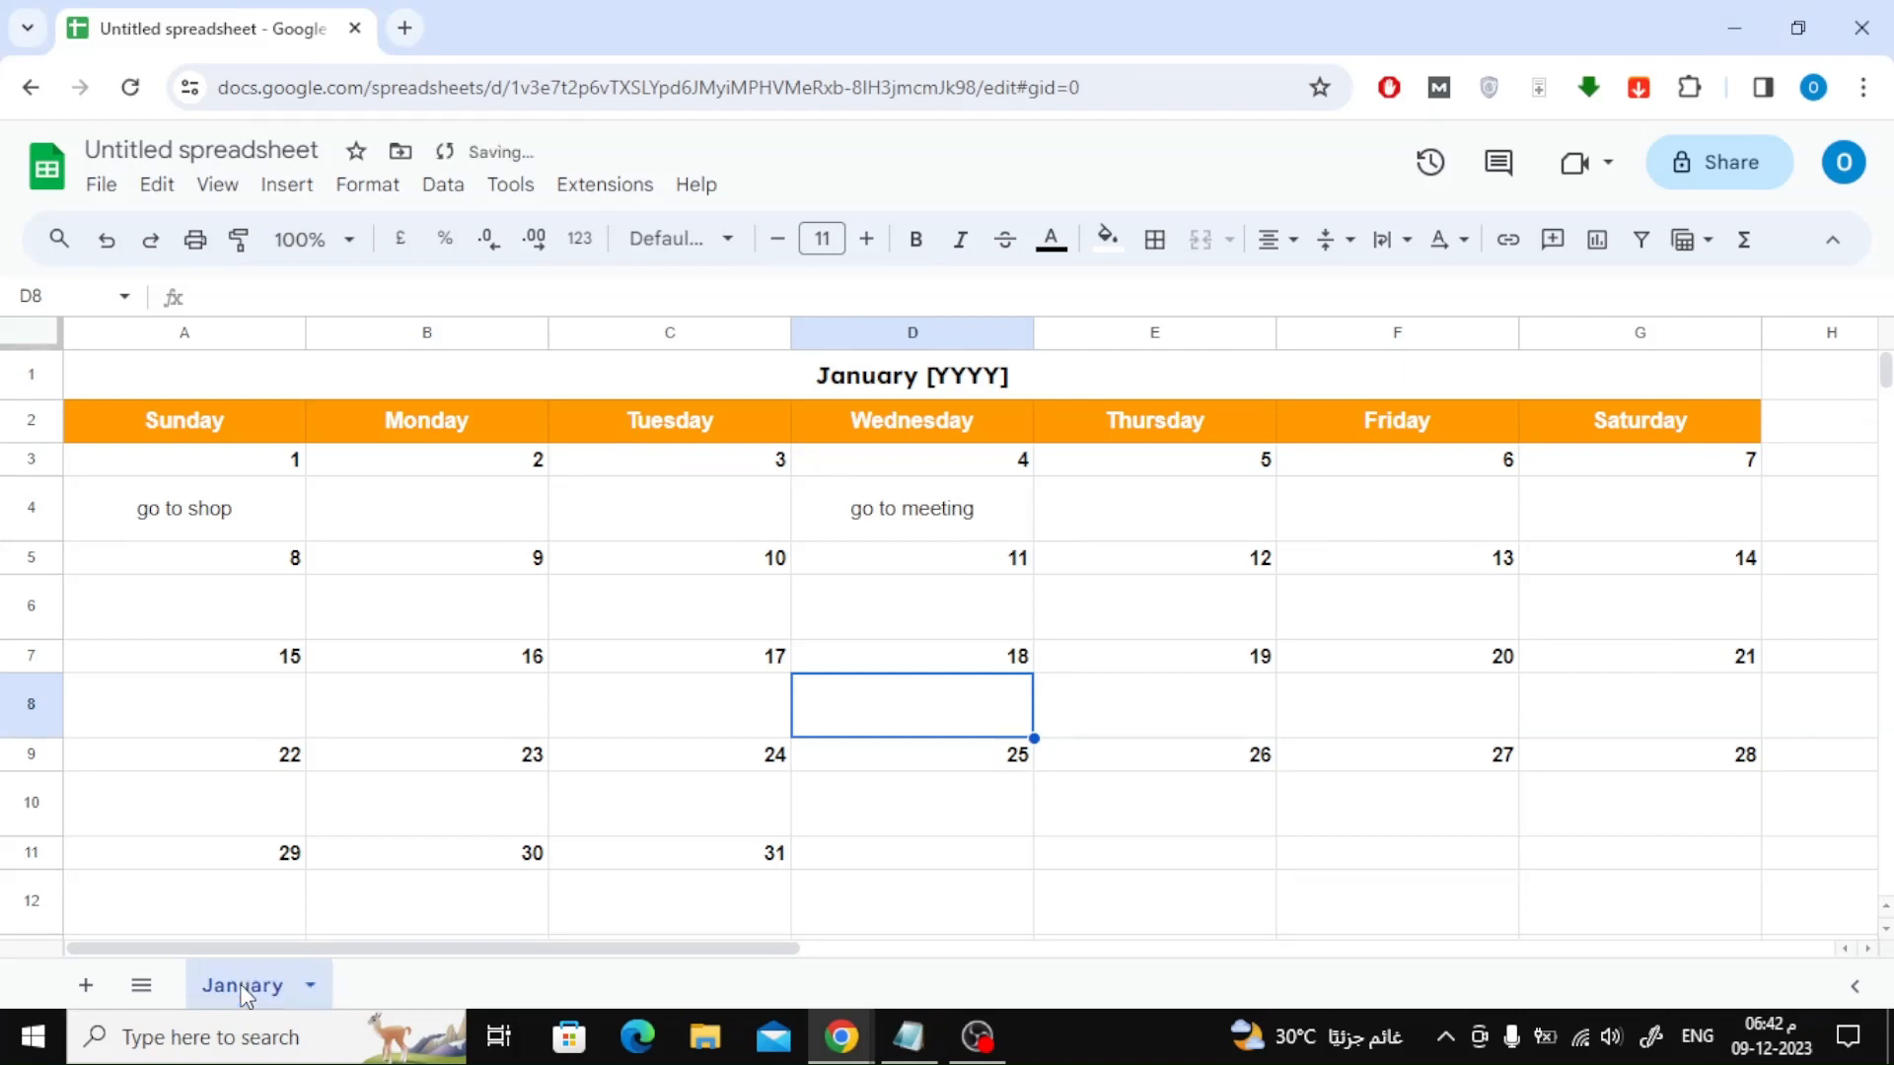
pyautogui.rightClick(243, 986)
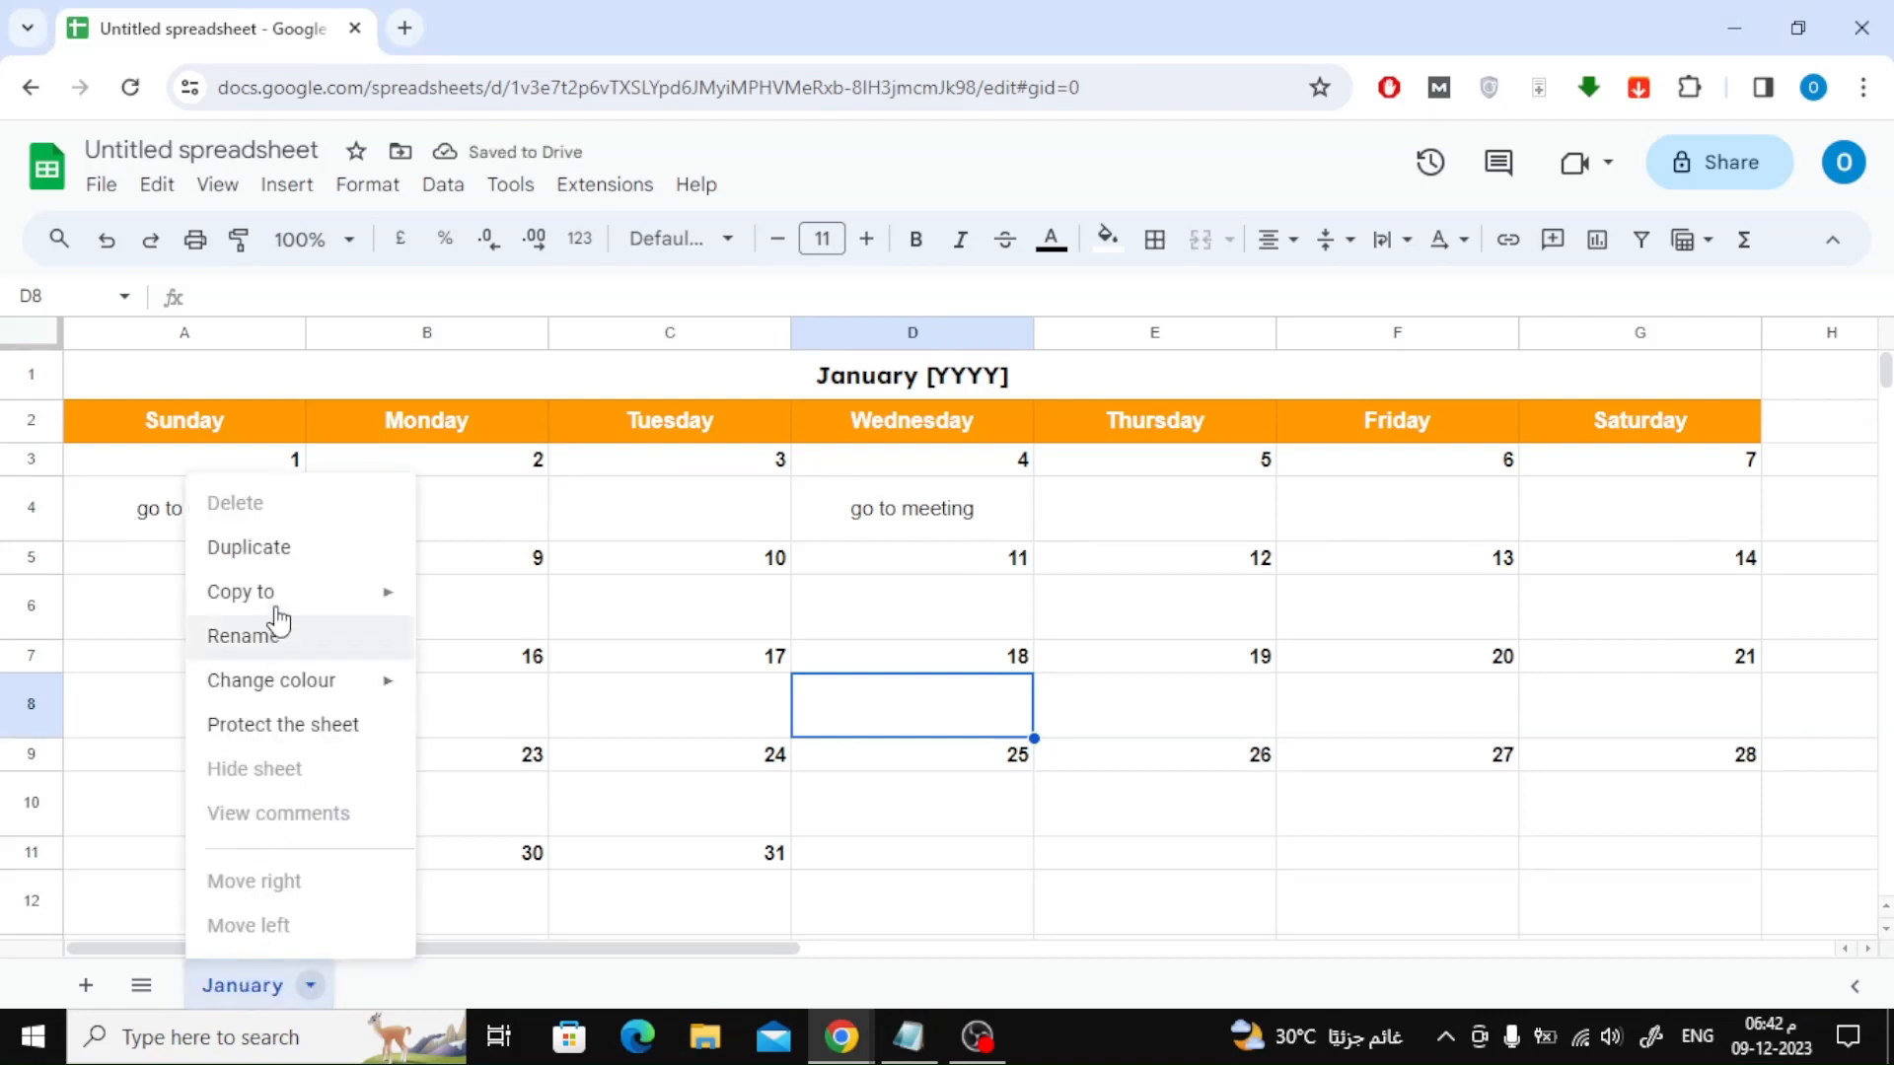
pyautogui.click(248, 546)
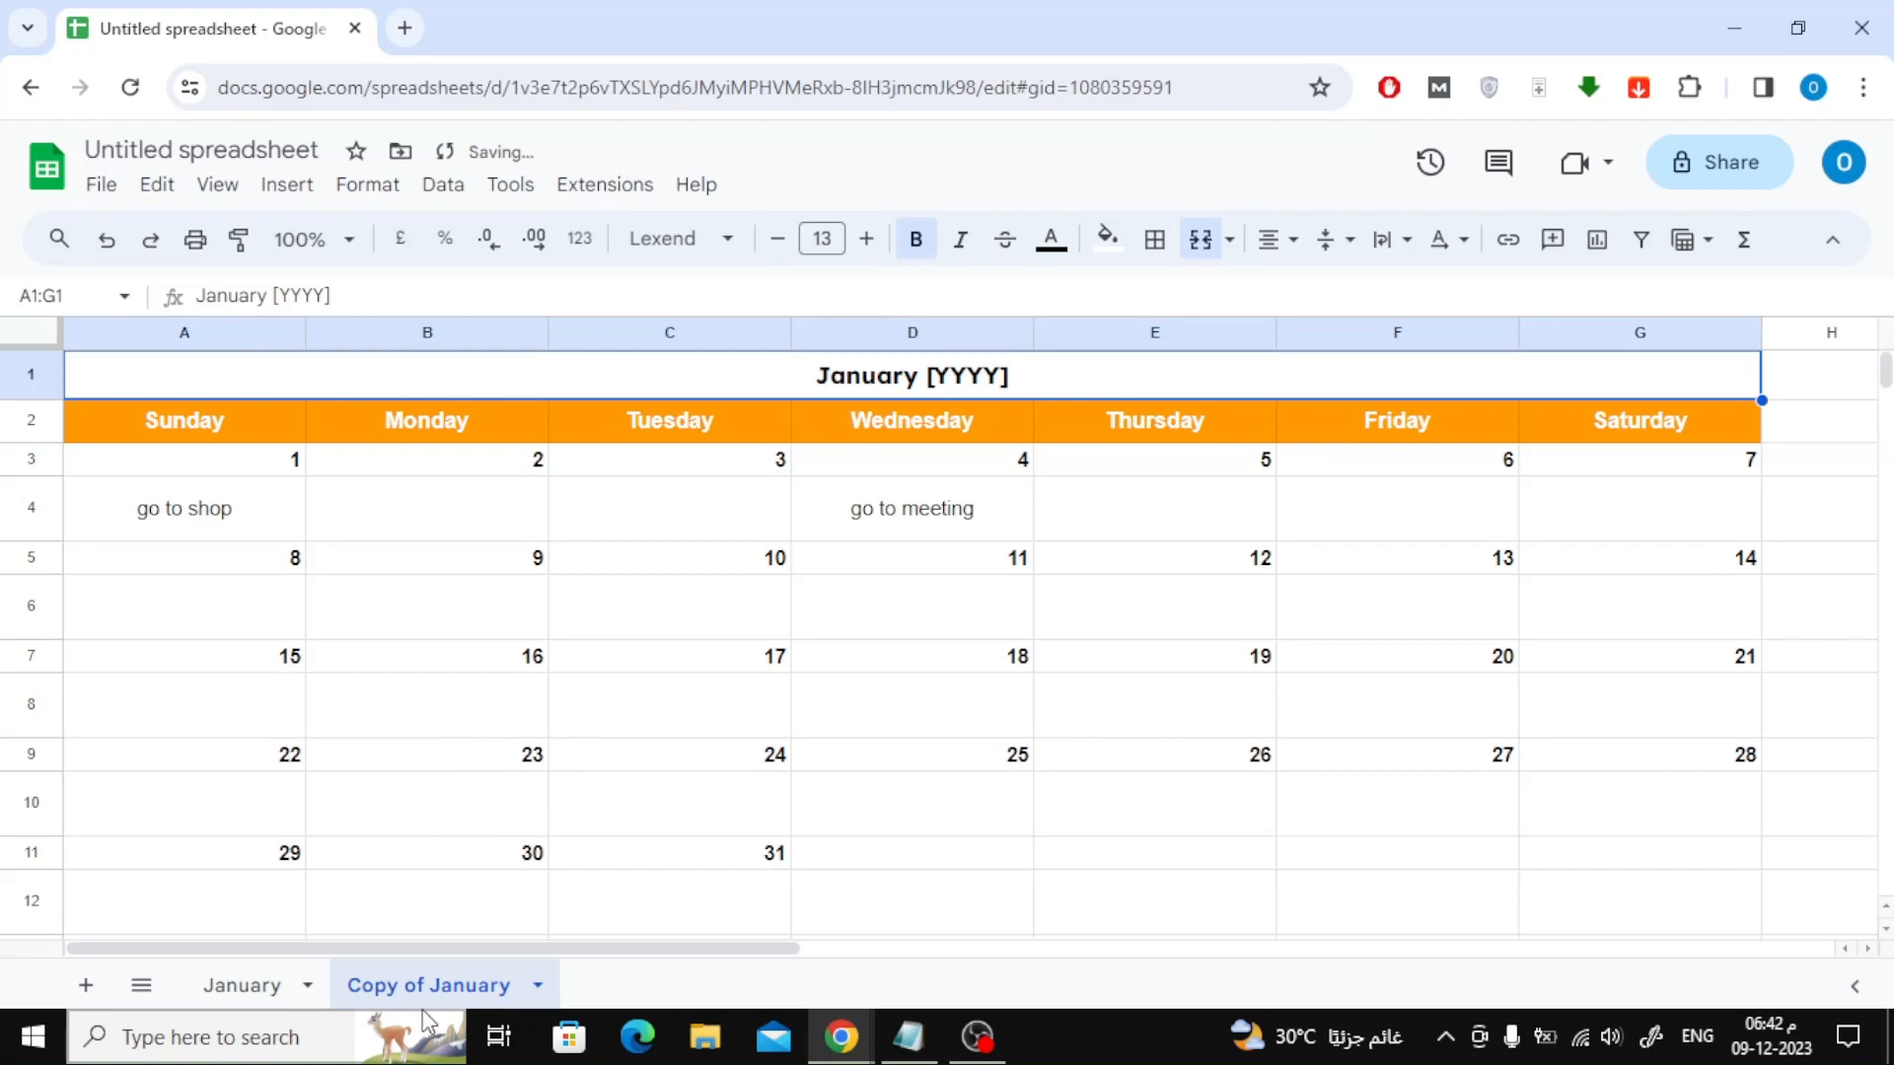
pyautogui.click(906, 1035)
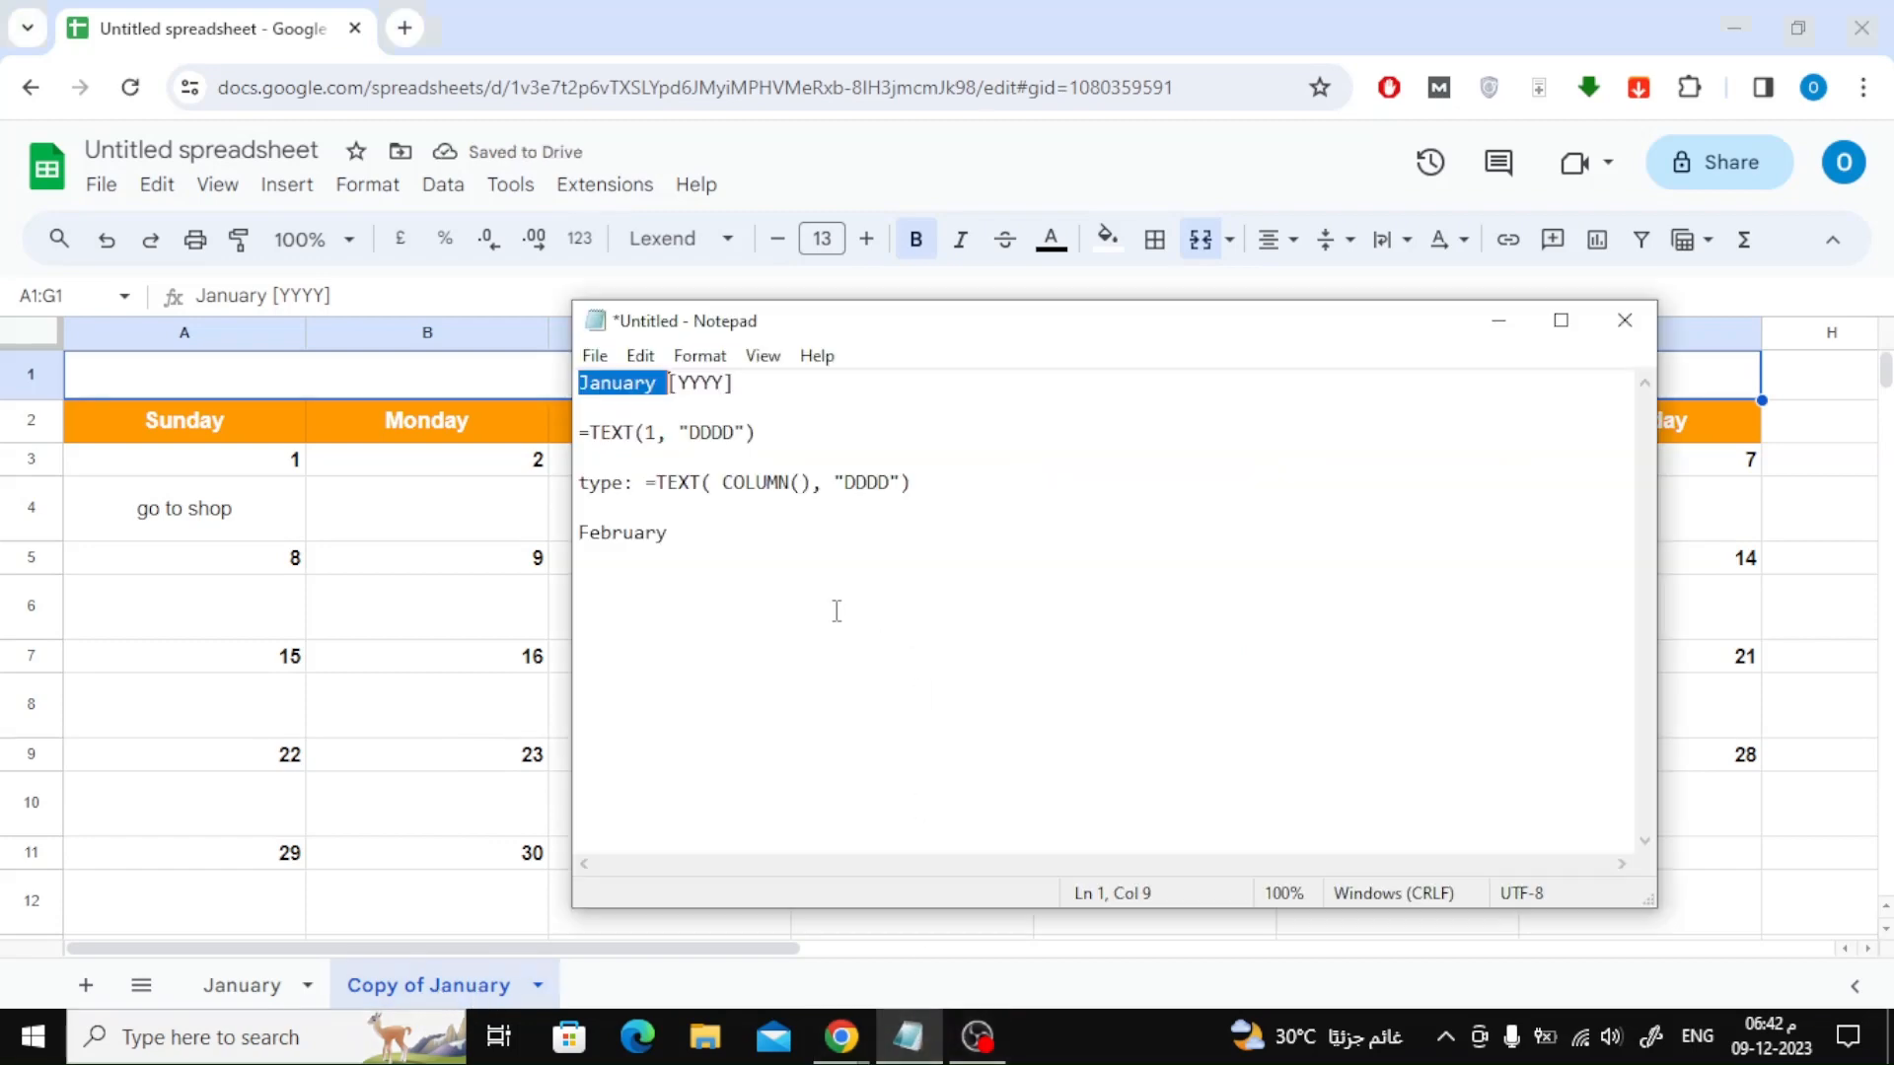